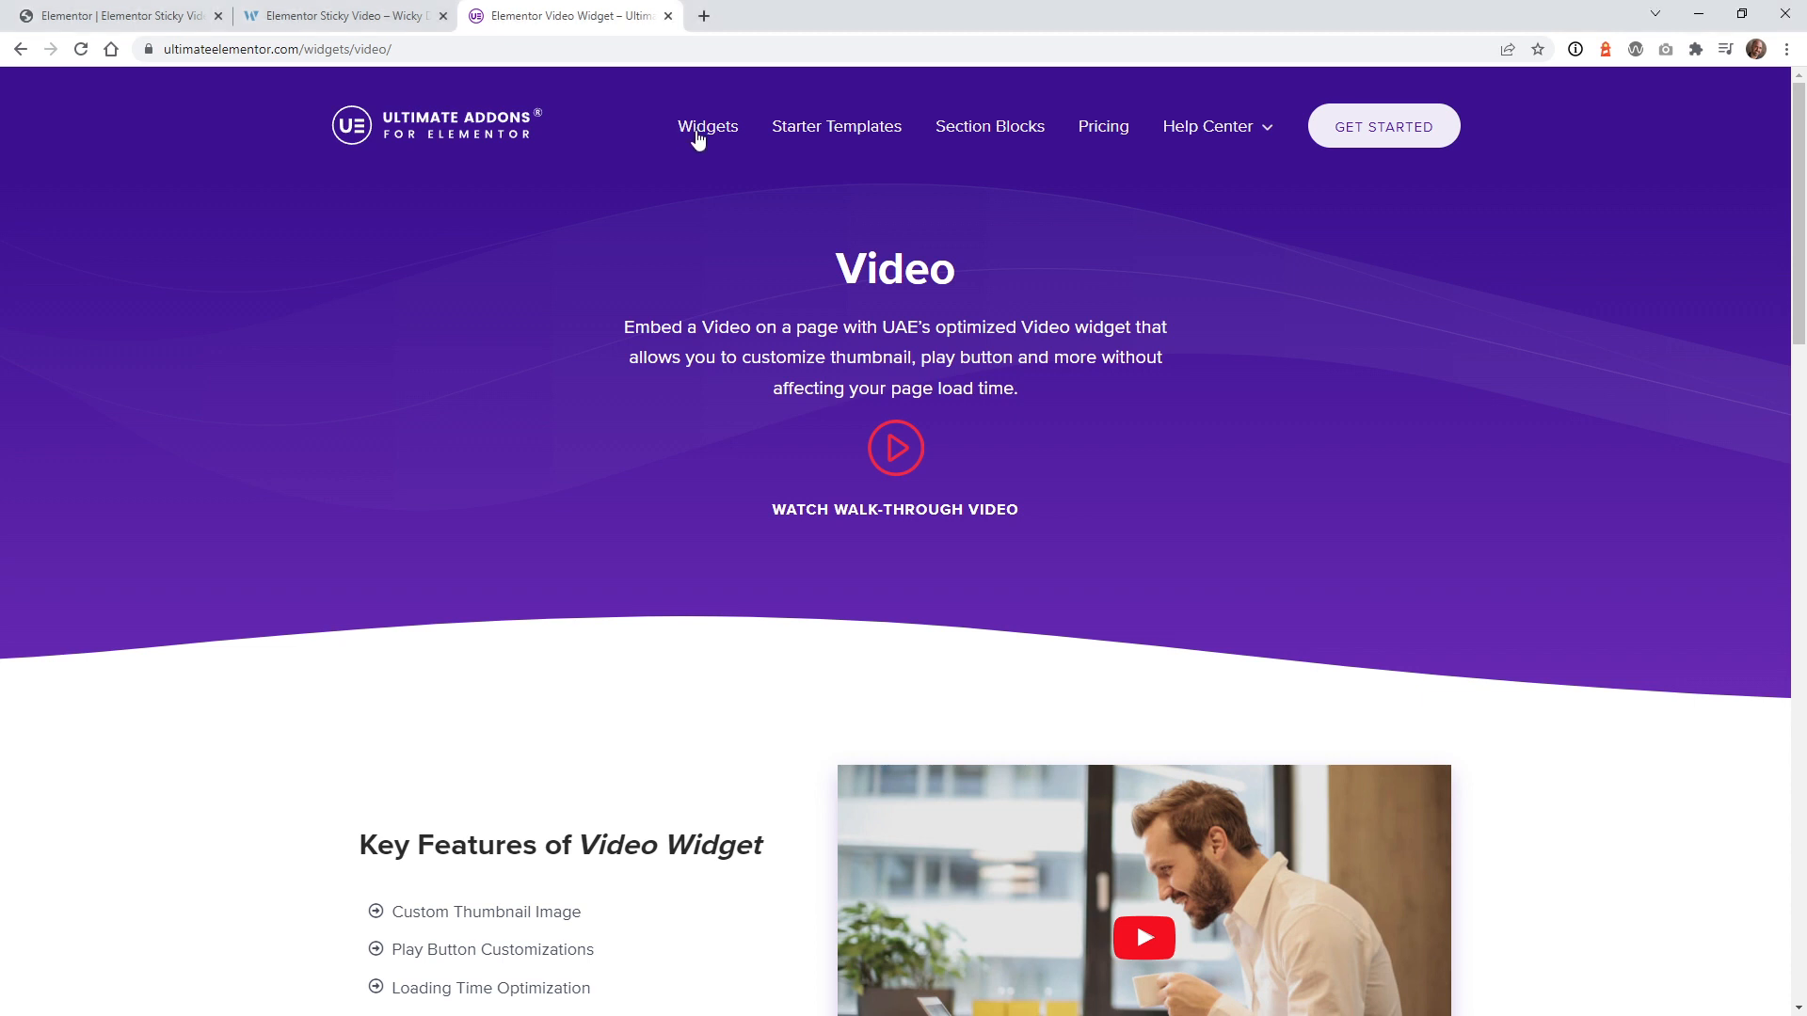
mouse_move(429, 124)
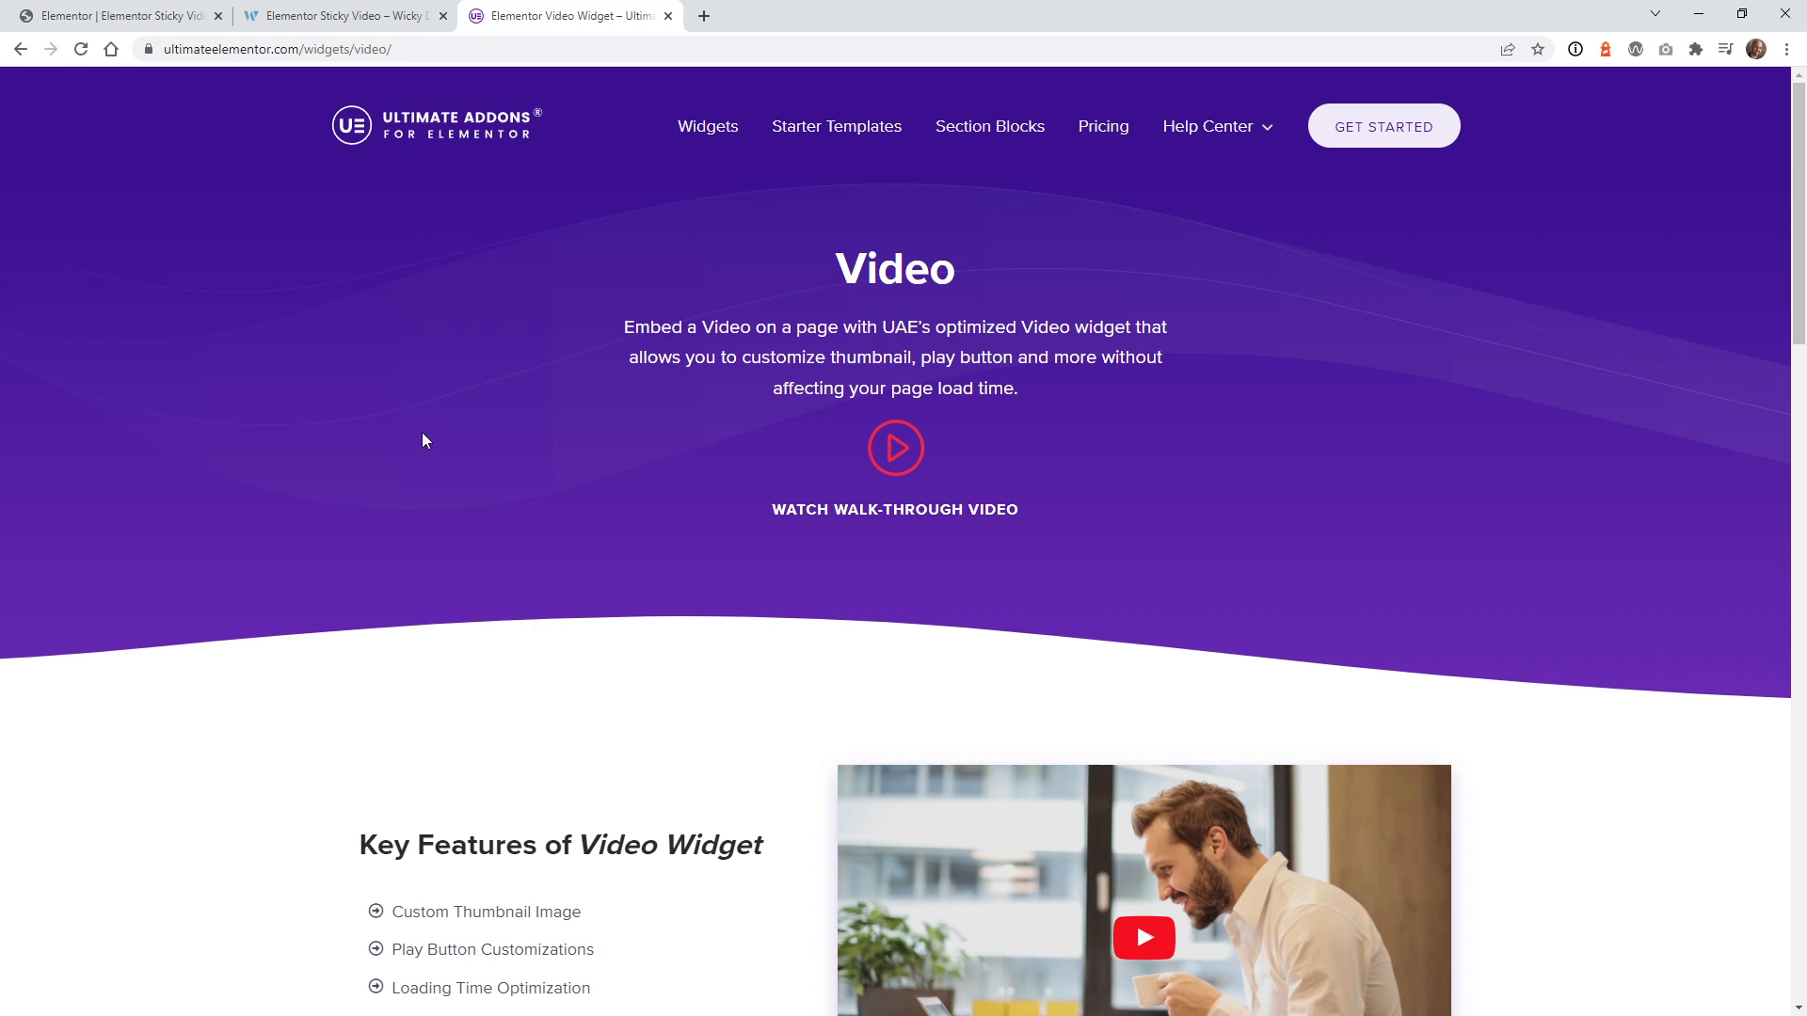
Step: Start playing the walk-through demo video on the Ultimate Addons page
scroll("down", 3)
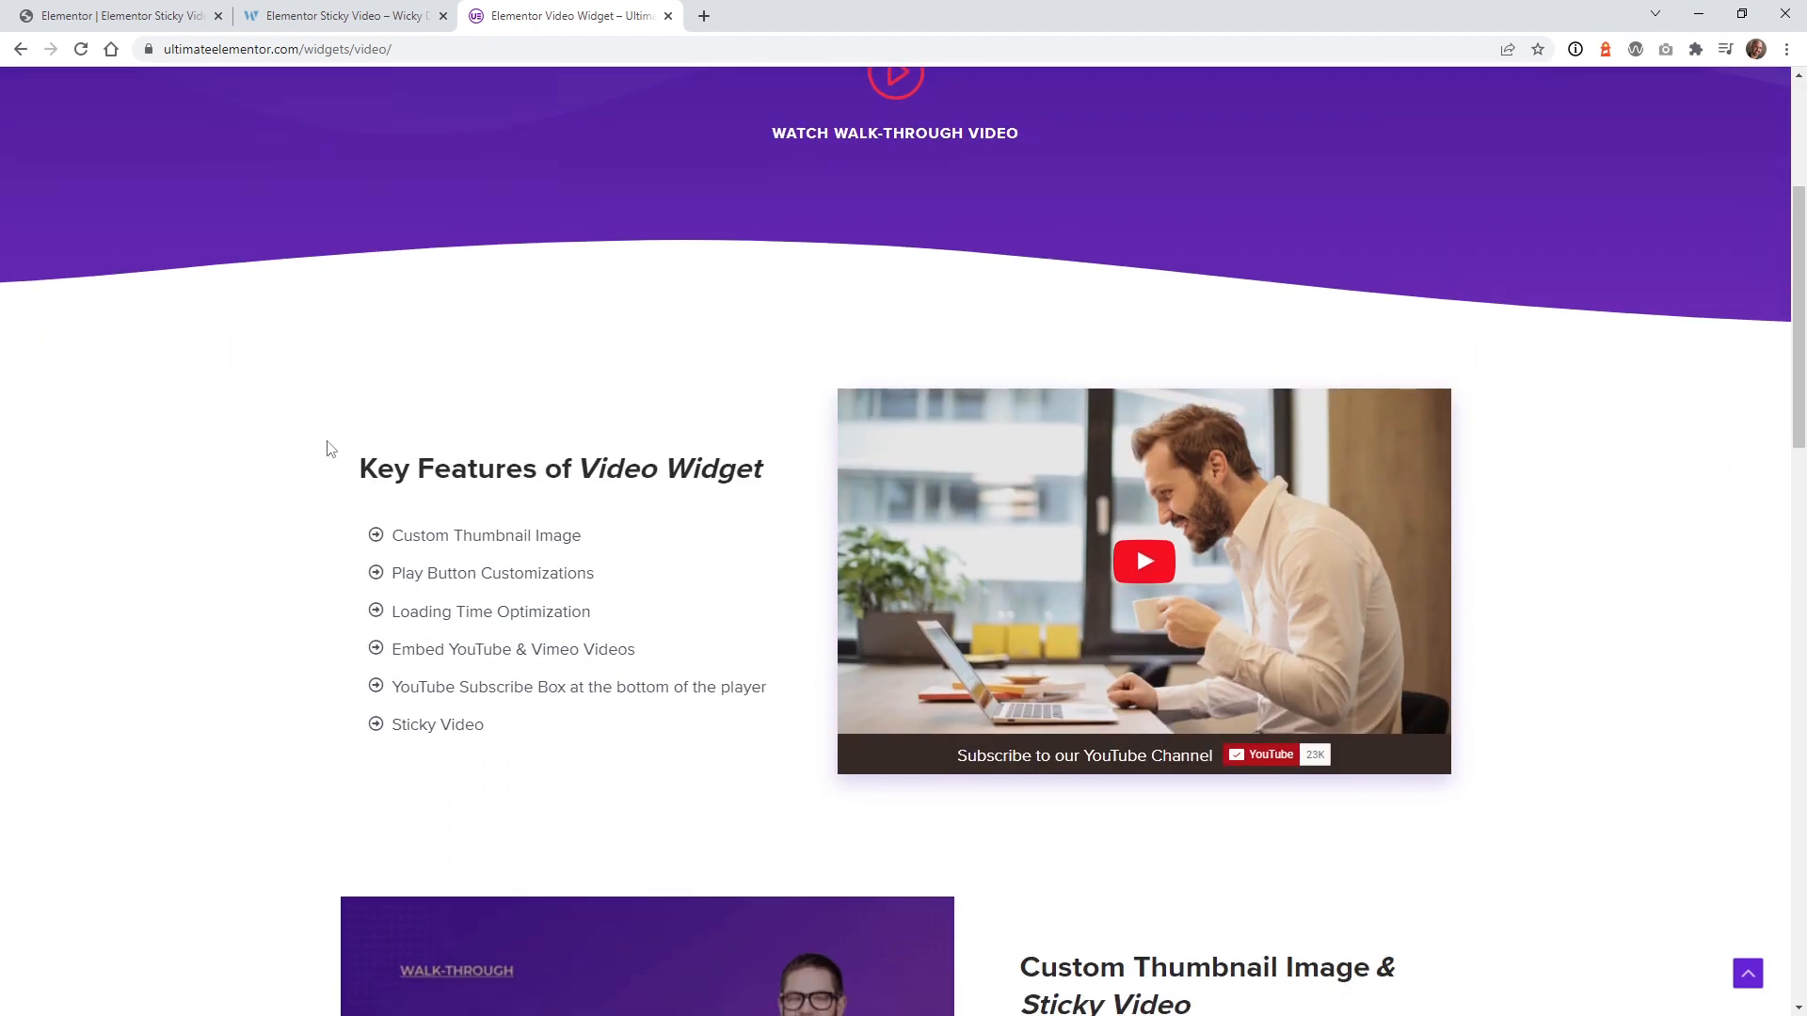
scroll("down", 3)
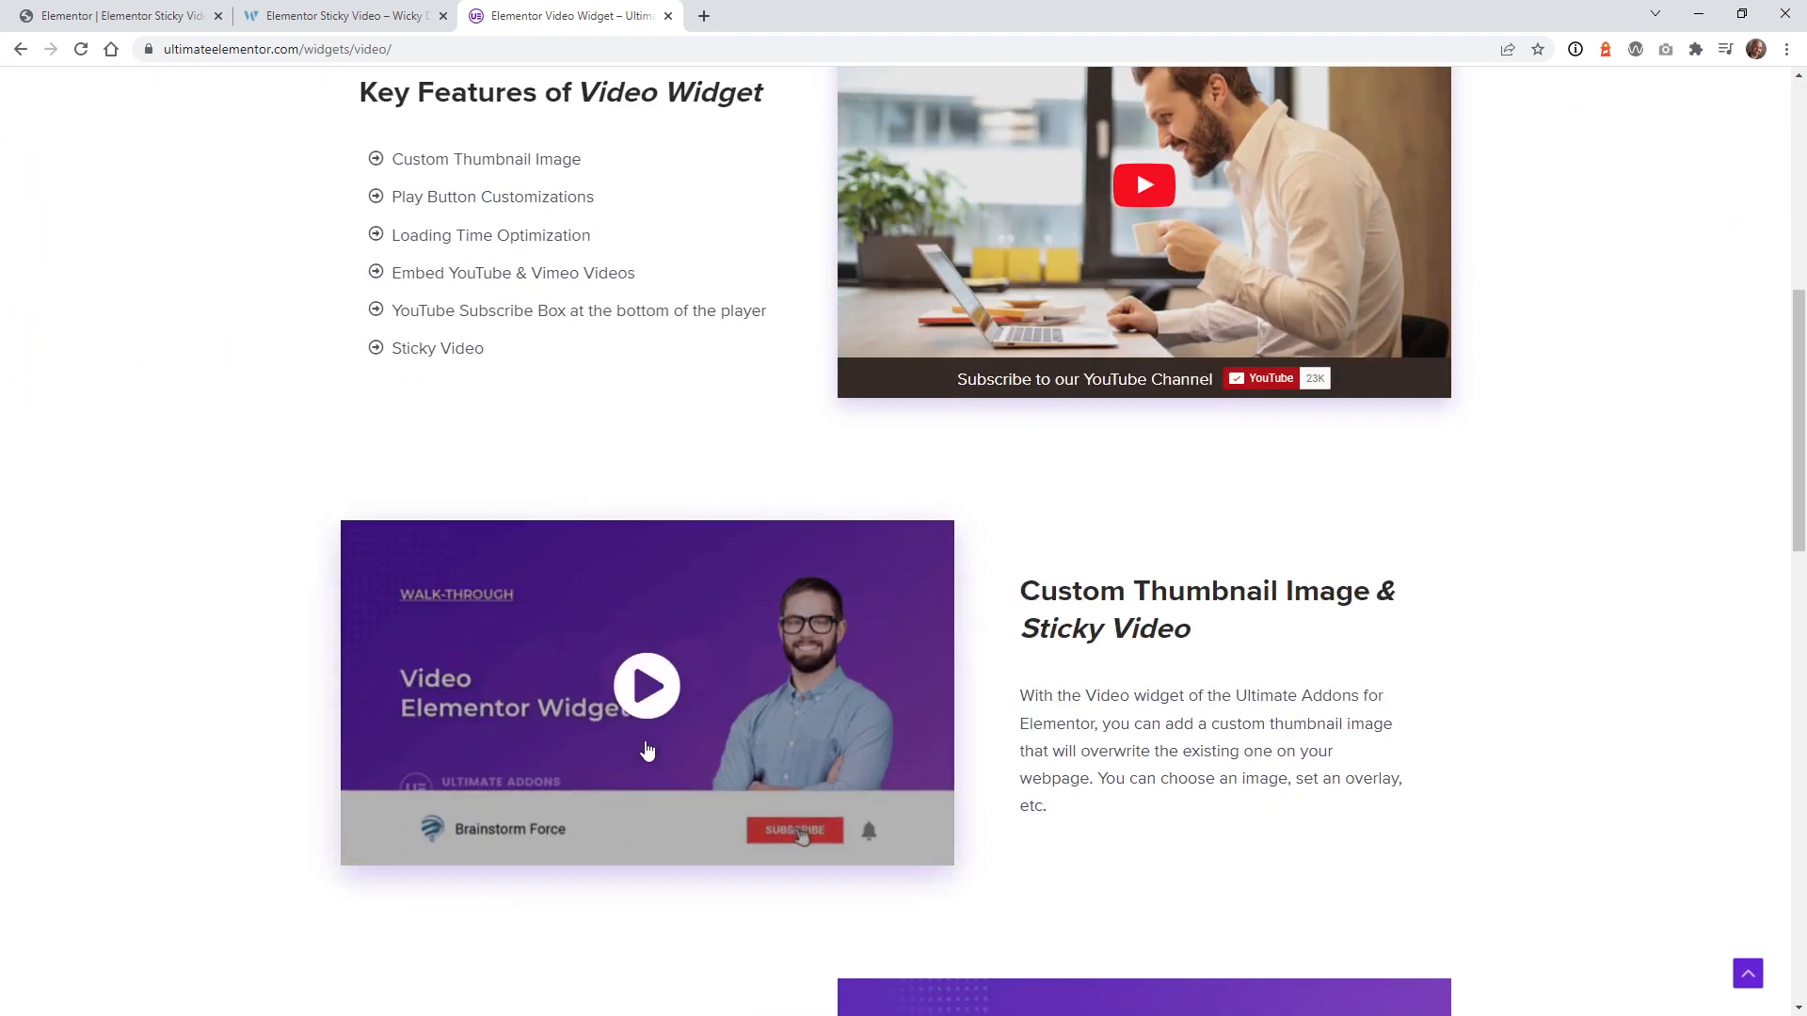
scroll("down", 3)
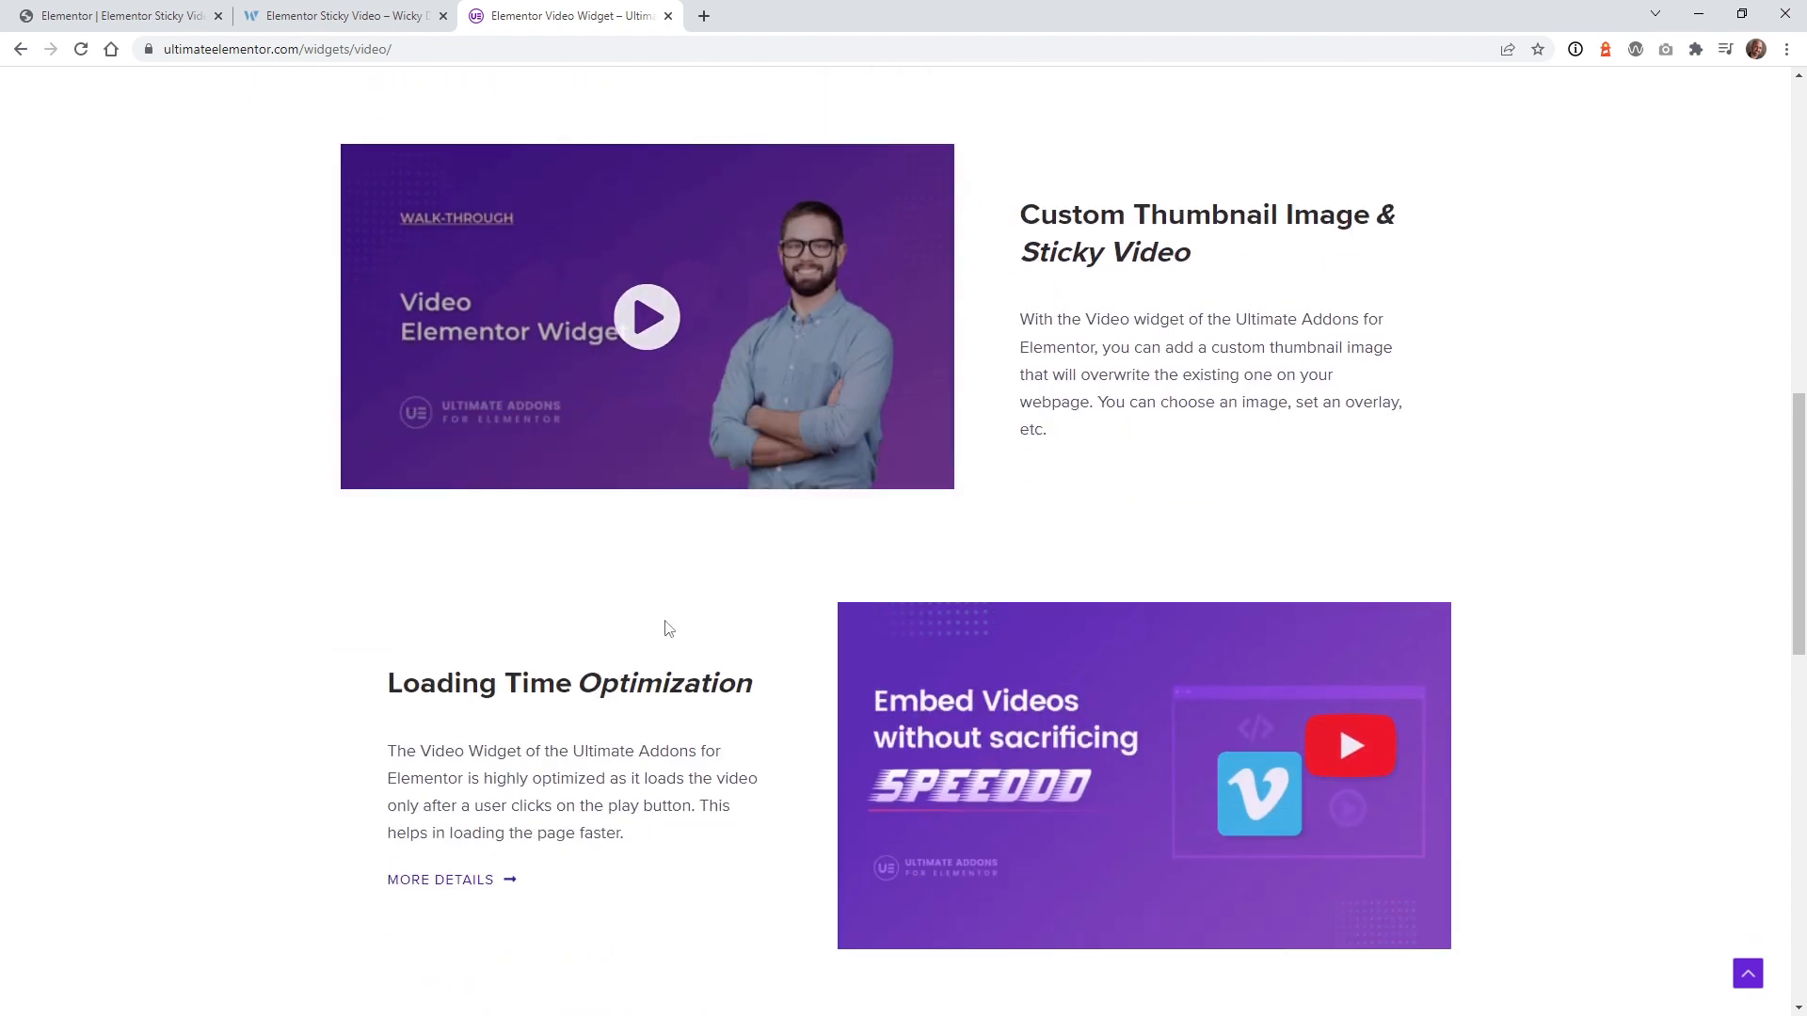
left_click(645, 316)
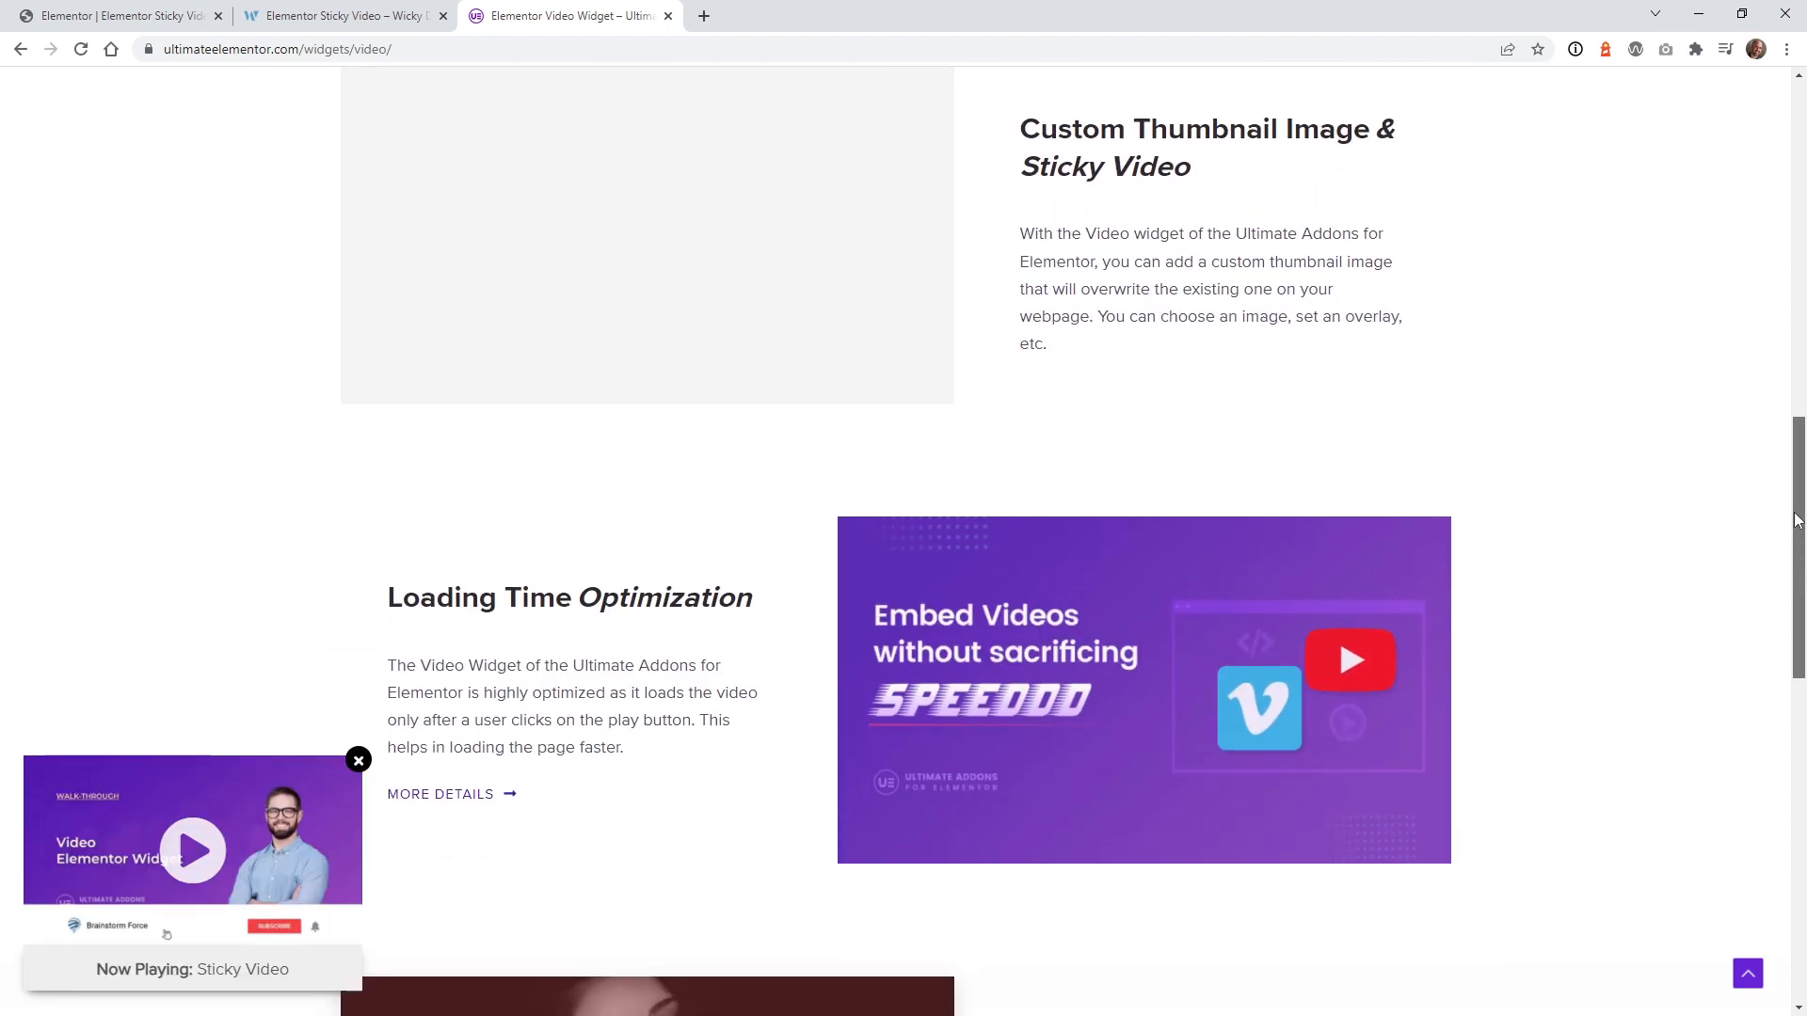
scroll("down", 3)
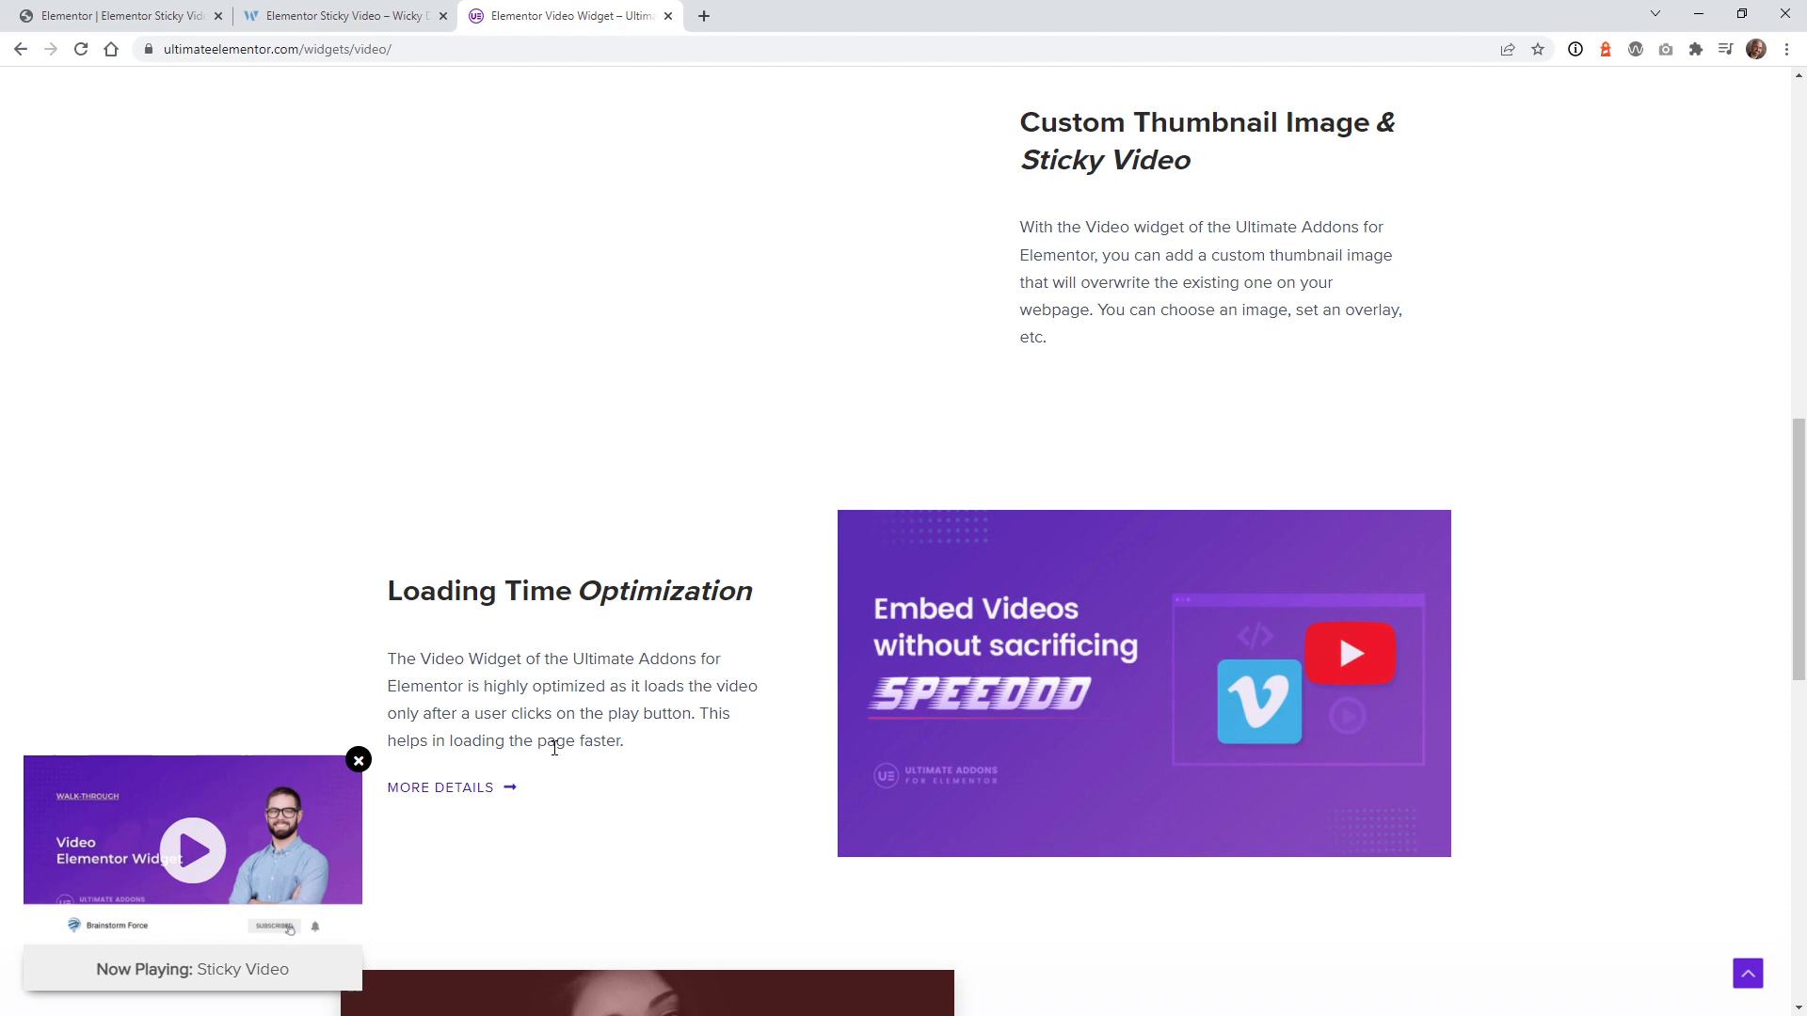
scroll("down", 3)
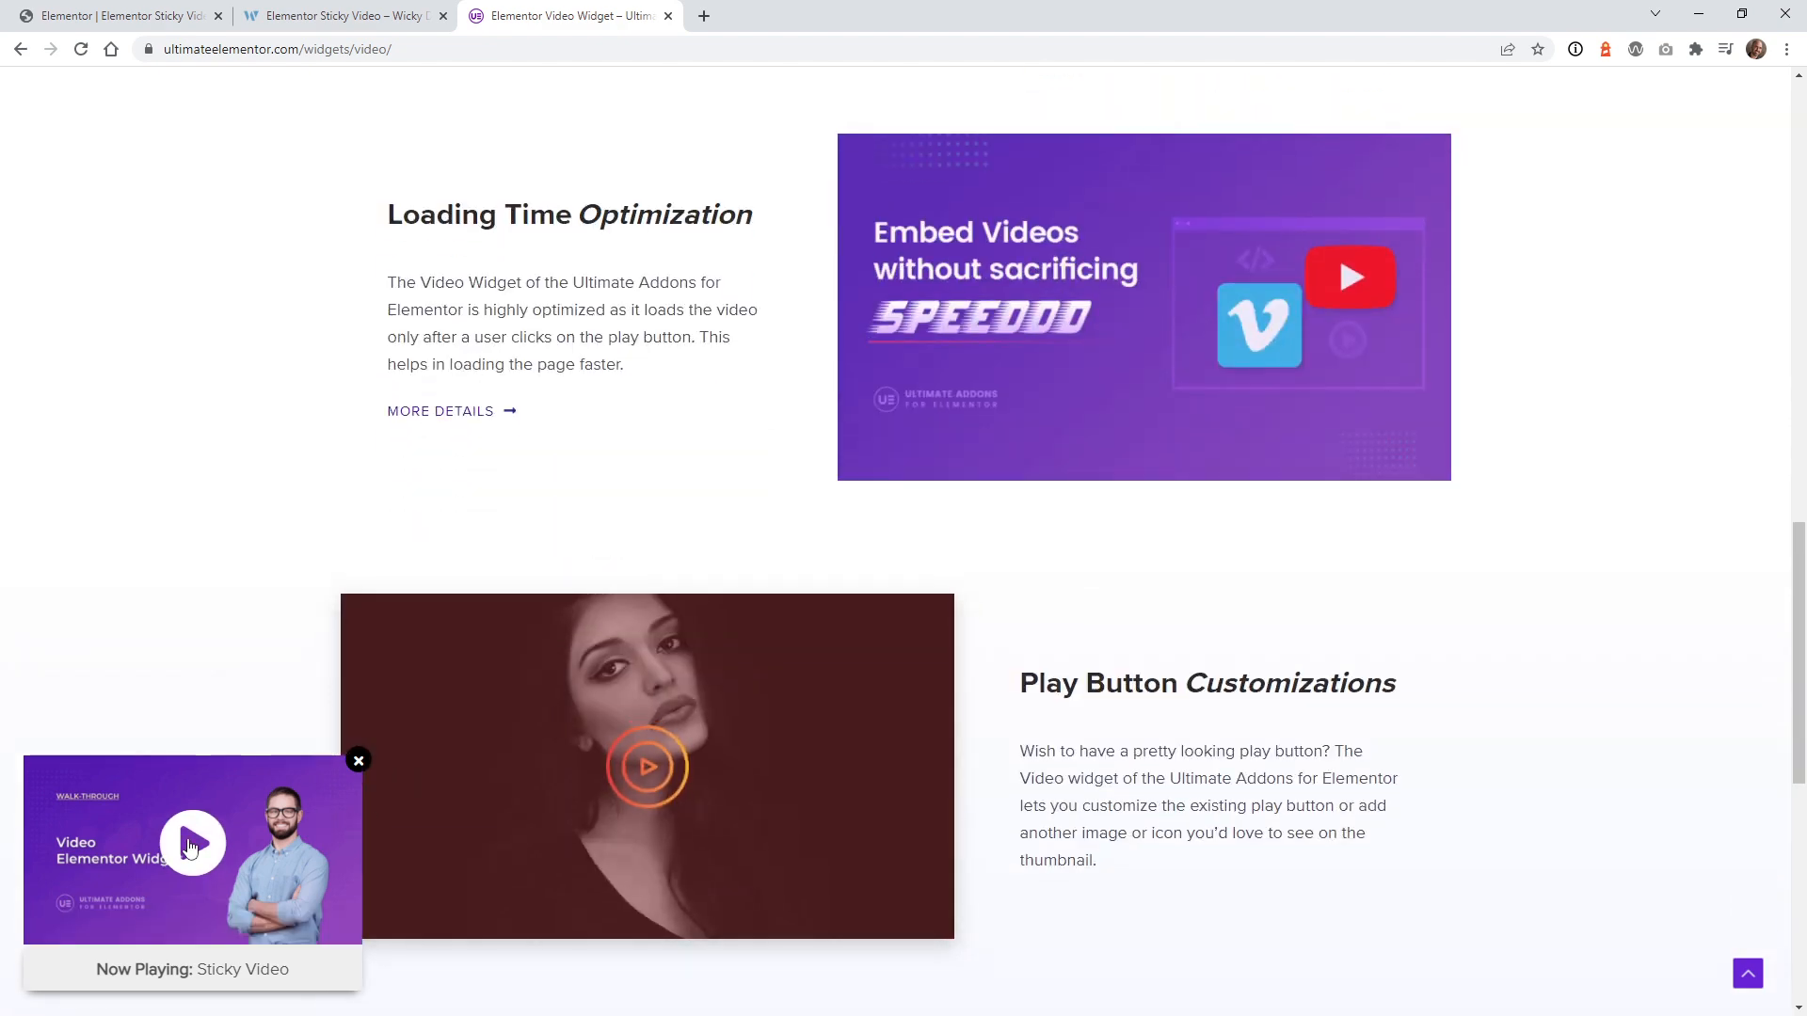
scroll("up", 3)
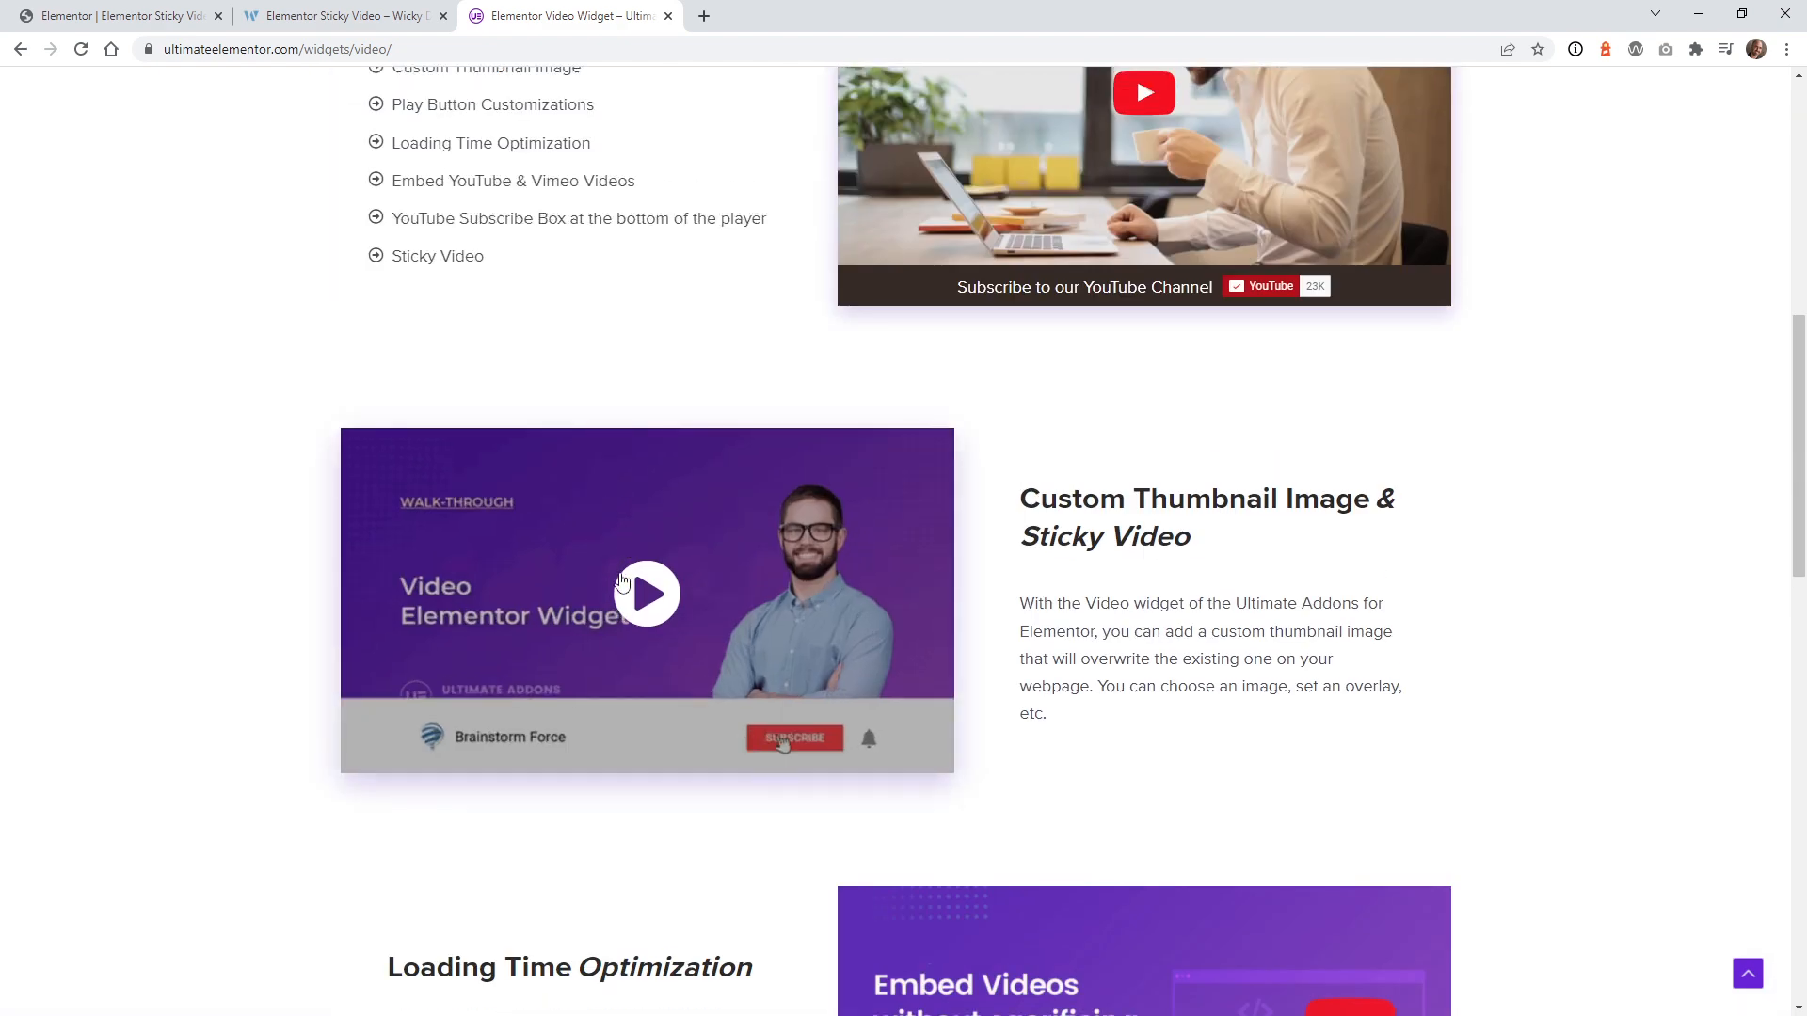
left_click(645, 593)
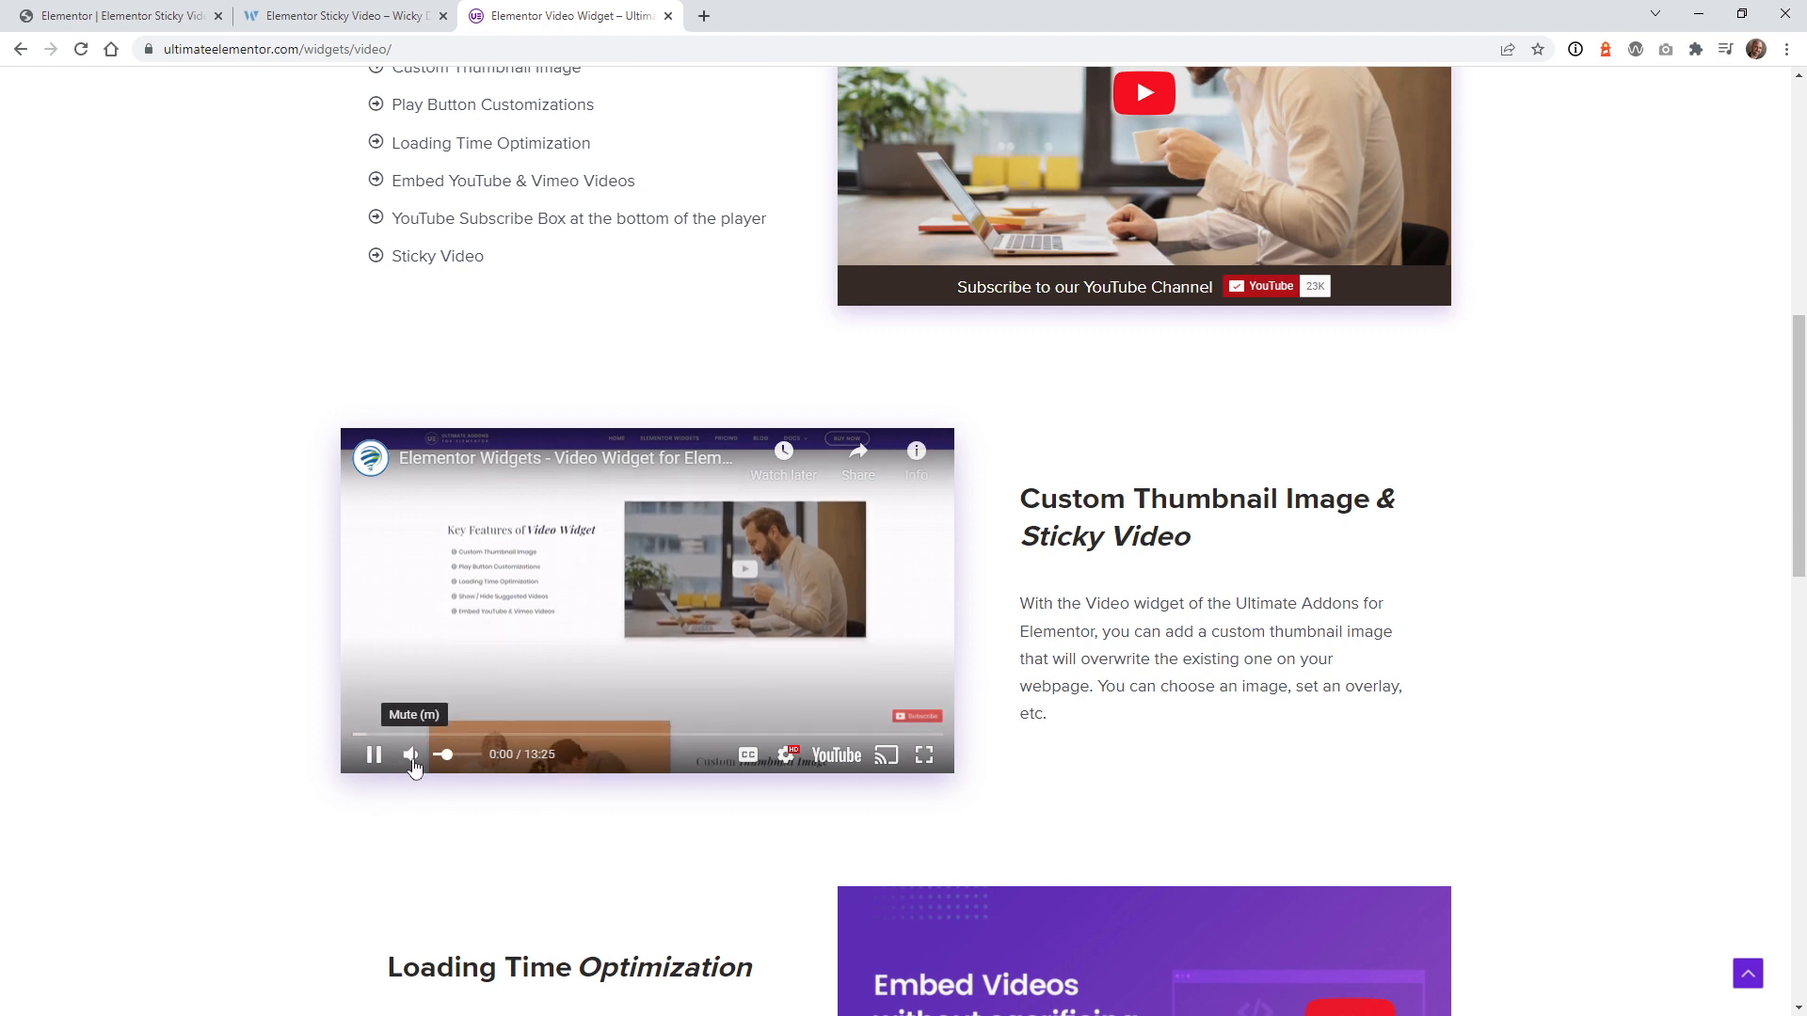
Step: Scroll past the playing video so it continues as a floating sticky player
scroll("down", 3)
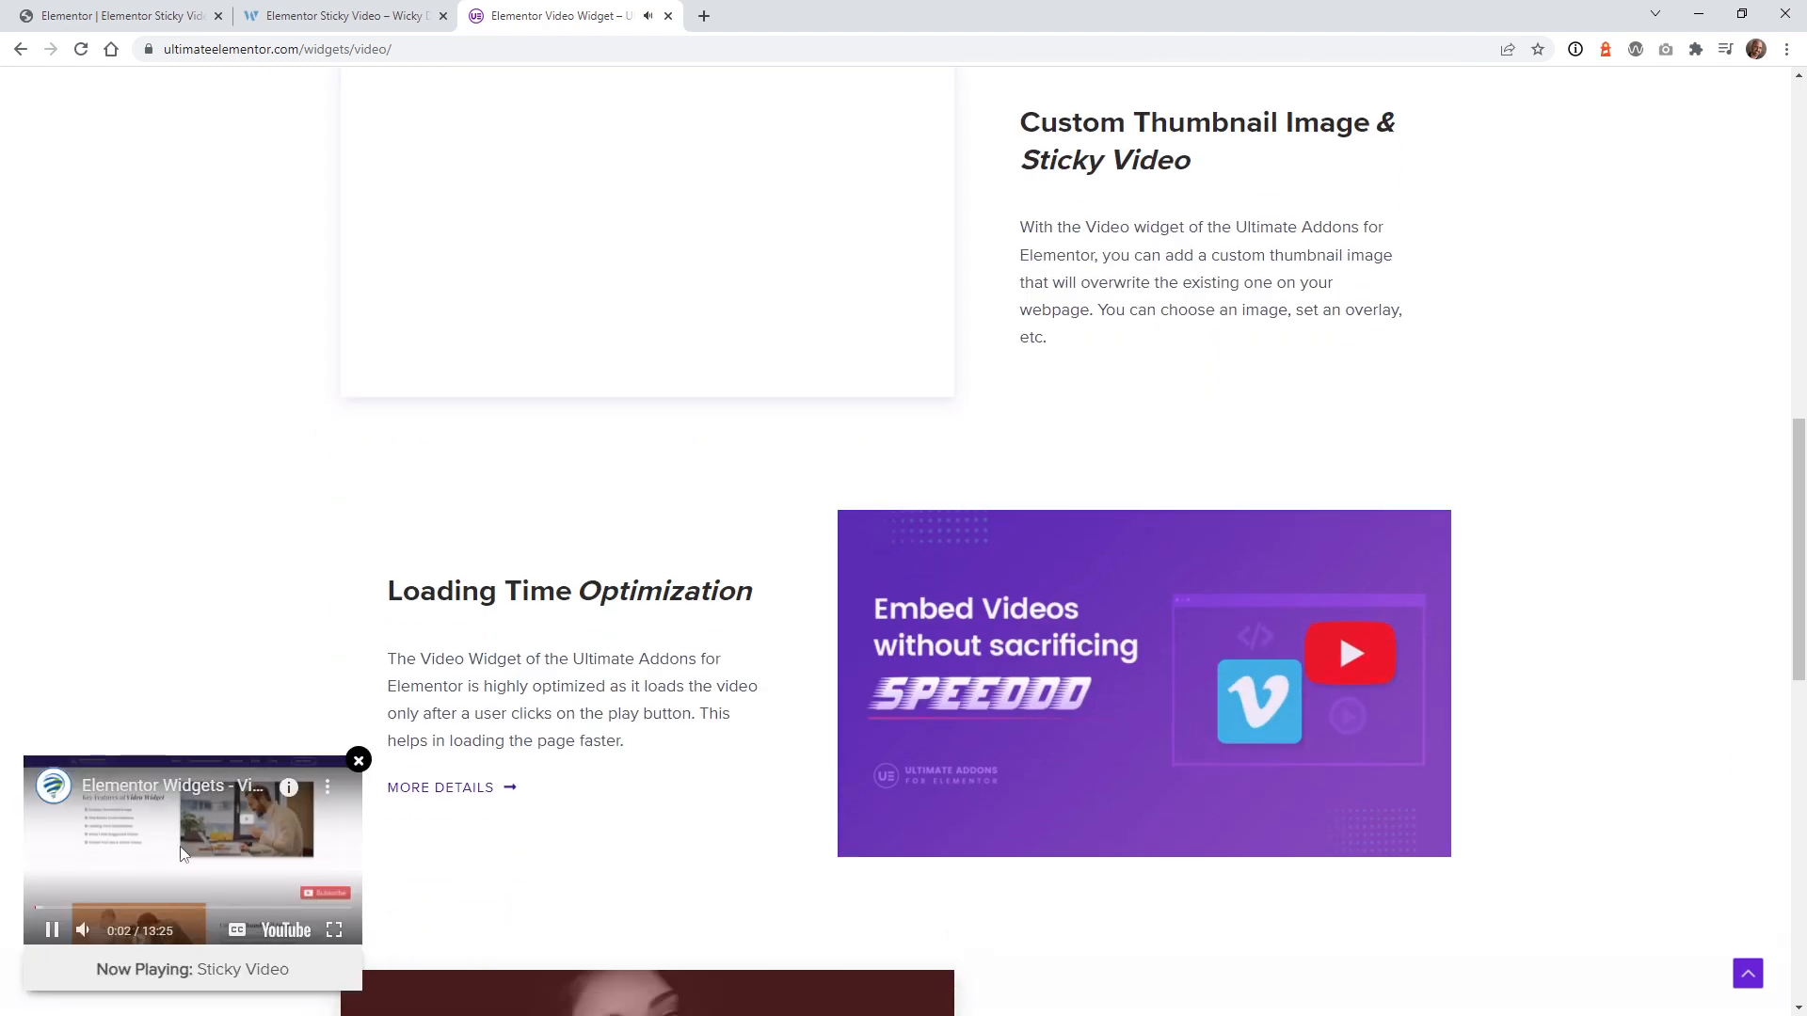
scroll("down", 3)
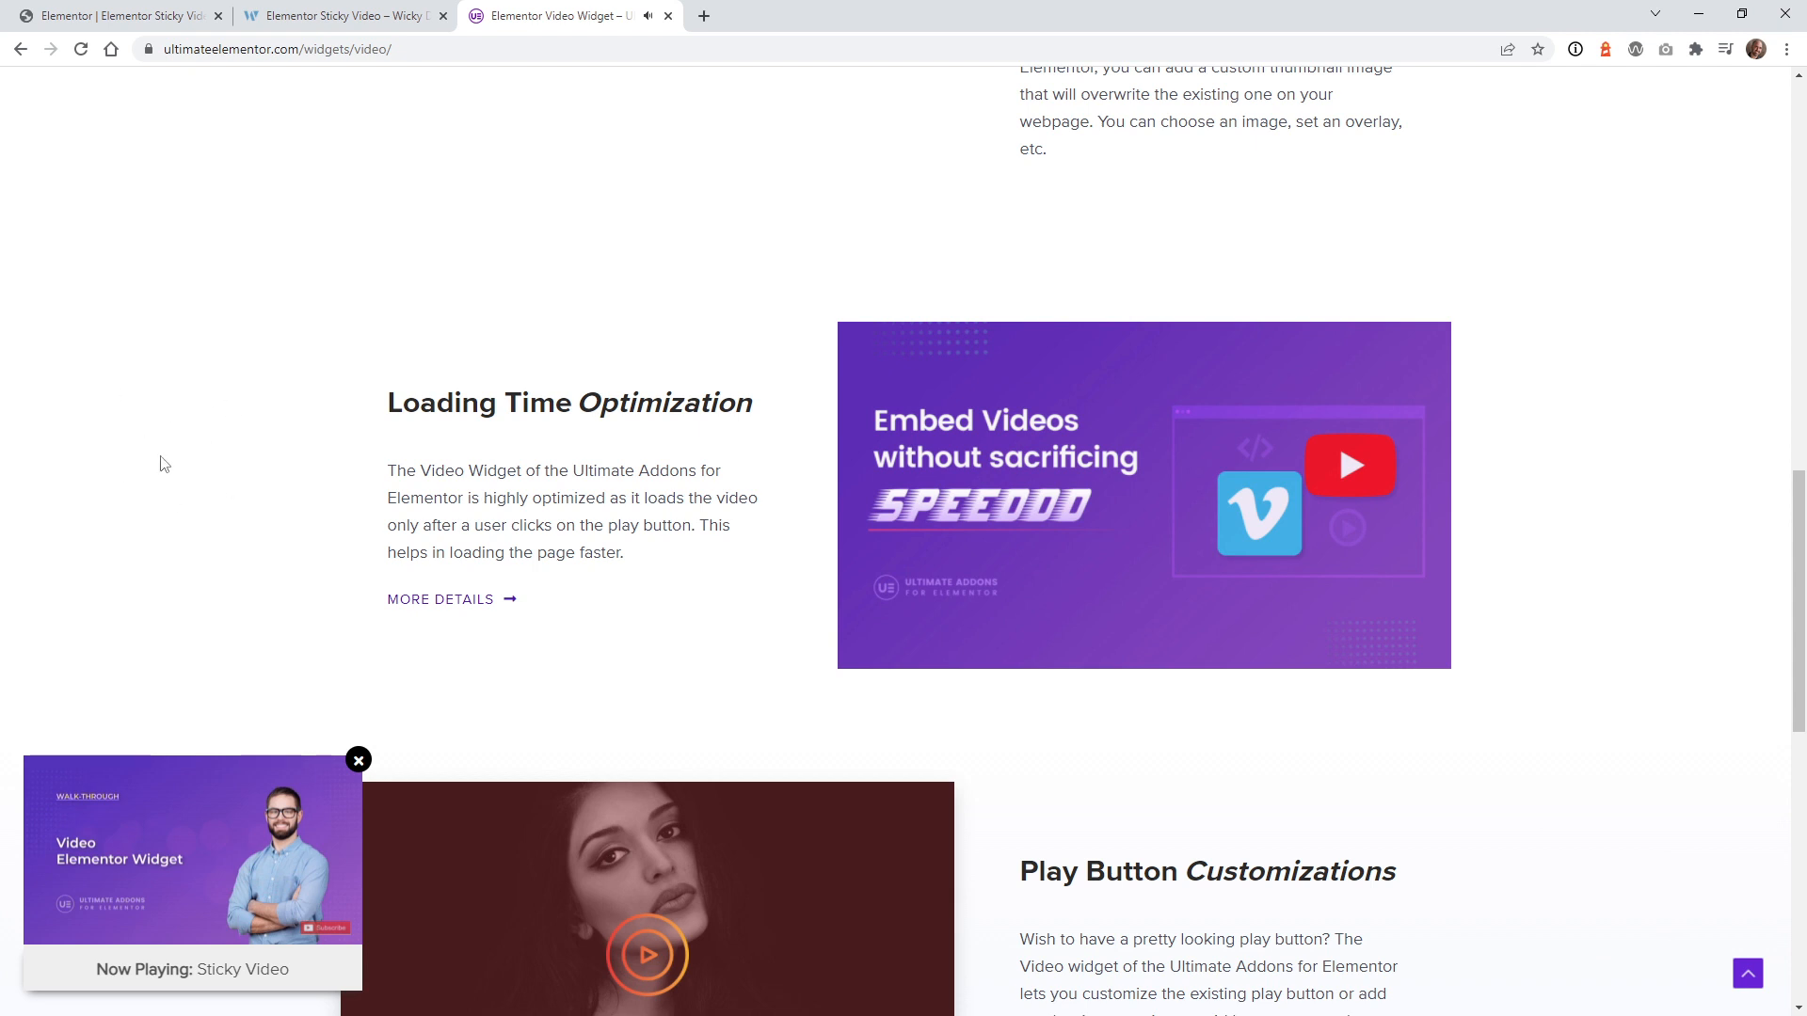
mouse_move(1615, 632)
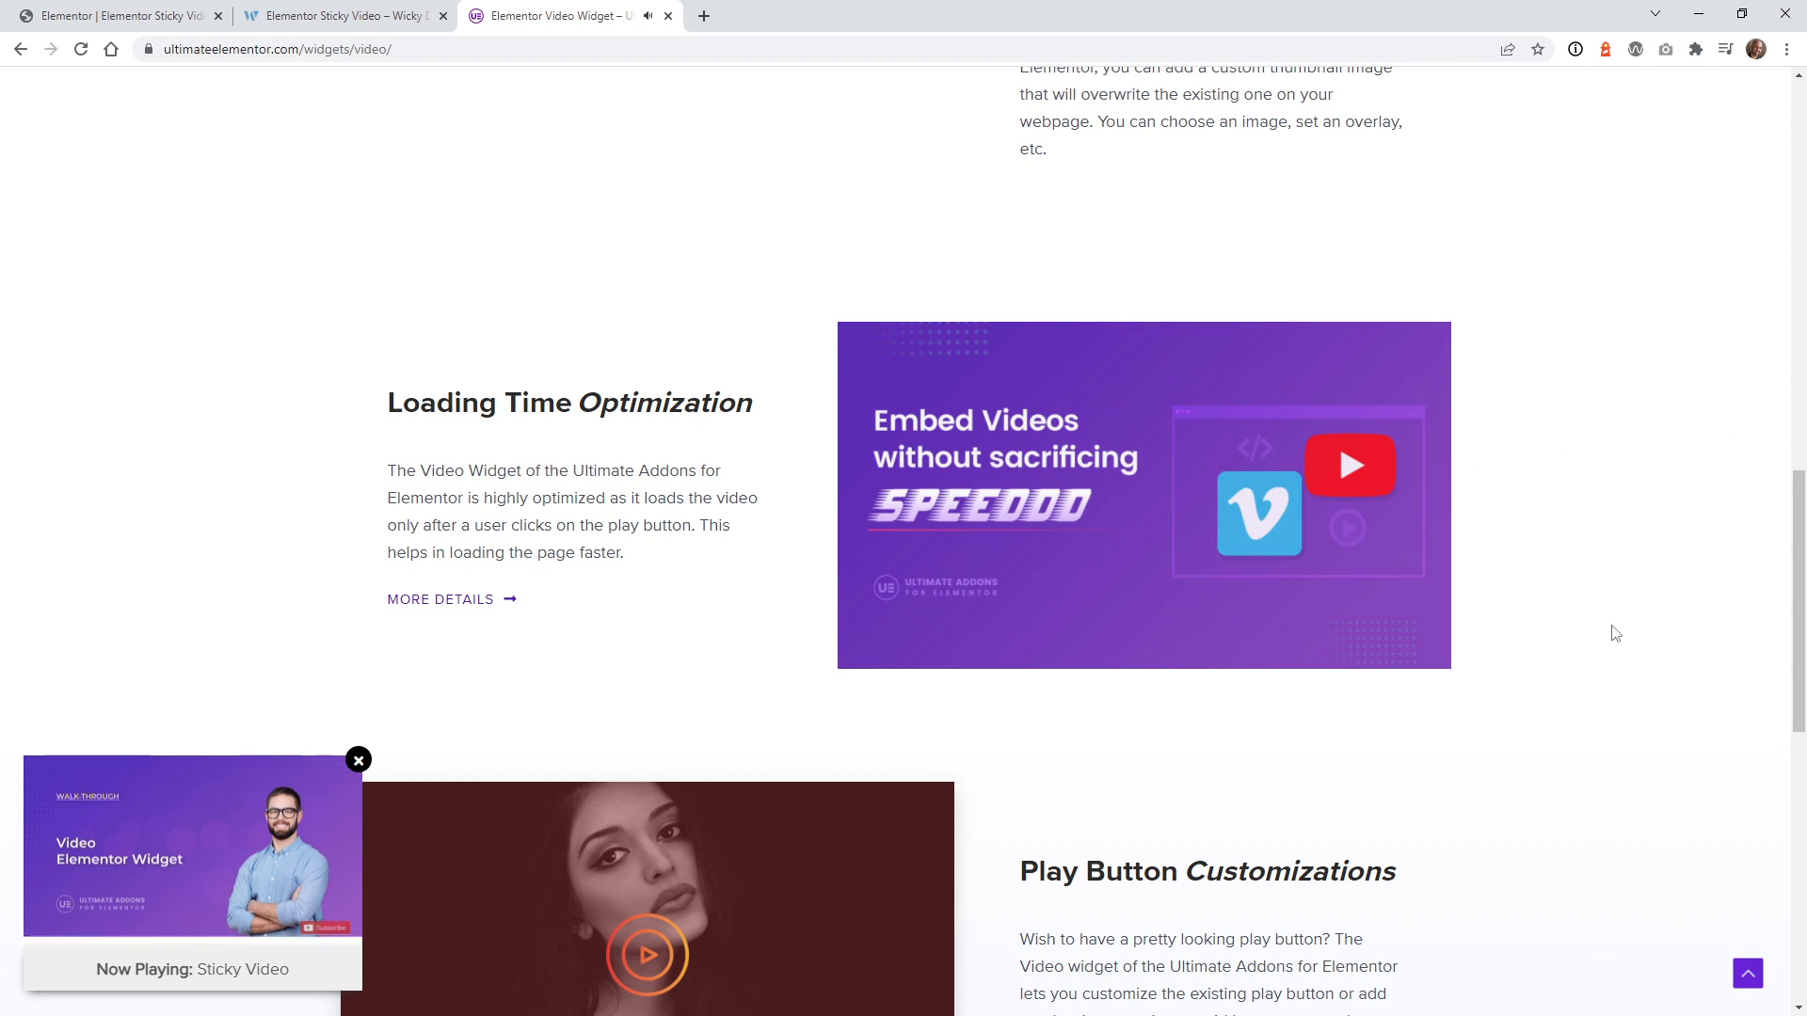
scroll("down", 3)
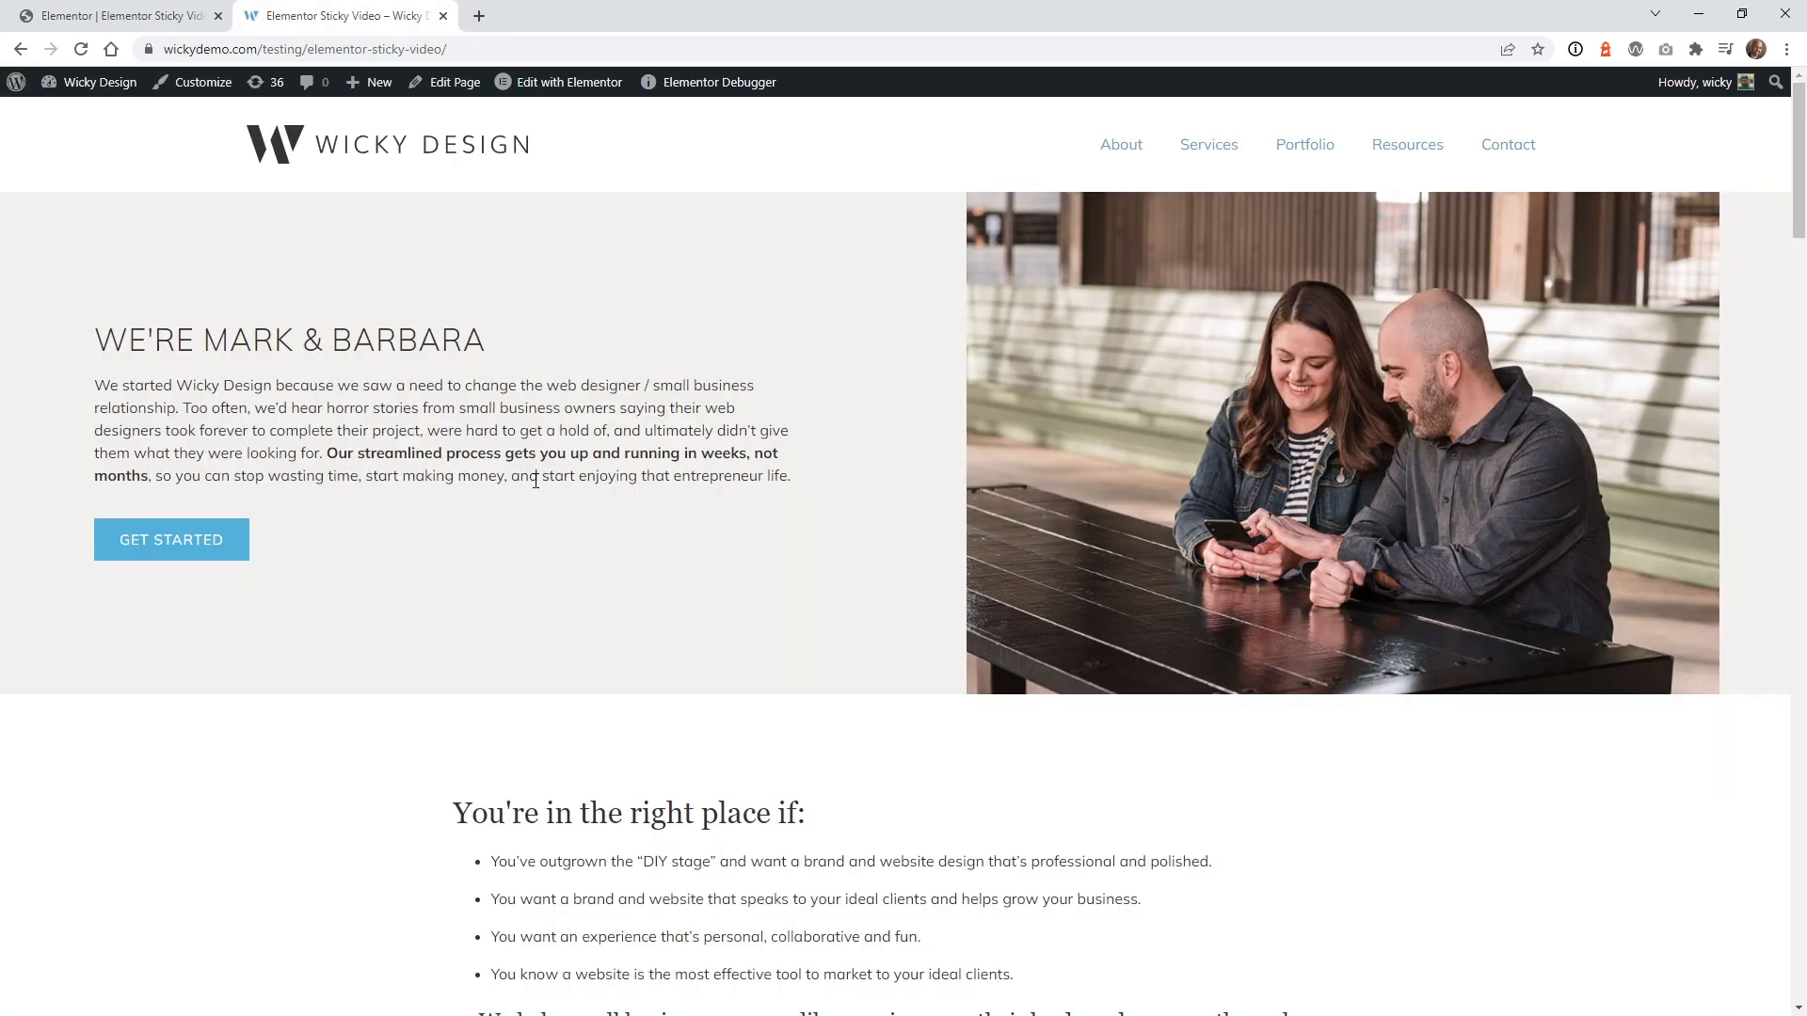
Step: Scroll past the Elementor Stories video to show its bottom-right sticky player, then switch to the Elementor editor
scroll("down", 3)
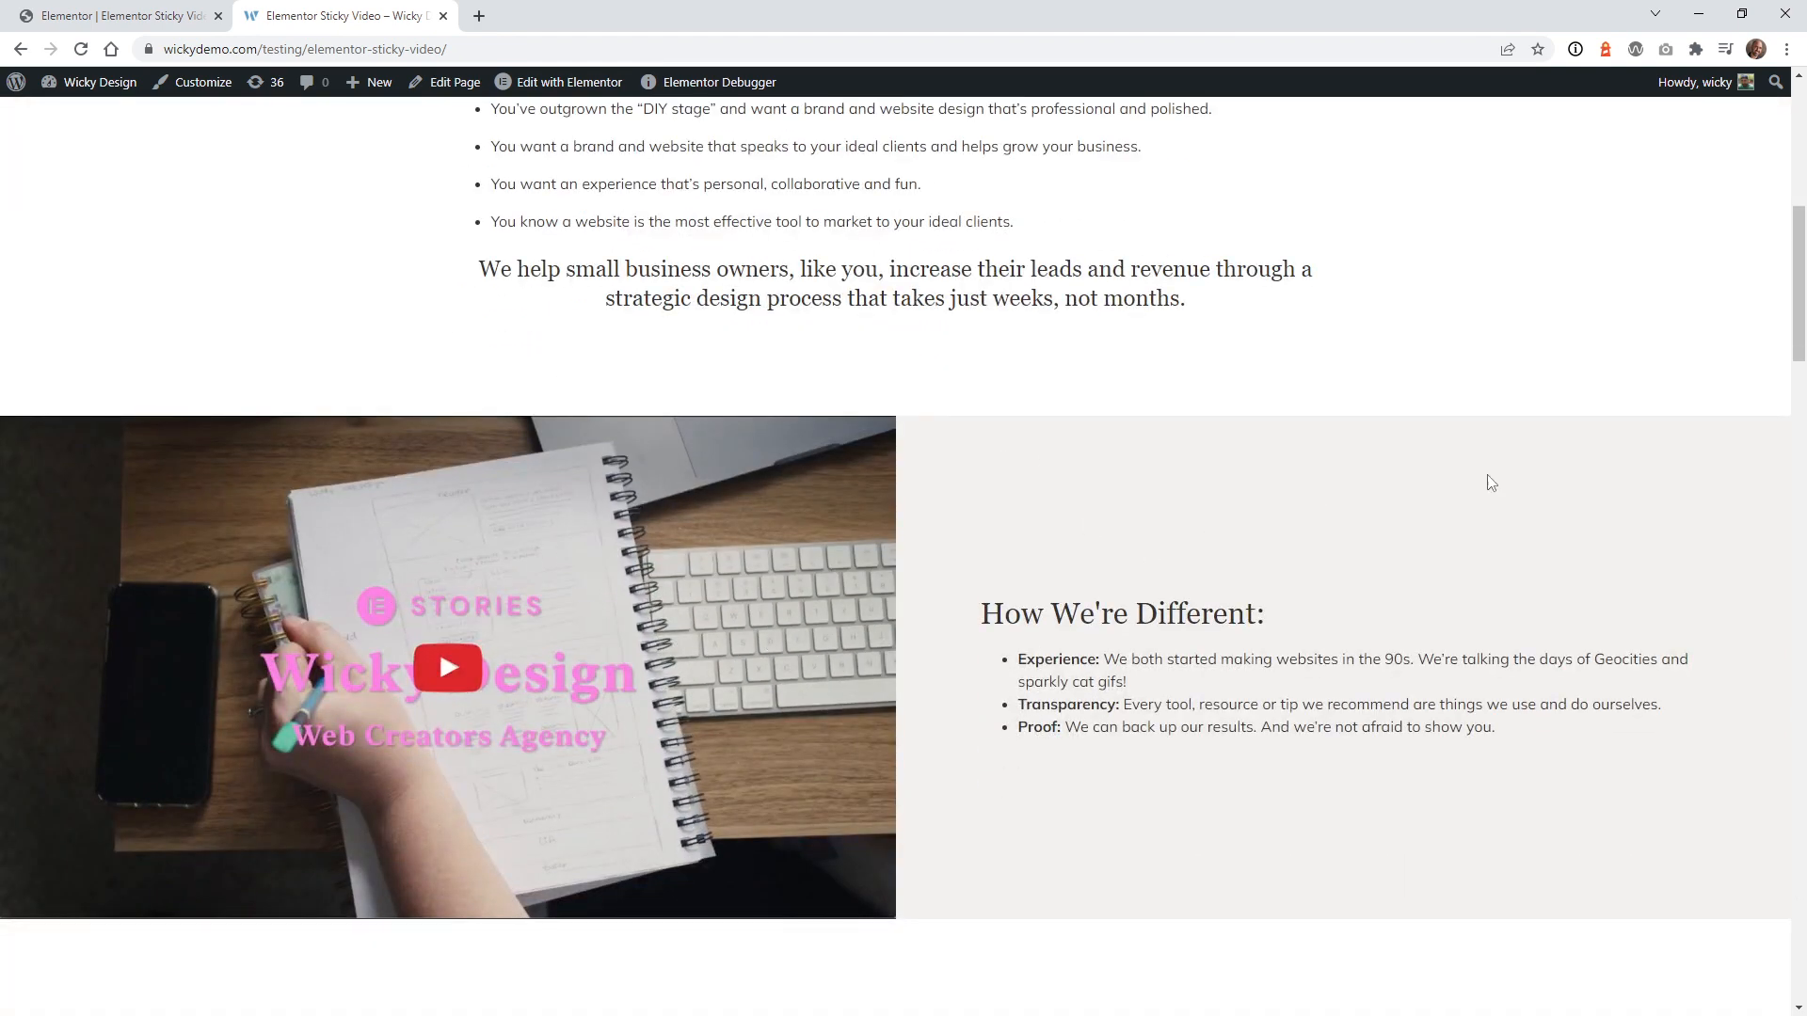
scroll("down", 3)
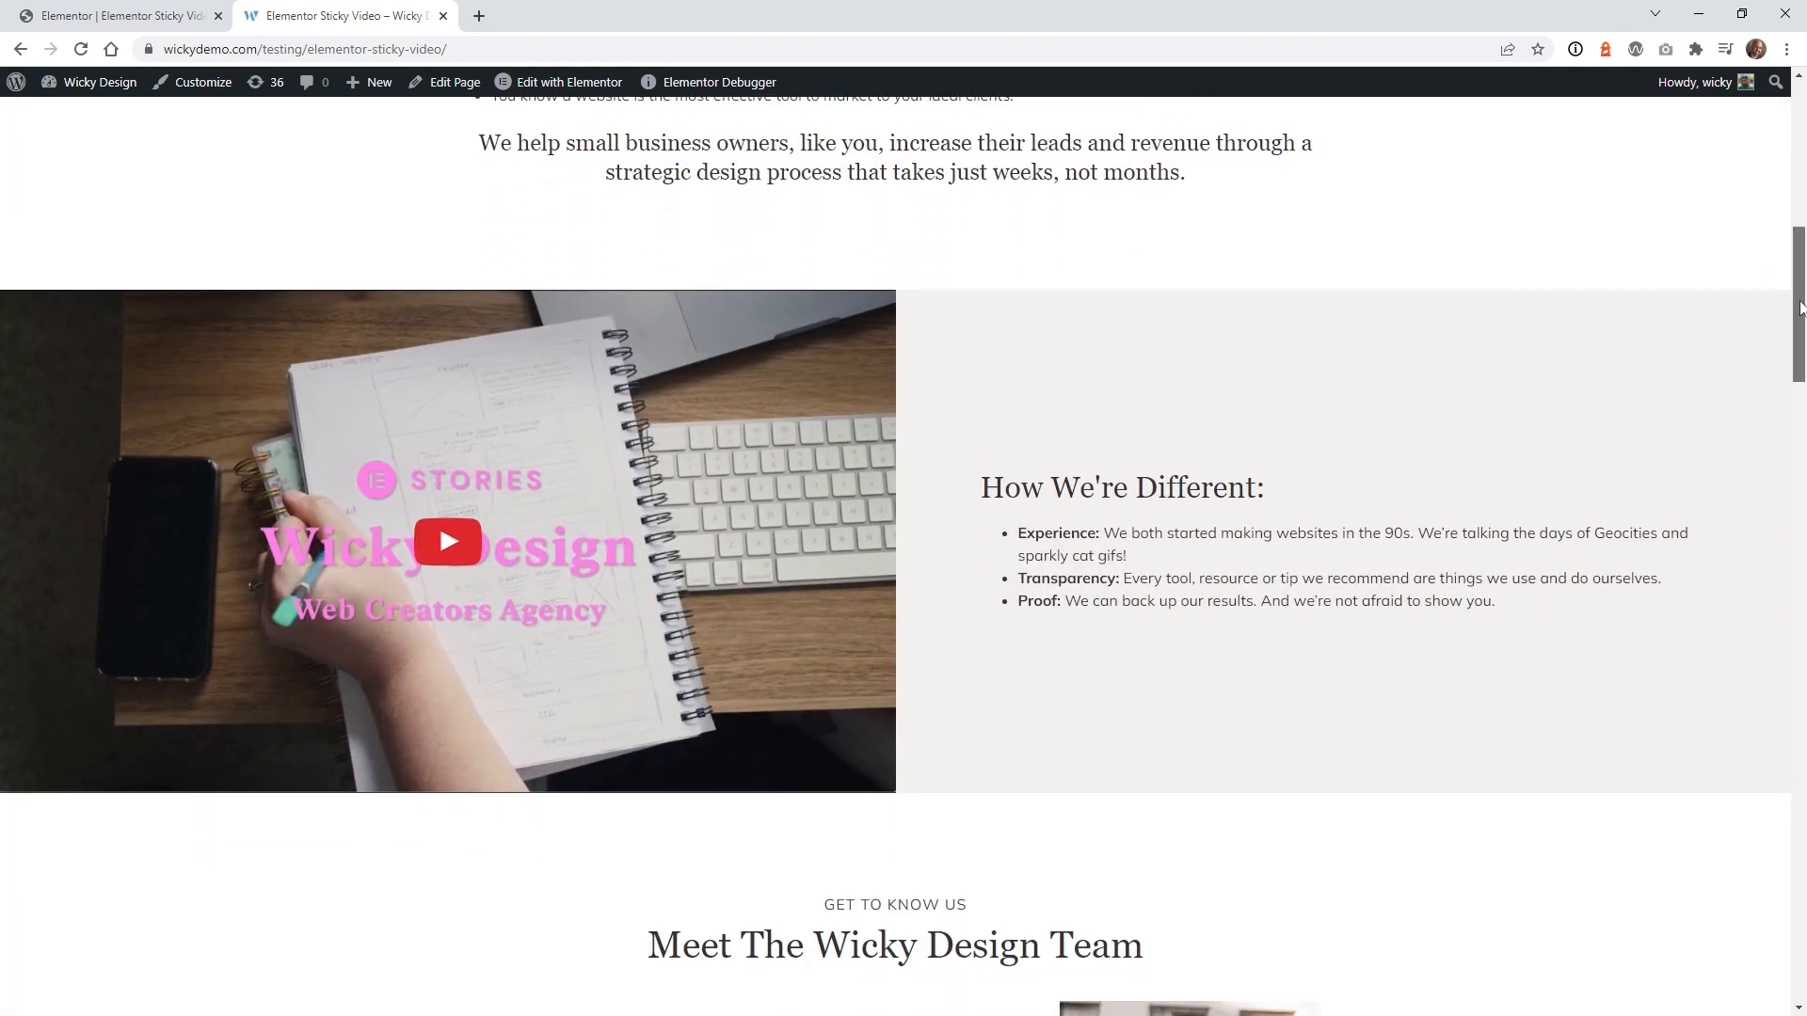
scroll("down", 3)
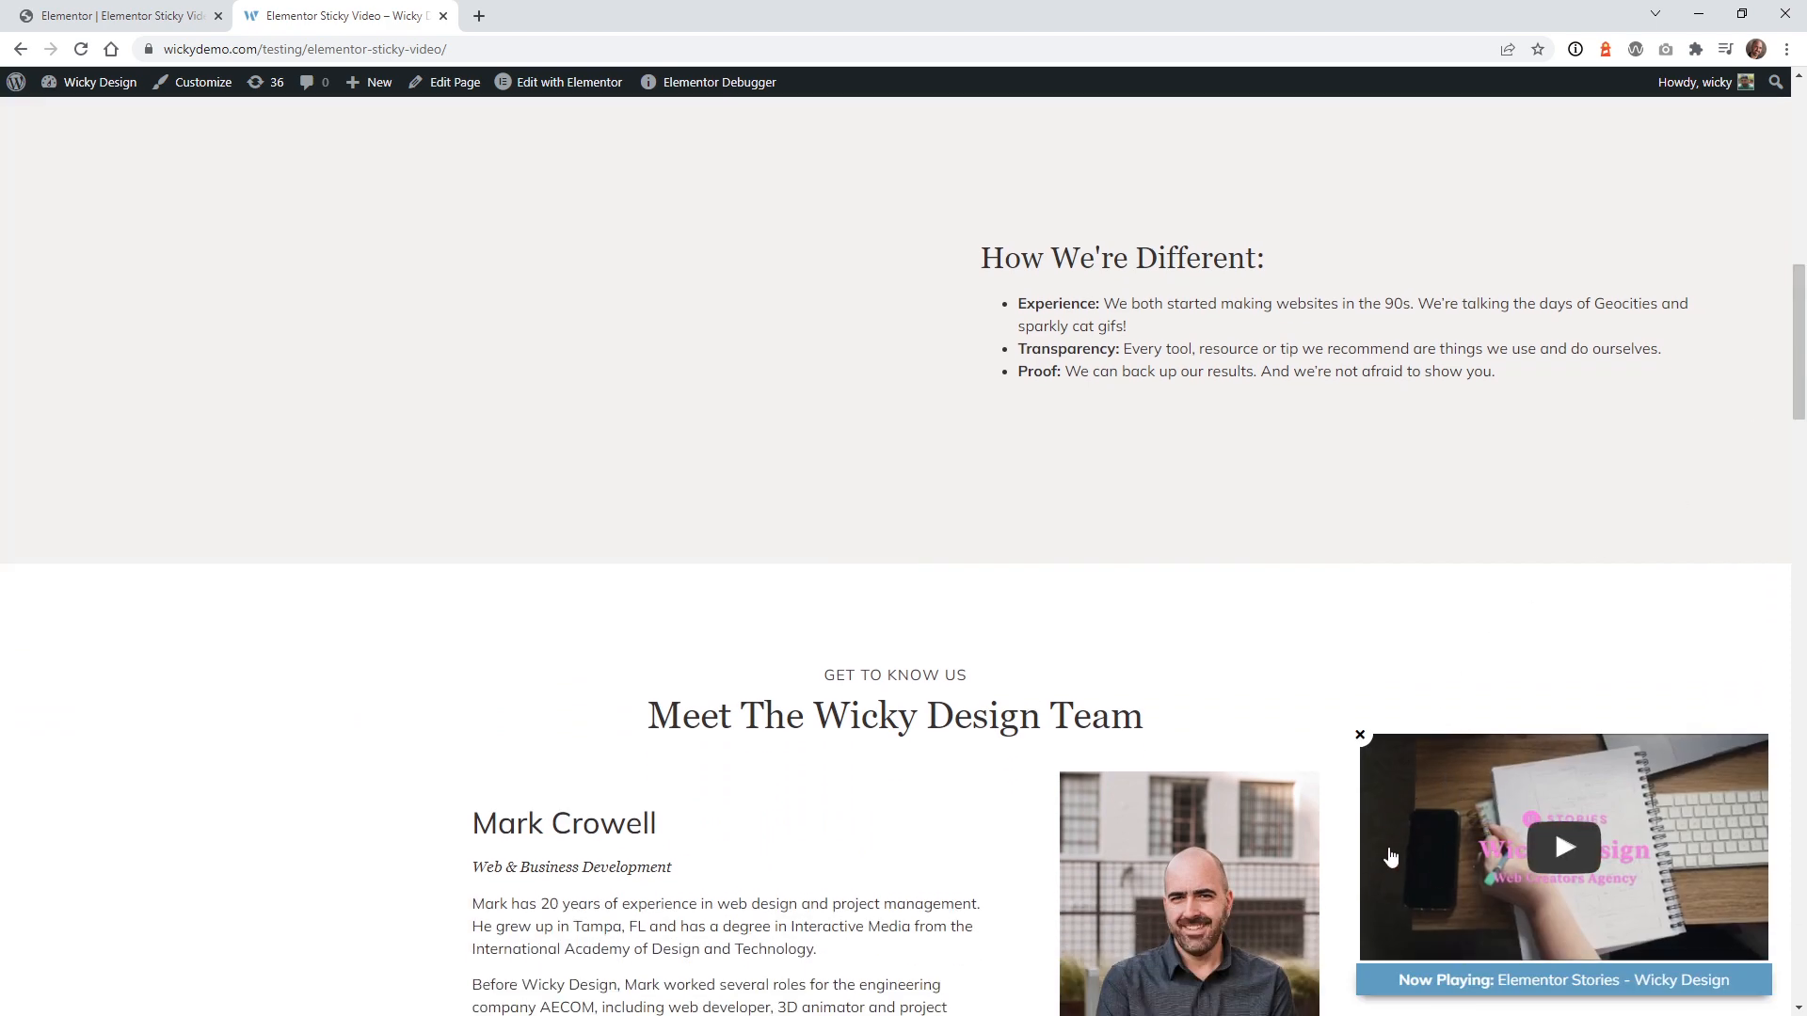
scroll("up", 3)
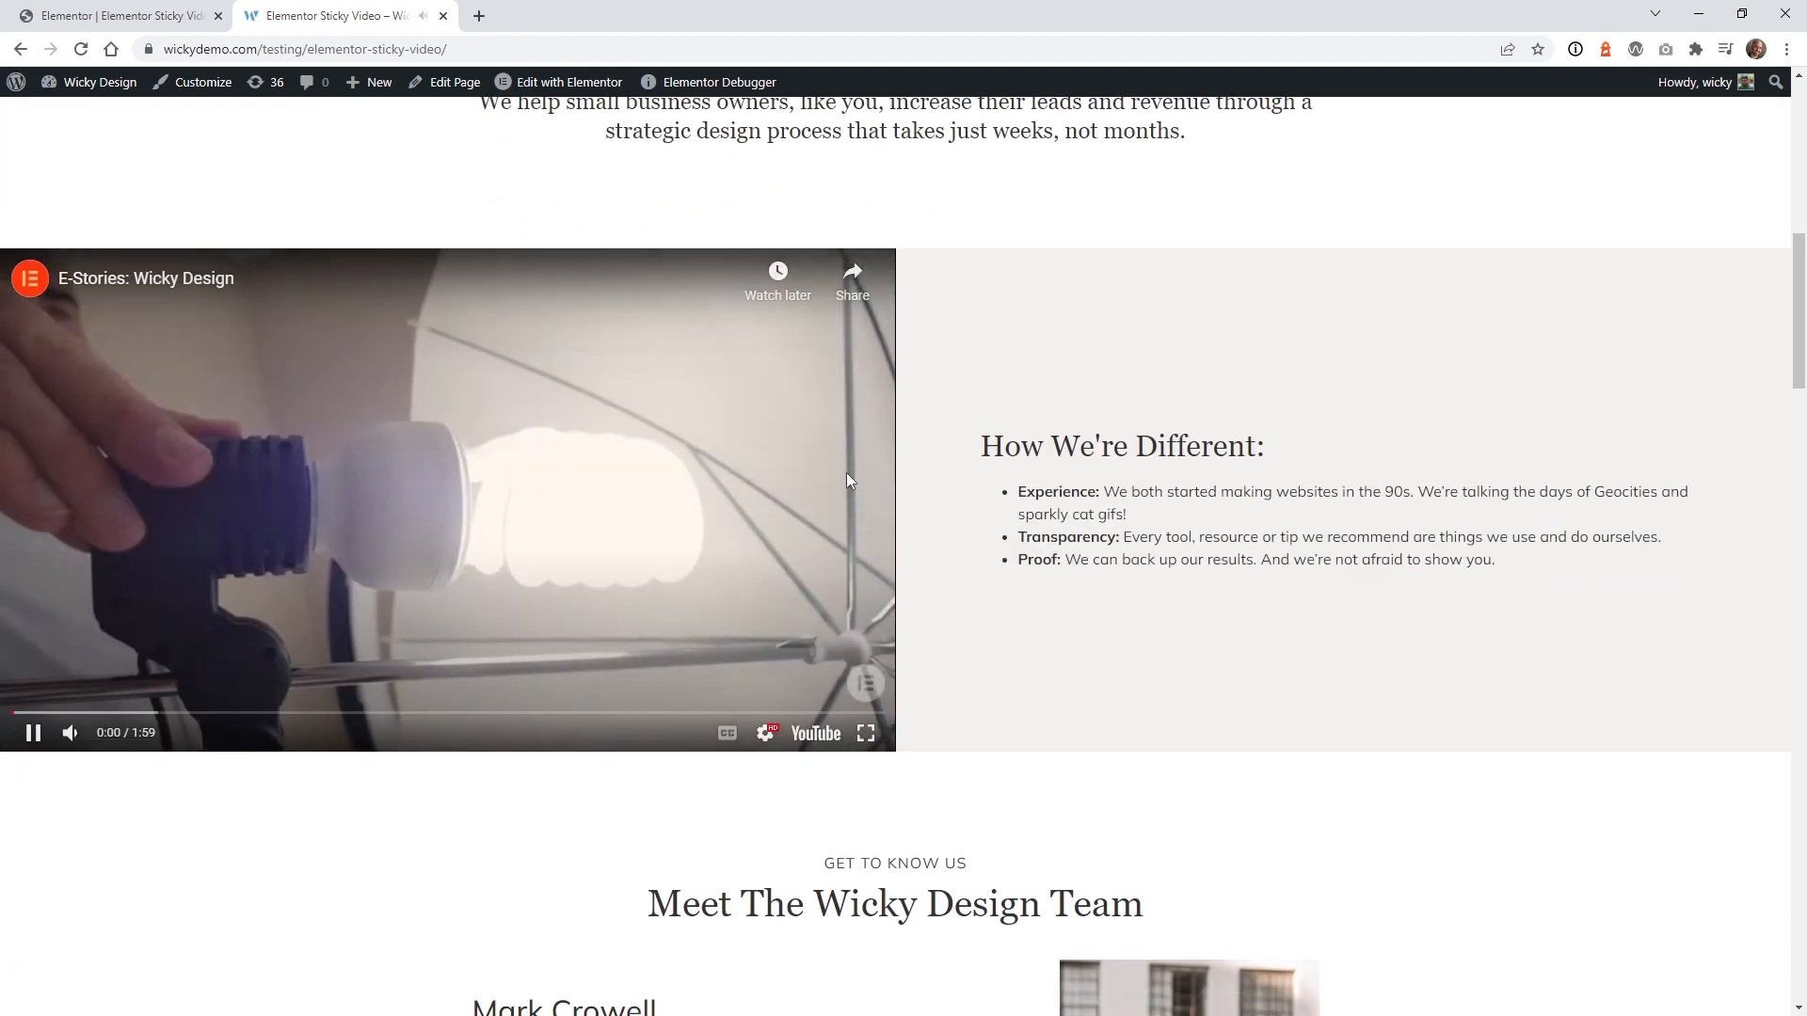
scroll("down", 3)
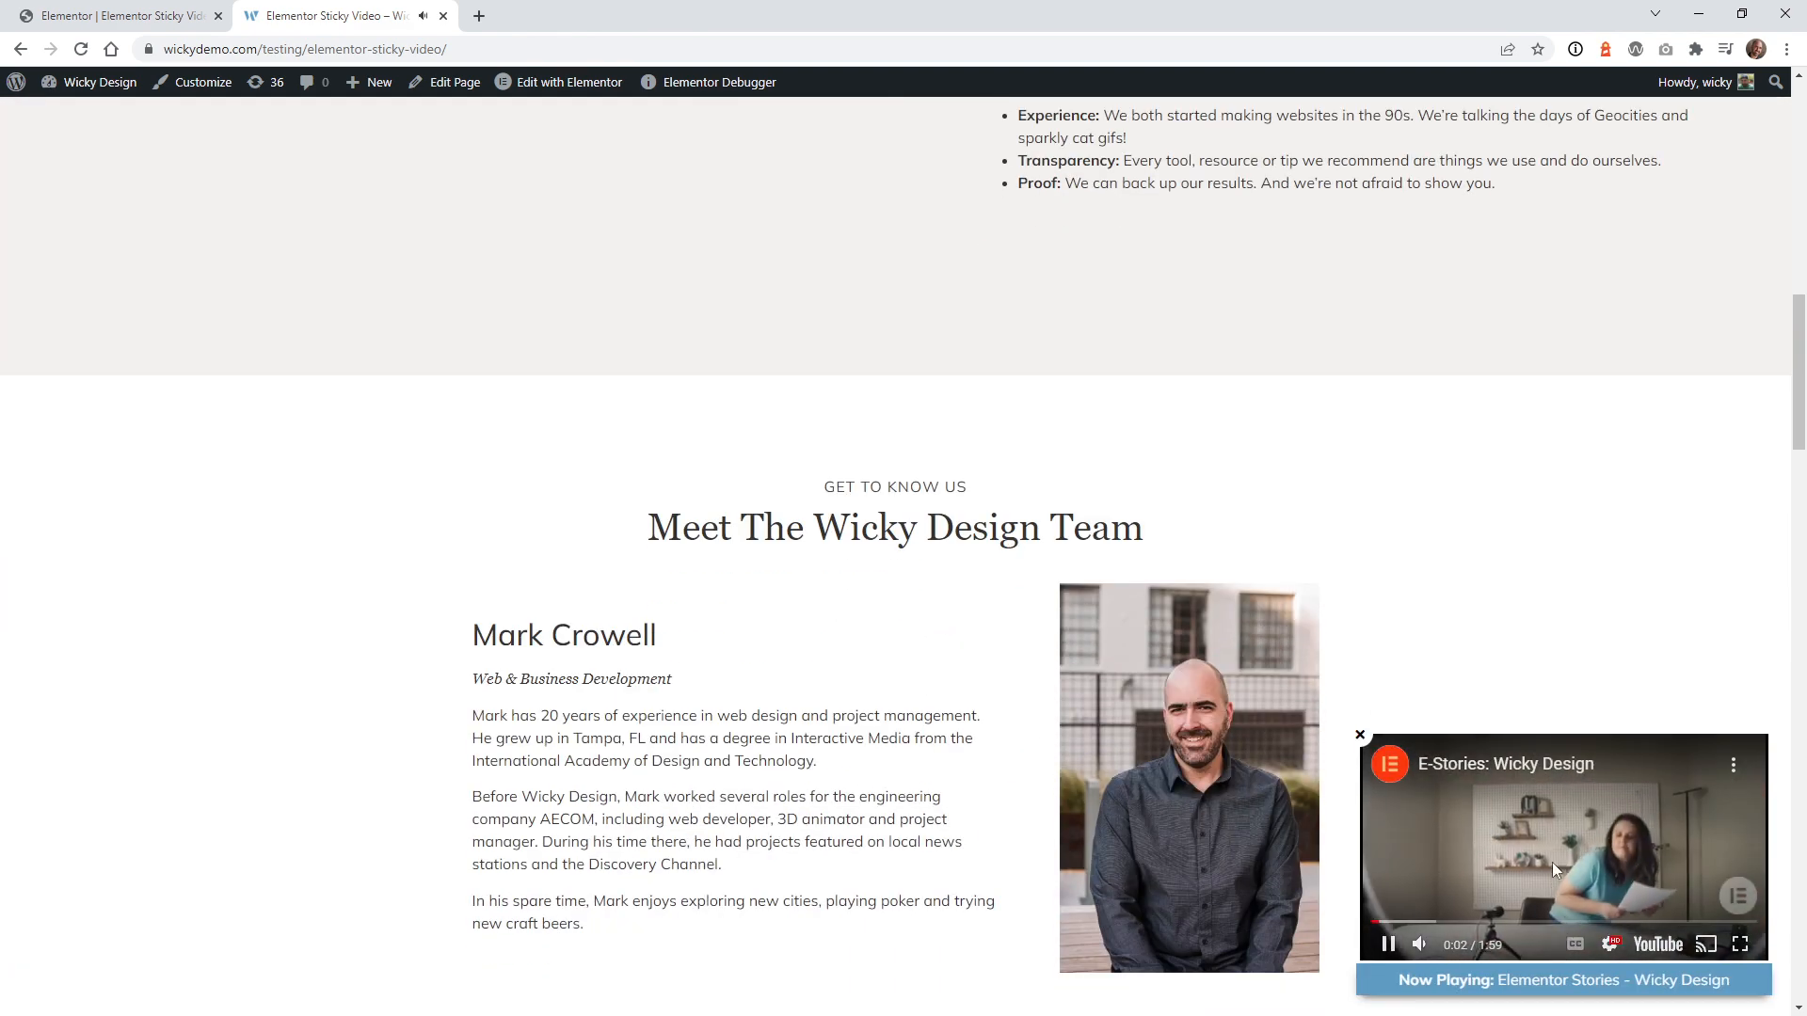
scroll("down", 3)
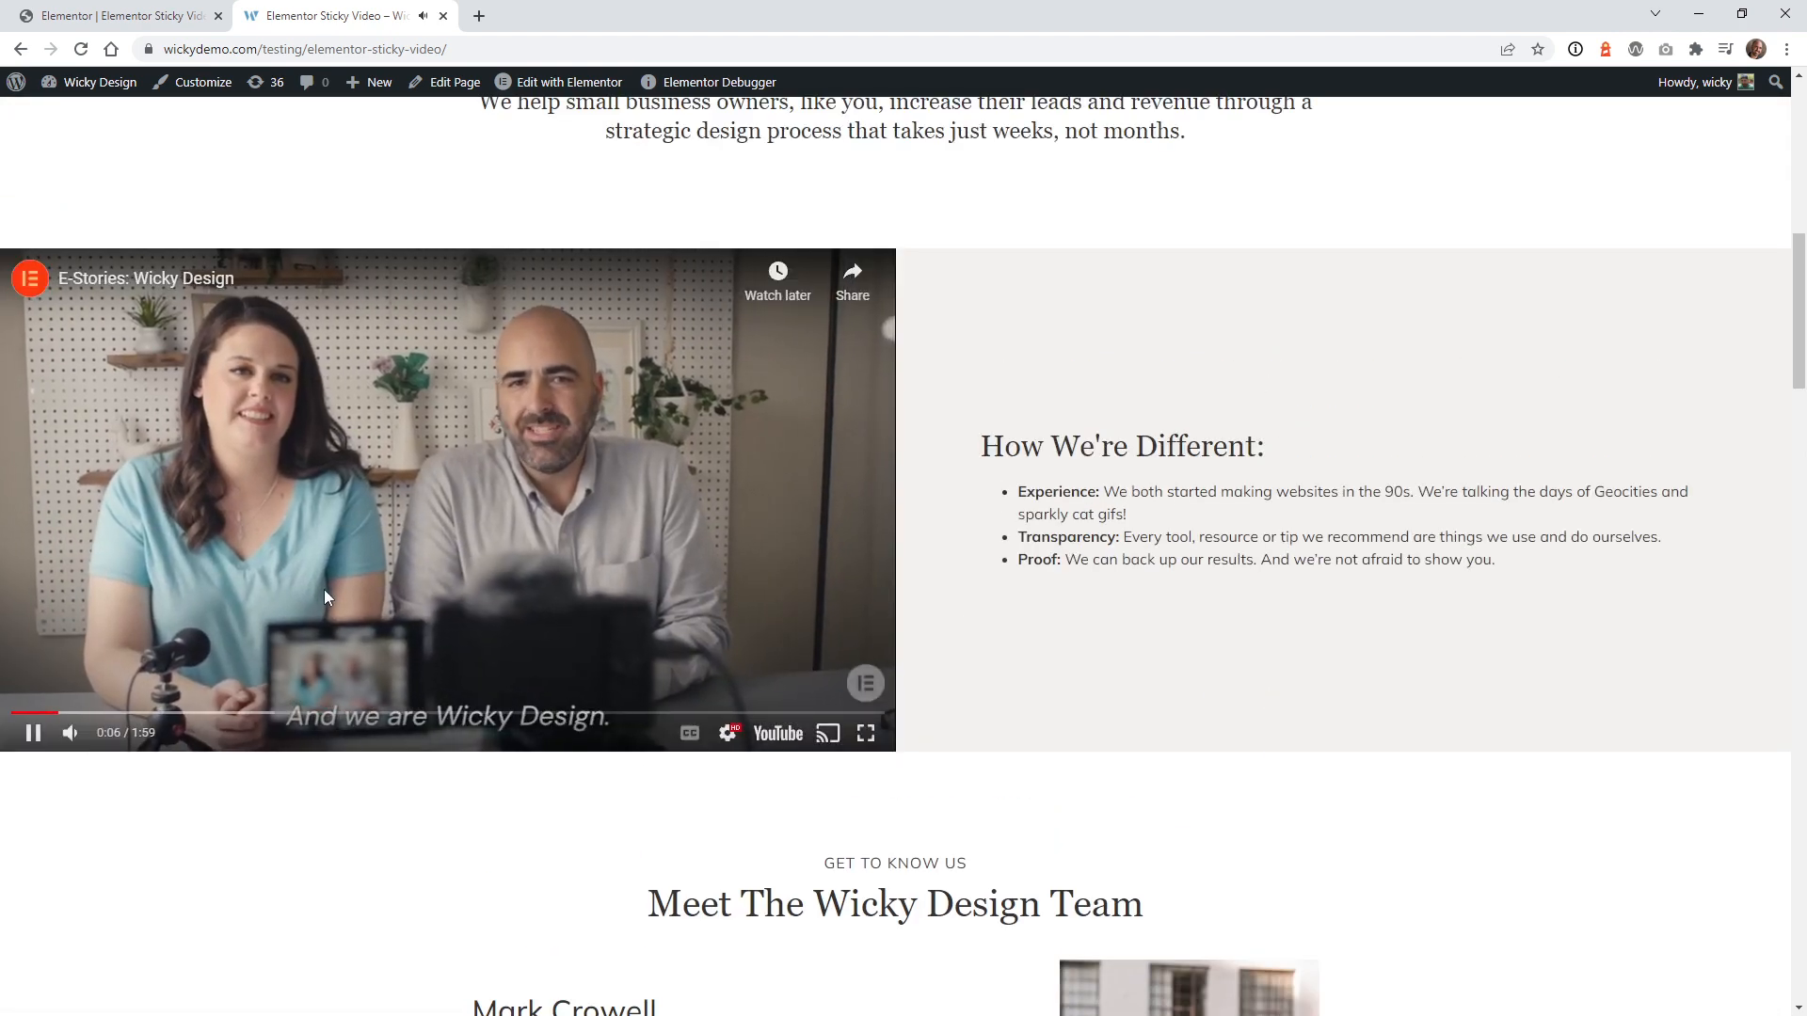
left_click(32, 732)
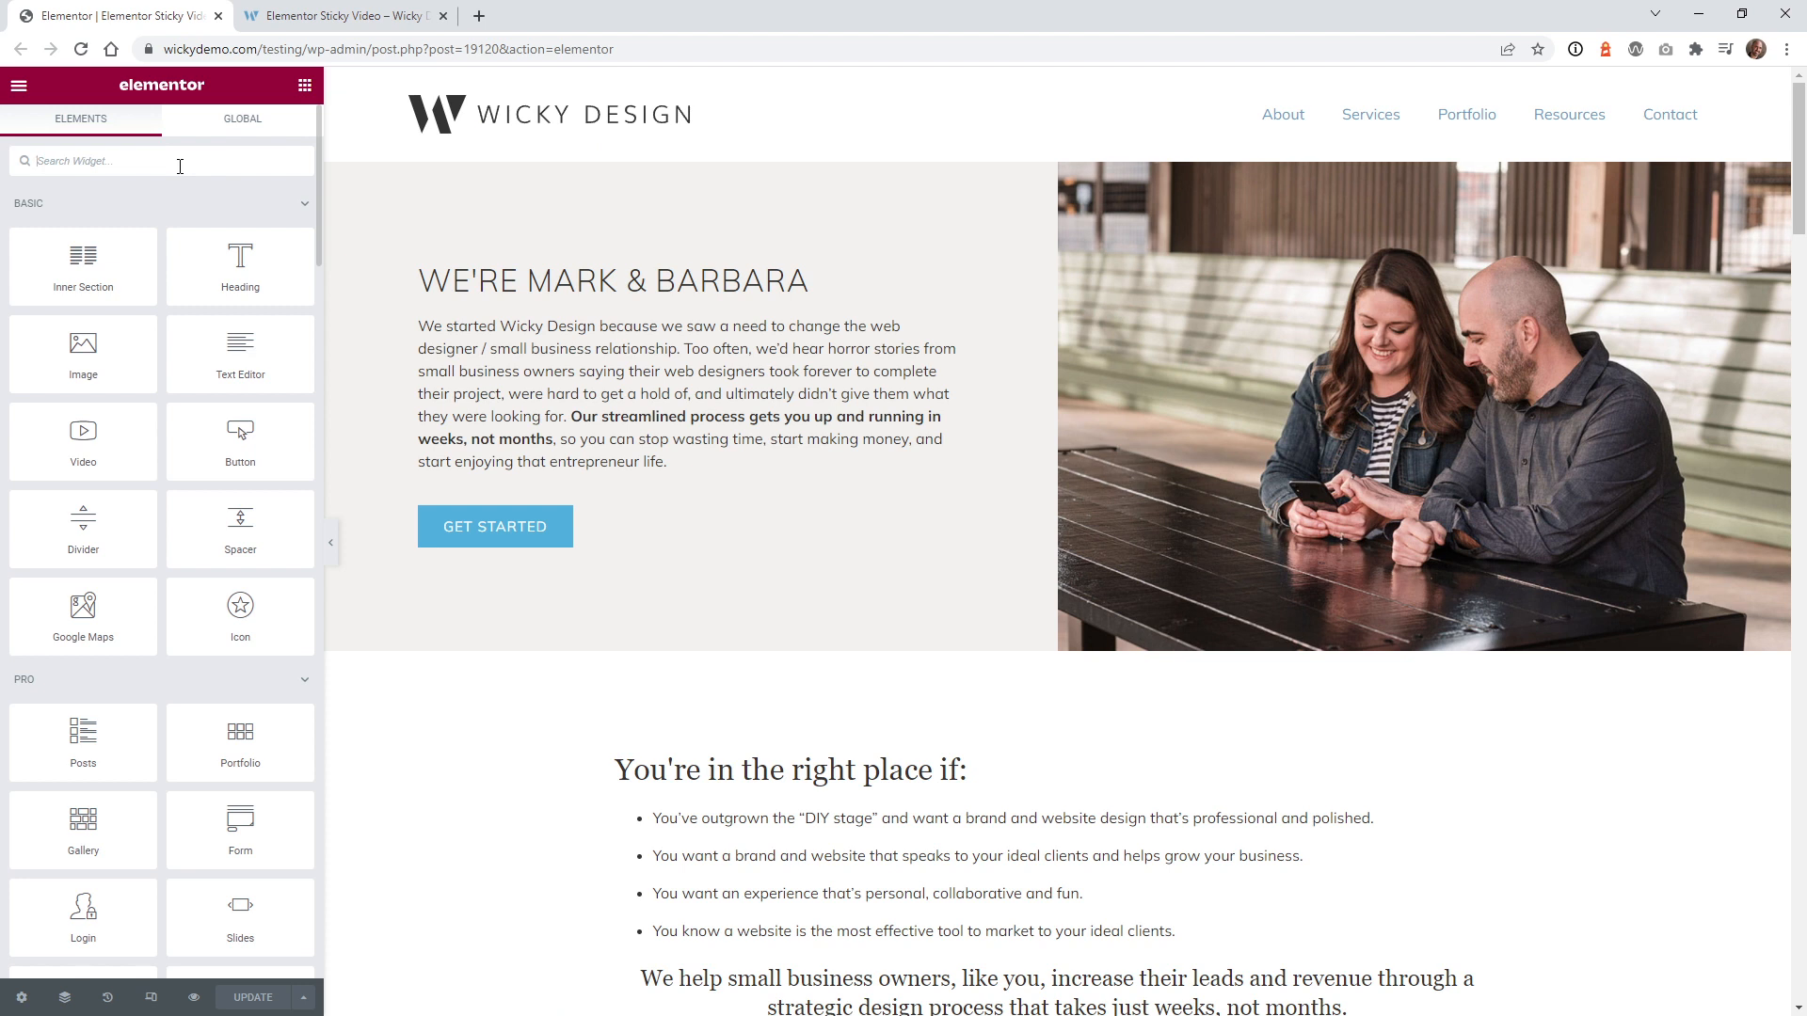
Step: Filter the Elementor widget list by searching 'video'
type("i")
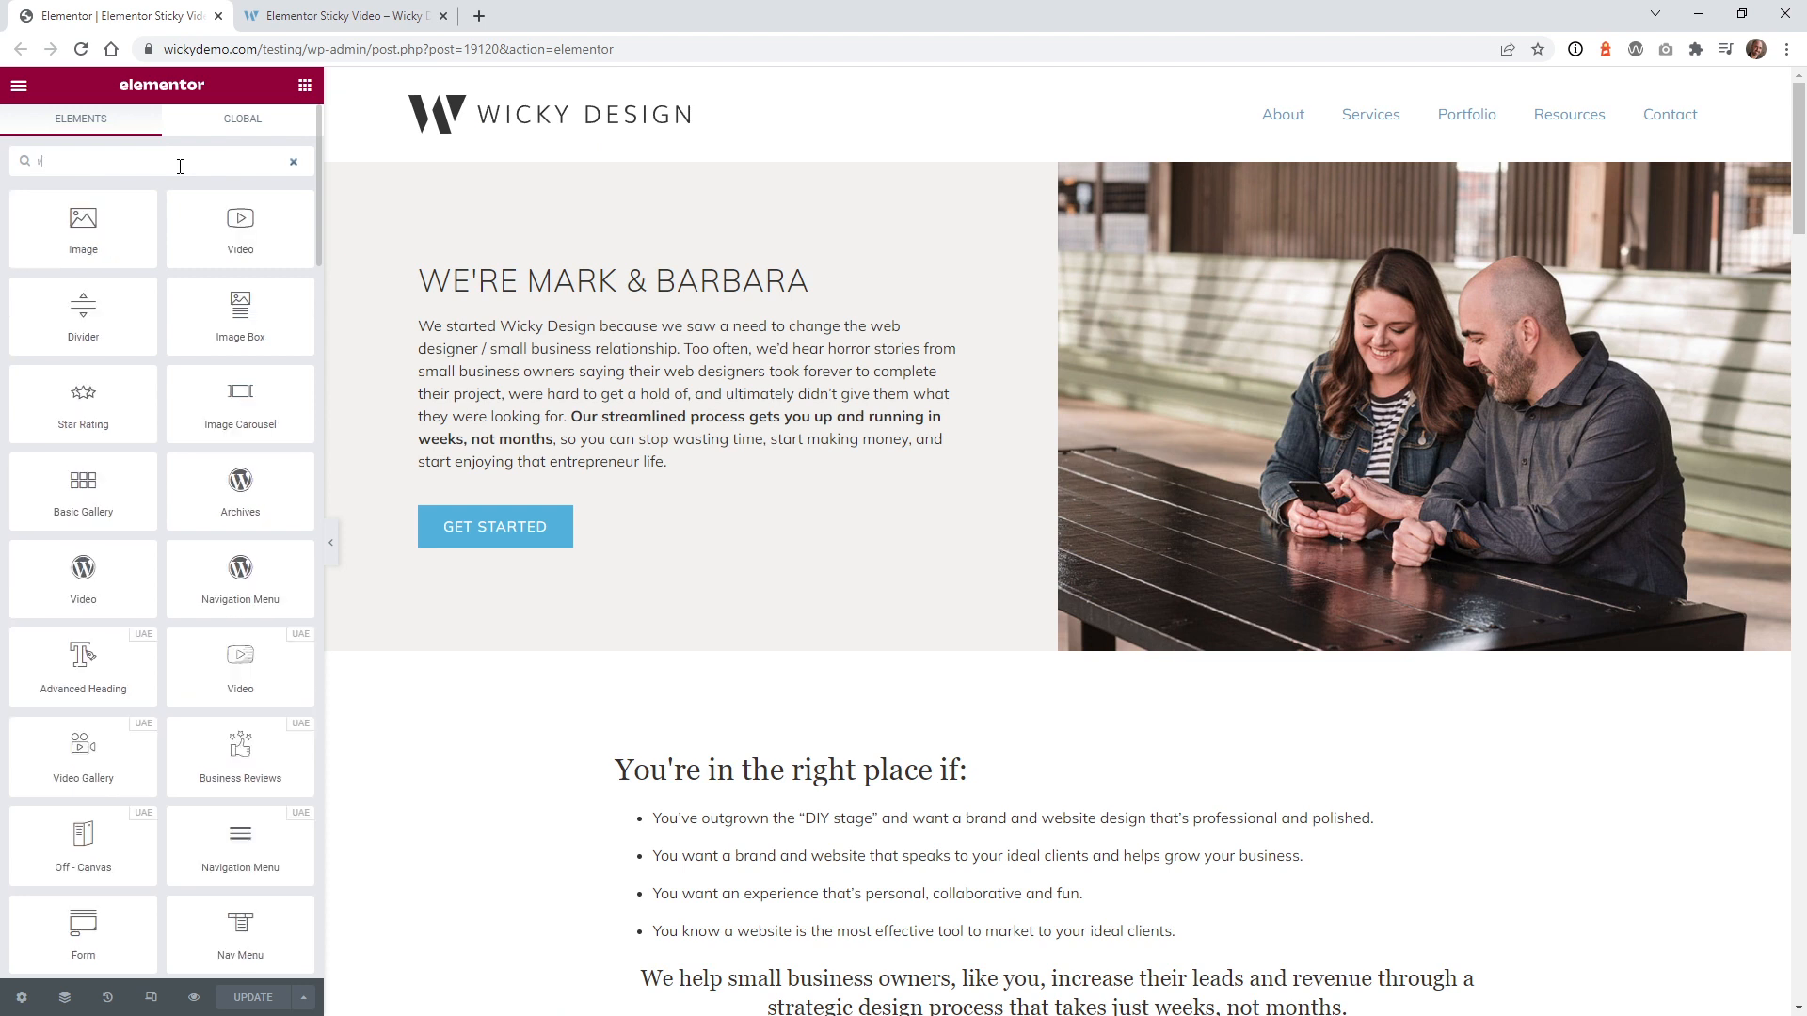
type("ideo")
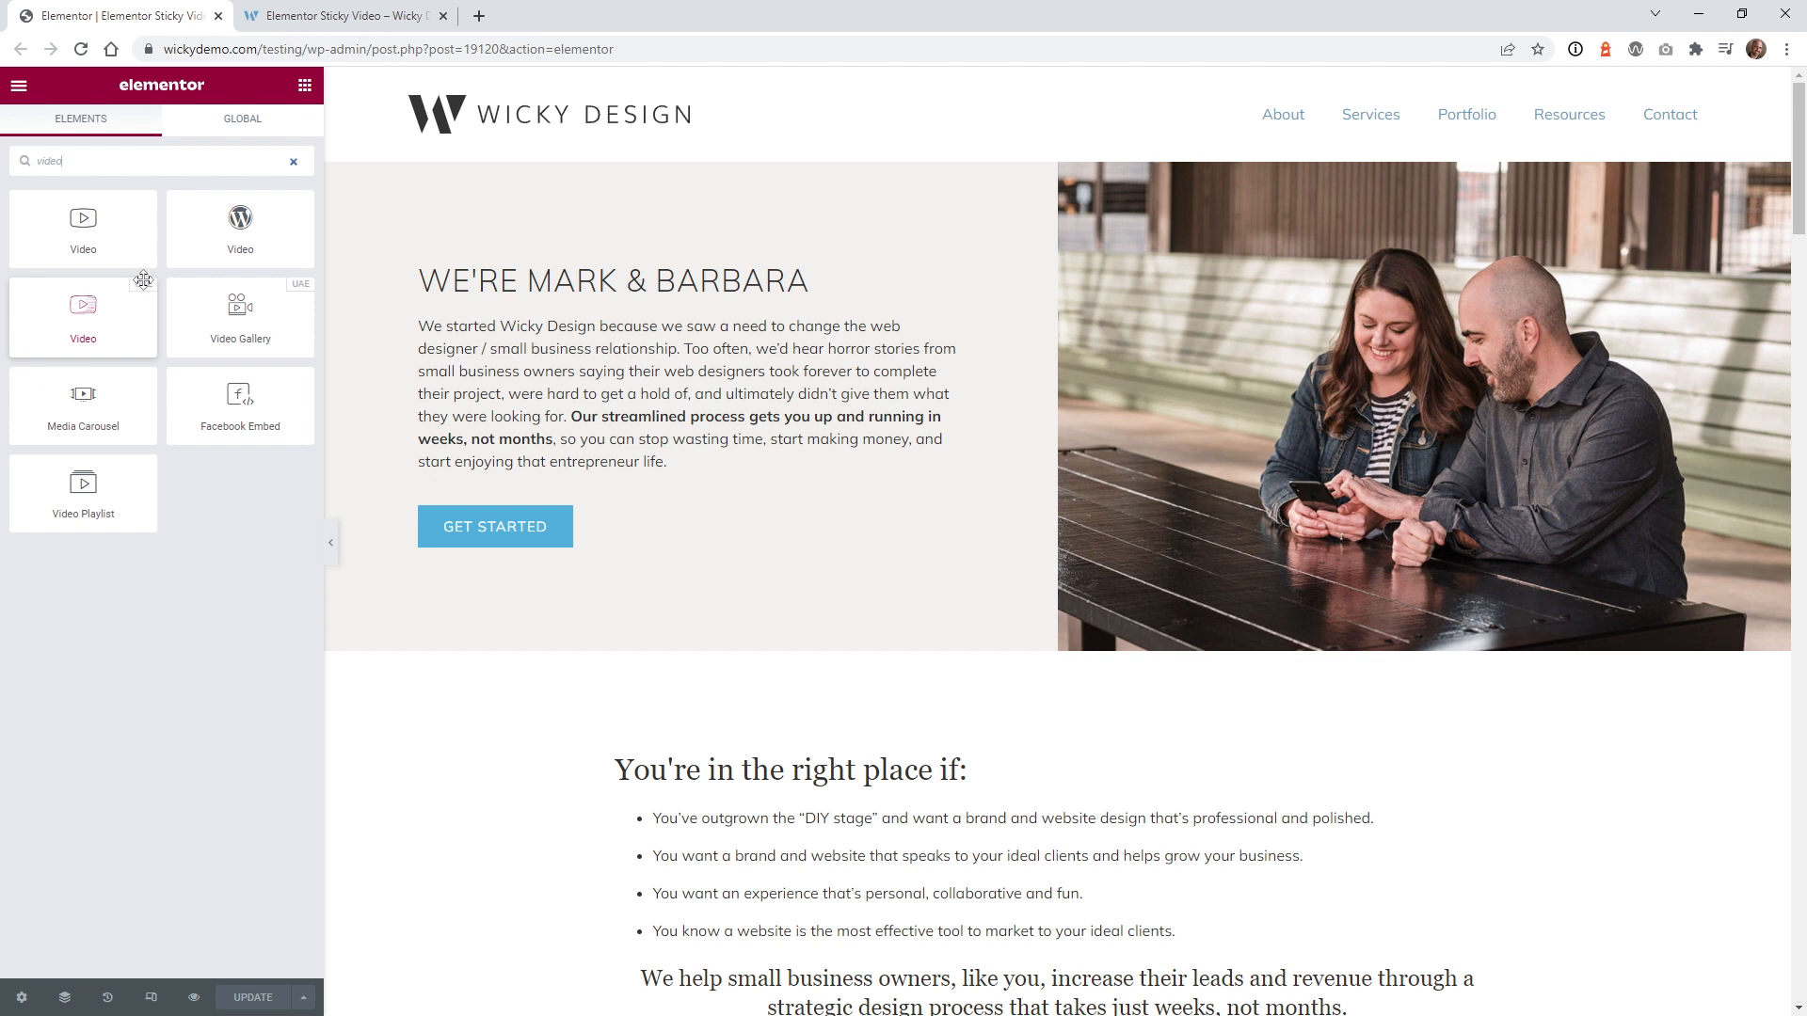
mouse_move(81, 230)
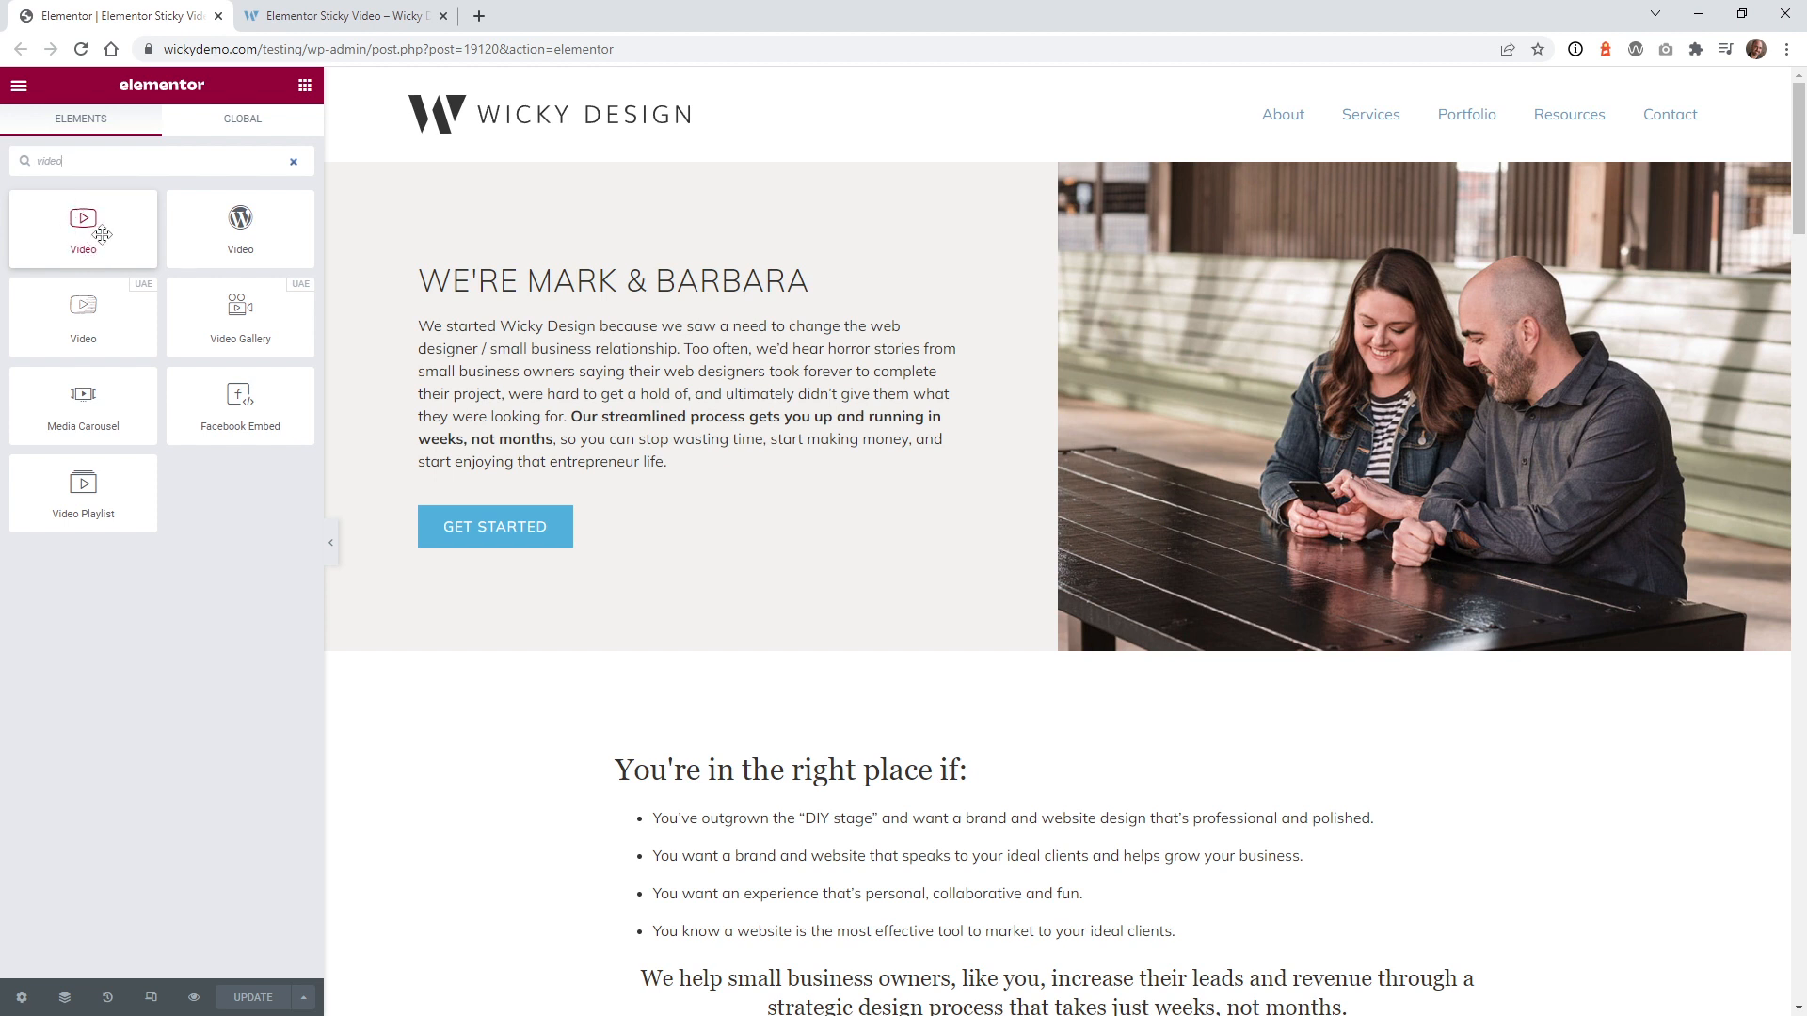
mouse_move(137, 280)
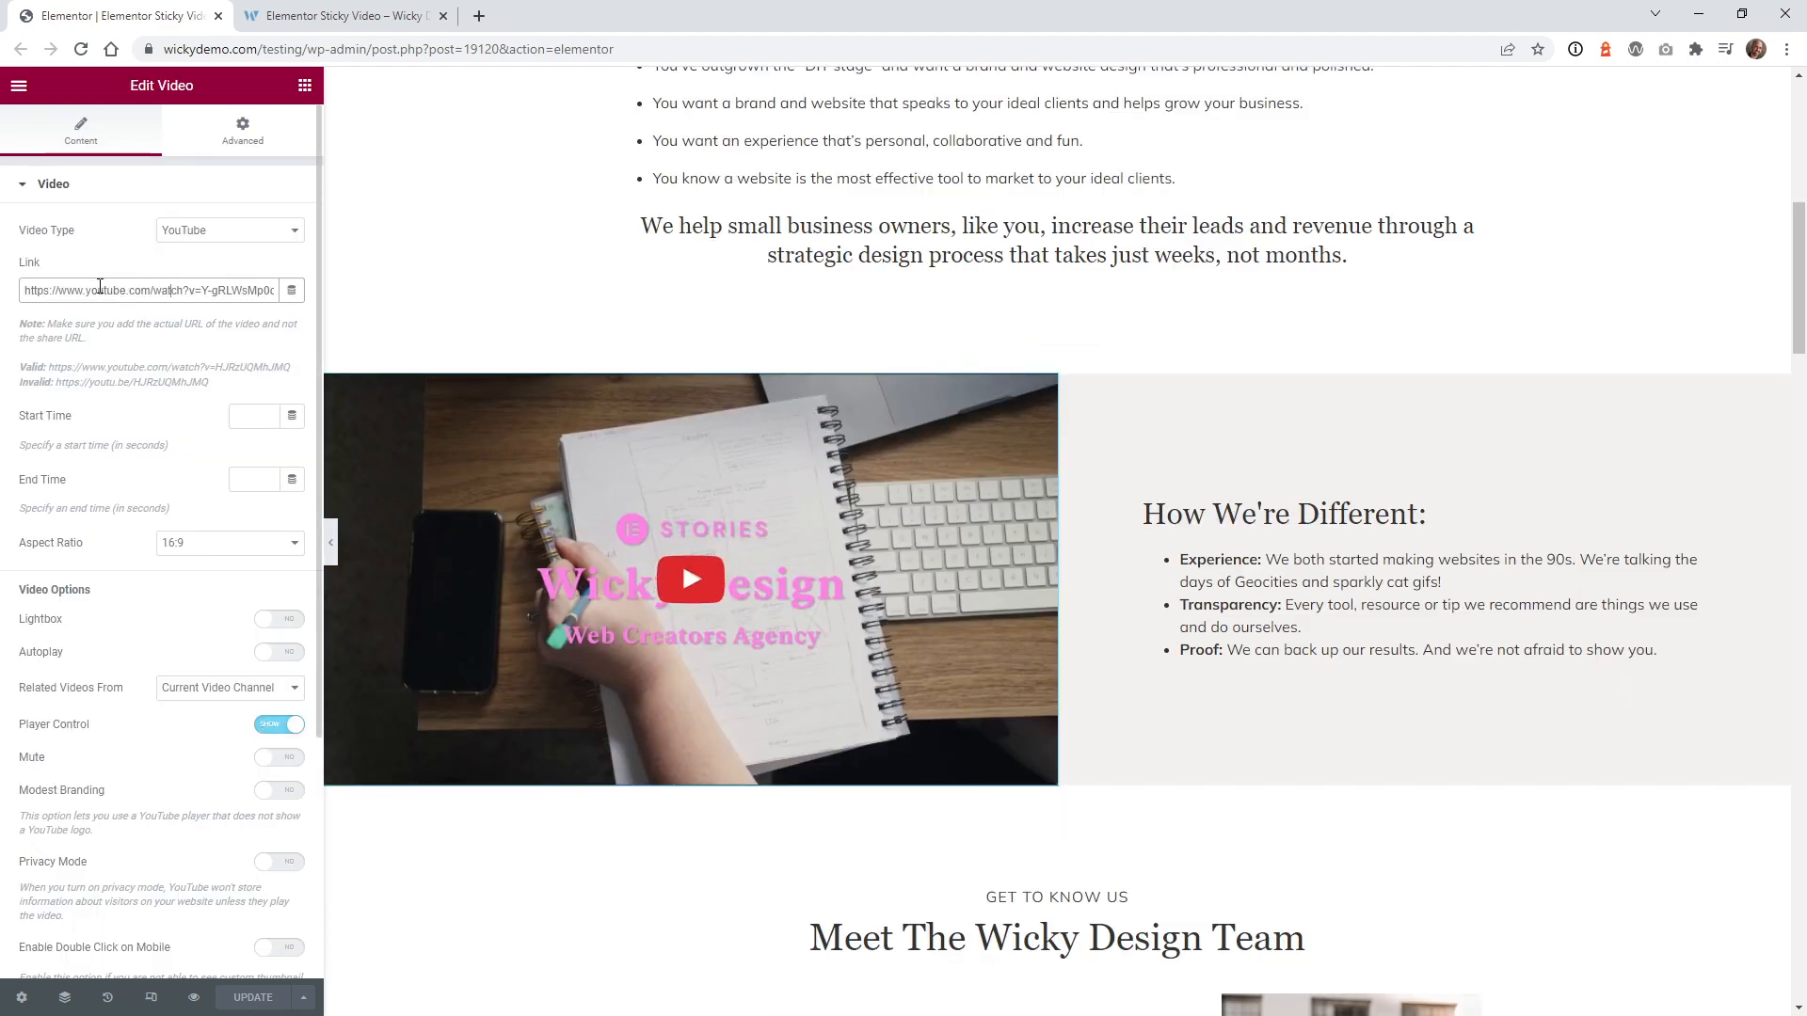
Step: Review the video widget's Video Type choices, keeping YouTube as the source
left_click(228, 229)
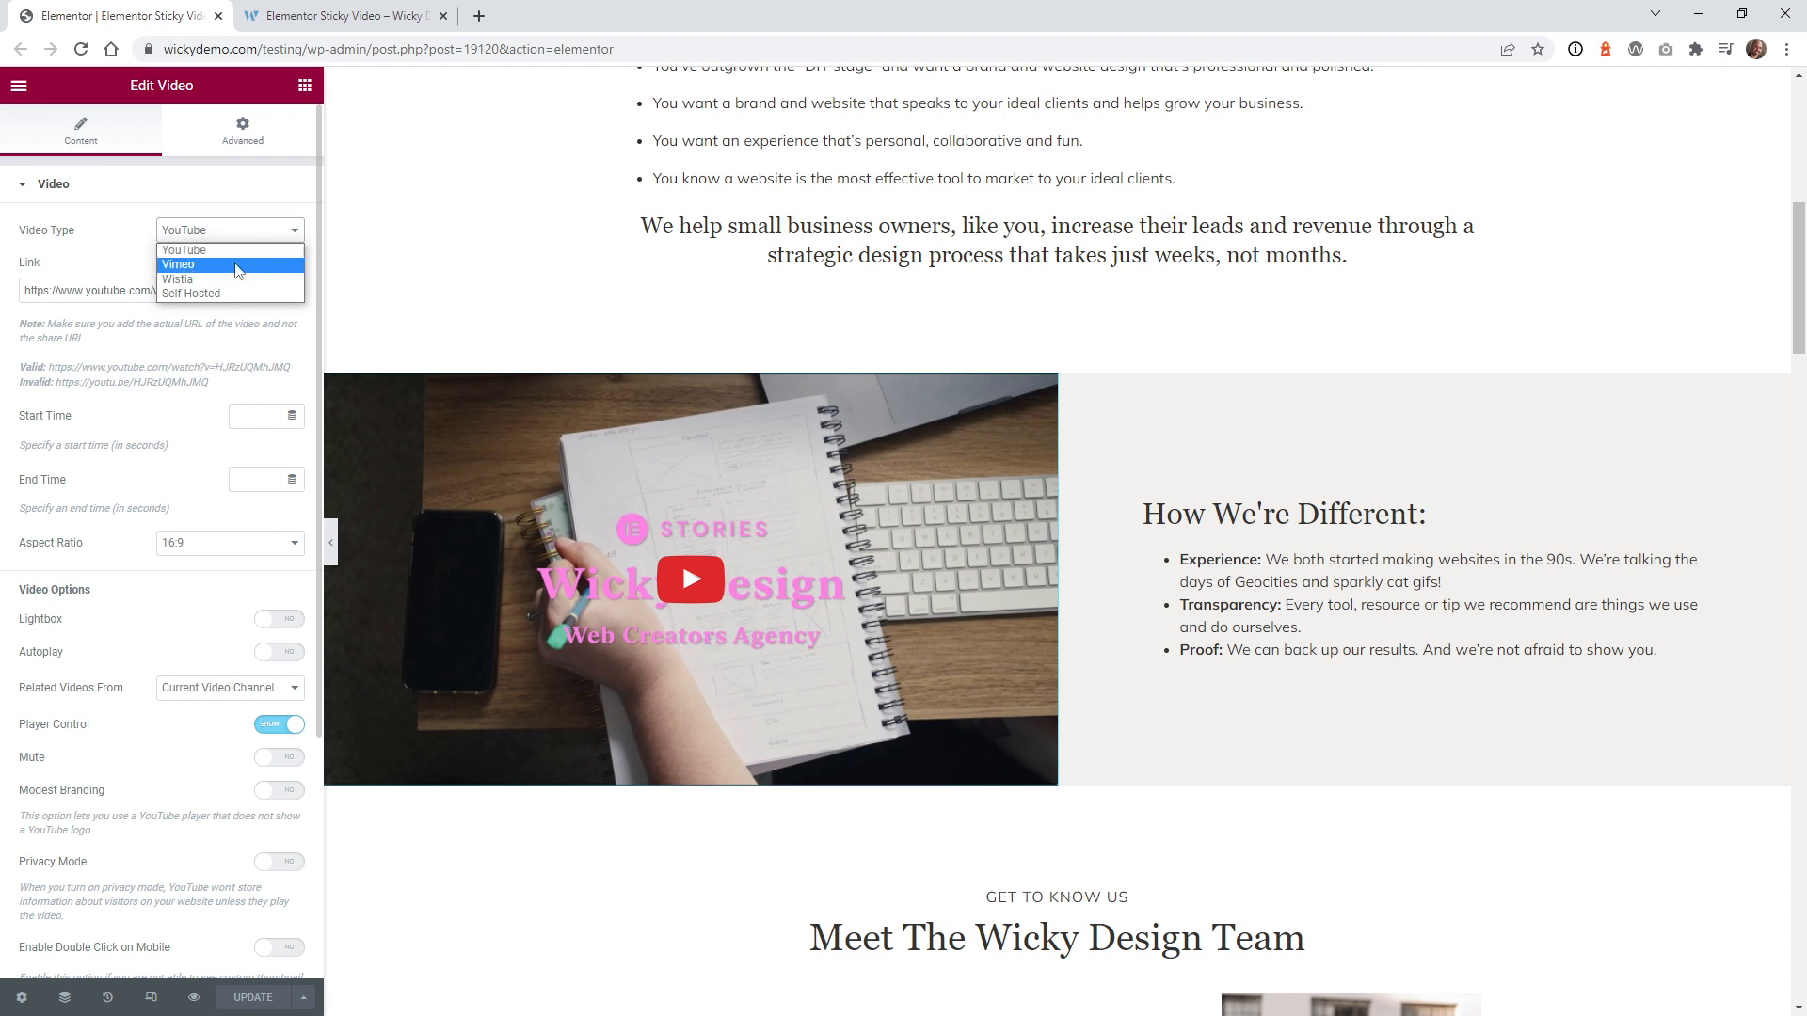
mouse_move(184, 250)
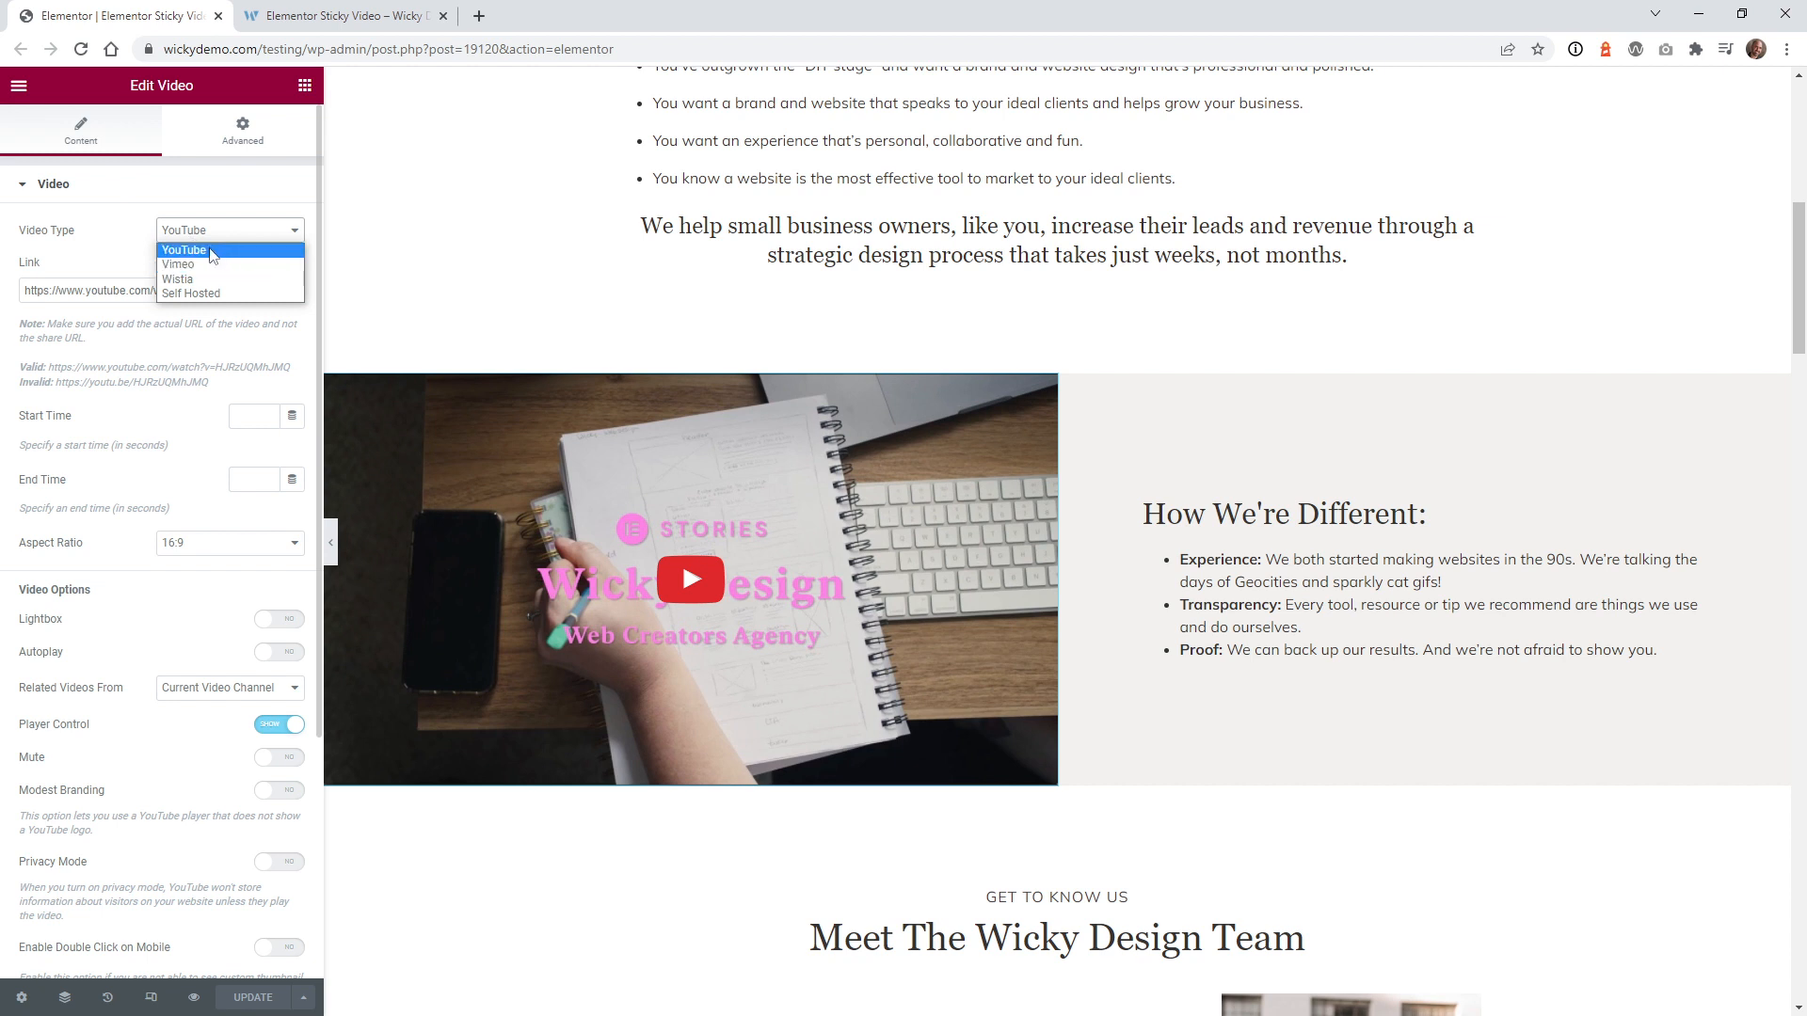
mouse_move(215, 254)
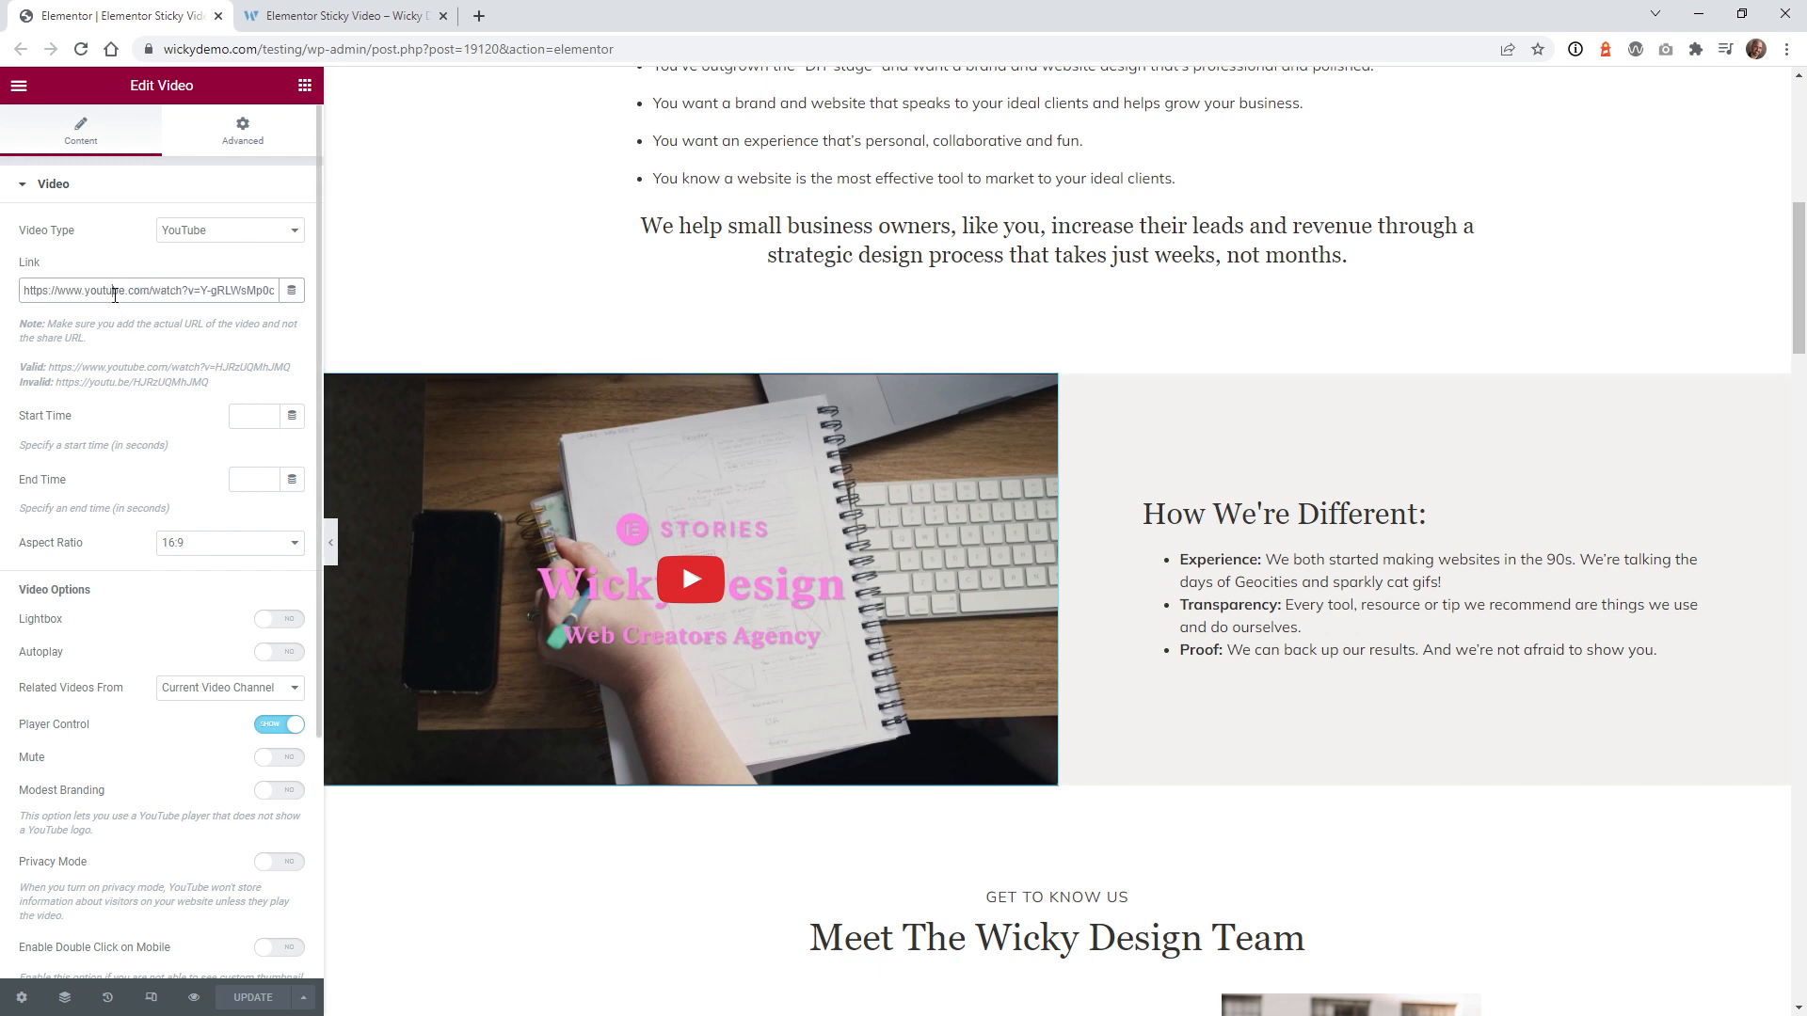
mouse_move(123, 367)
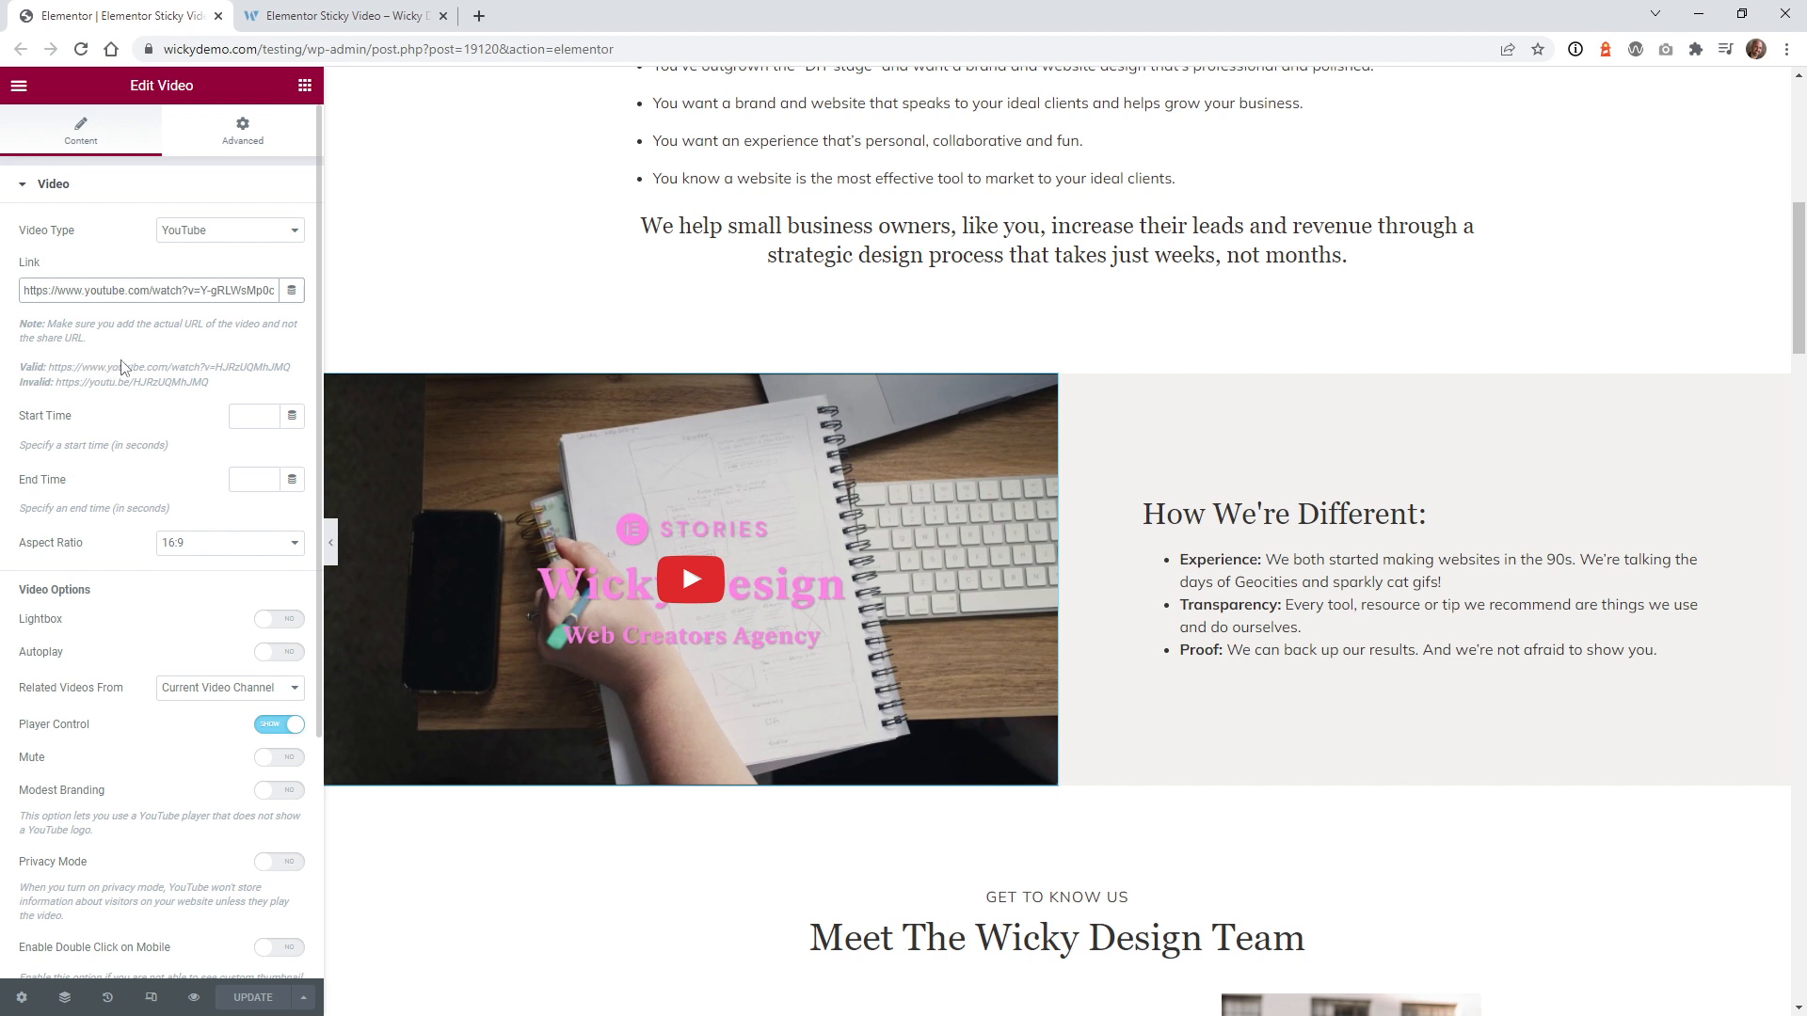
mouse_move(126, 367)
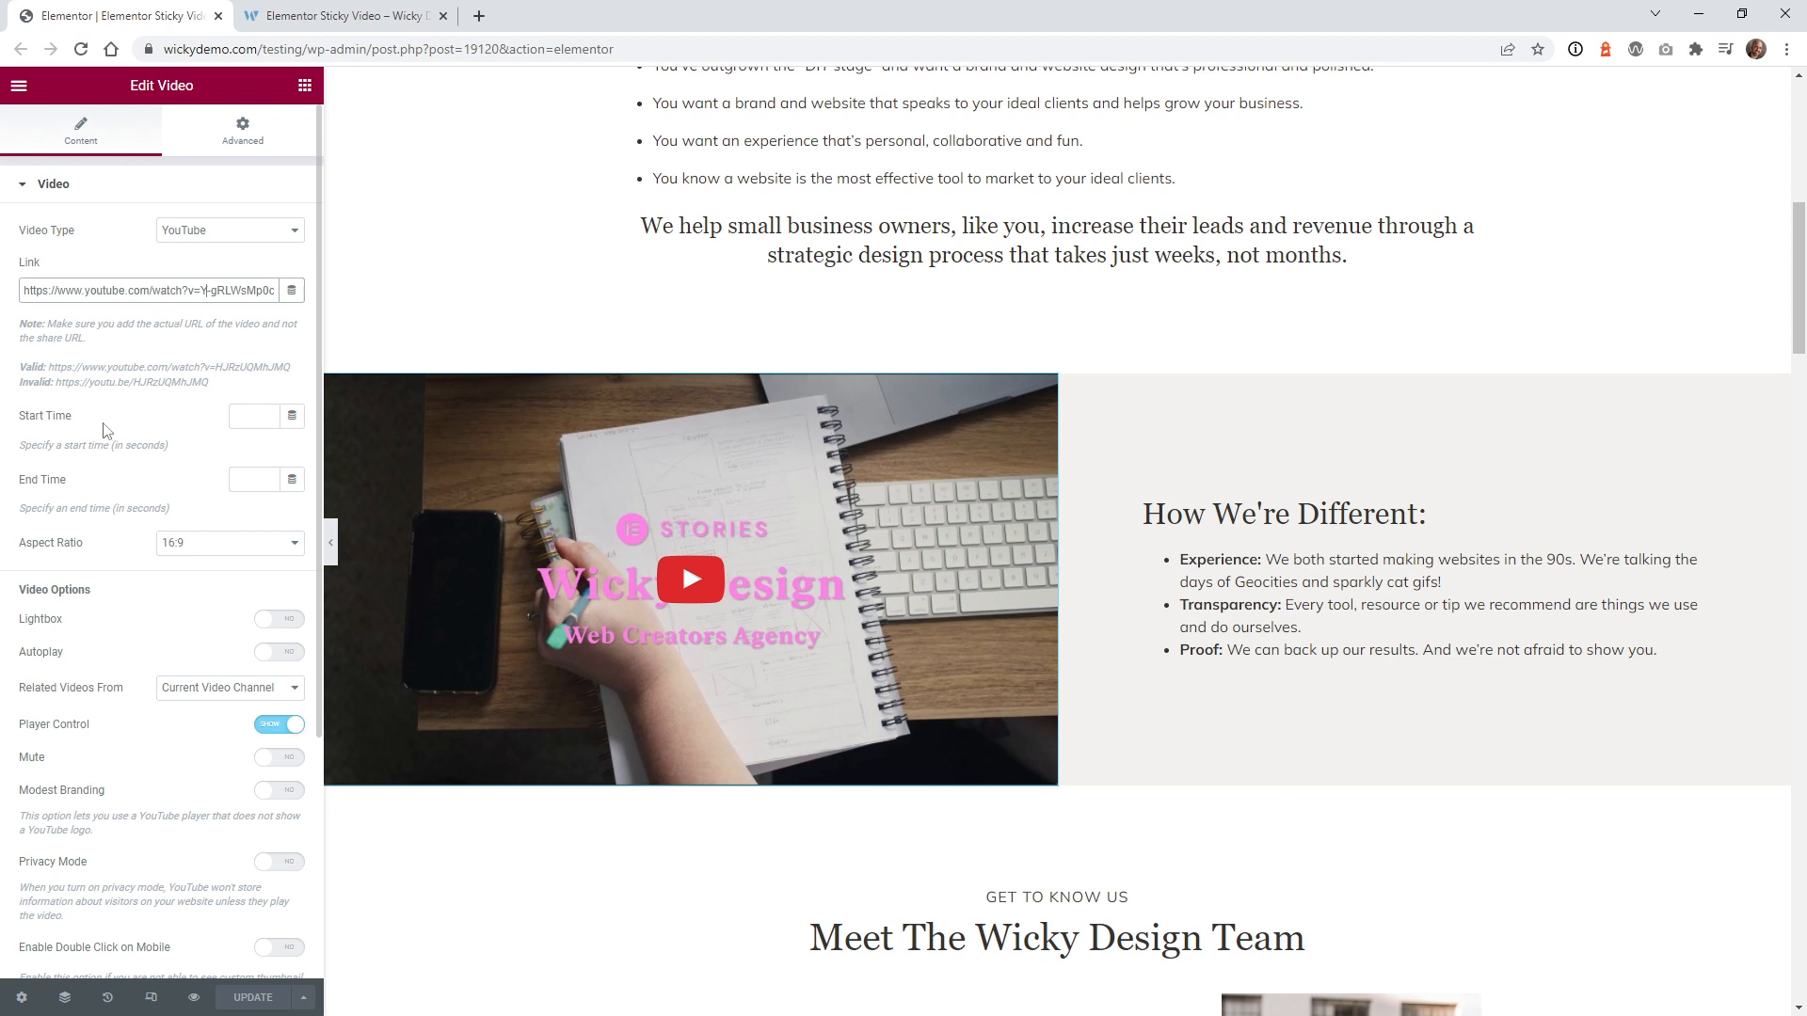
scroll("down", 3)
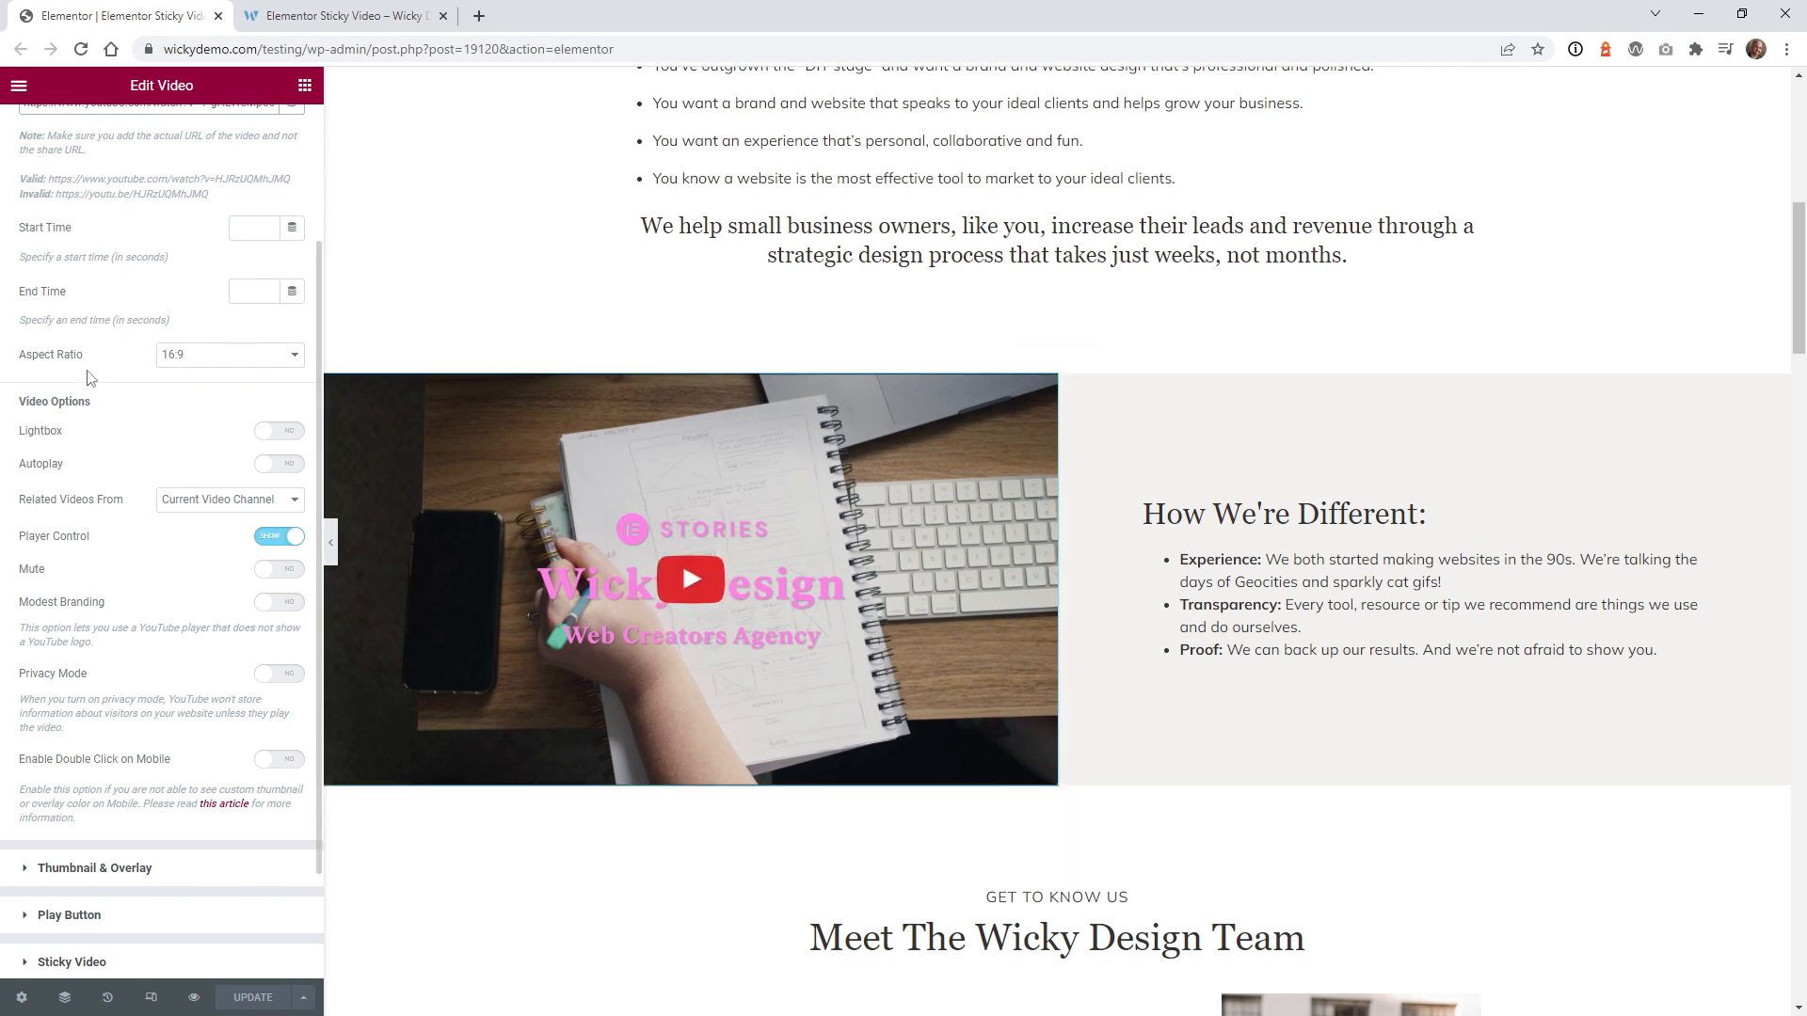
left_click(227, 354)
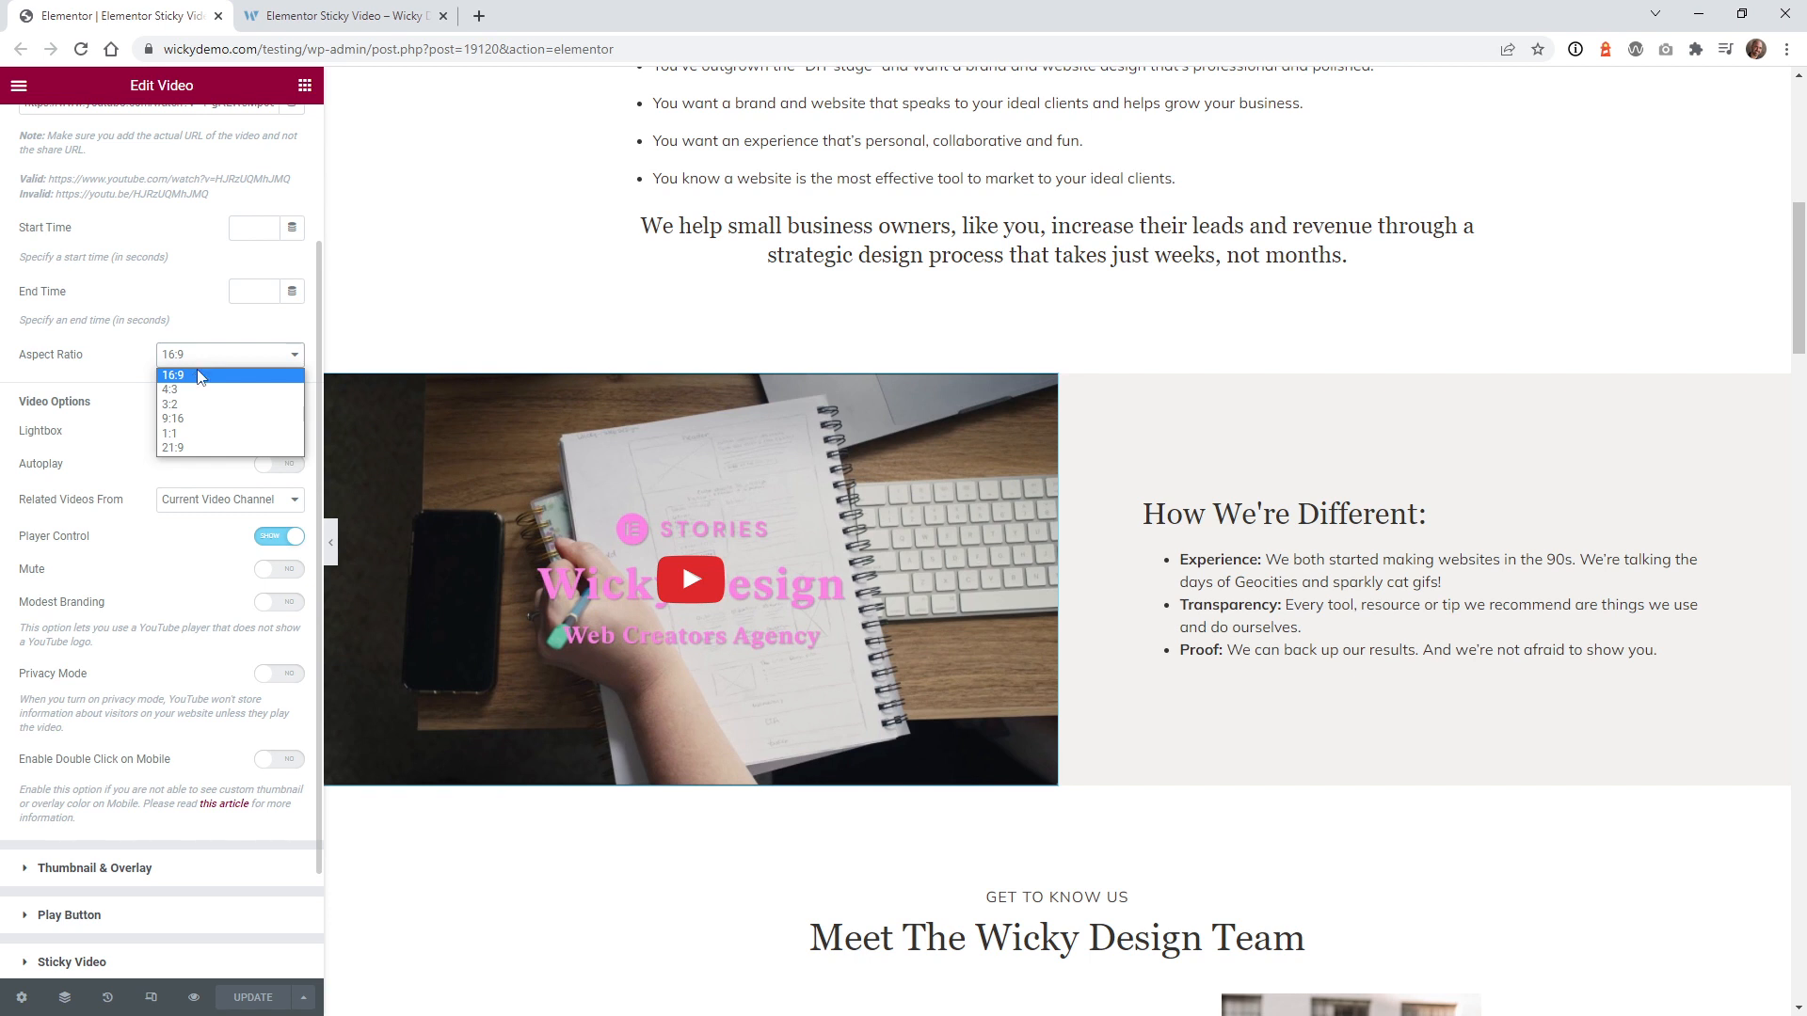
mouse_move(171, 404)
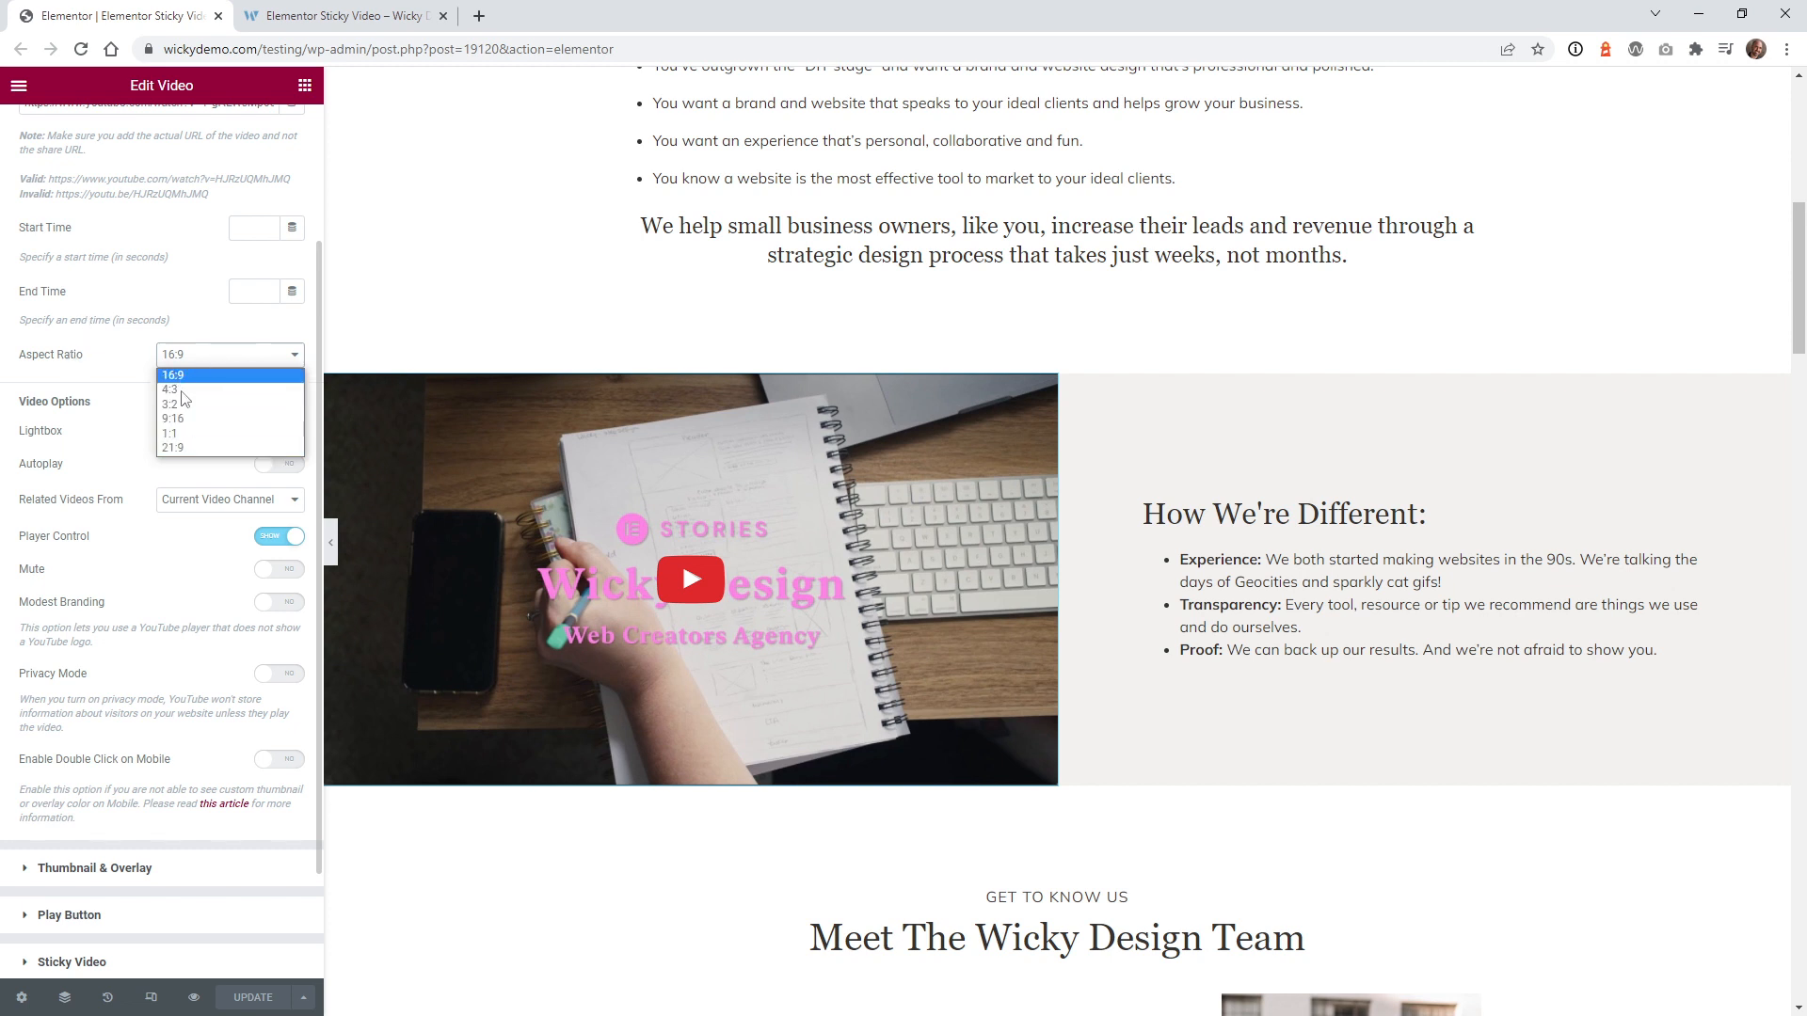
mouse_move(171, 390)
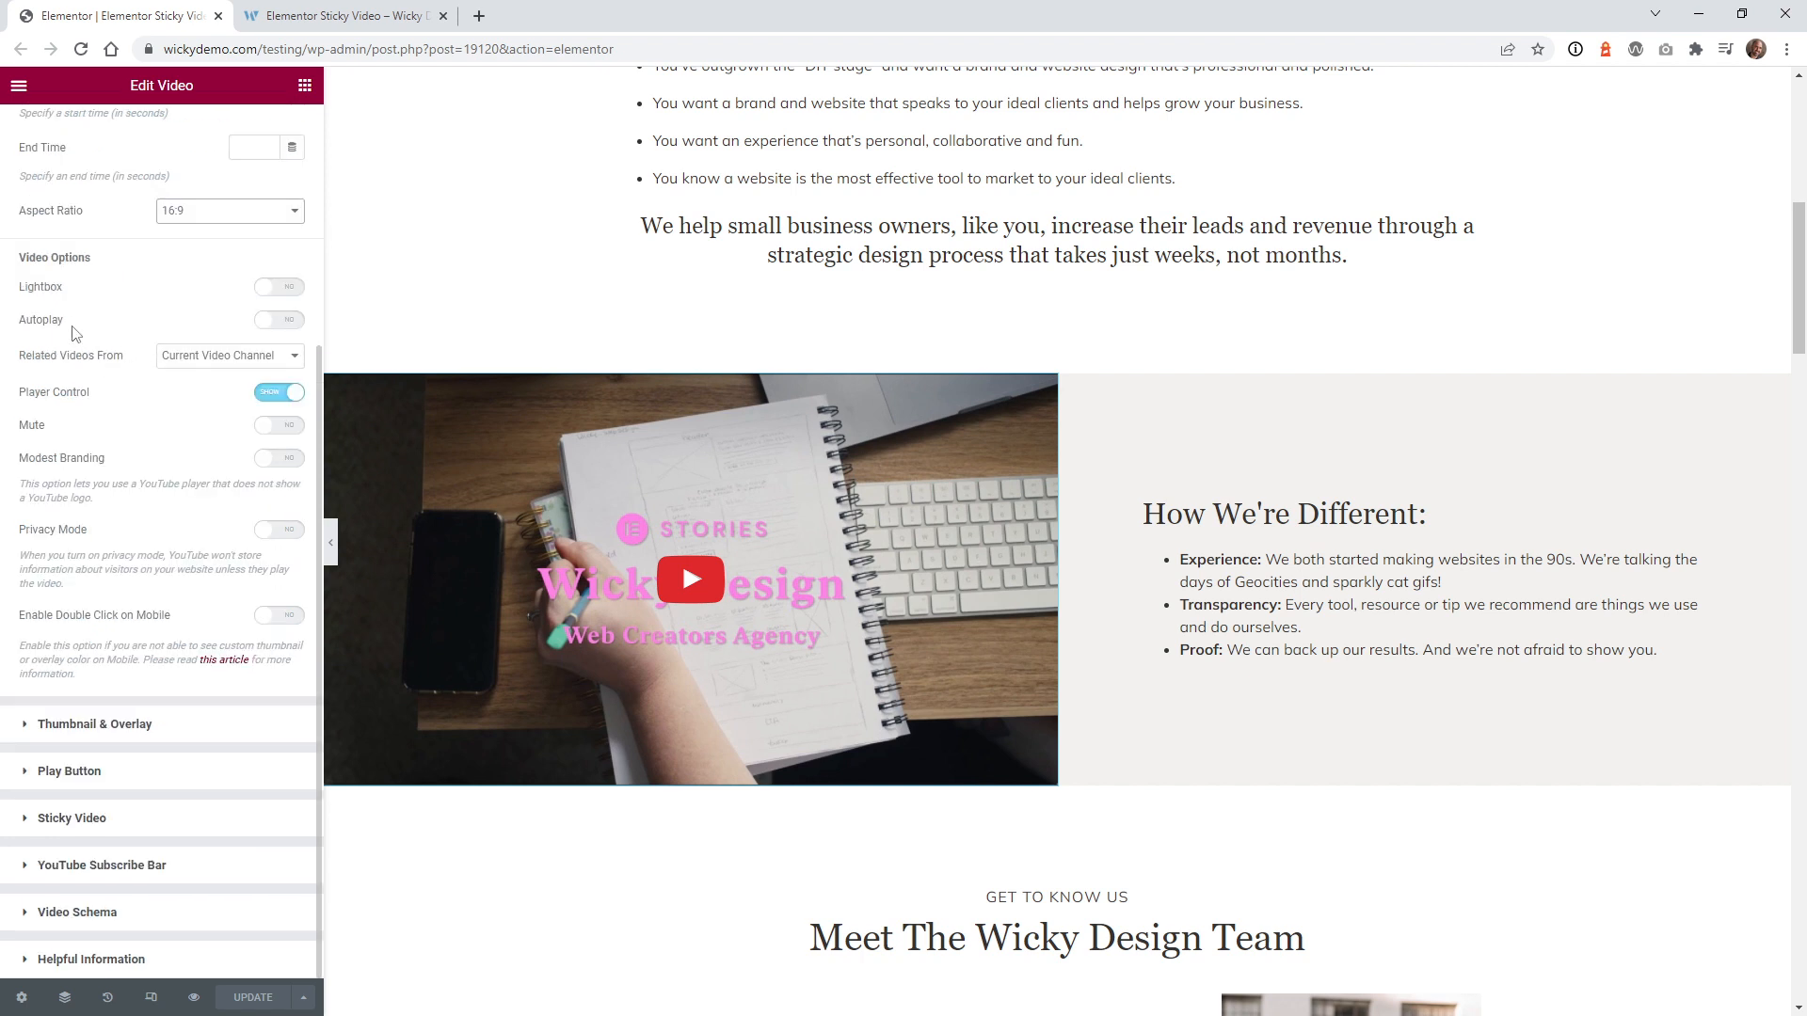
mouse_move(196, 365)
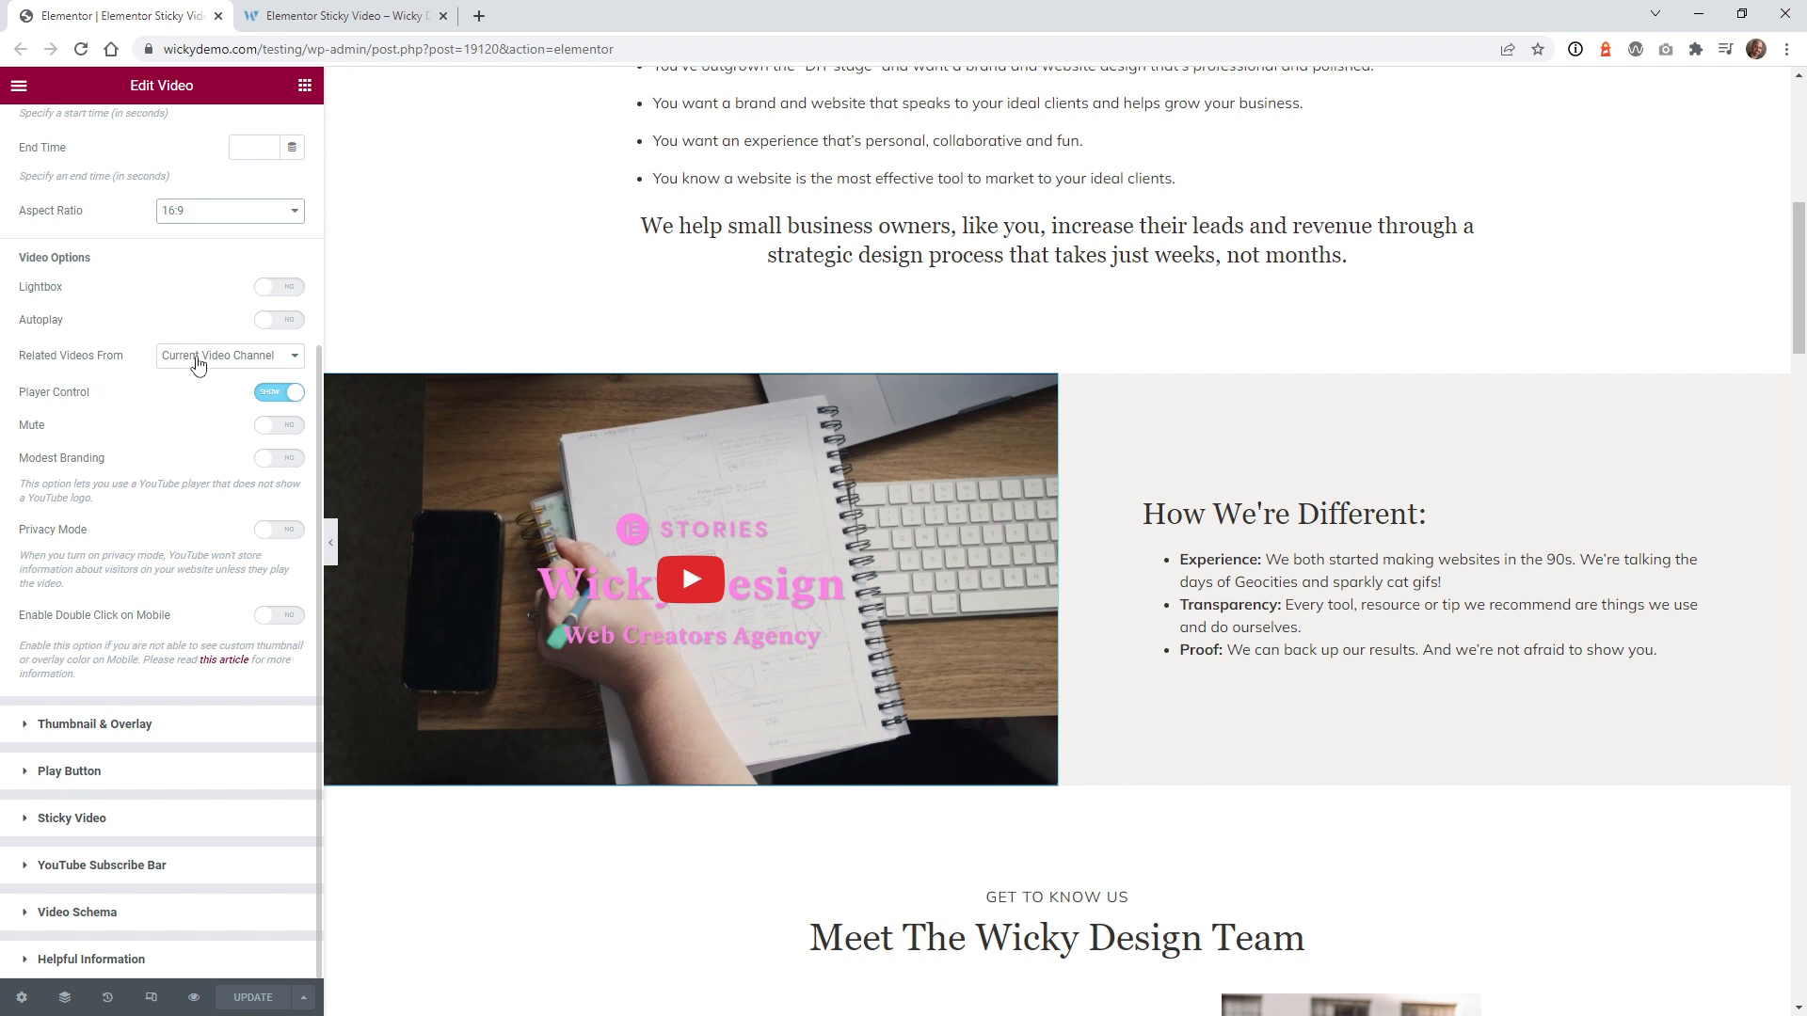
mouse_move(274, 333)
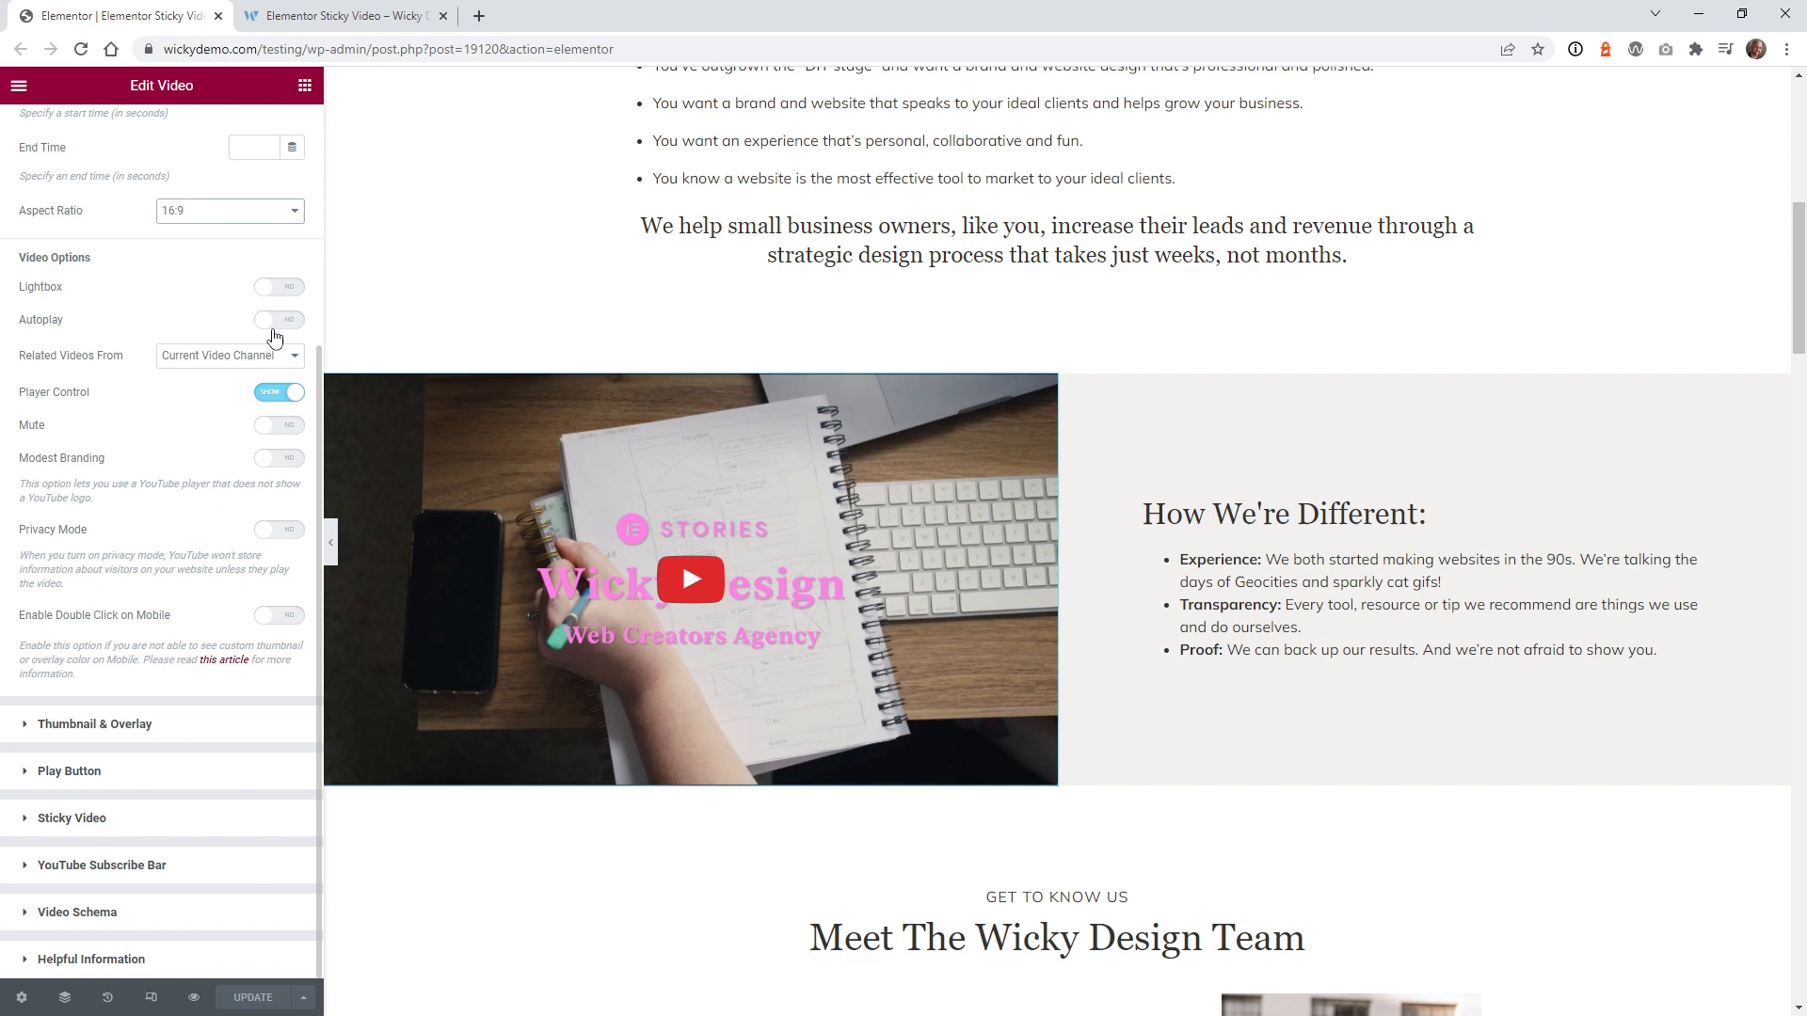
mouse_move(279, 335)
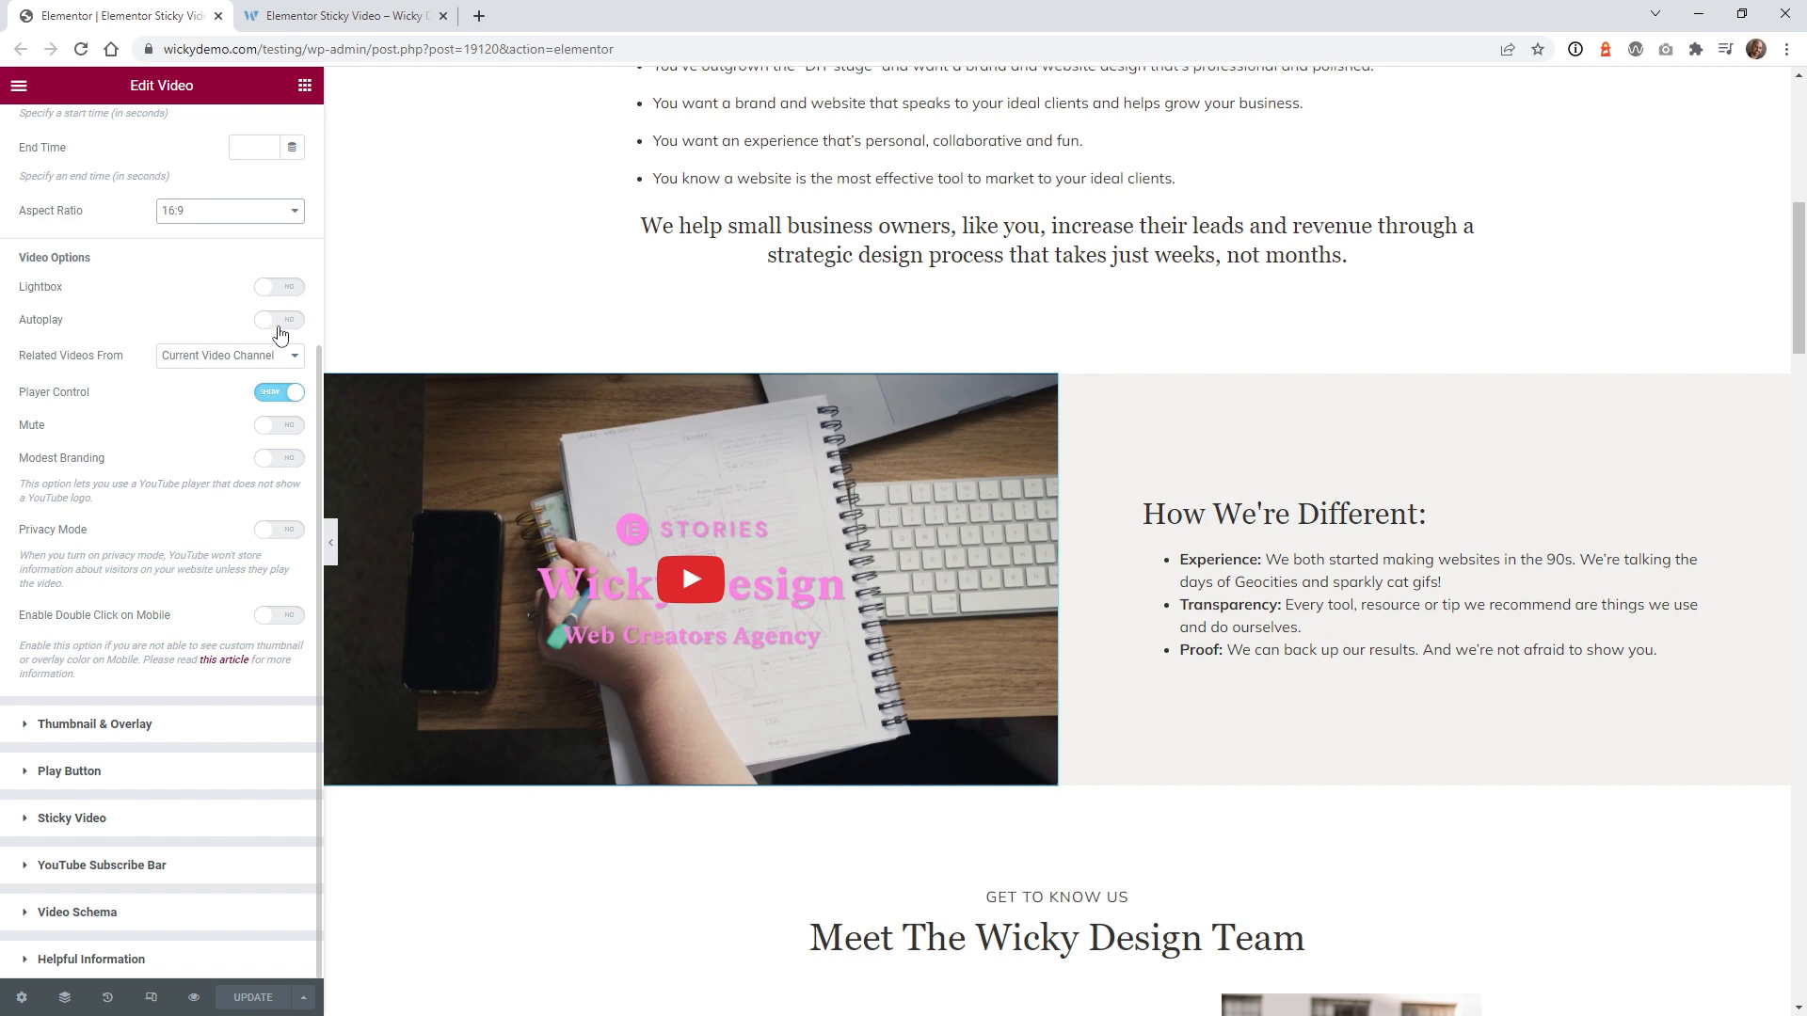
left_click(279, 320)
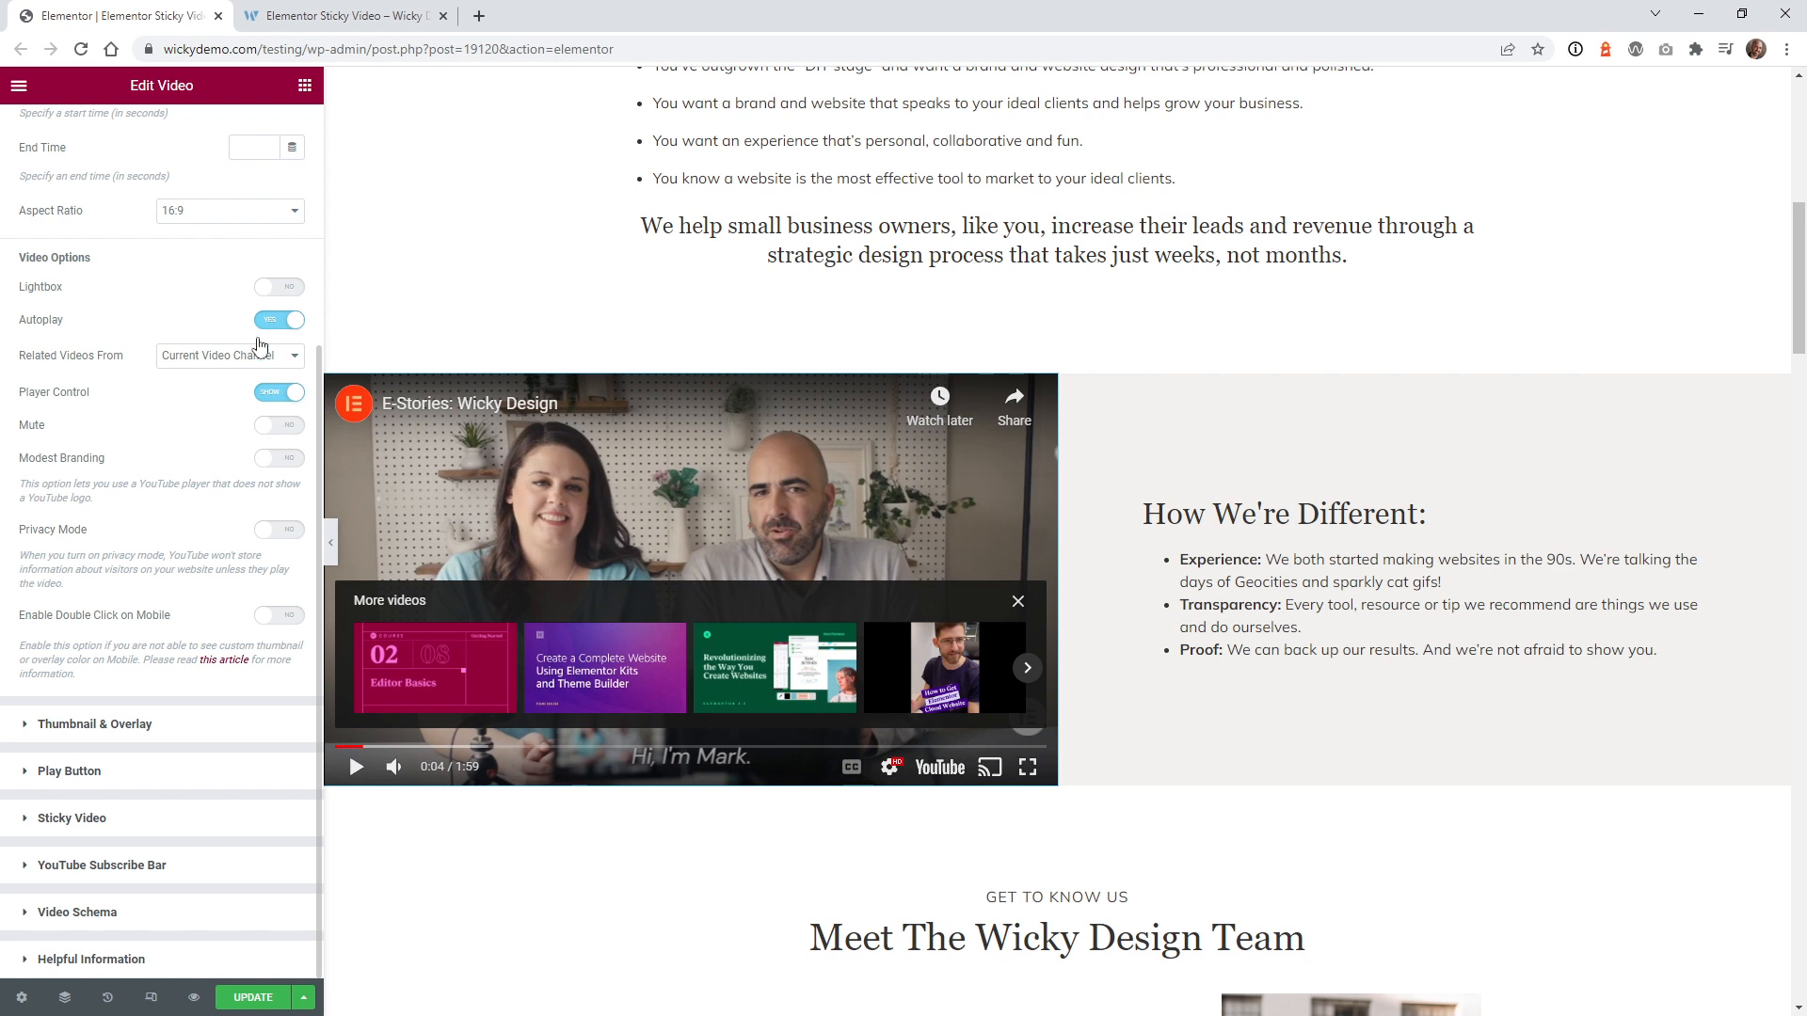
left_click(278, 320)
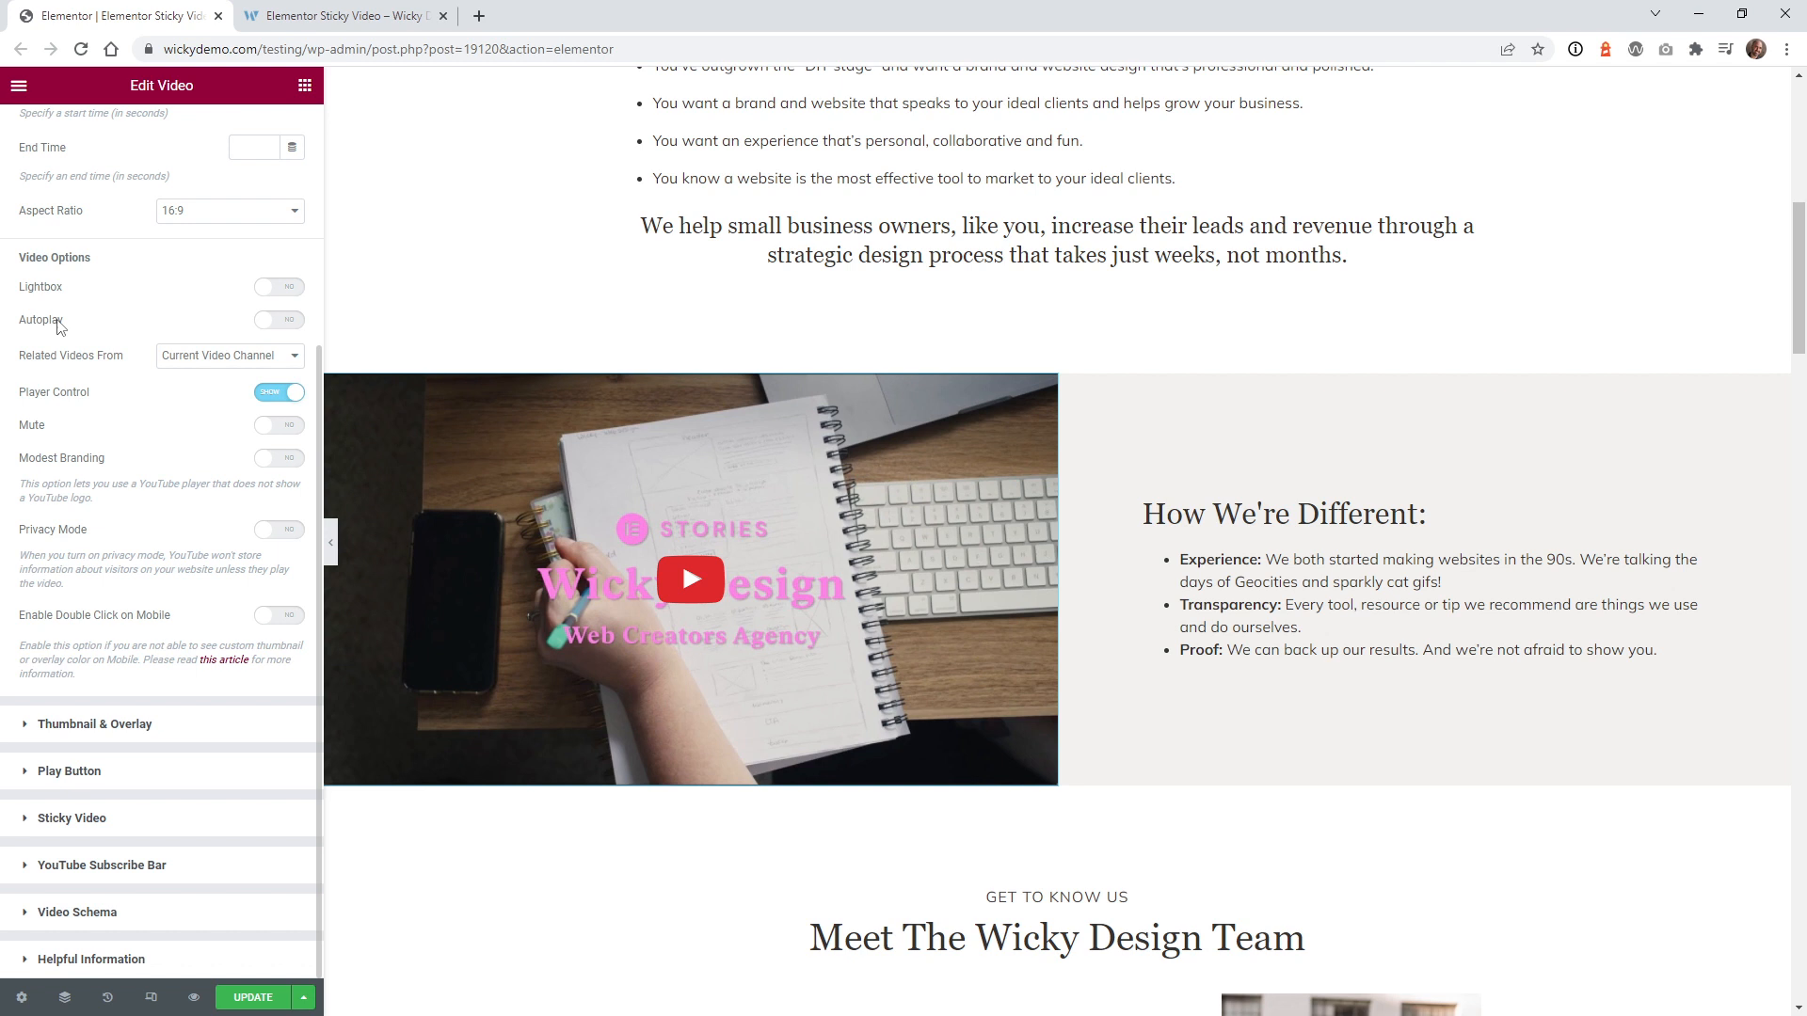
mouse_move(185, 482)
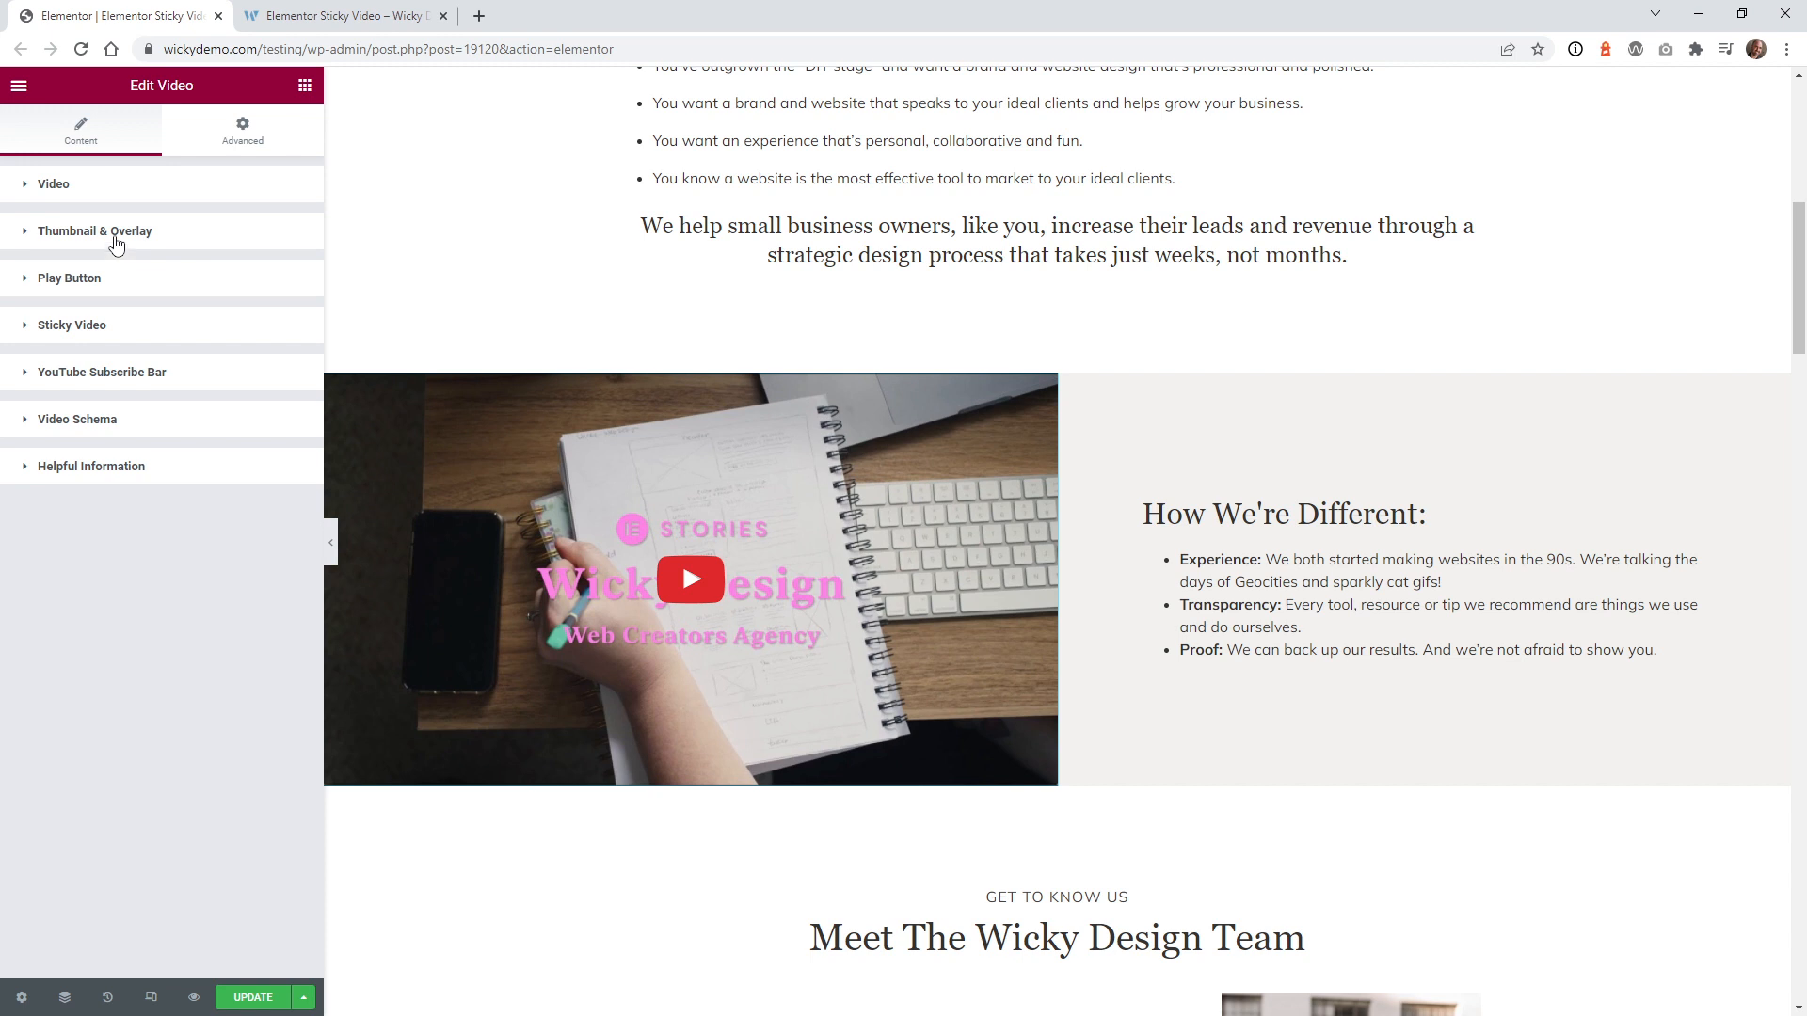
mouse_move(109, 342)
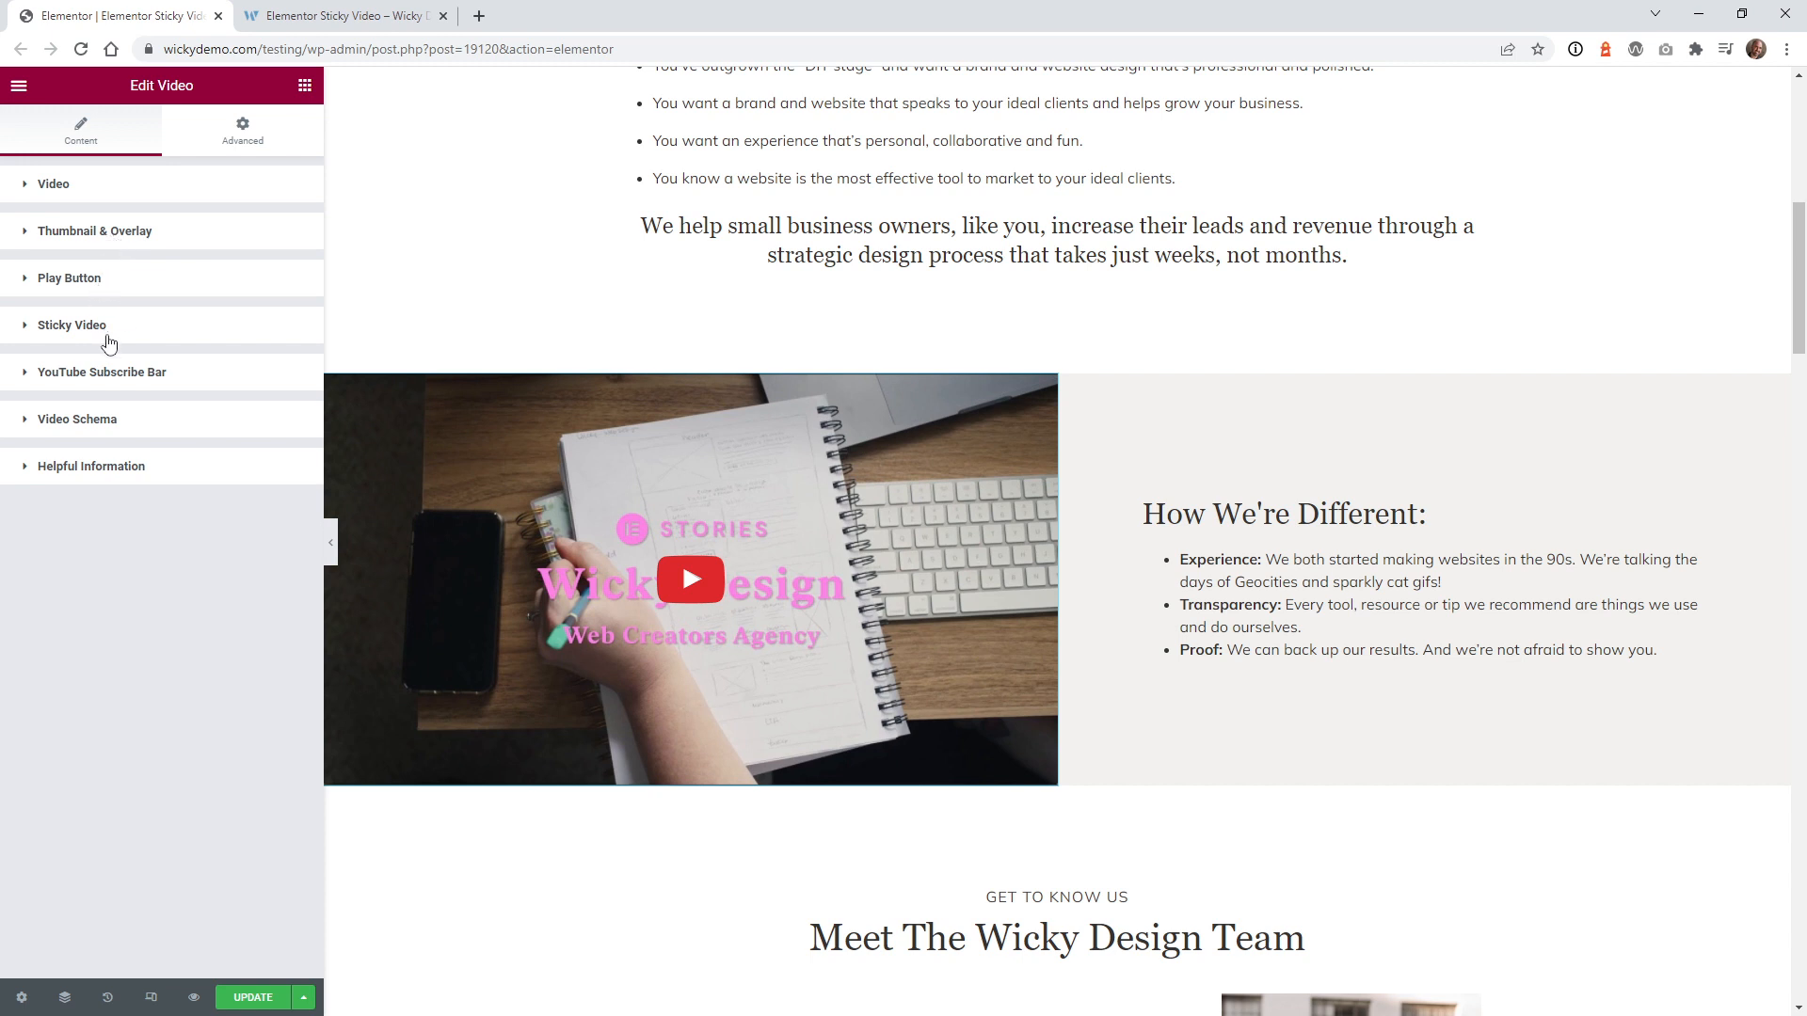
Step: Expand the Sticky Video settings and leave Enable Sticky Video switched on
left_click(71, 326)
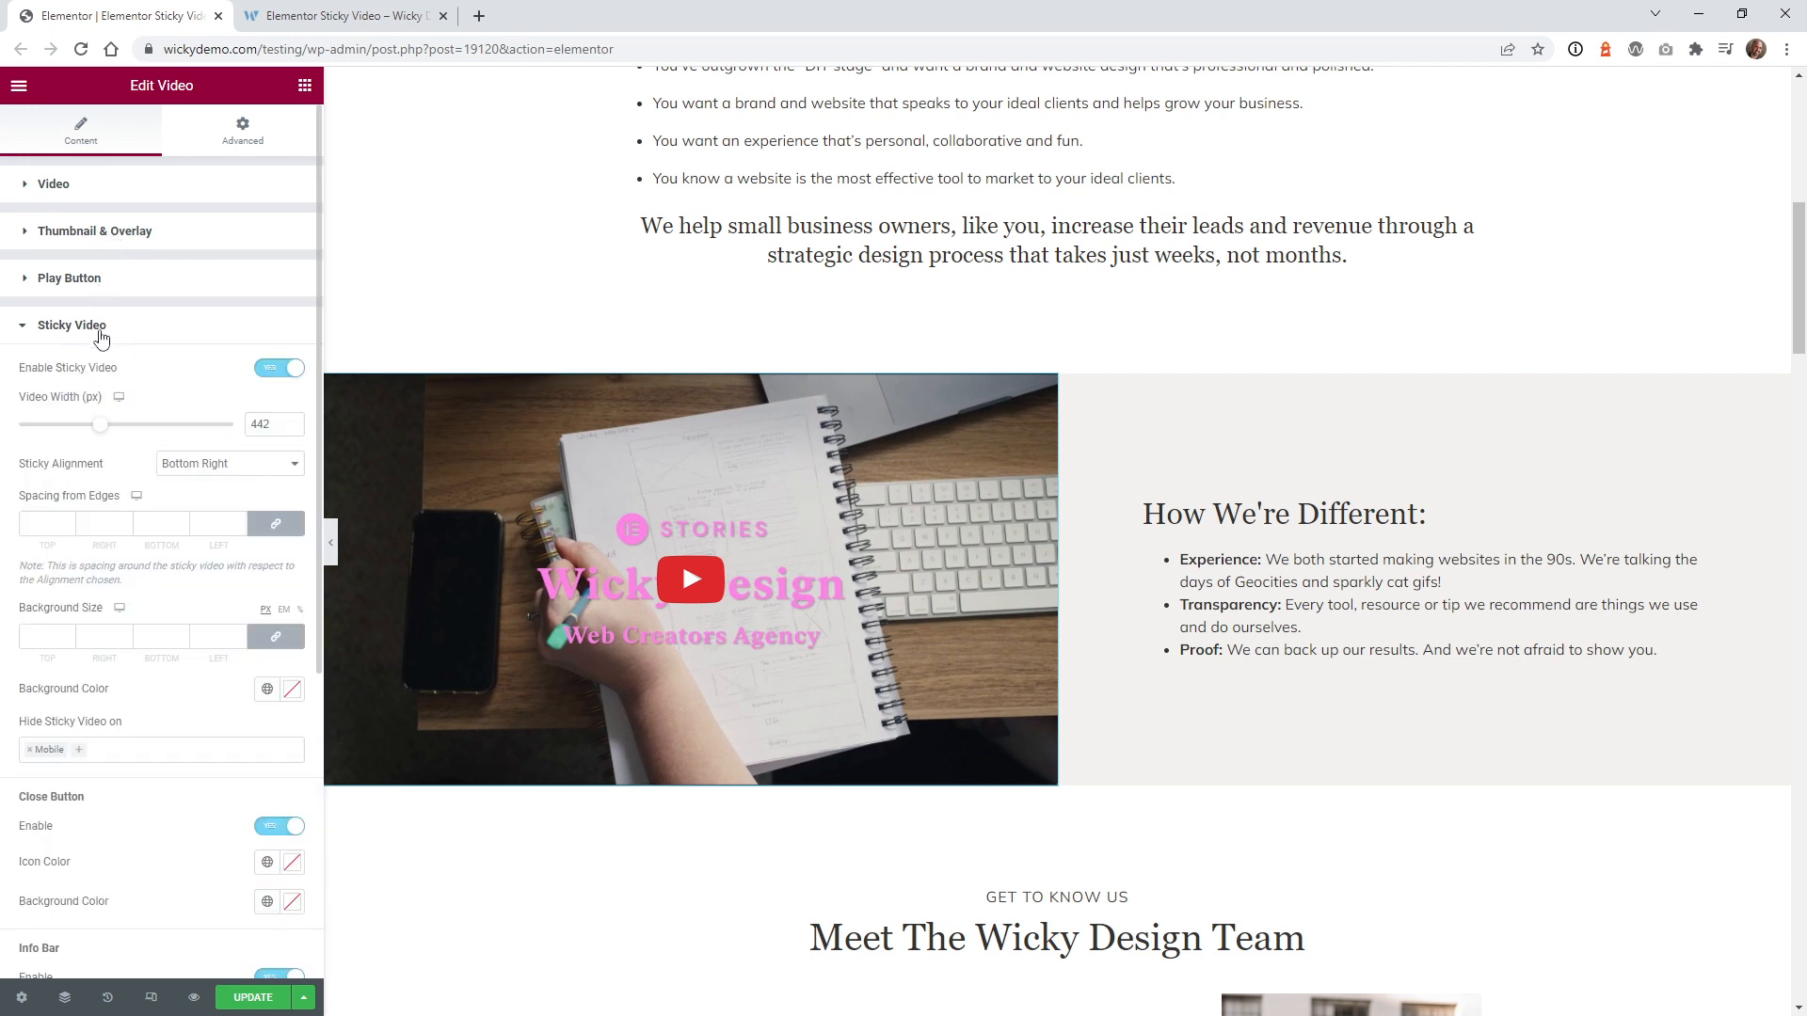
left_click(273, 367)
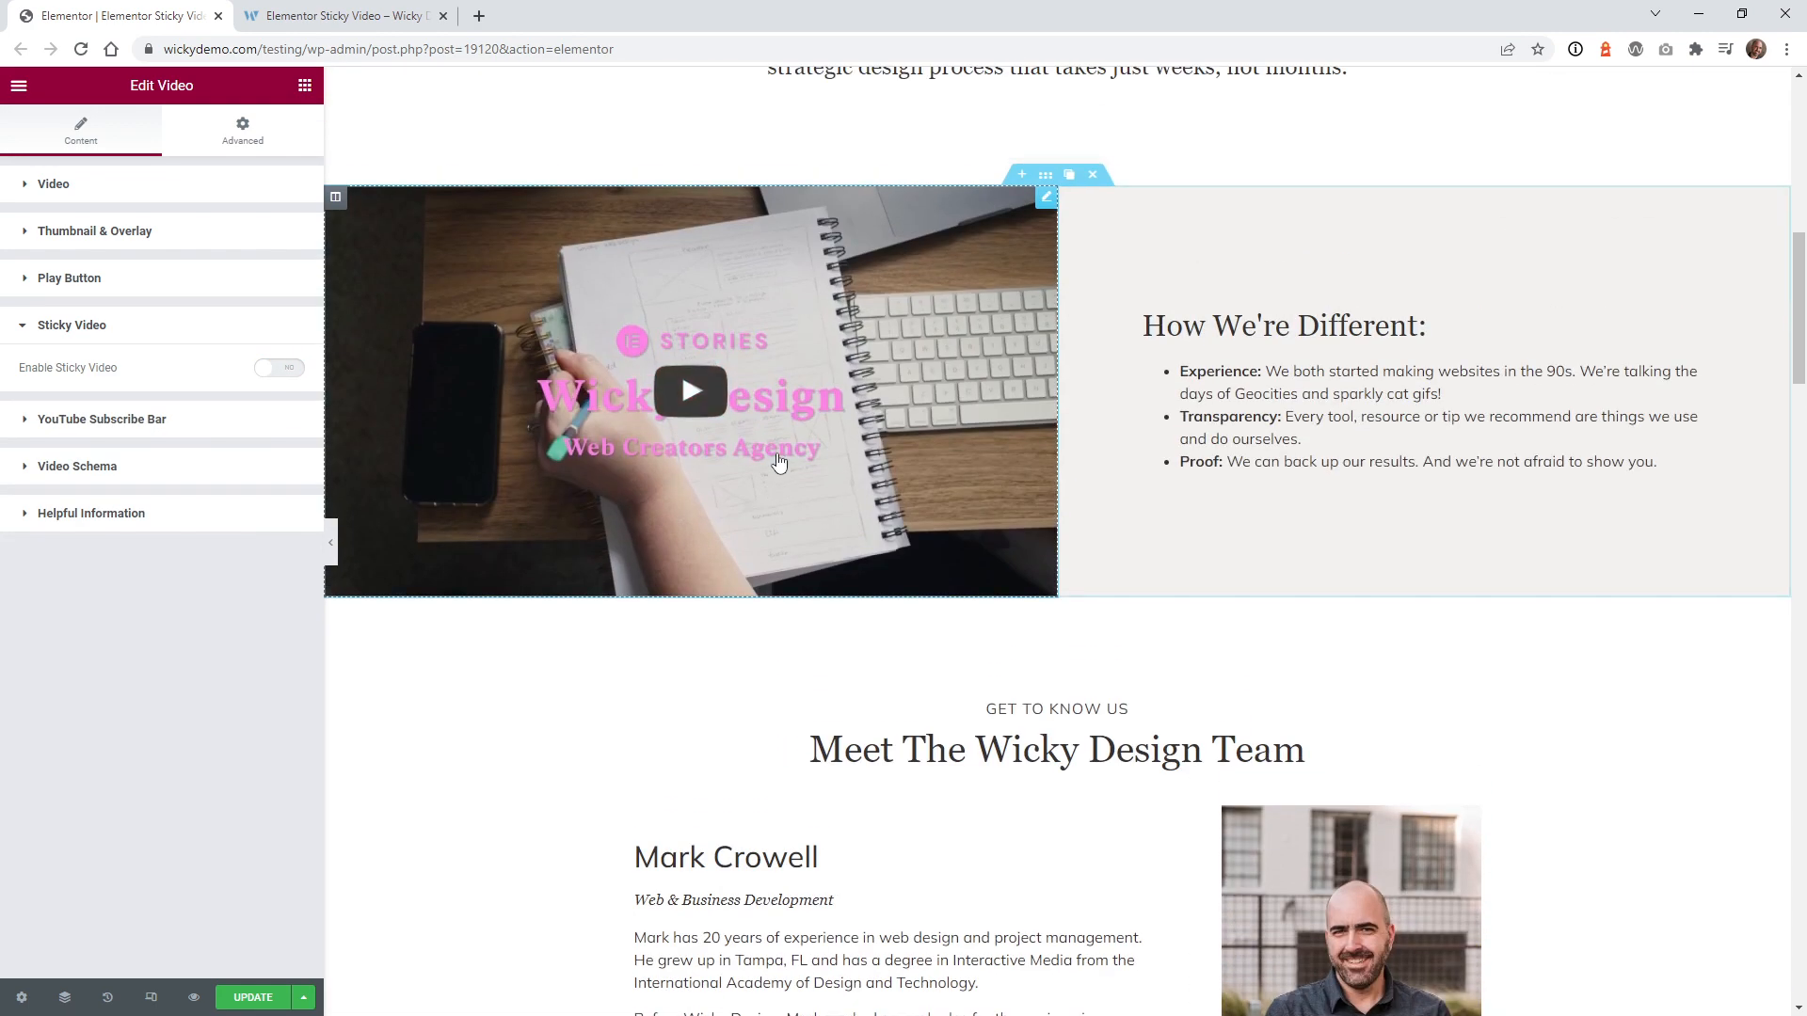
left_click(278, 367)
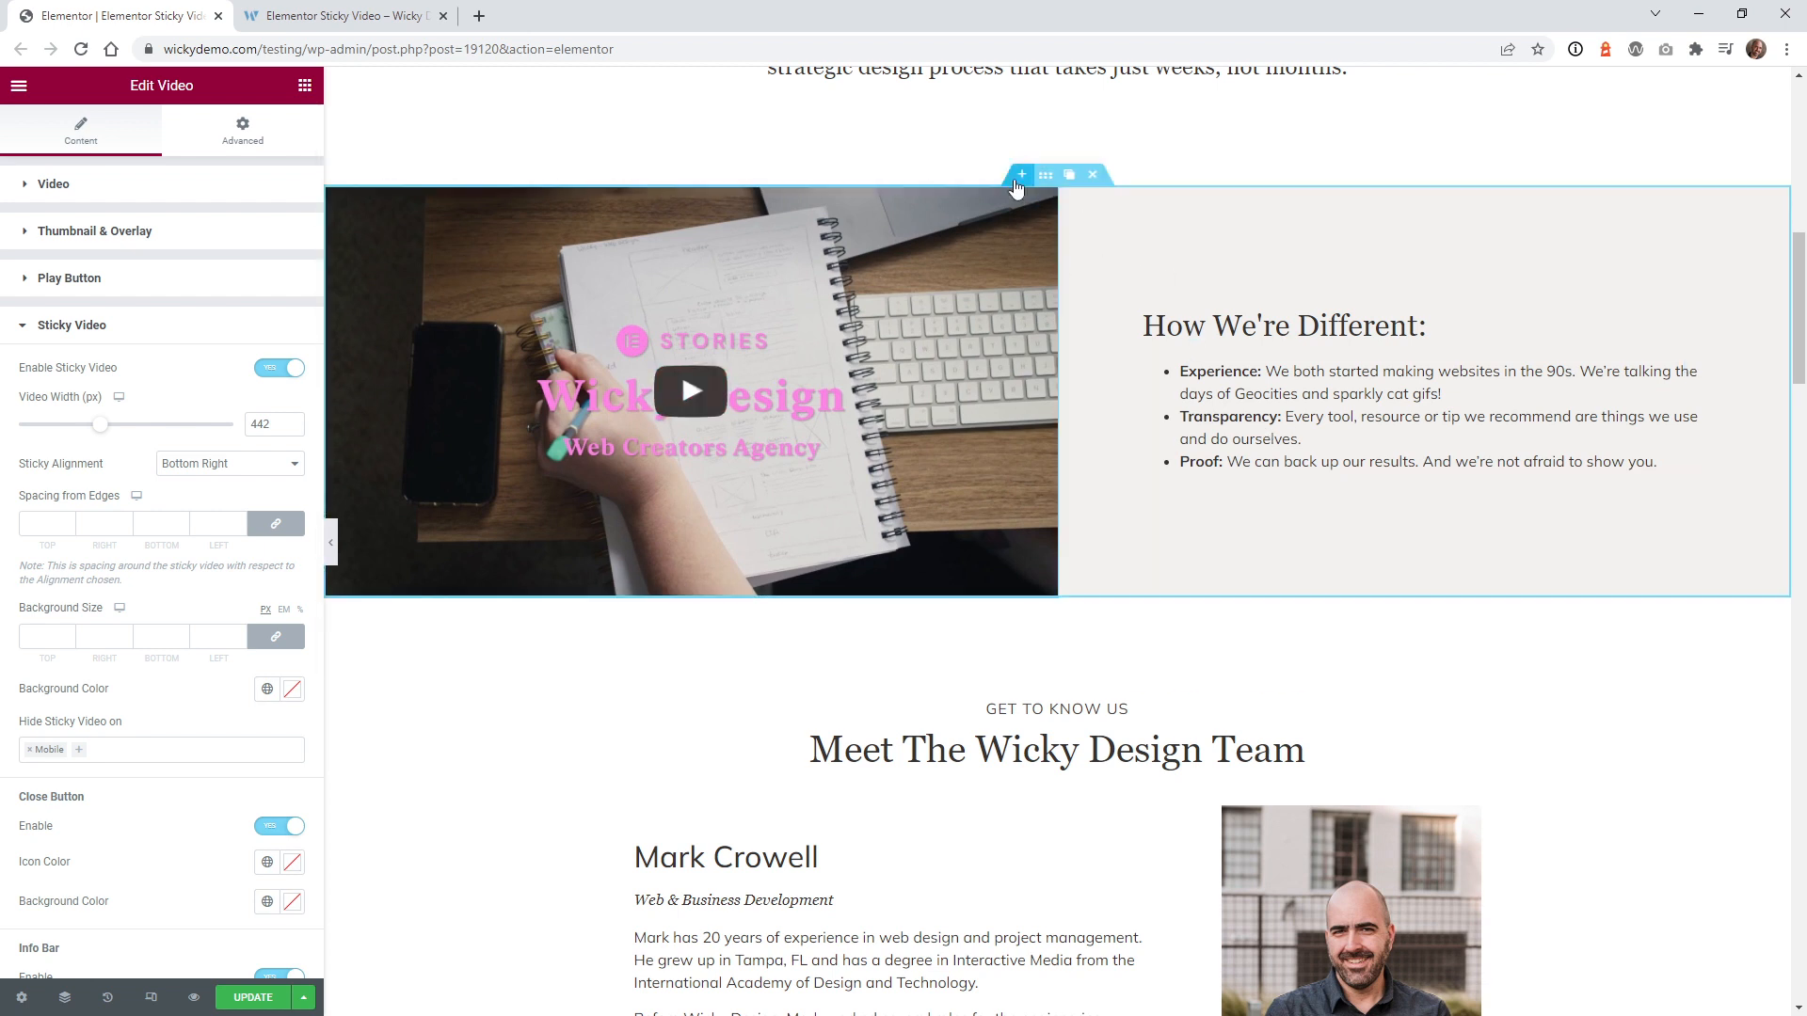
Step: Scroll to show the floating video bottom-right and widen it to 450 px
scroll("down", 3)
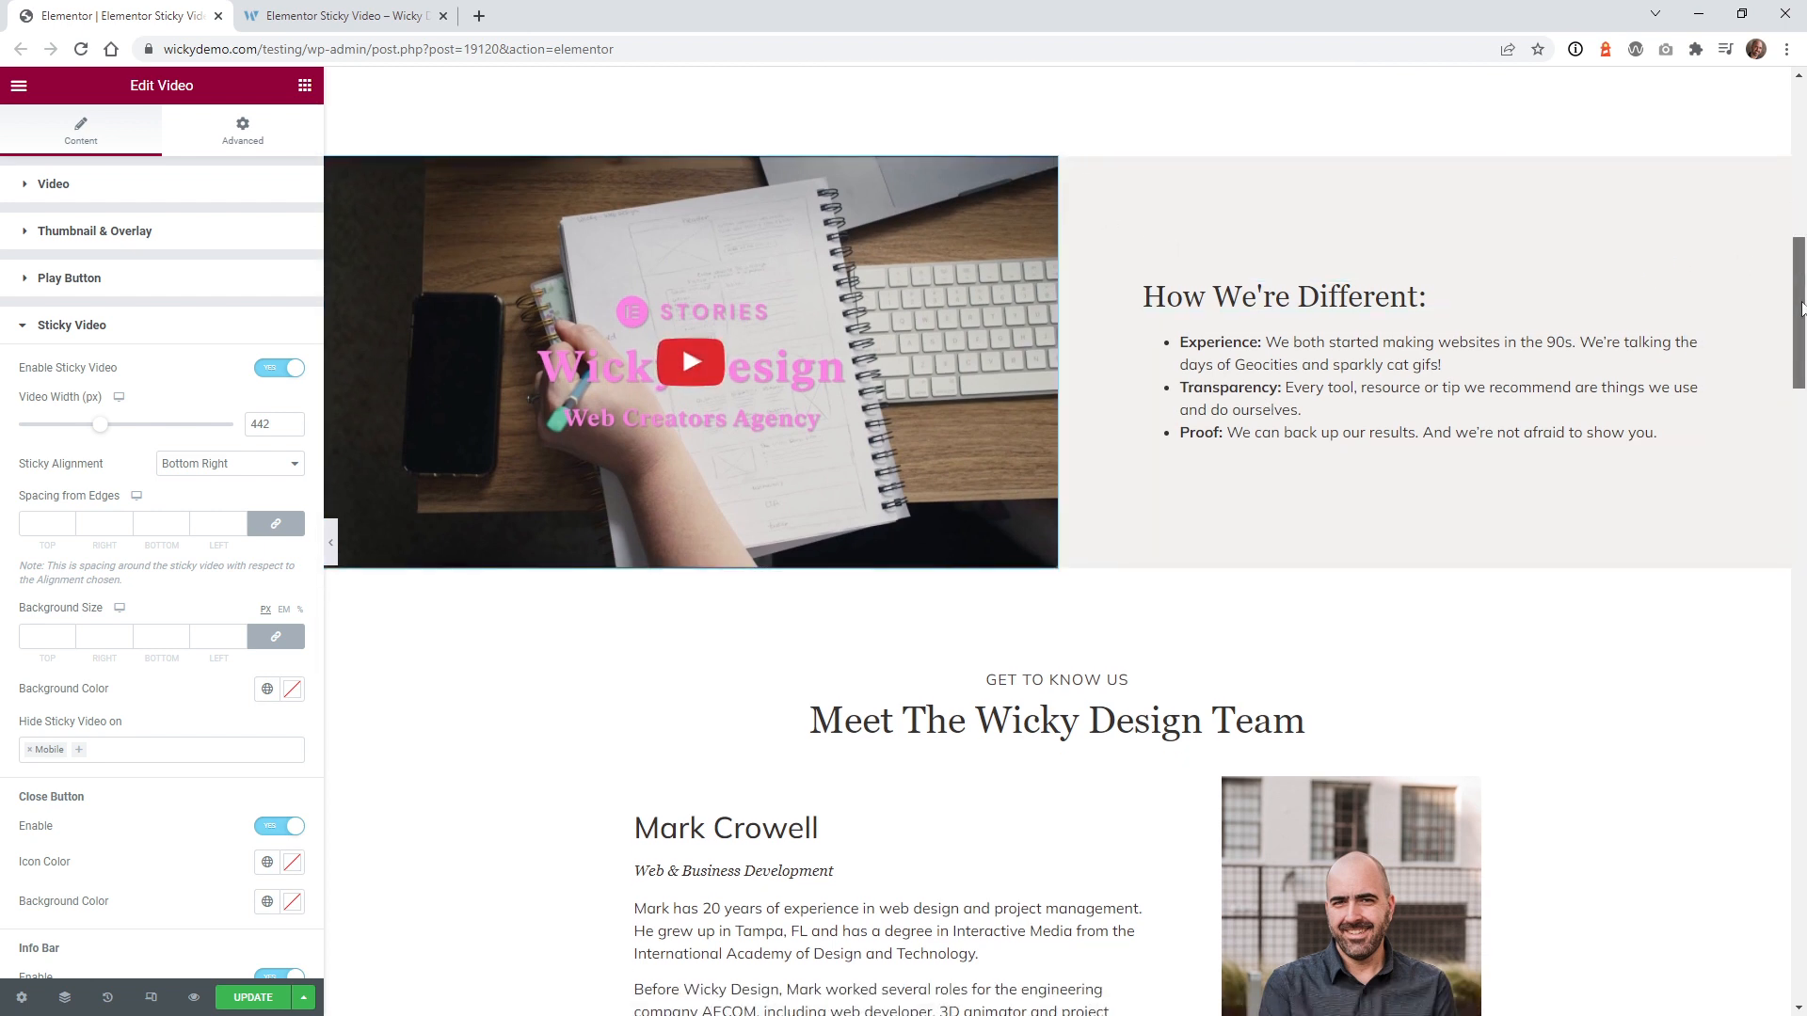
scroll("down", 3)
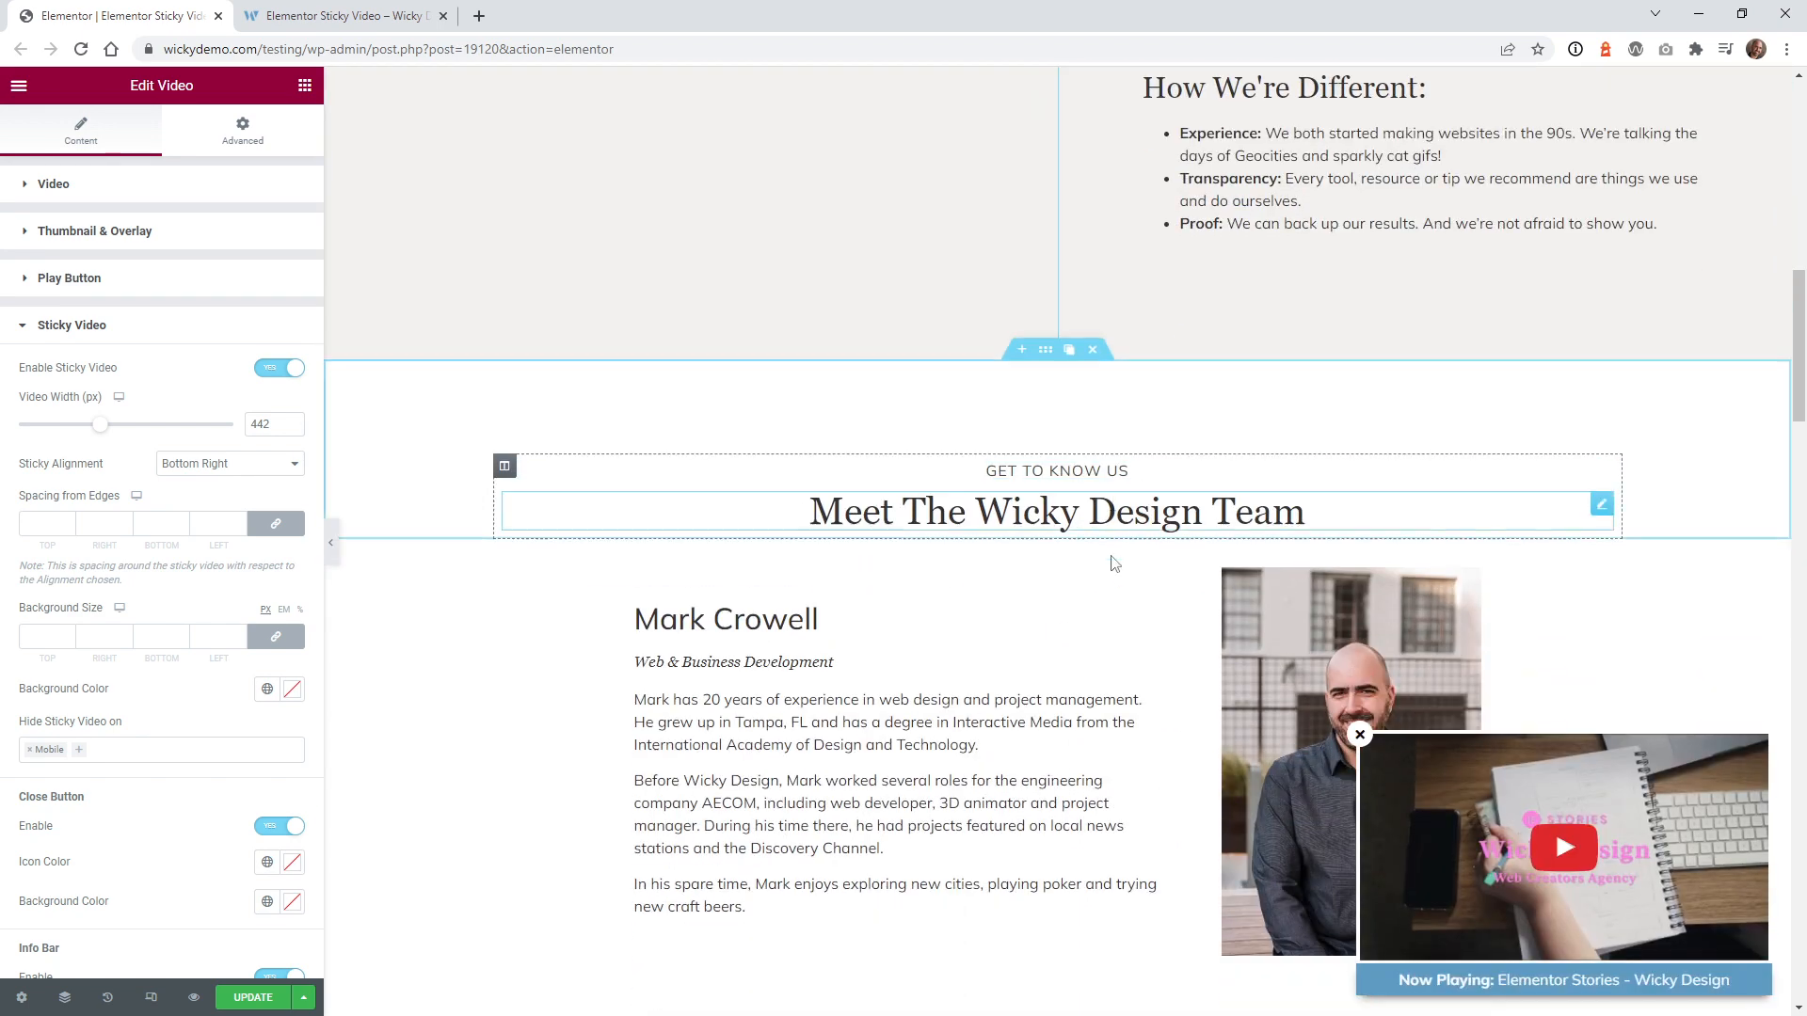
scroll("down", 3)
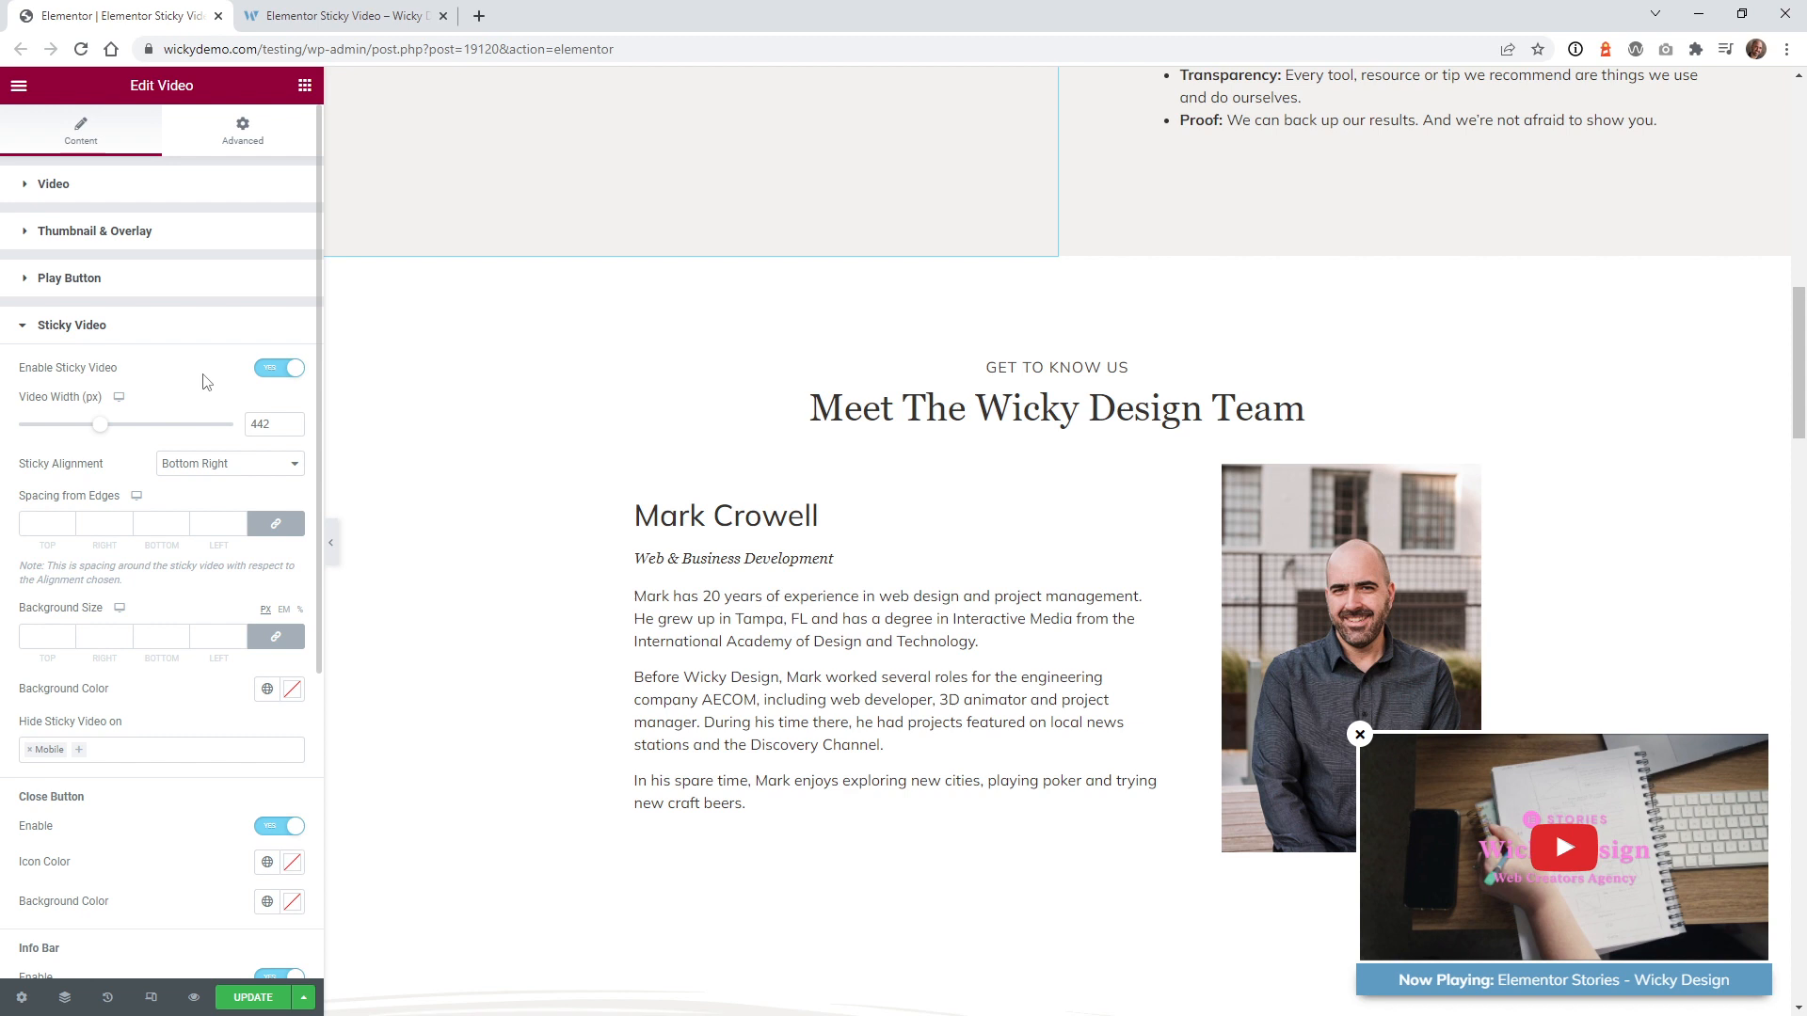
left_click_drag(100, 423, 105, 423)
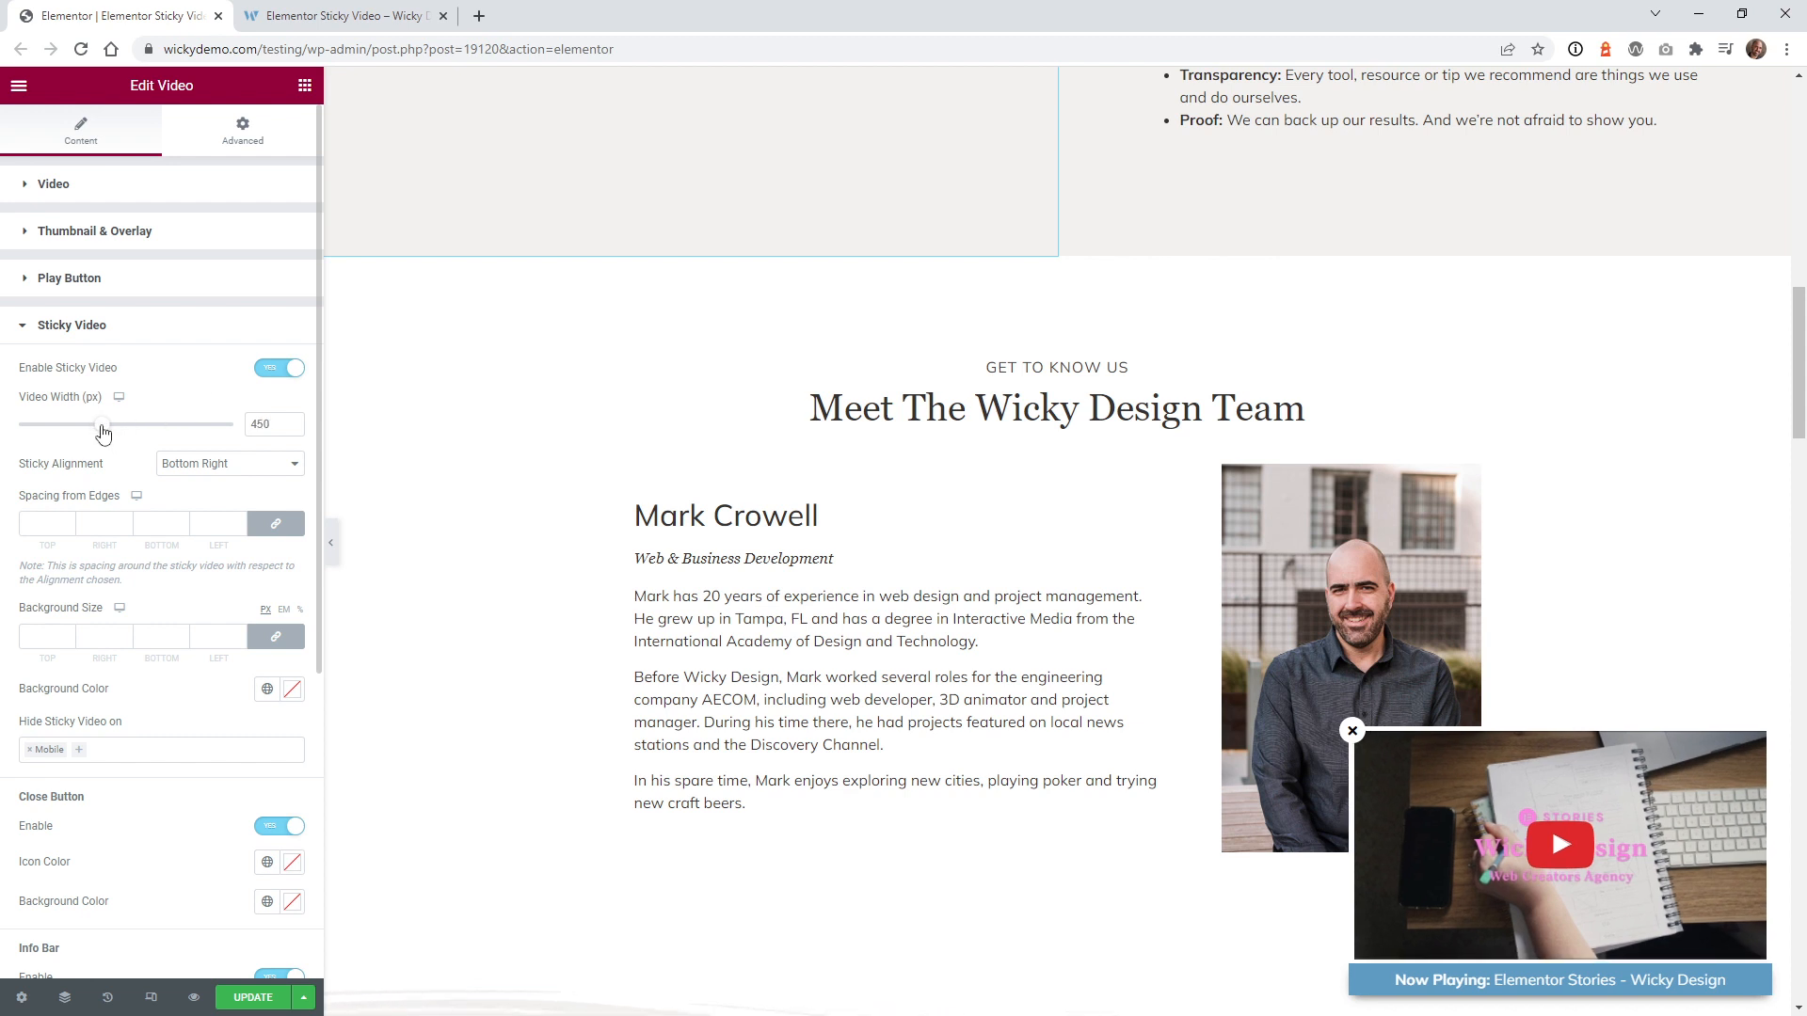
Step: Try several floating video widths, settling on 434 px
left_click_drag(104, 423, 109, 424)
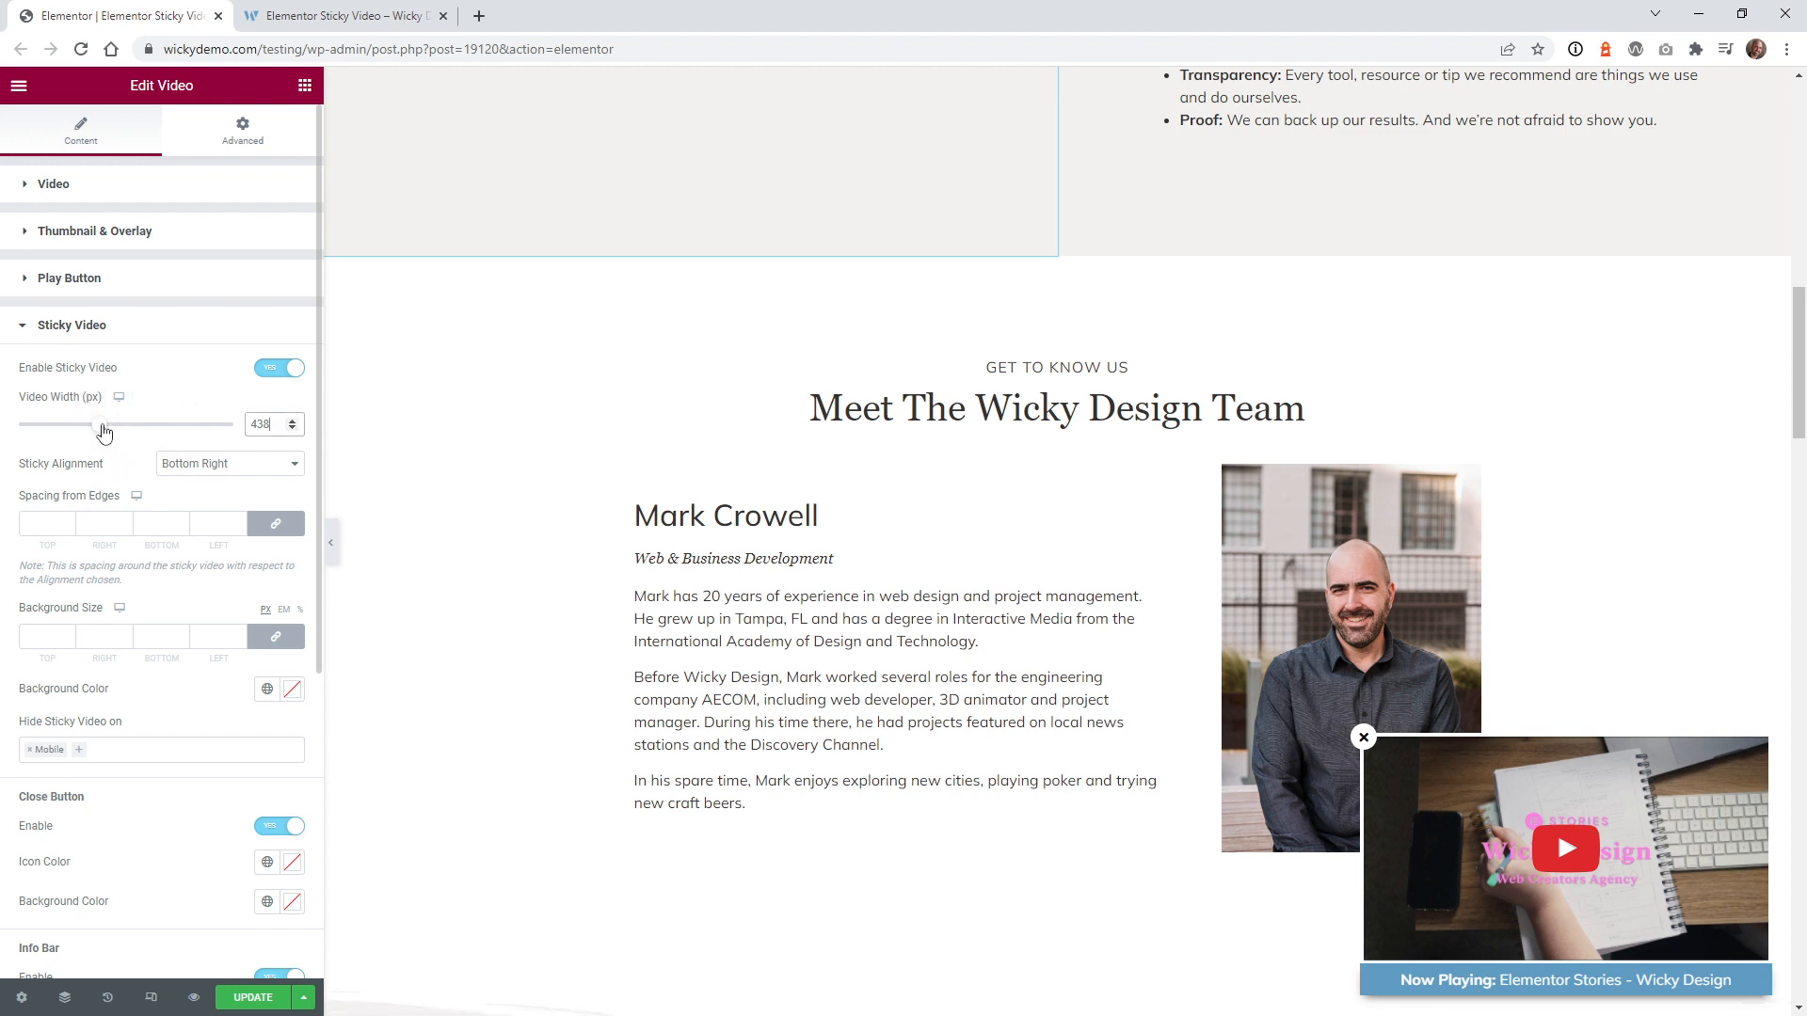
left_click_drag(103, 423, 94, 423)
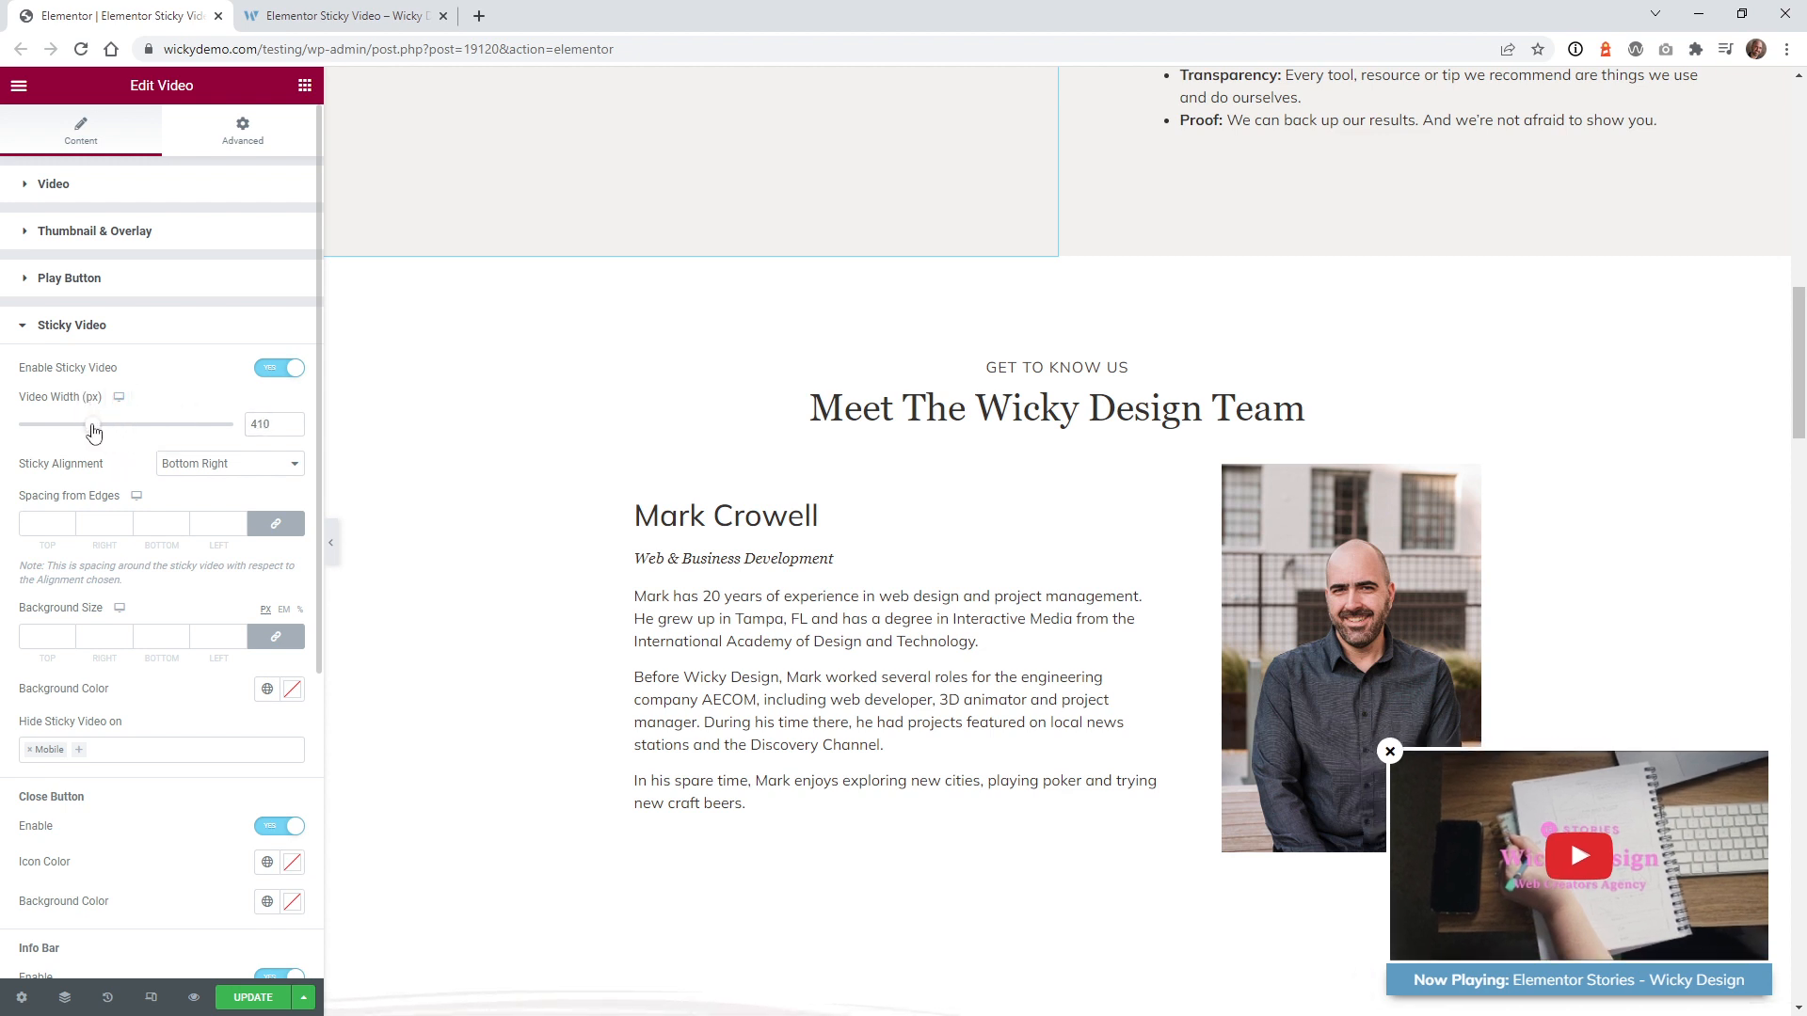
left_click_drag(91, 423, 101, 424)
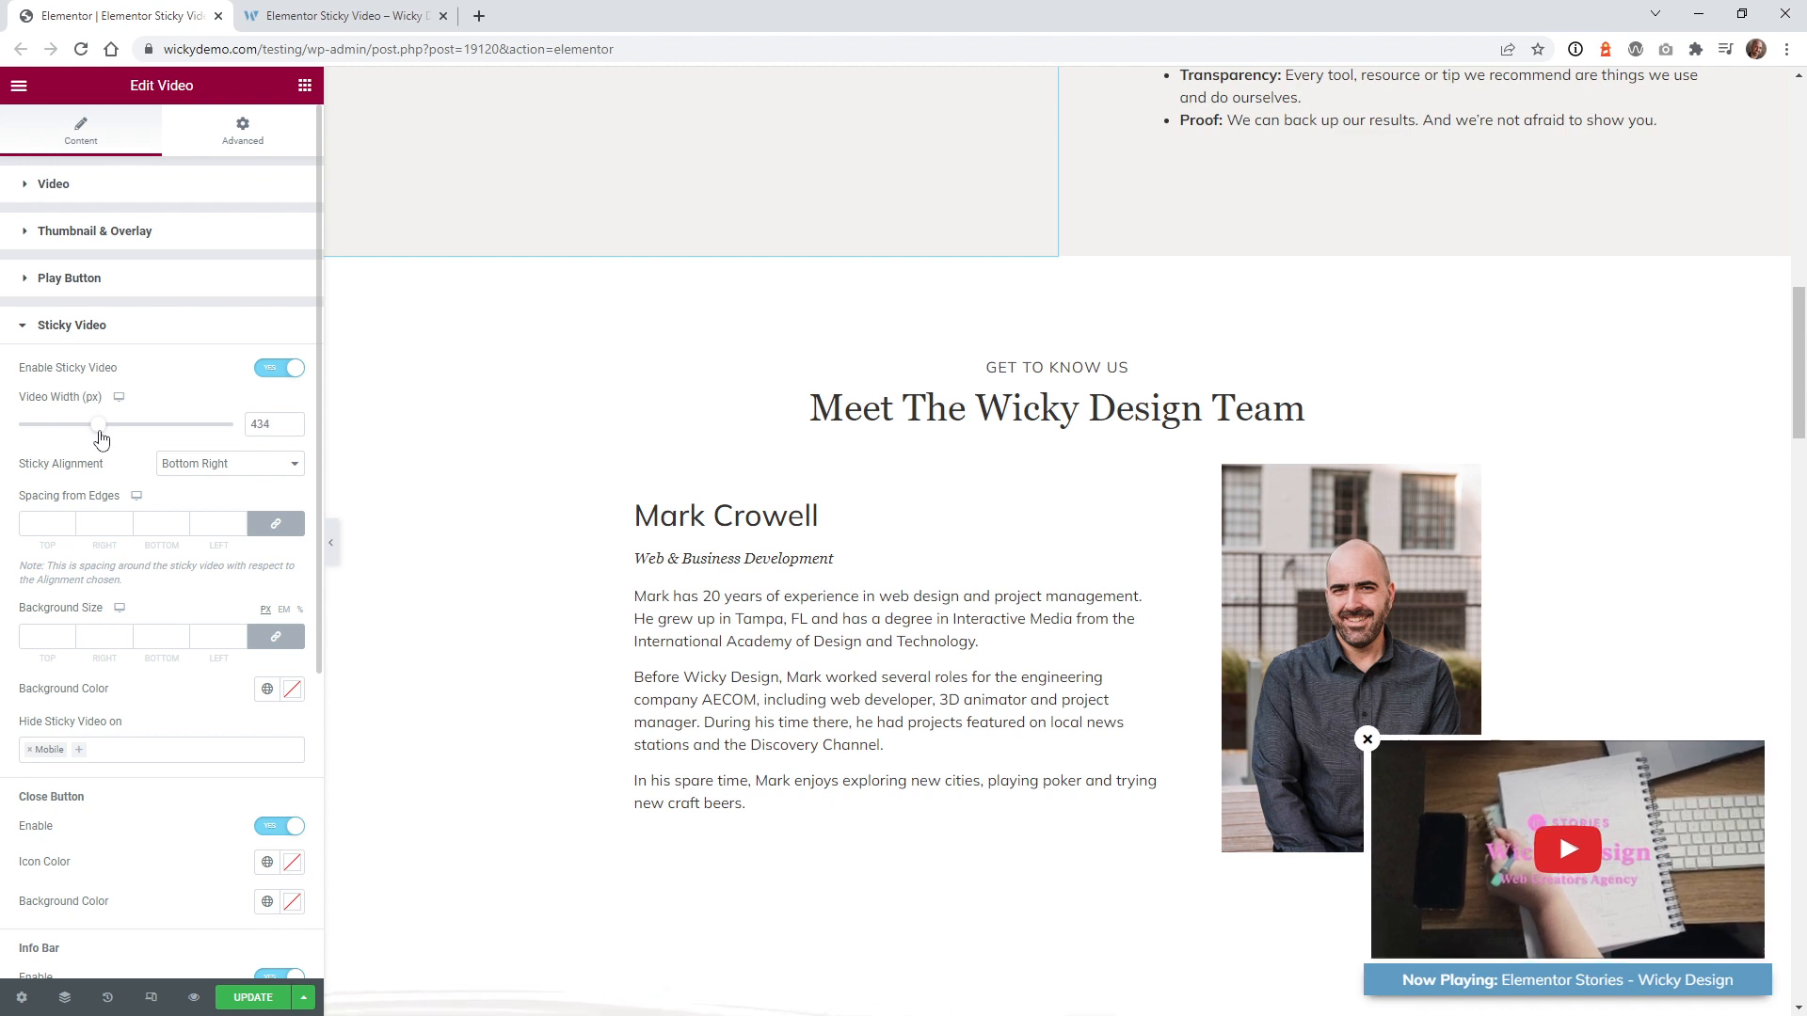
Step: Try Sticky Alignment at Top Left and Center Left, then return it to Bottom Right
left_click(227, 463)
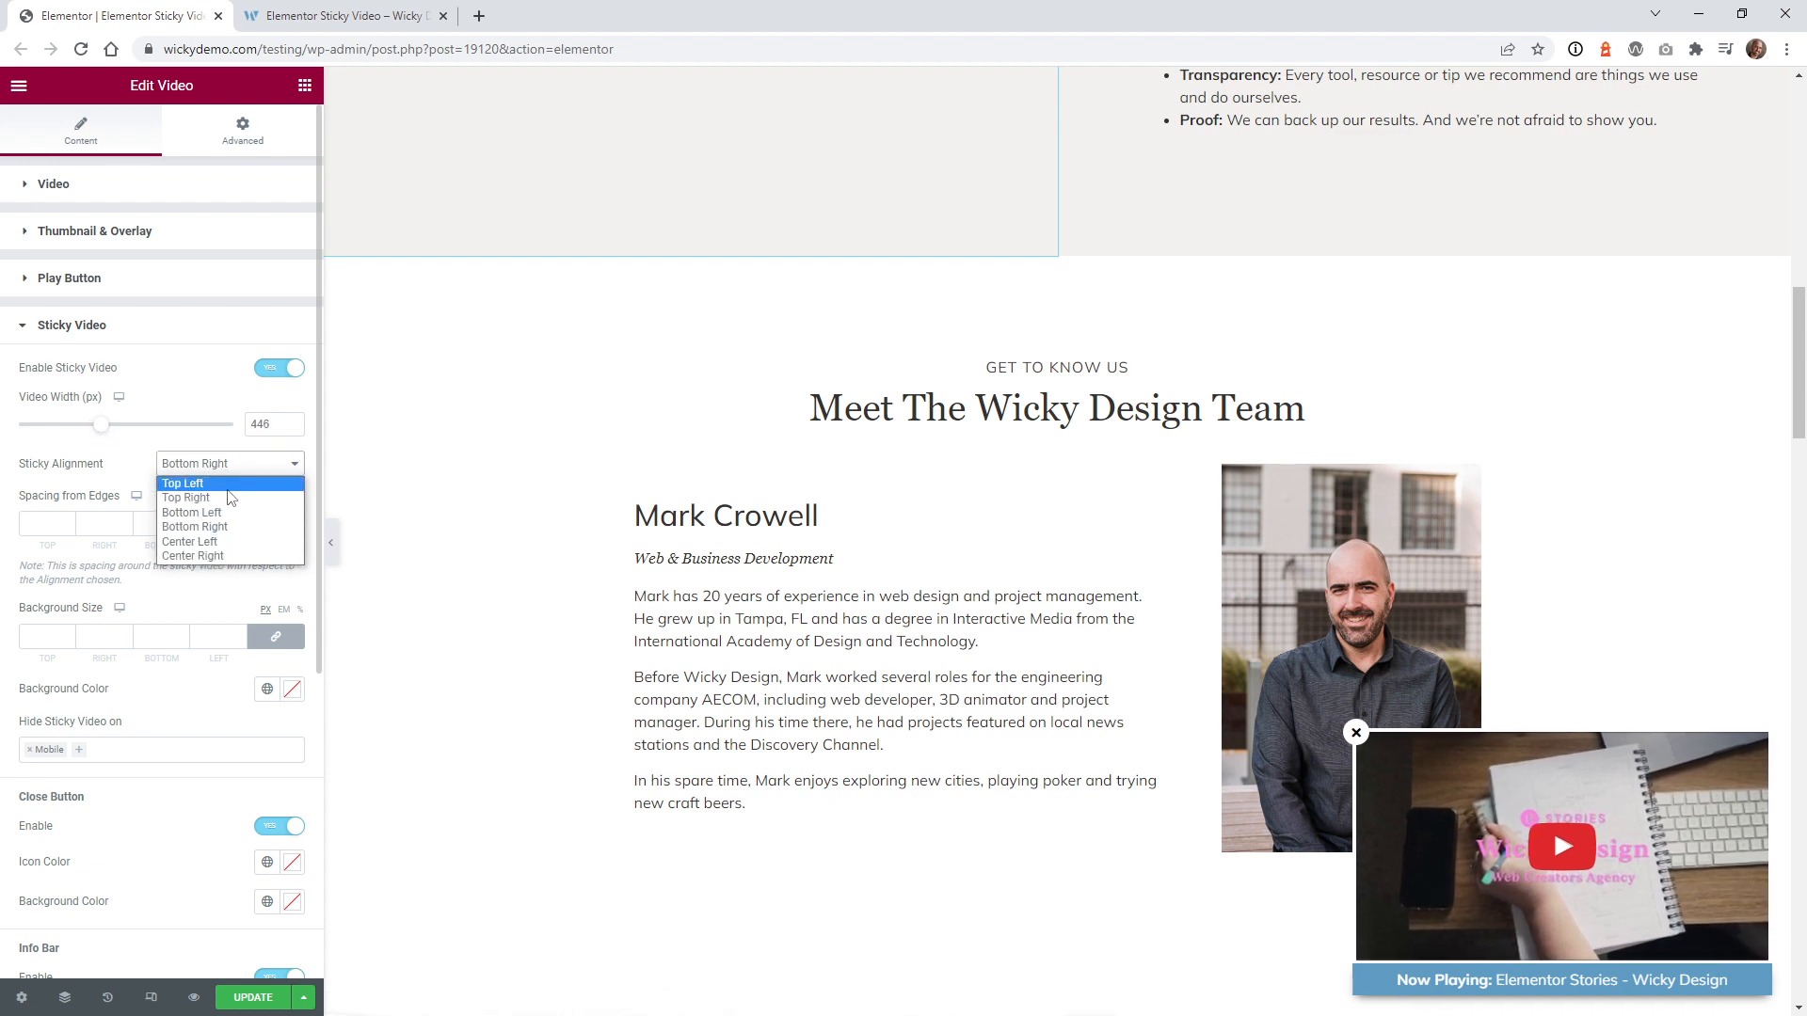
mouse_move(191, 497)
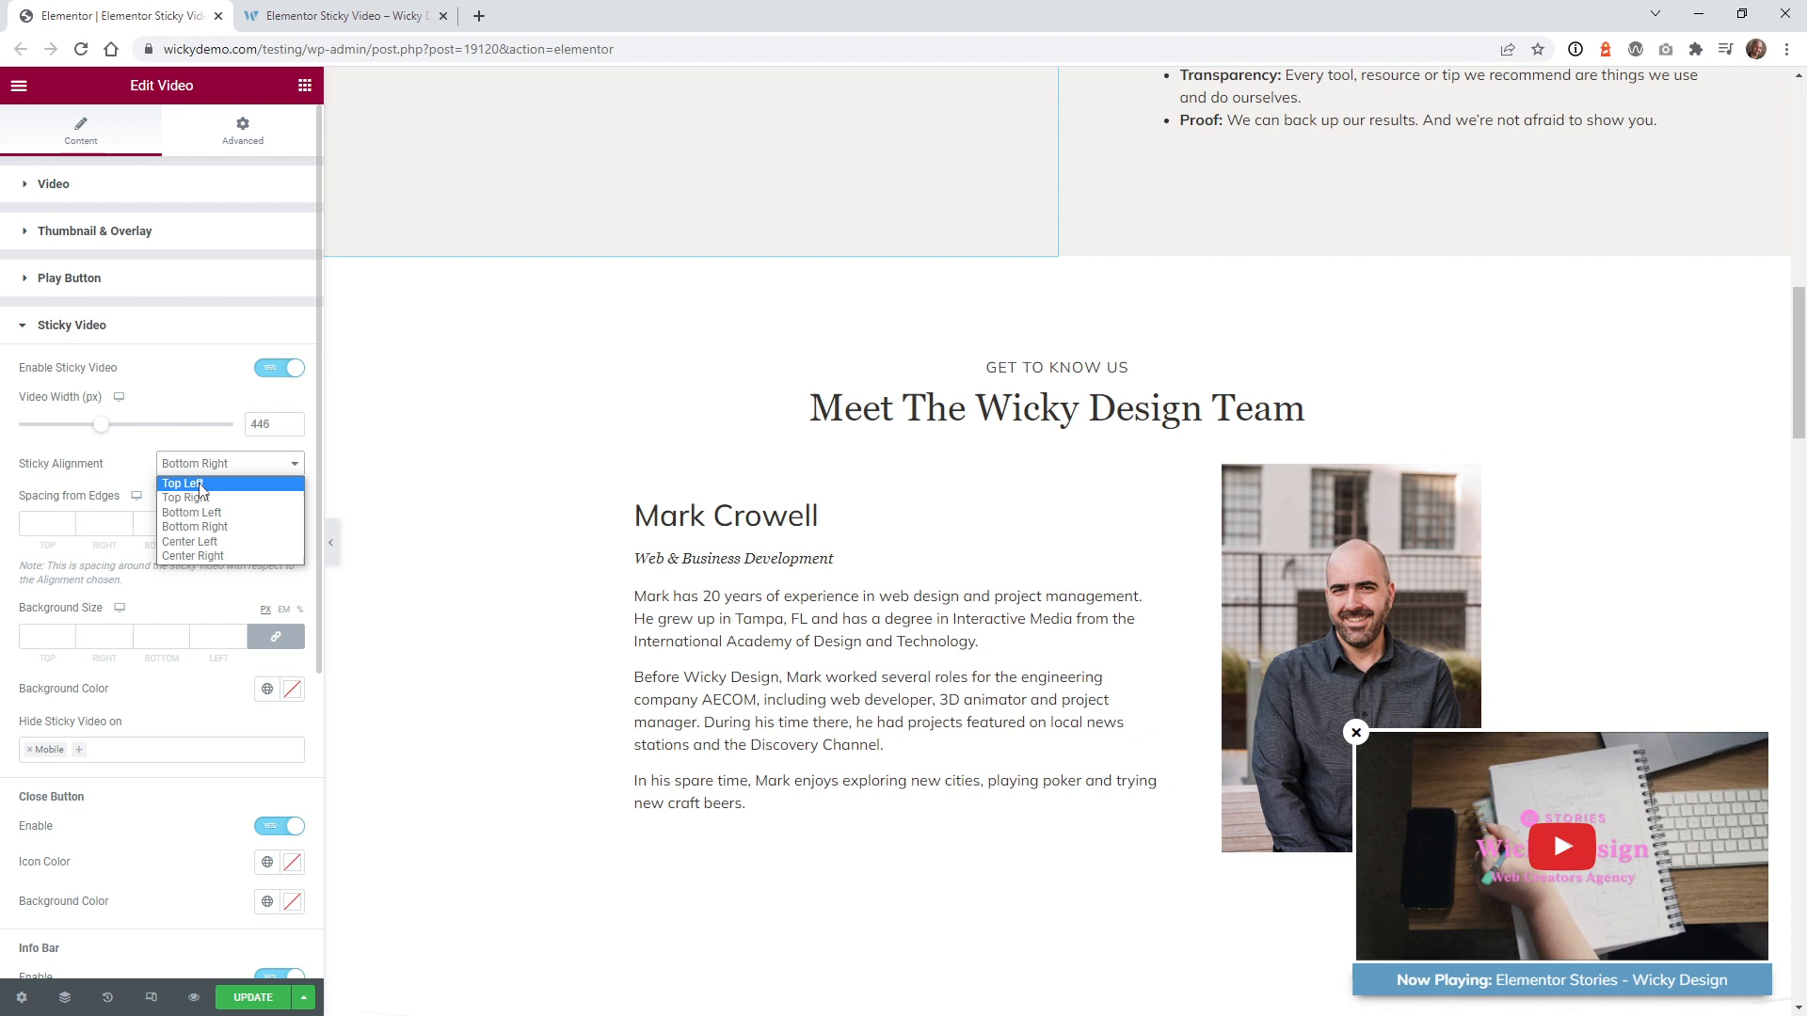
left_click(184, 482)
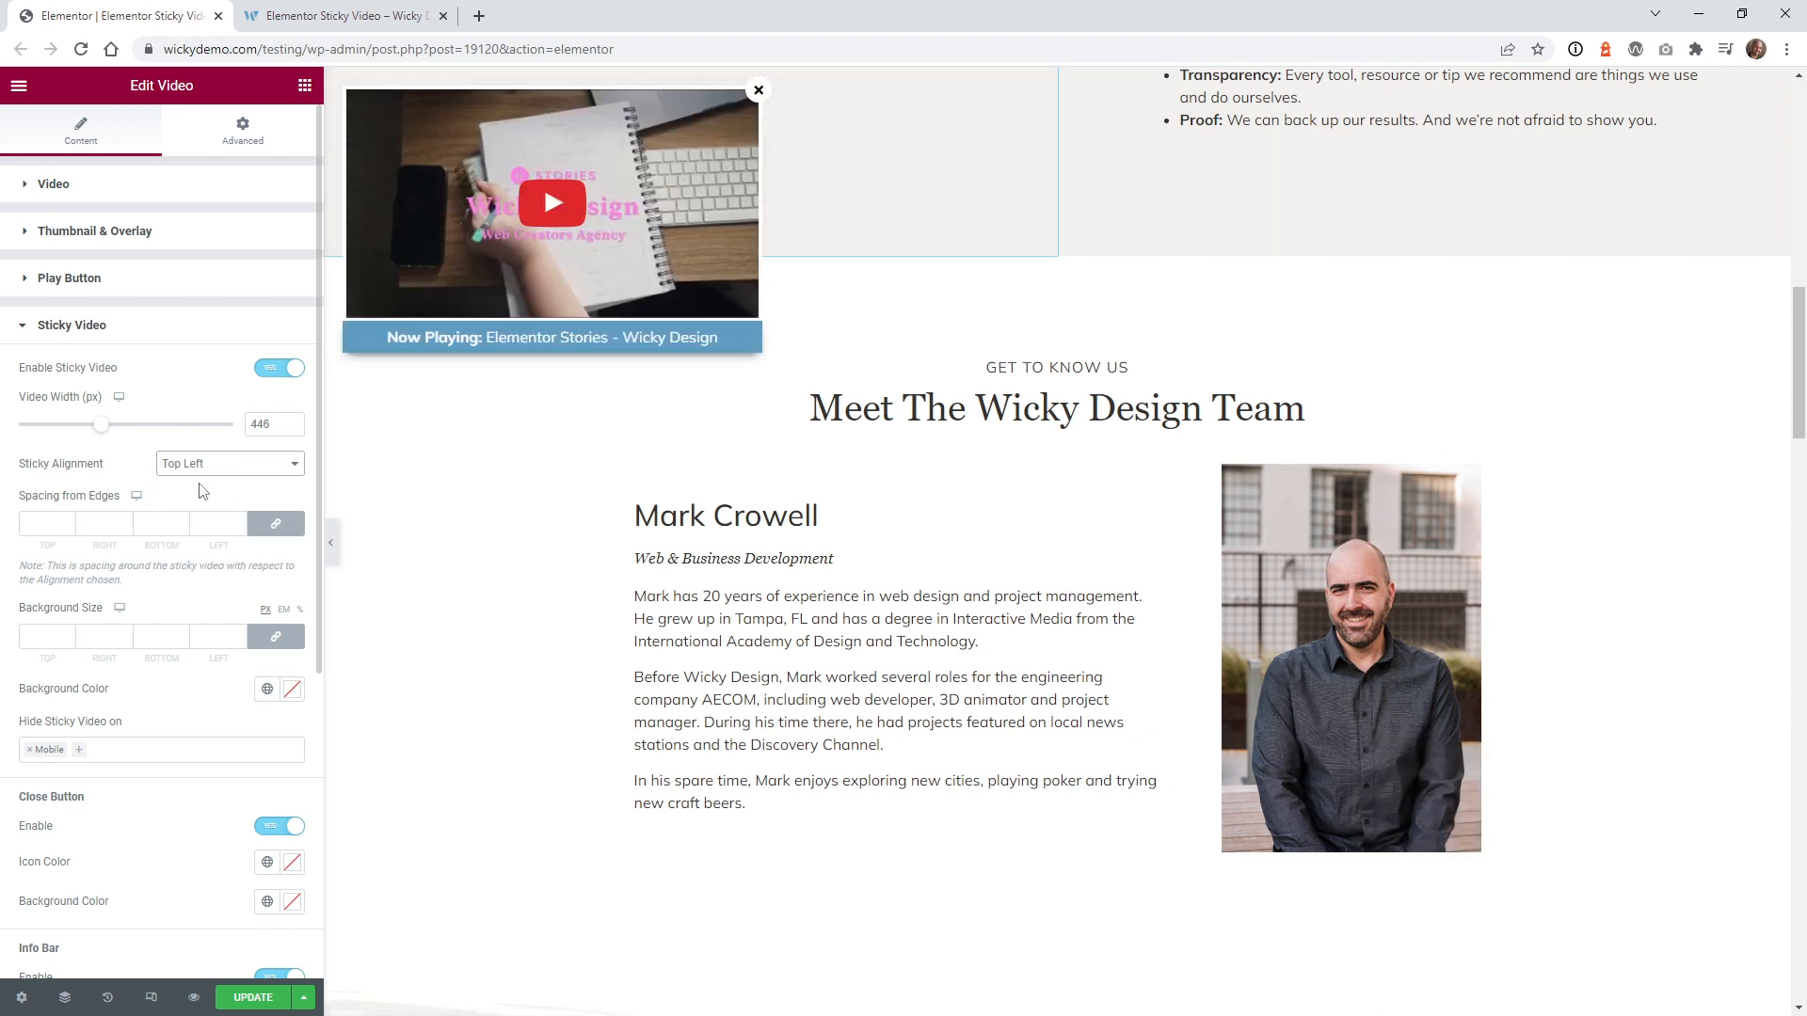
left_click(228, 463)
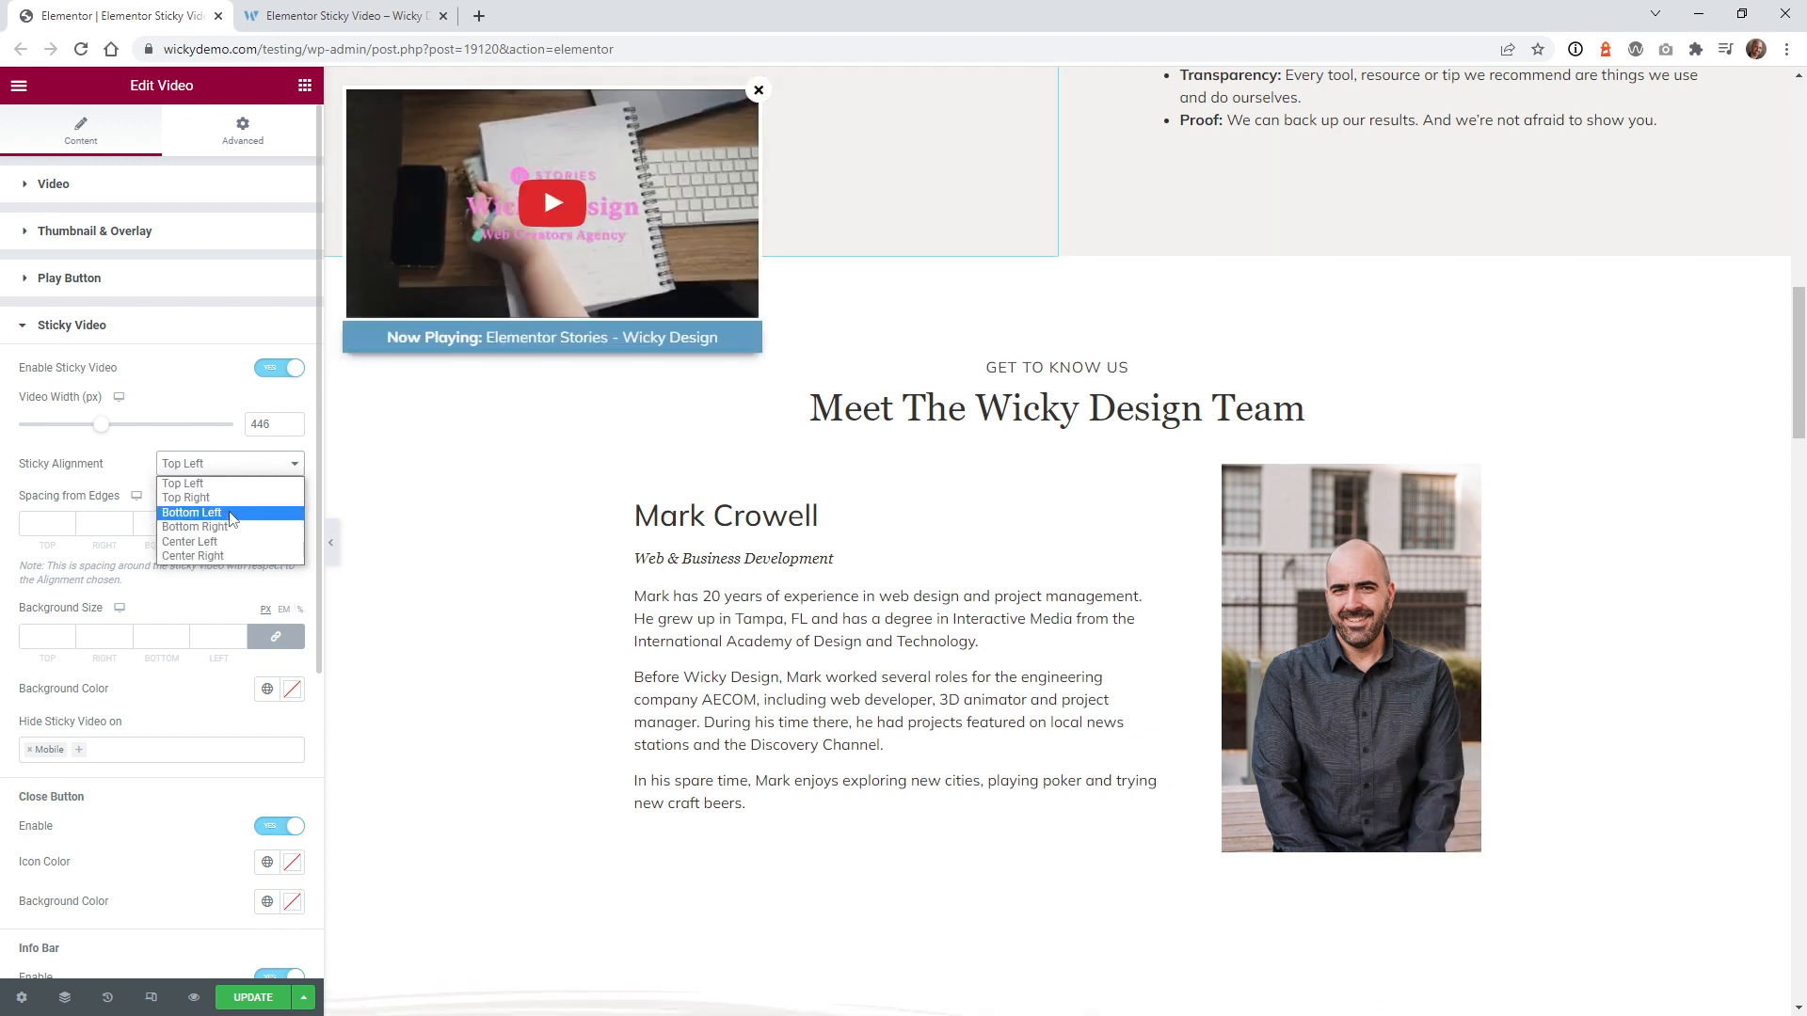
mouse_move(190, 542)
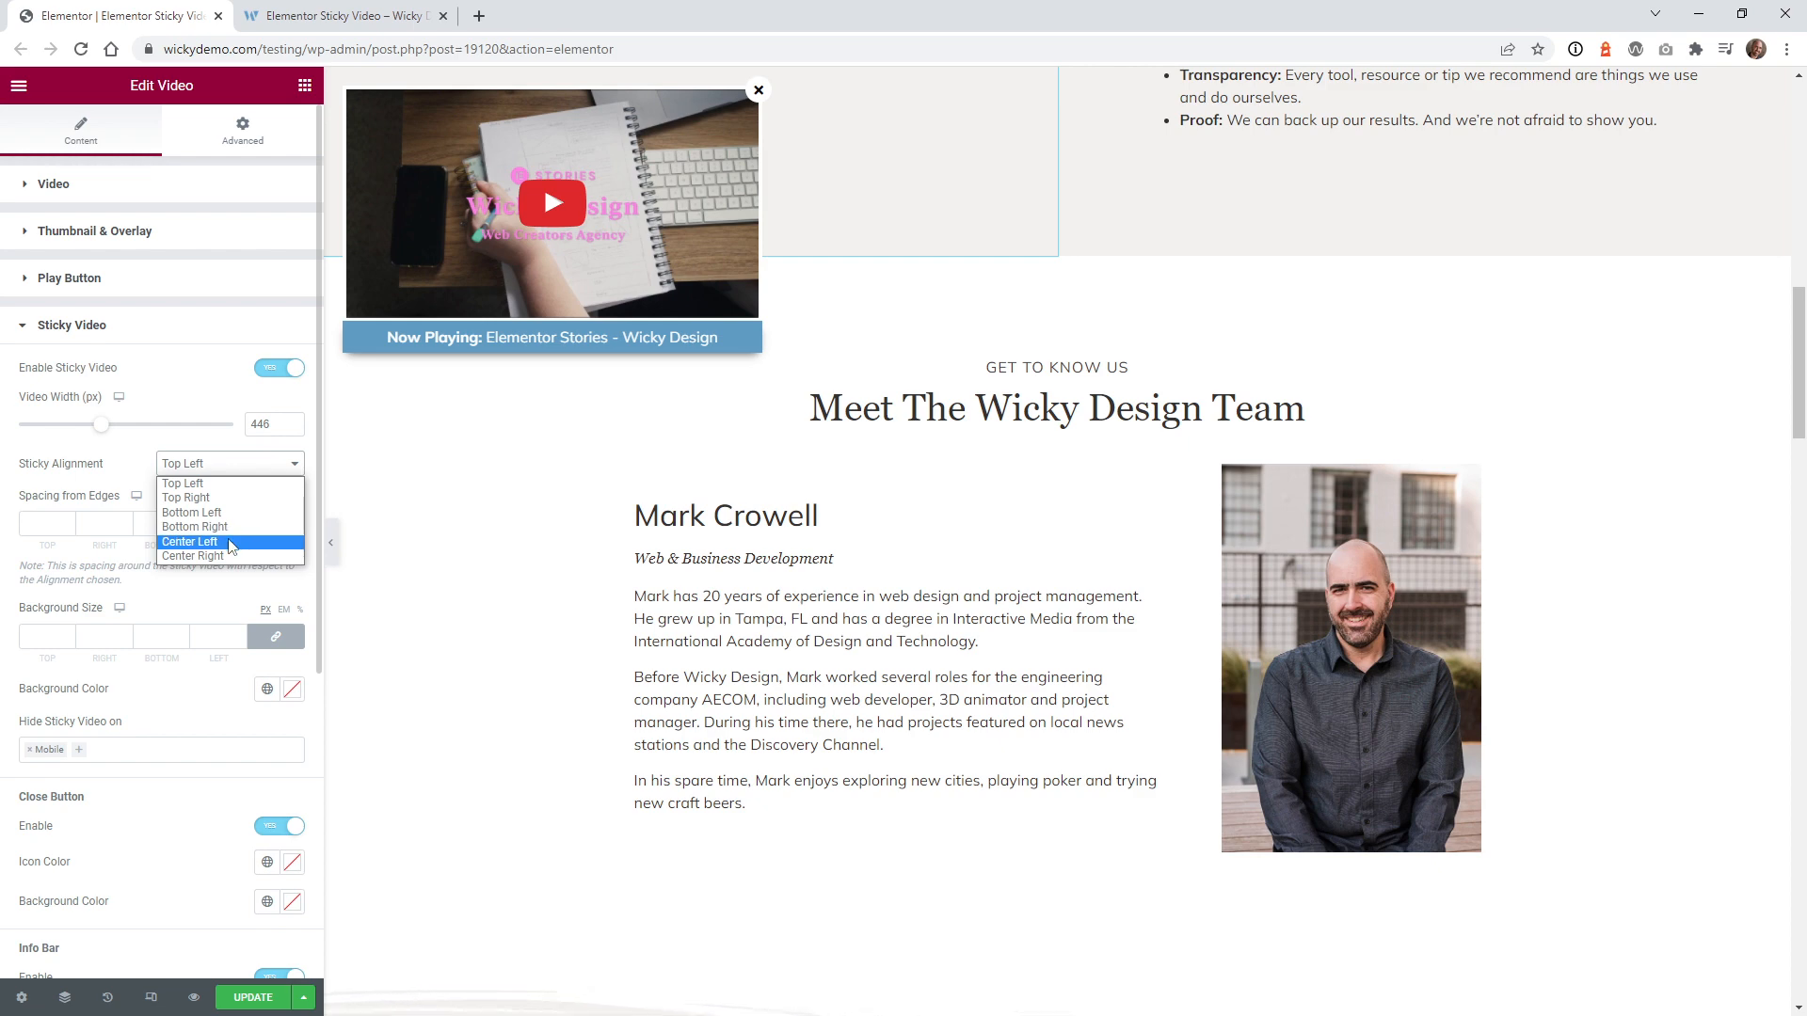
left_click(190, 542)
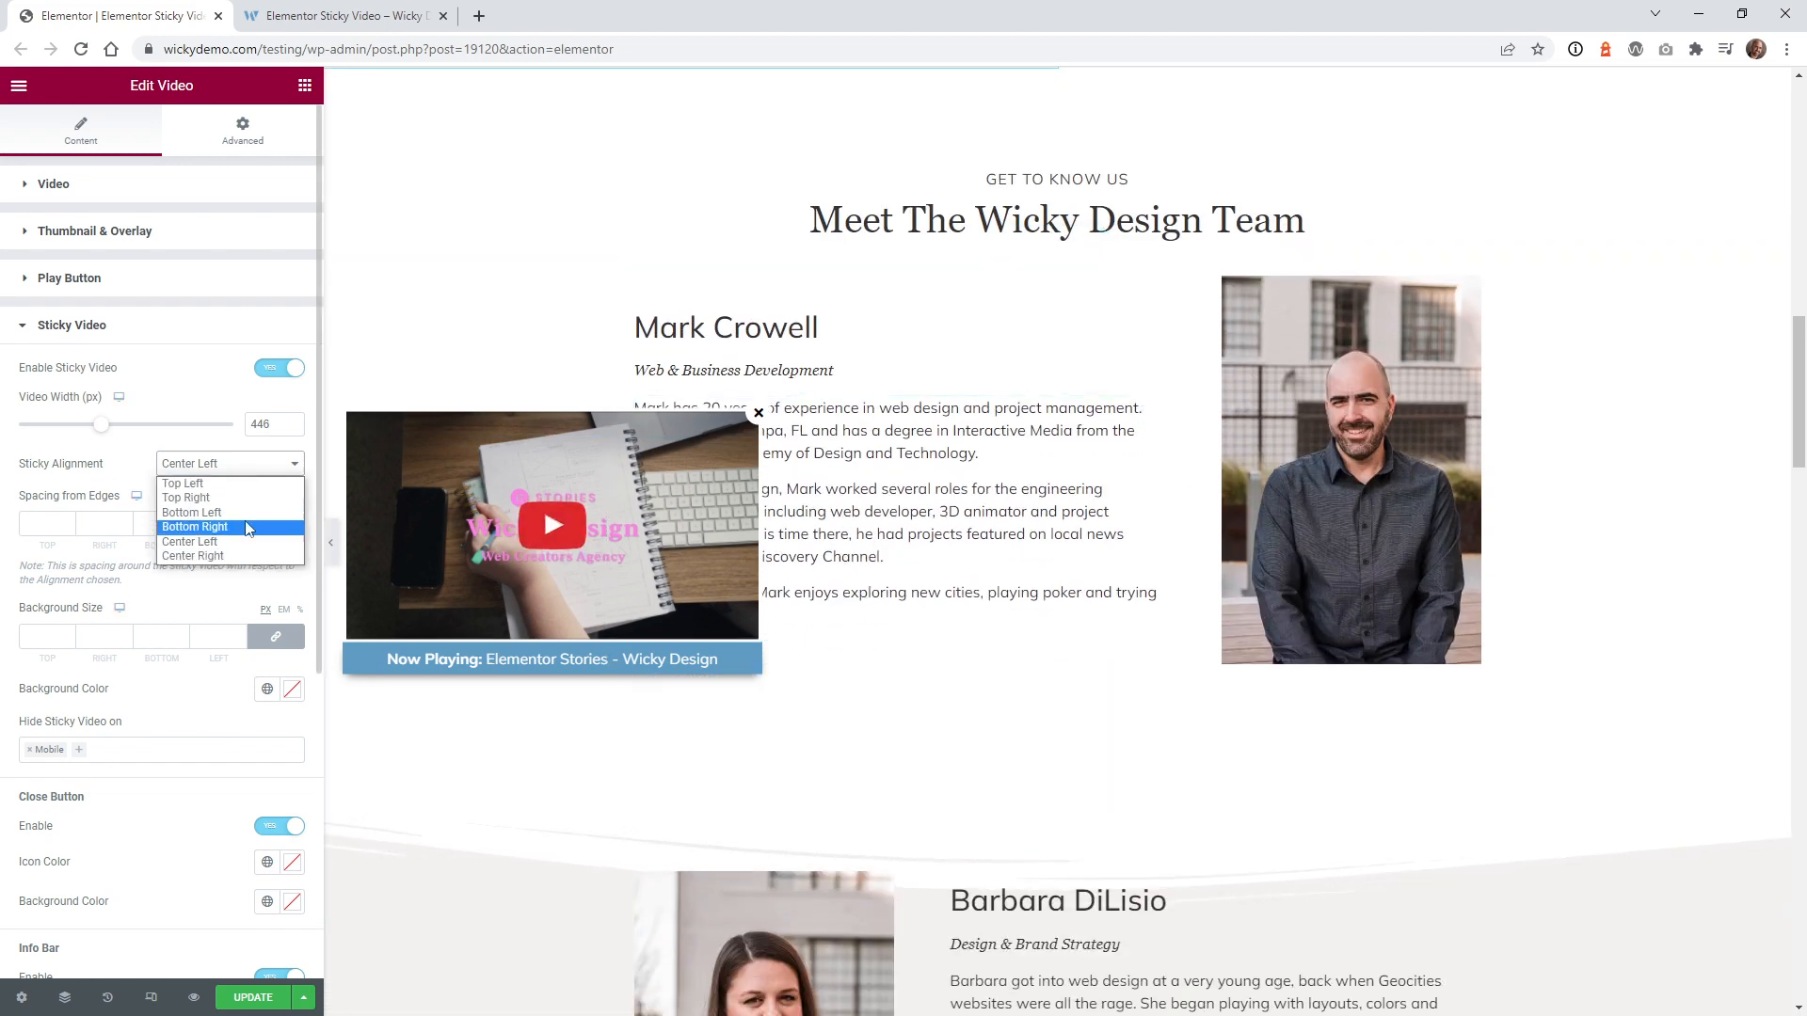
left_click(194, 527)
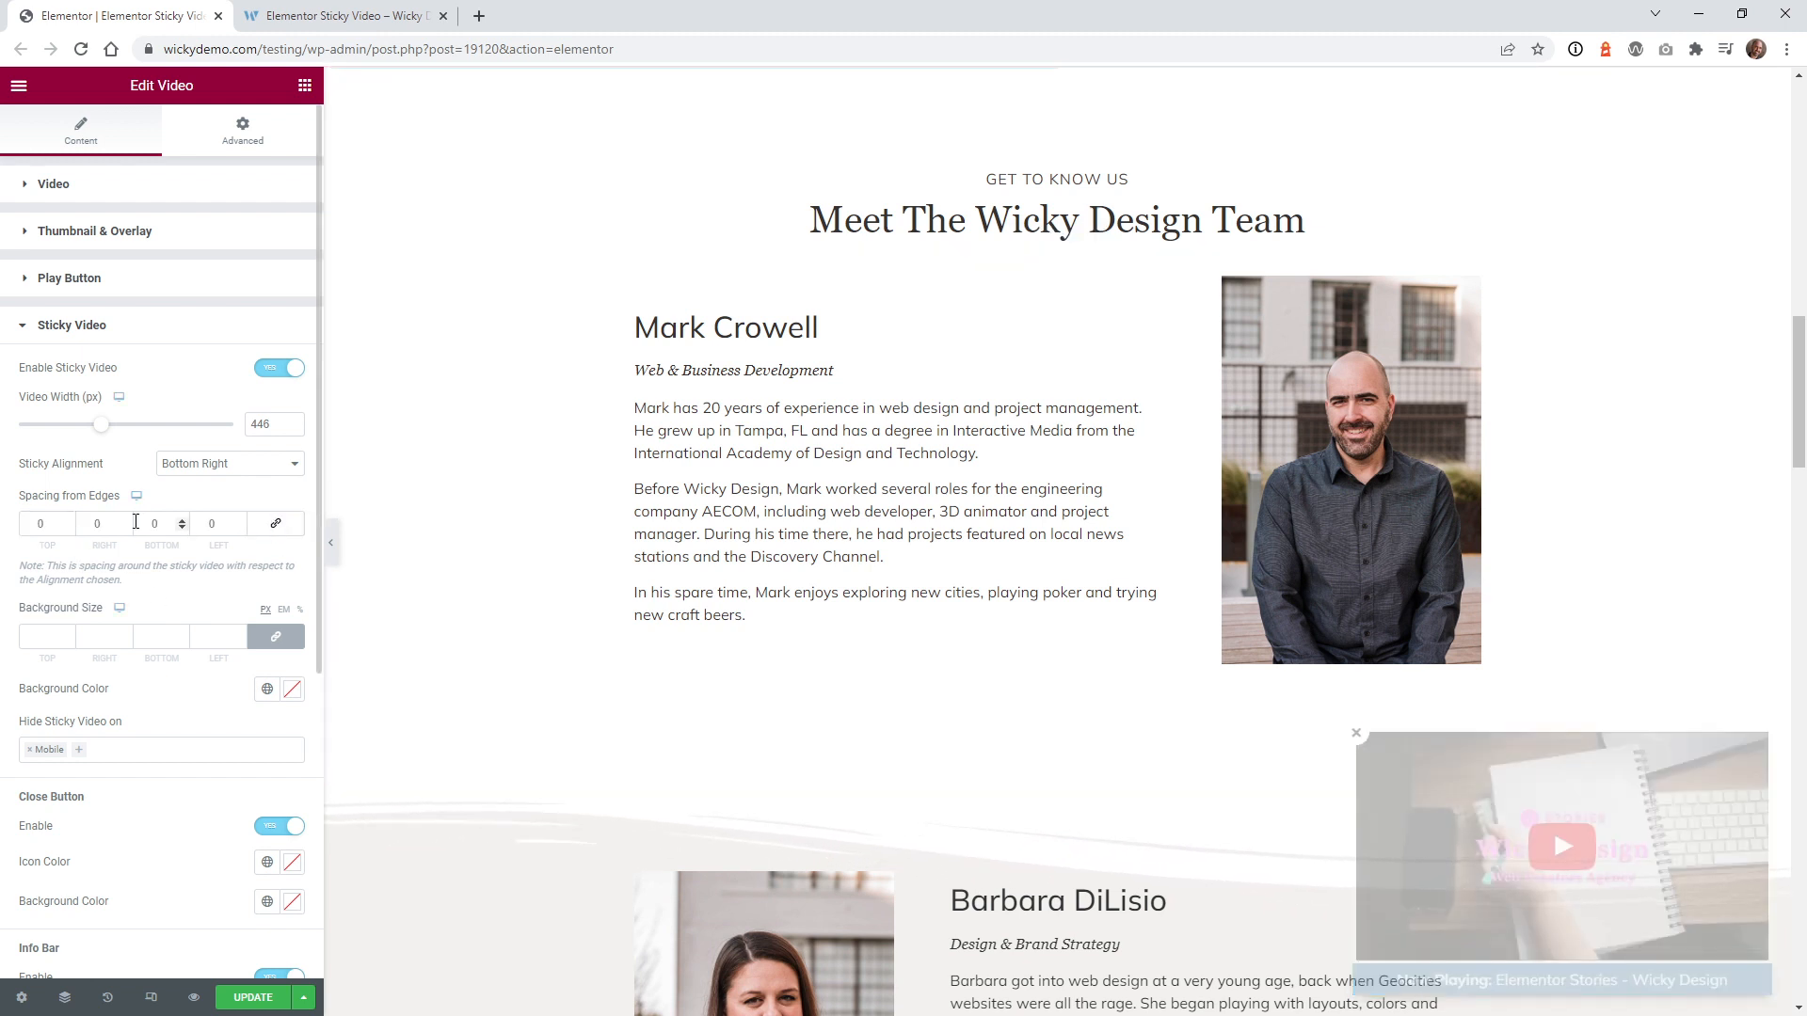
left_click(96, 523)
type("200")
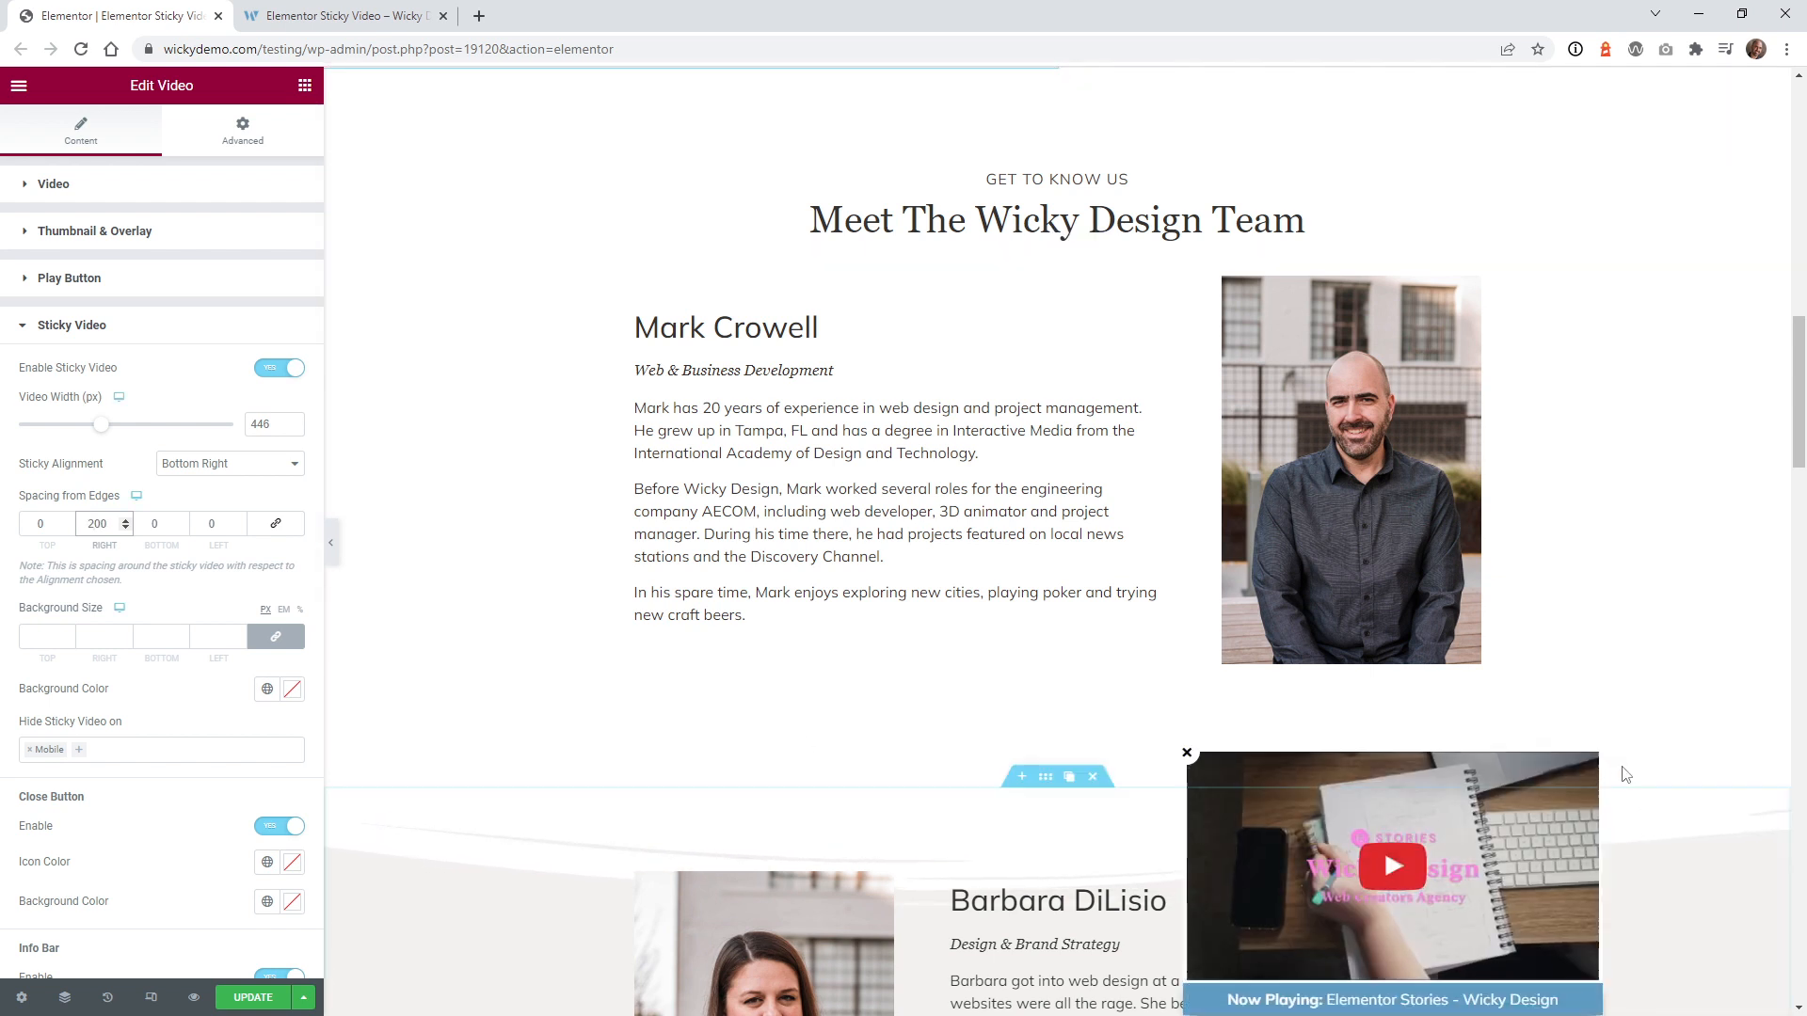
left_click(103, 523)
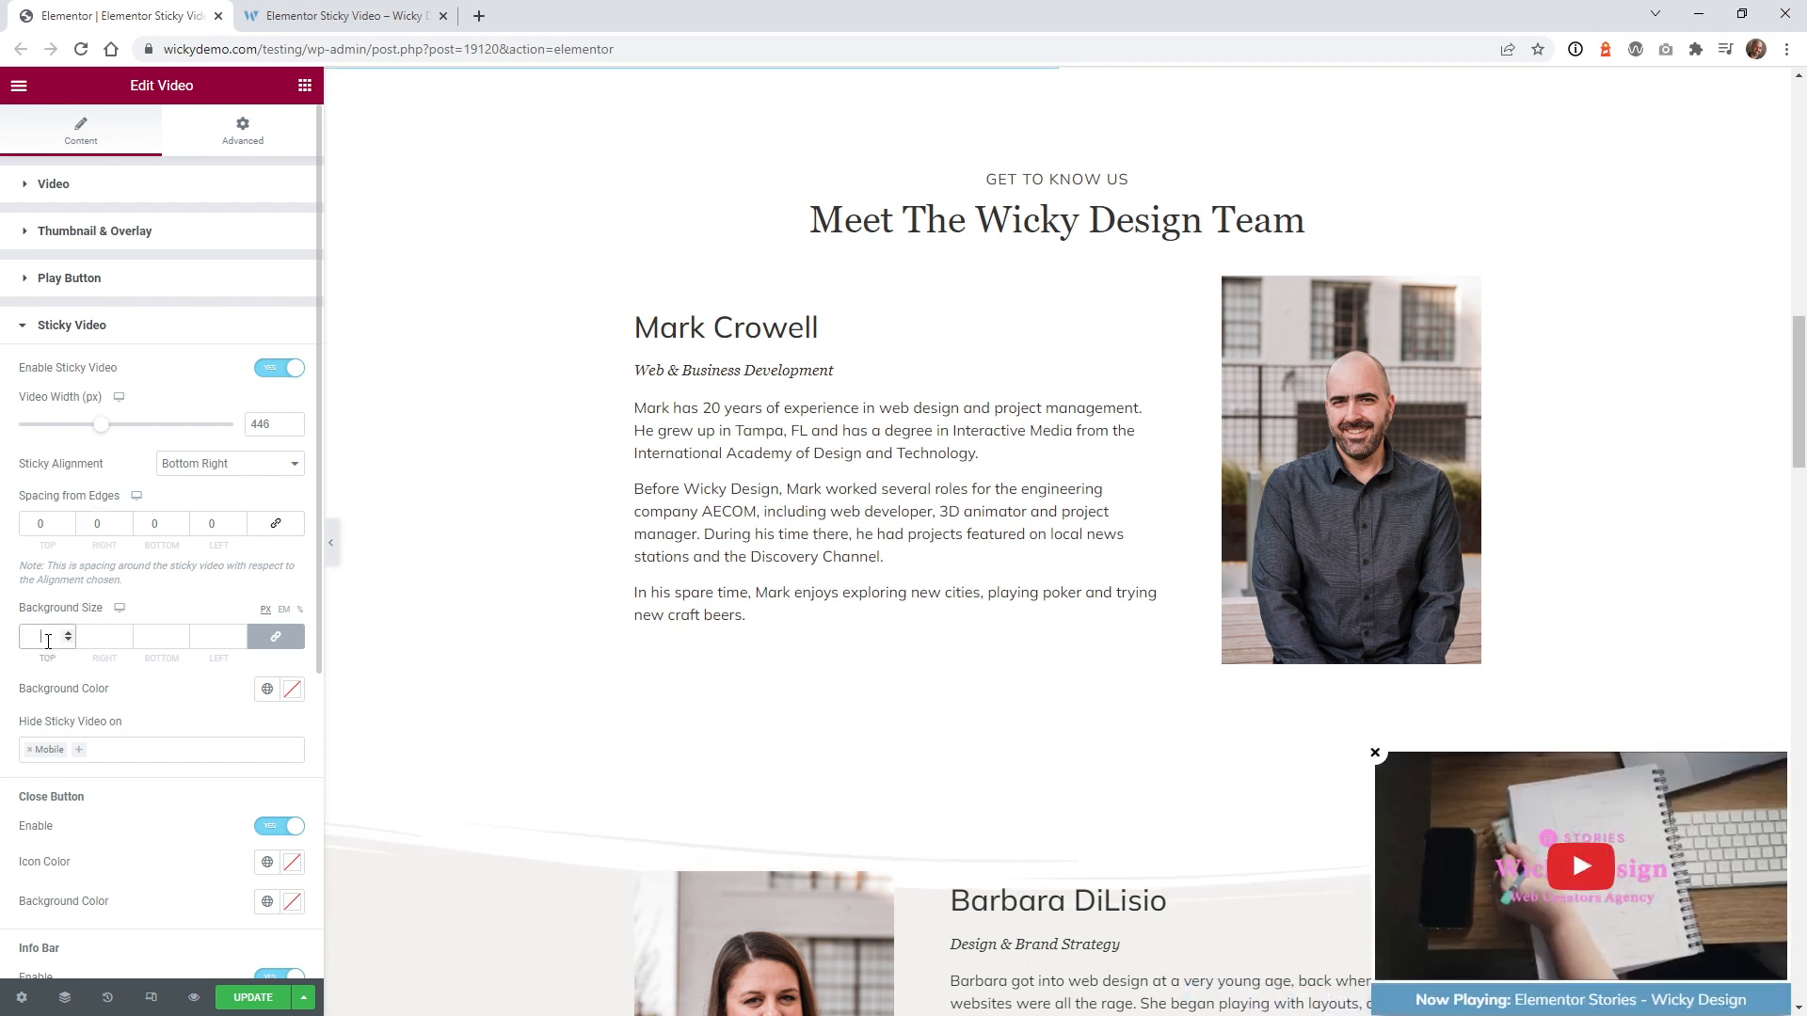
type("20")
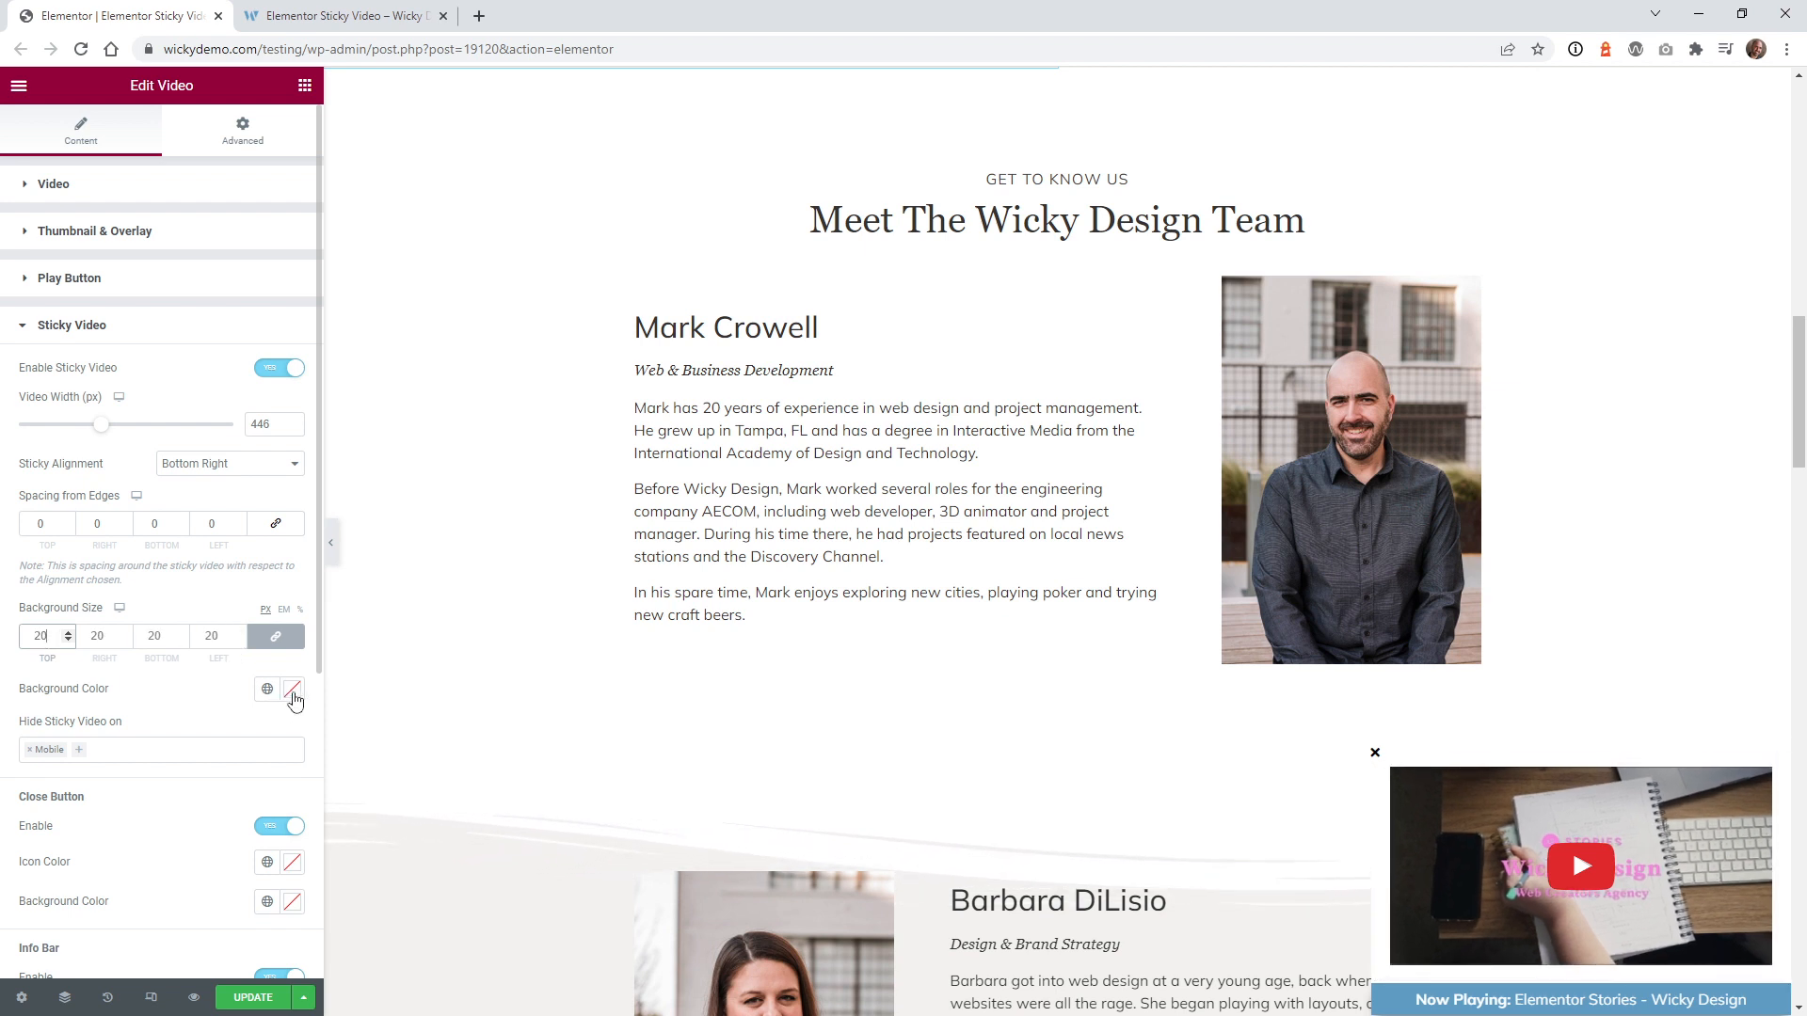
left_click(294, 689)
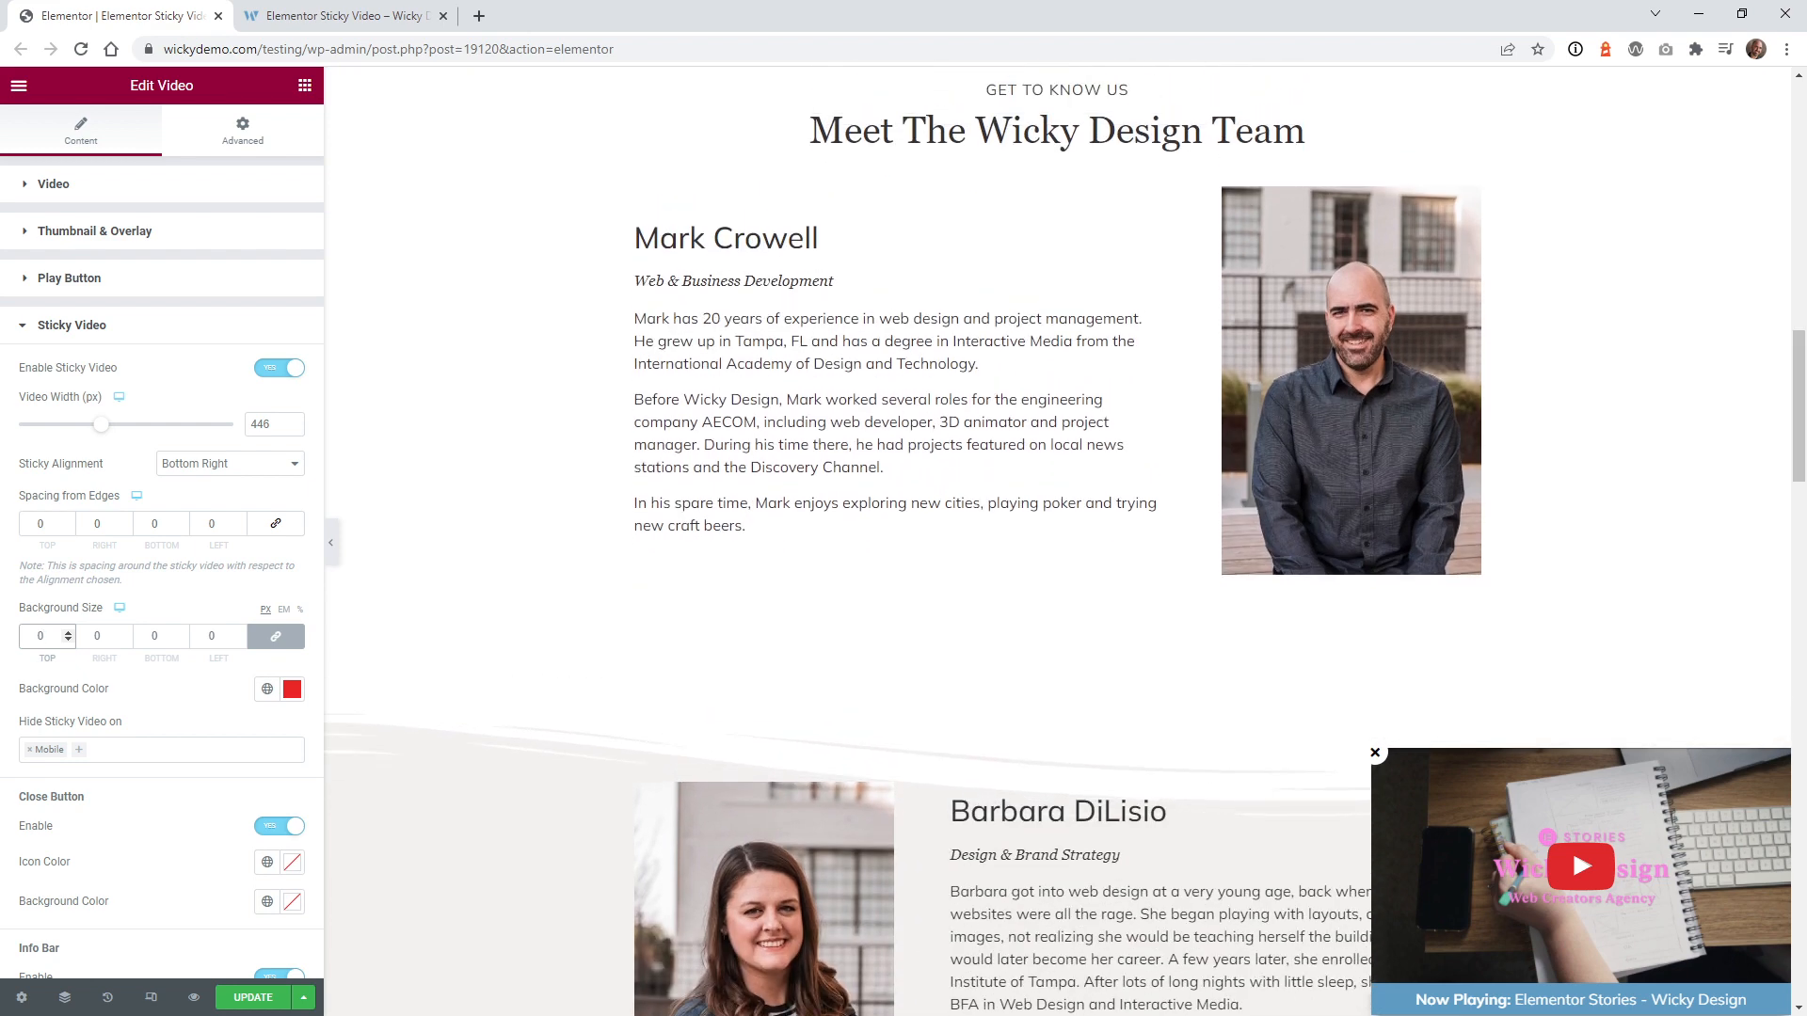
left_click(292, 689)
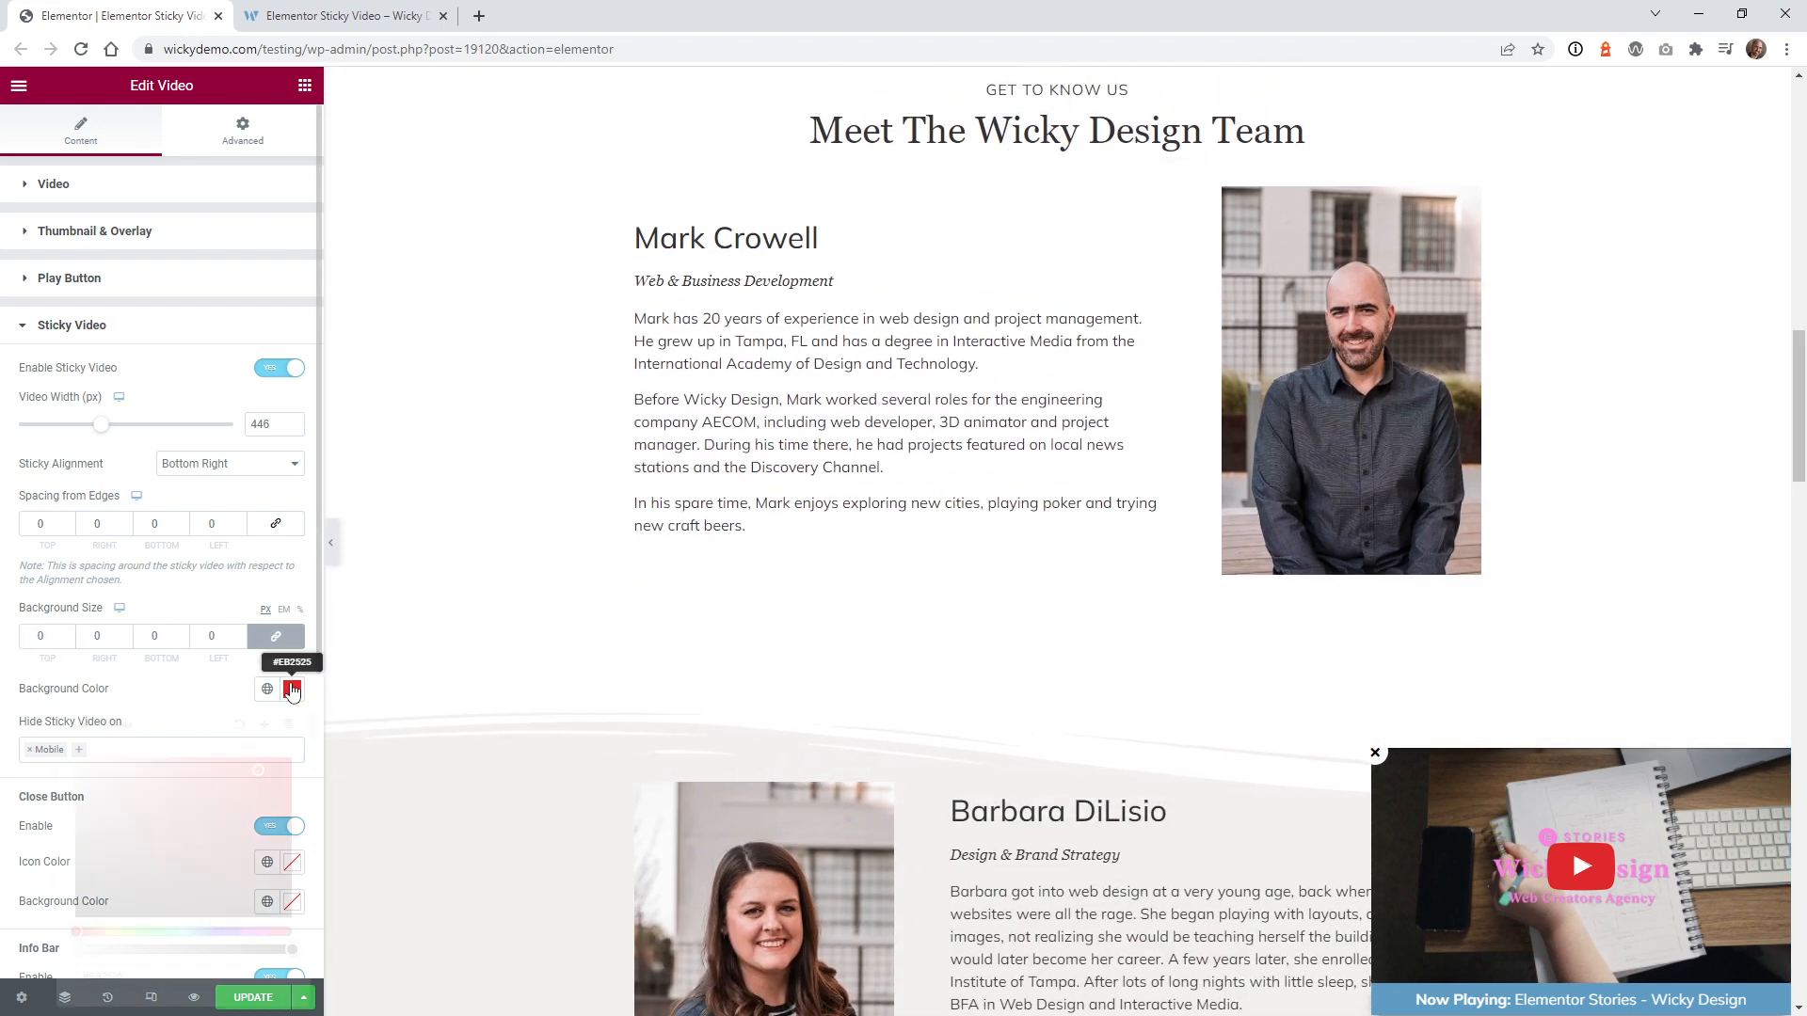
left_click(292, 689)
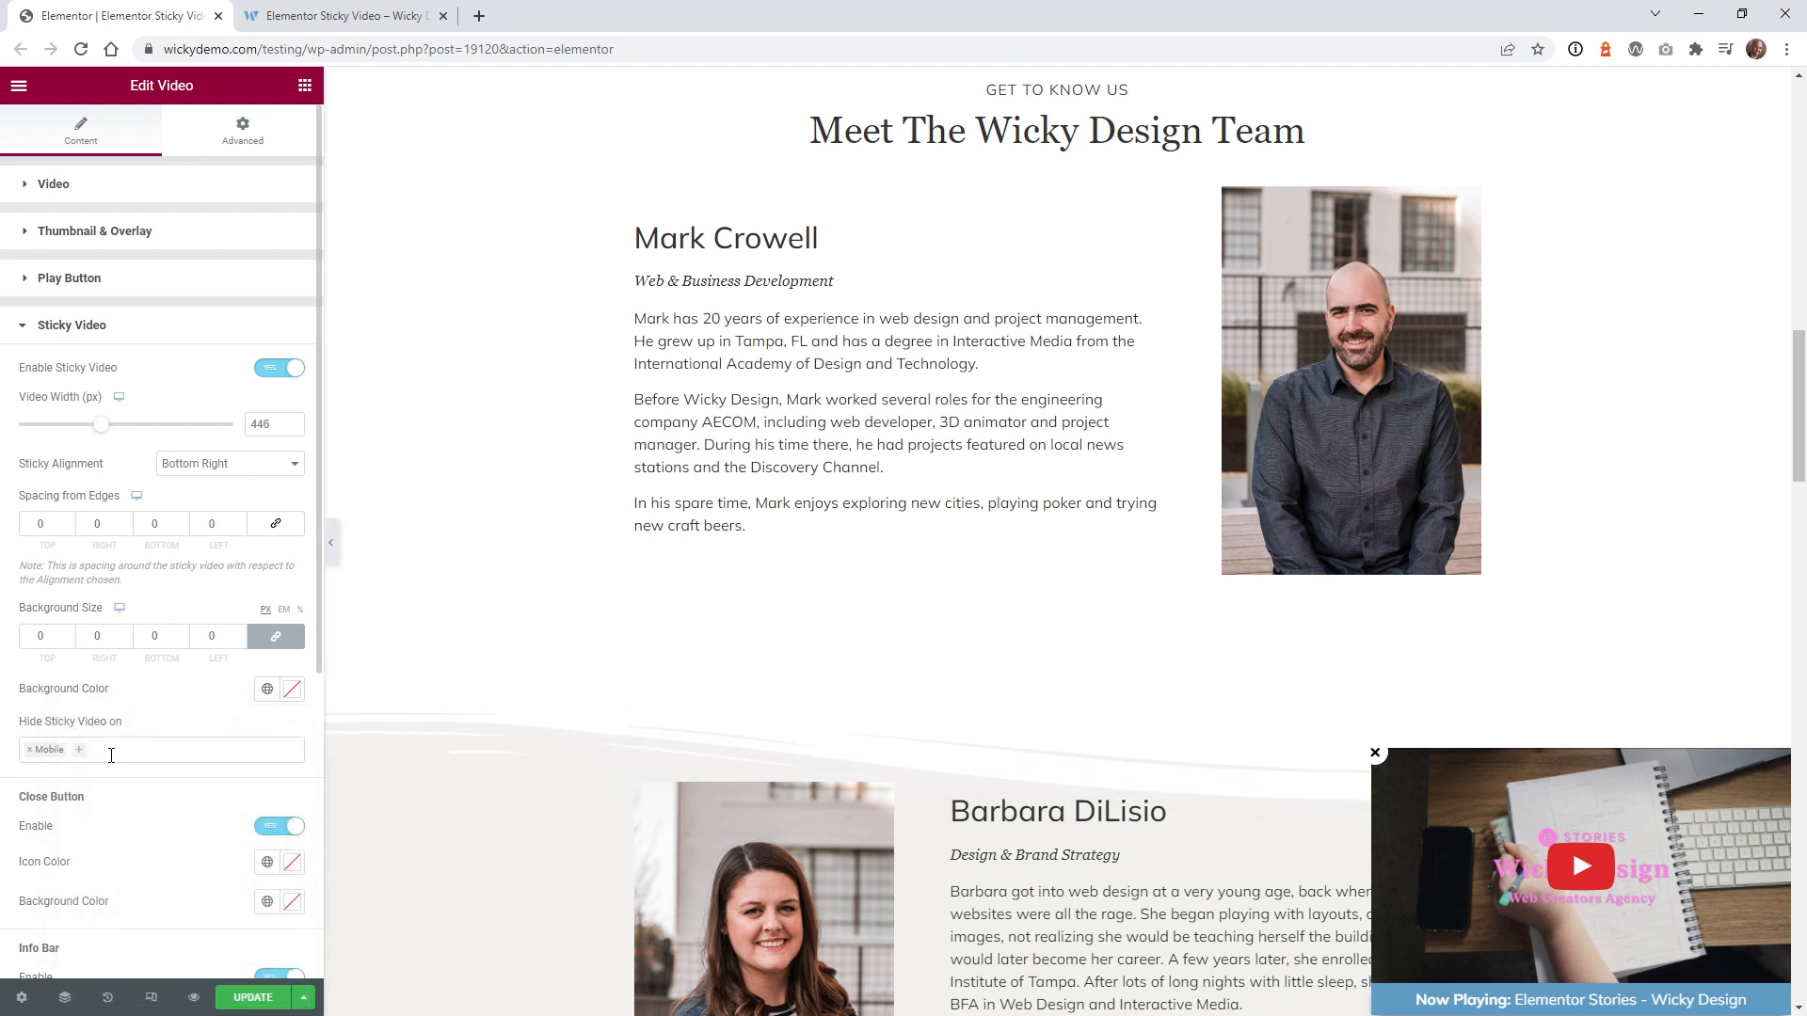
left_click(162, 749)
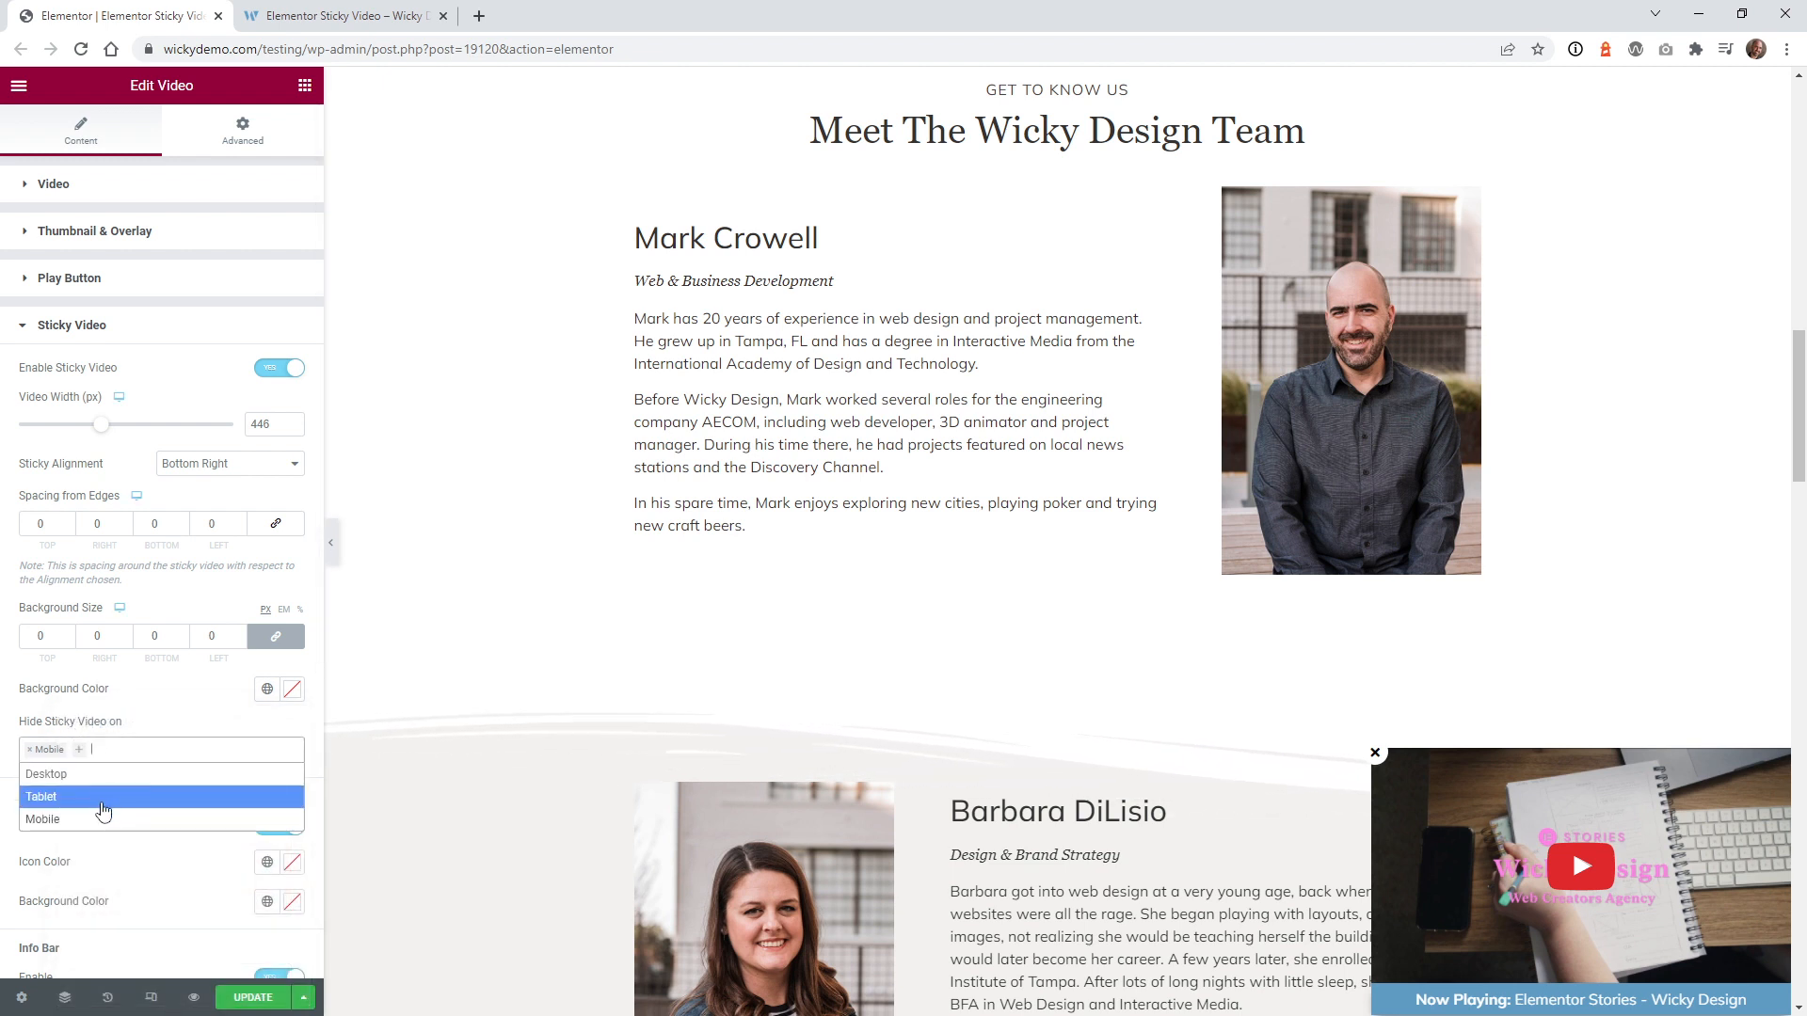
mouse_move(92, 774)
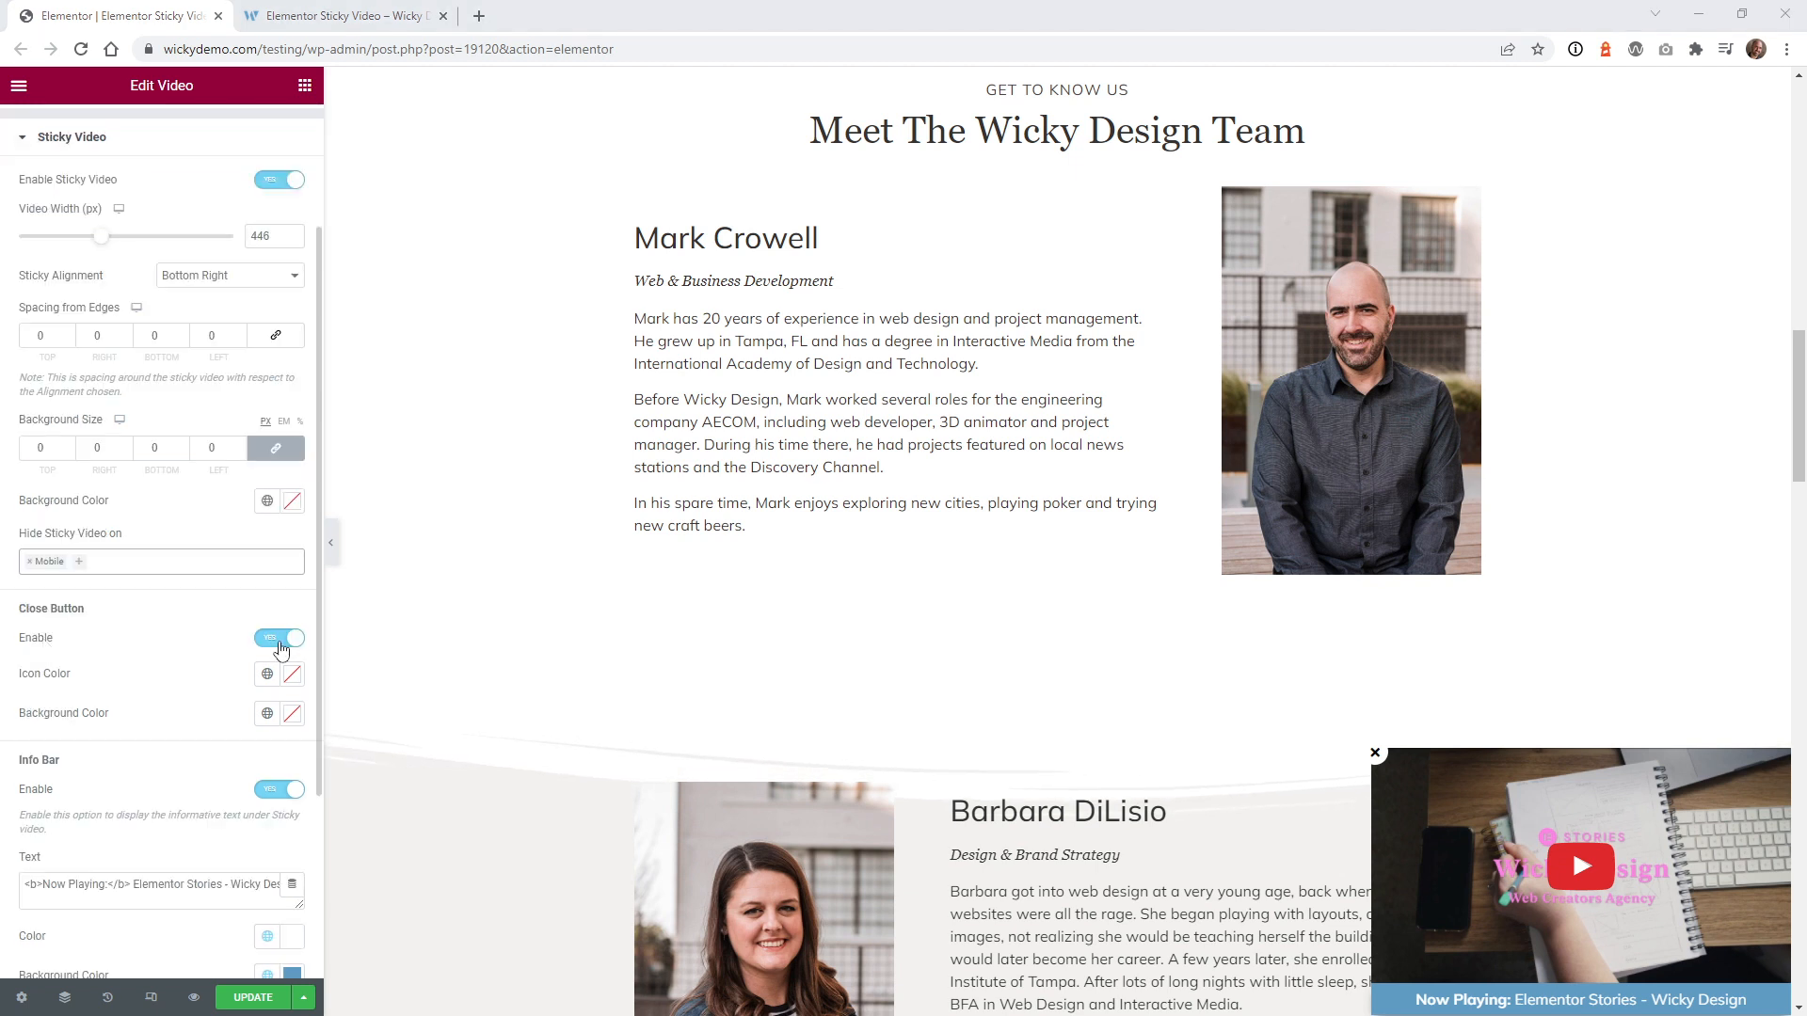
left_click(278, 638)
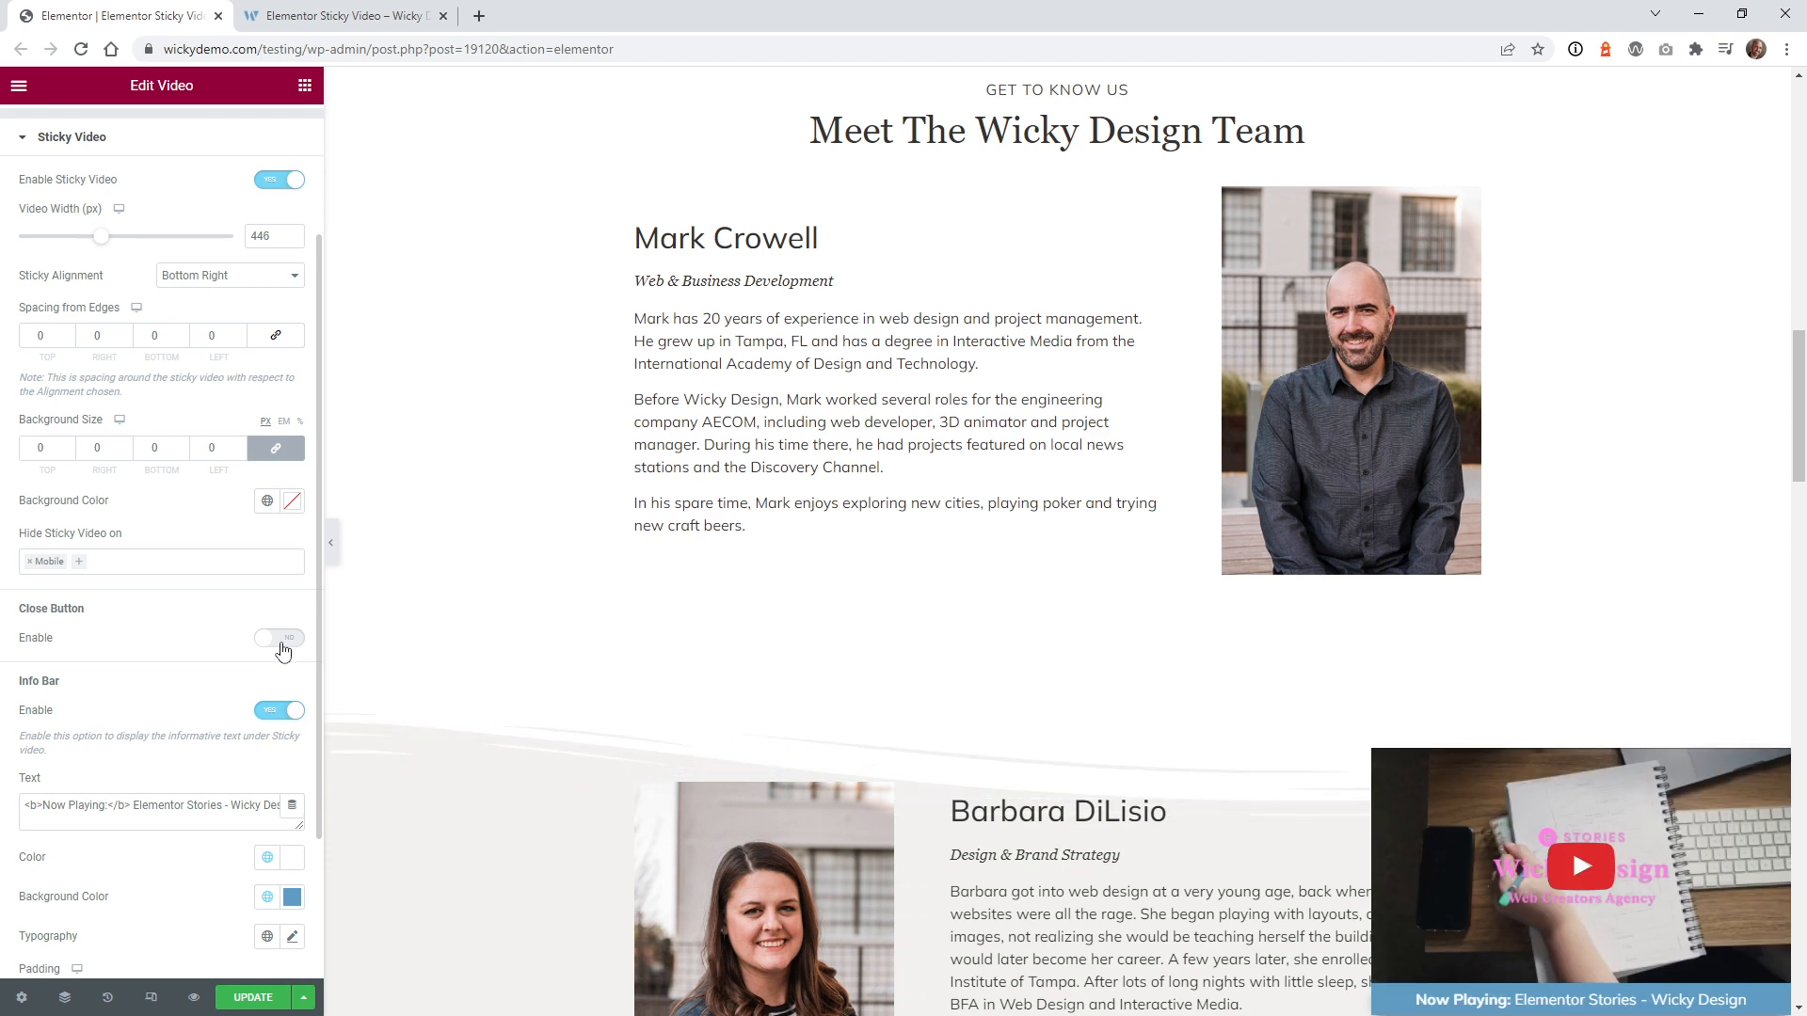
left_click(279, 638)
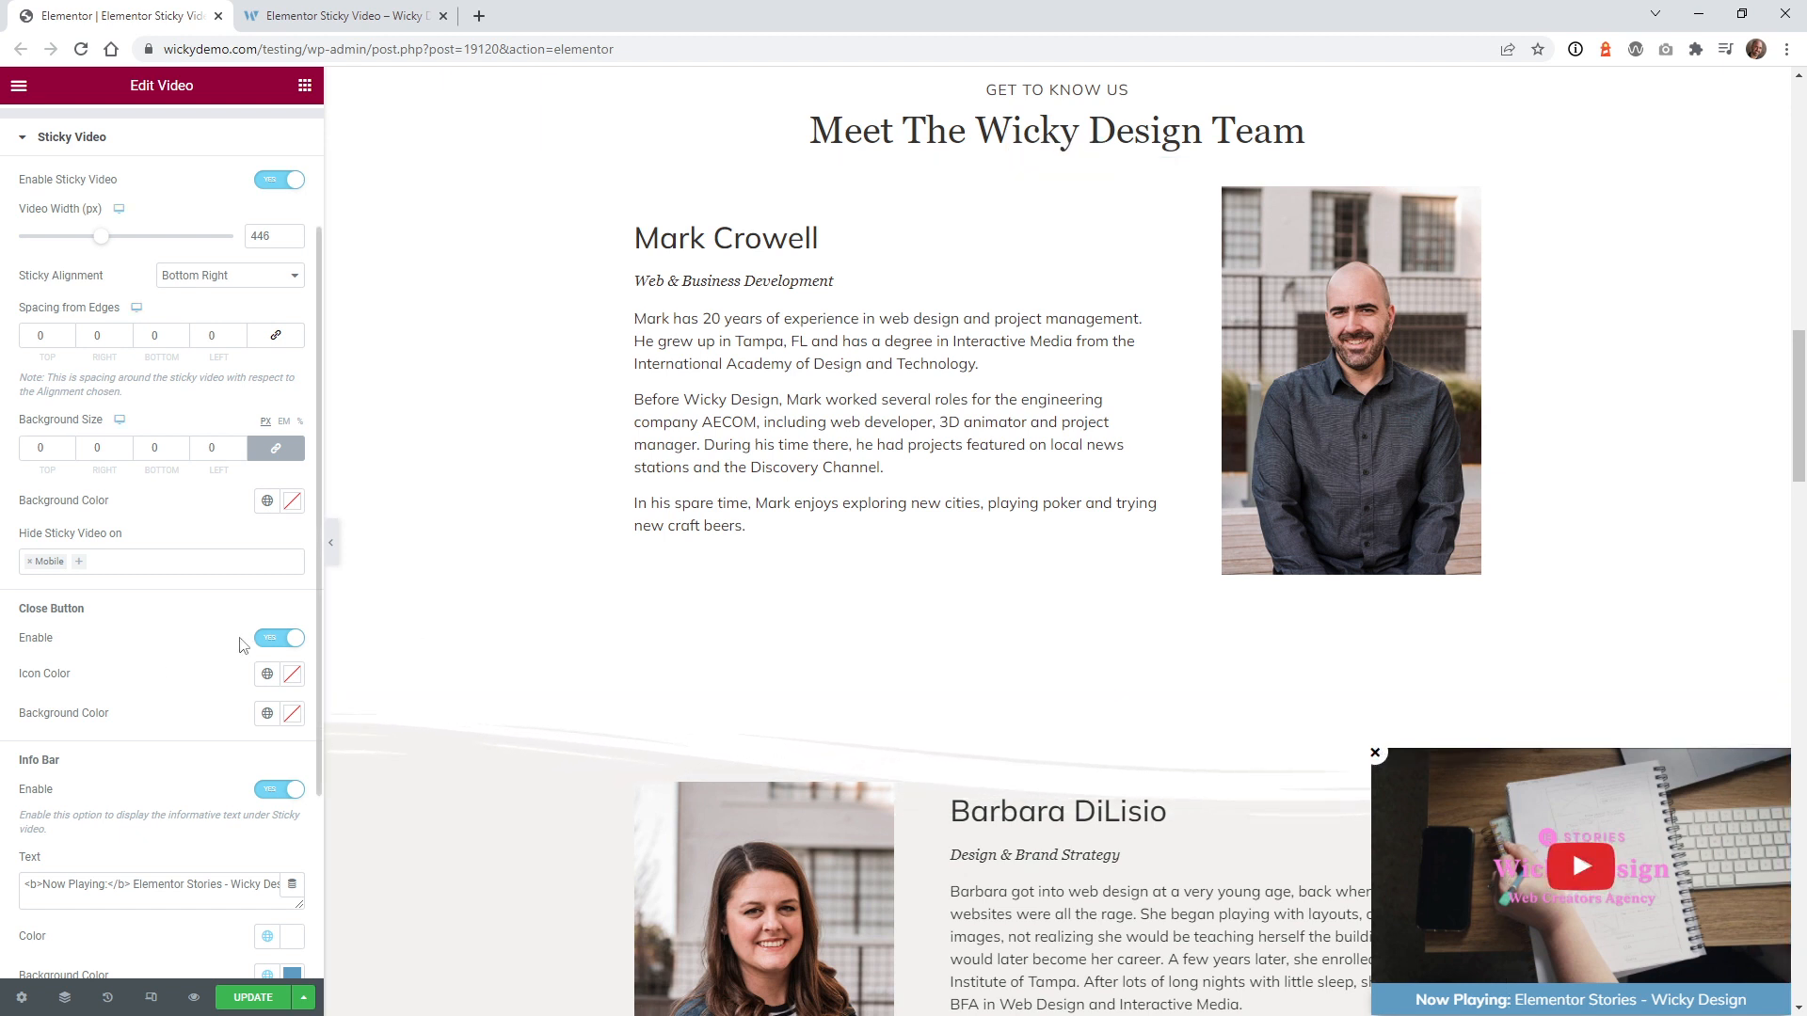
mouse_move(181, 668)
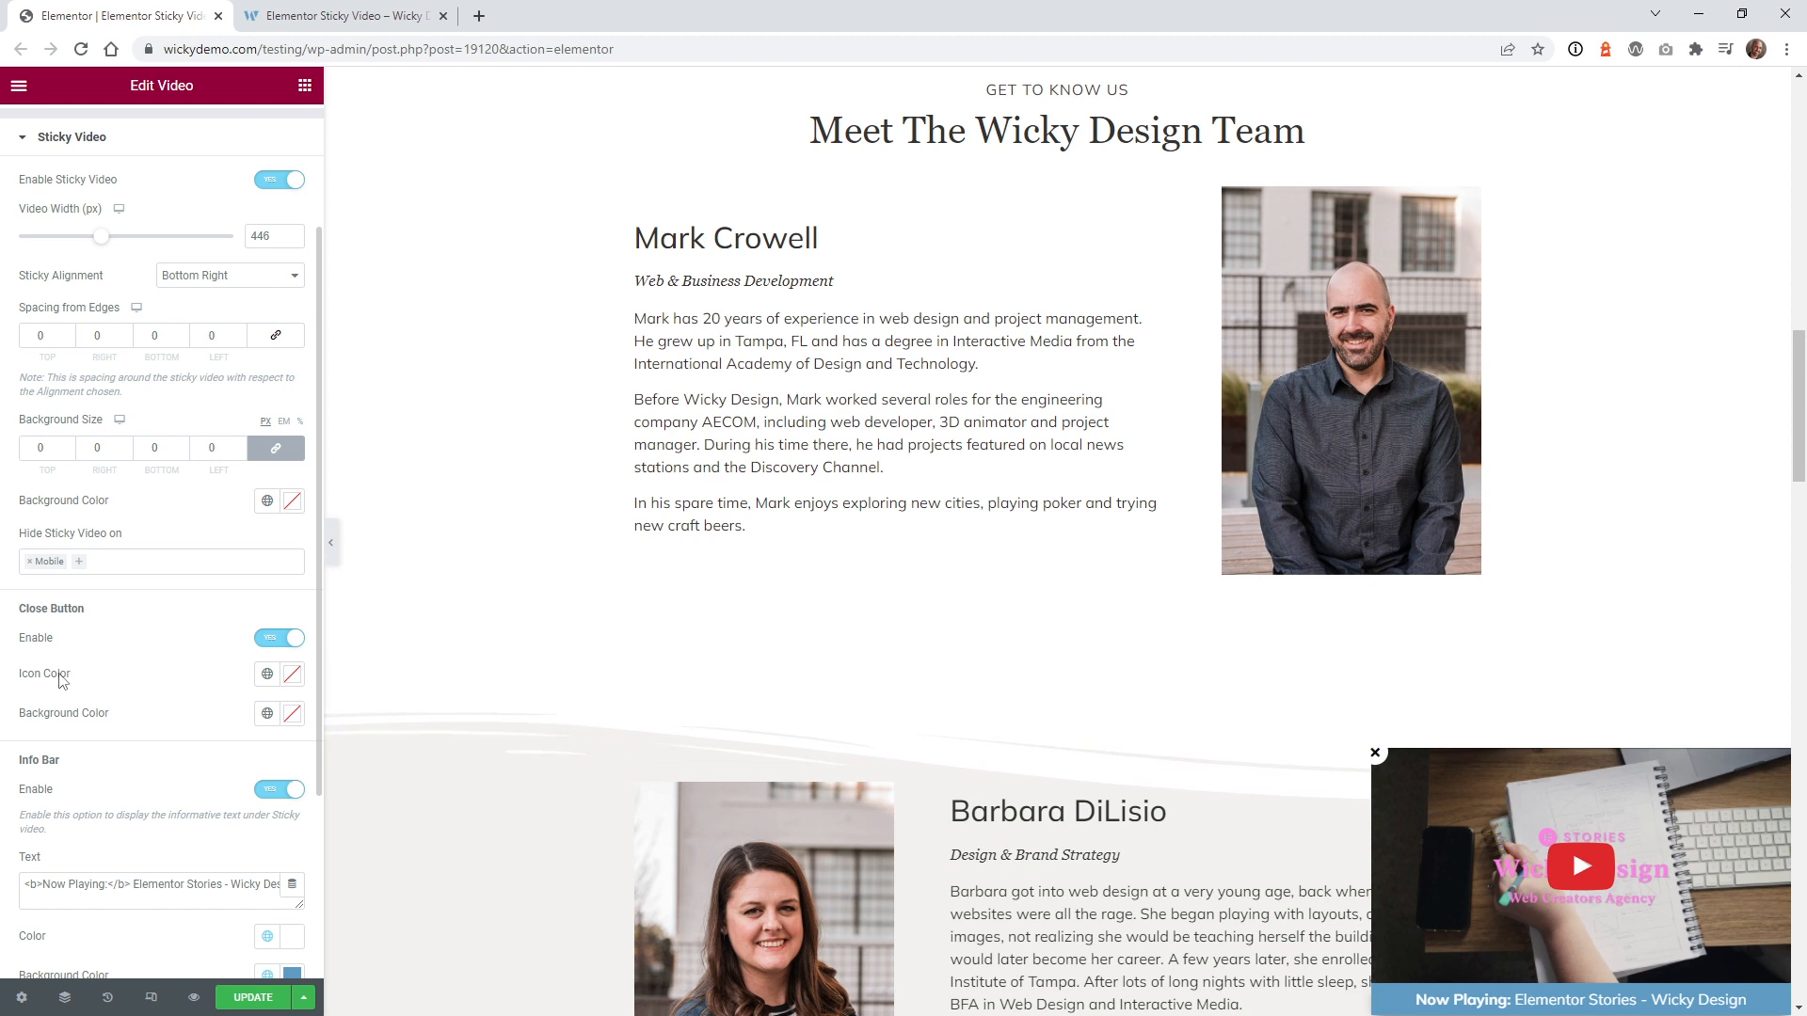
mouse_move(115, 724)
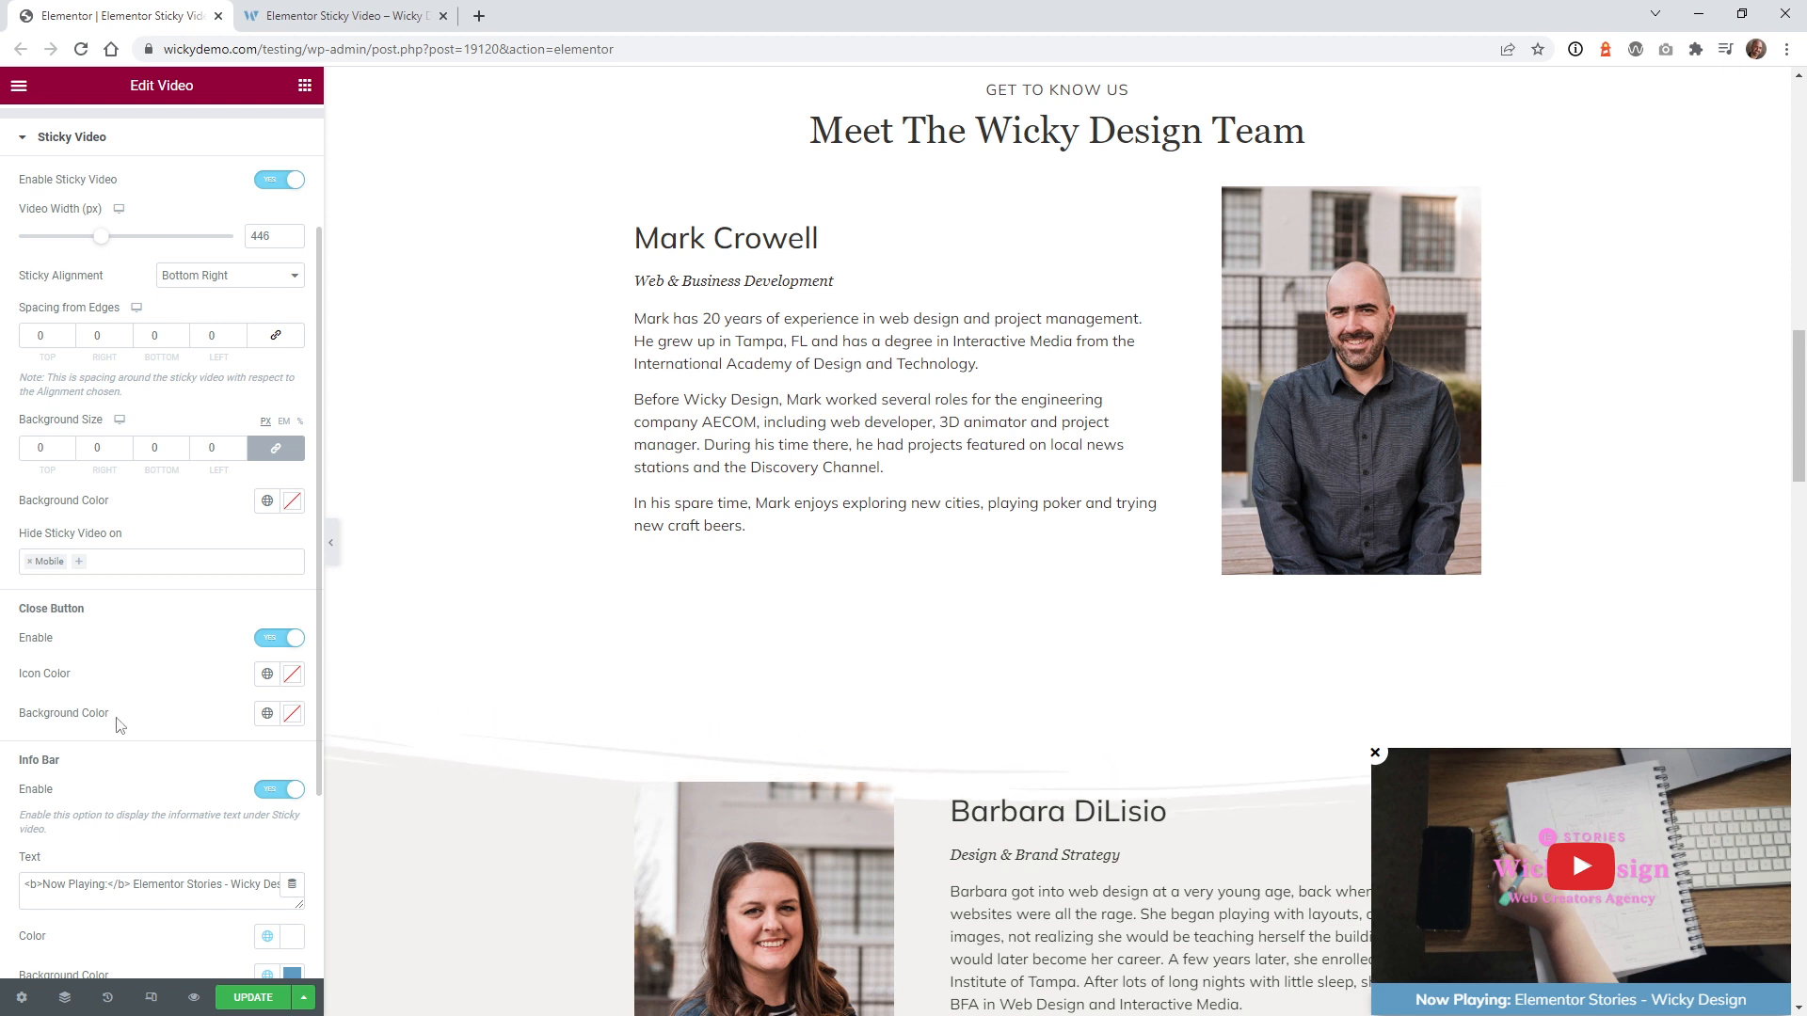
mouse_move(200, 683)
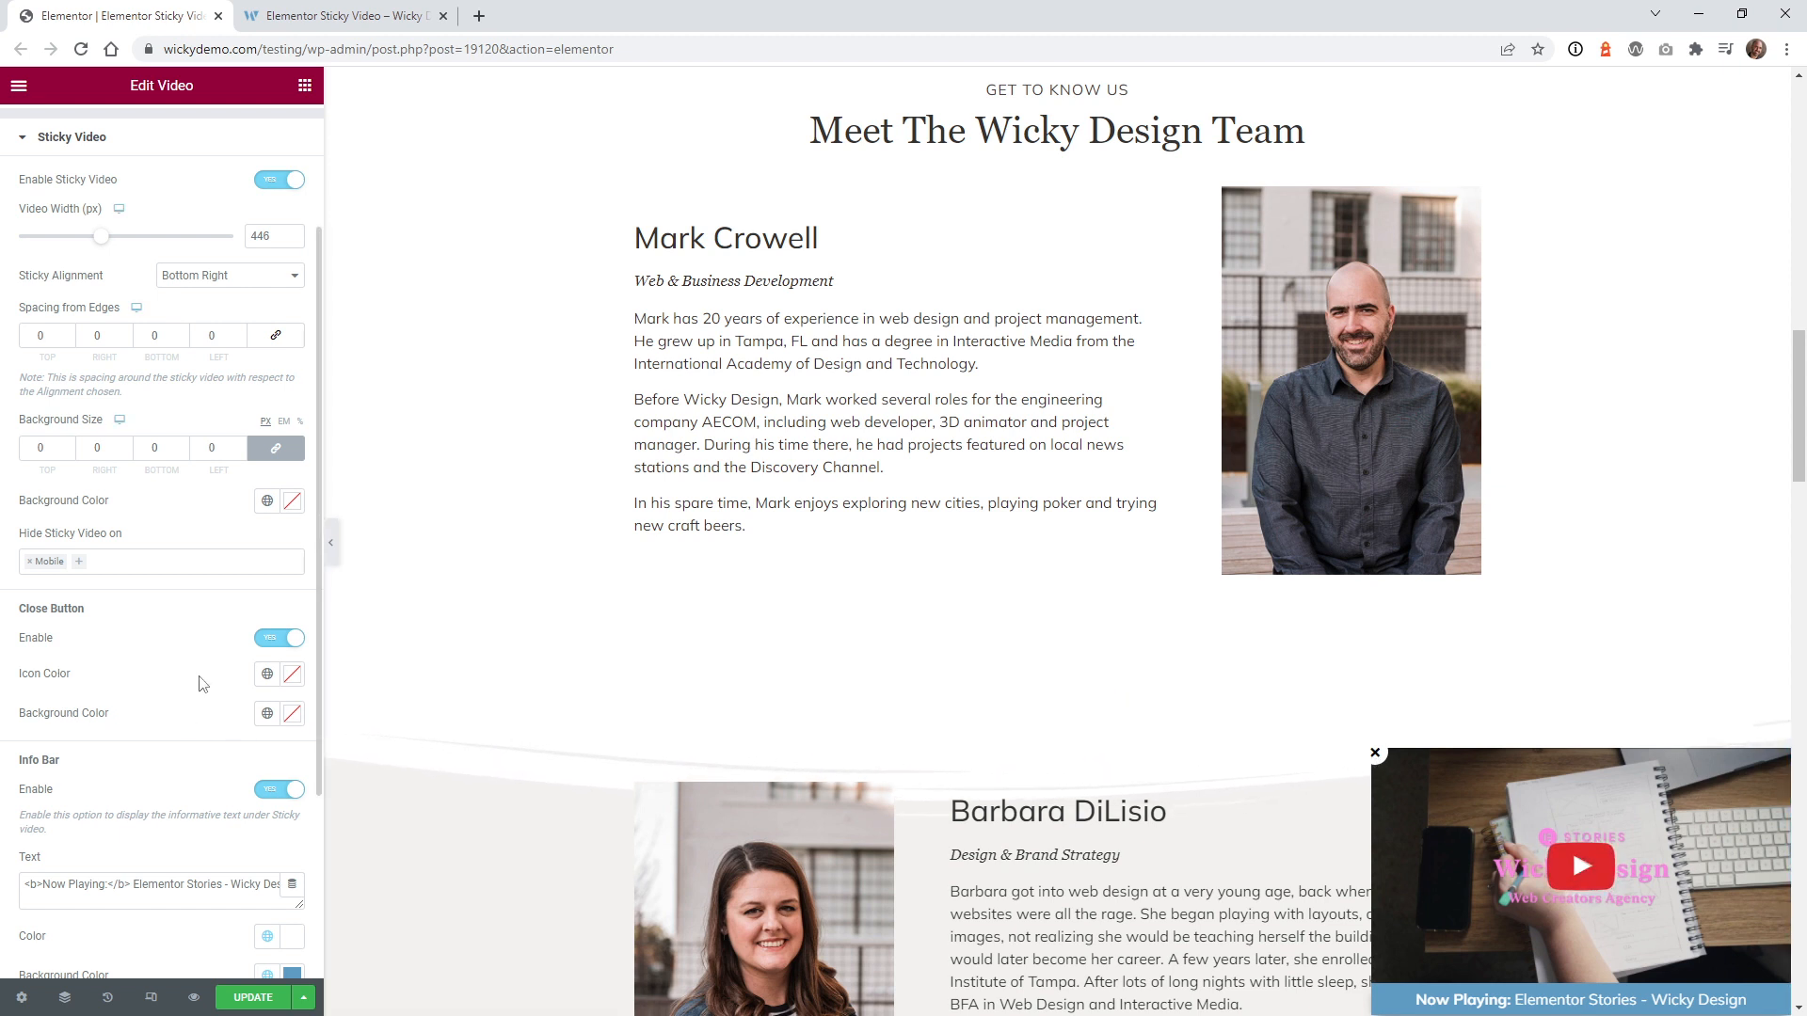
scroll("down", 3)
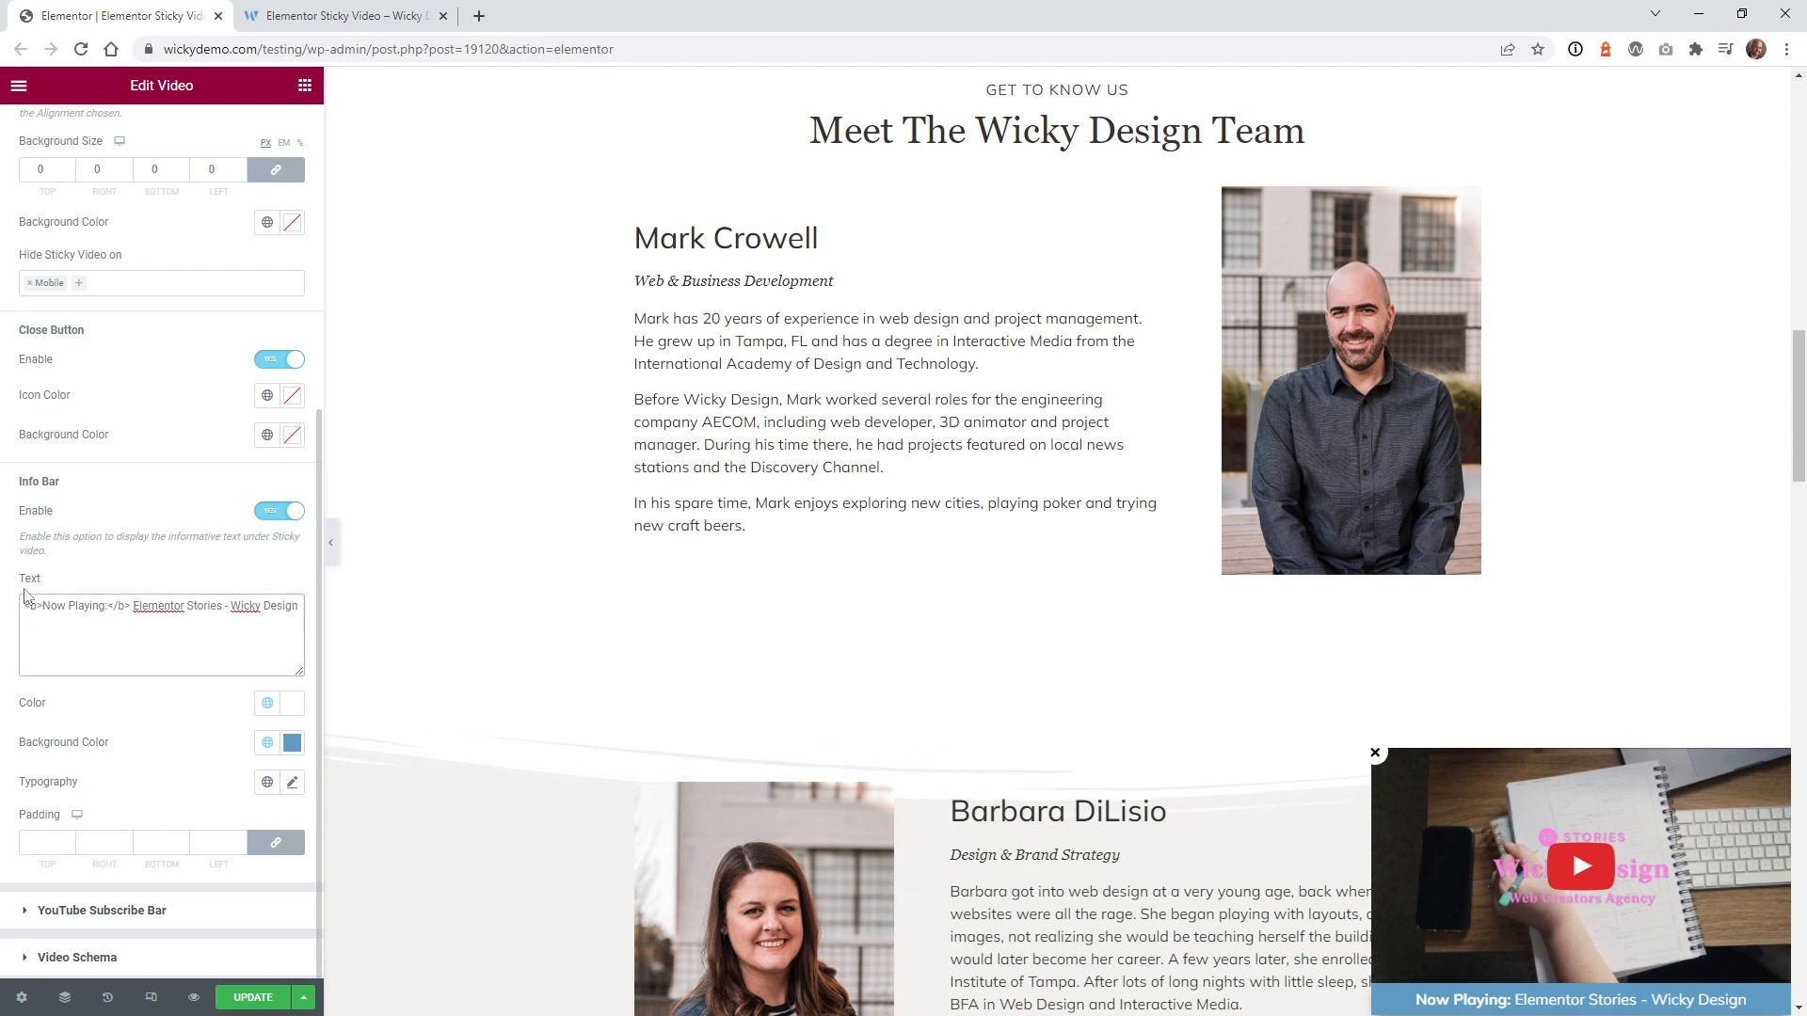
left_click(132, 604)
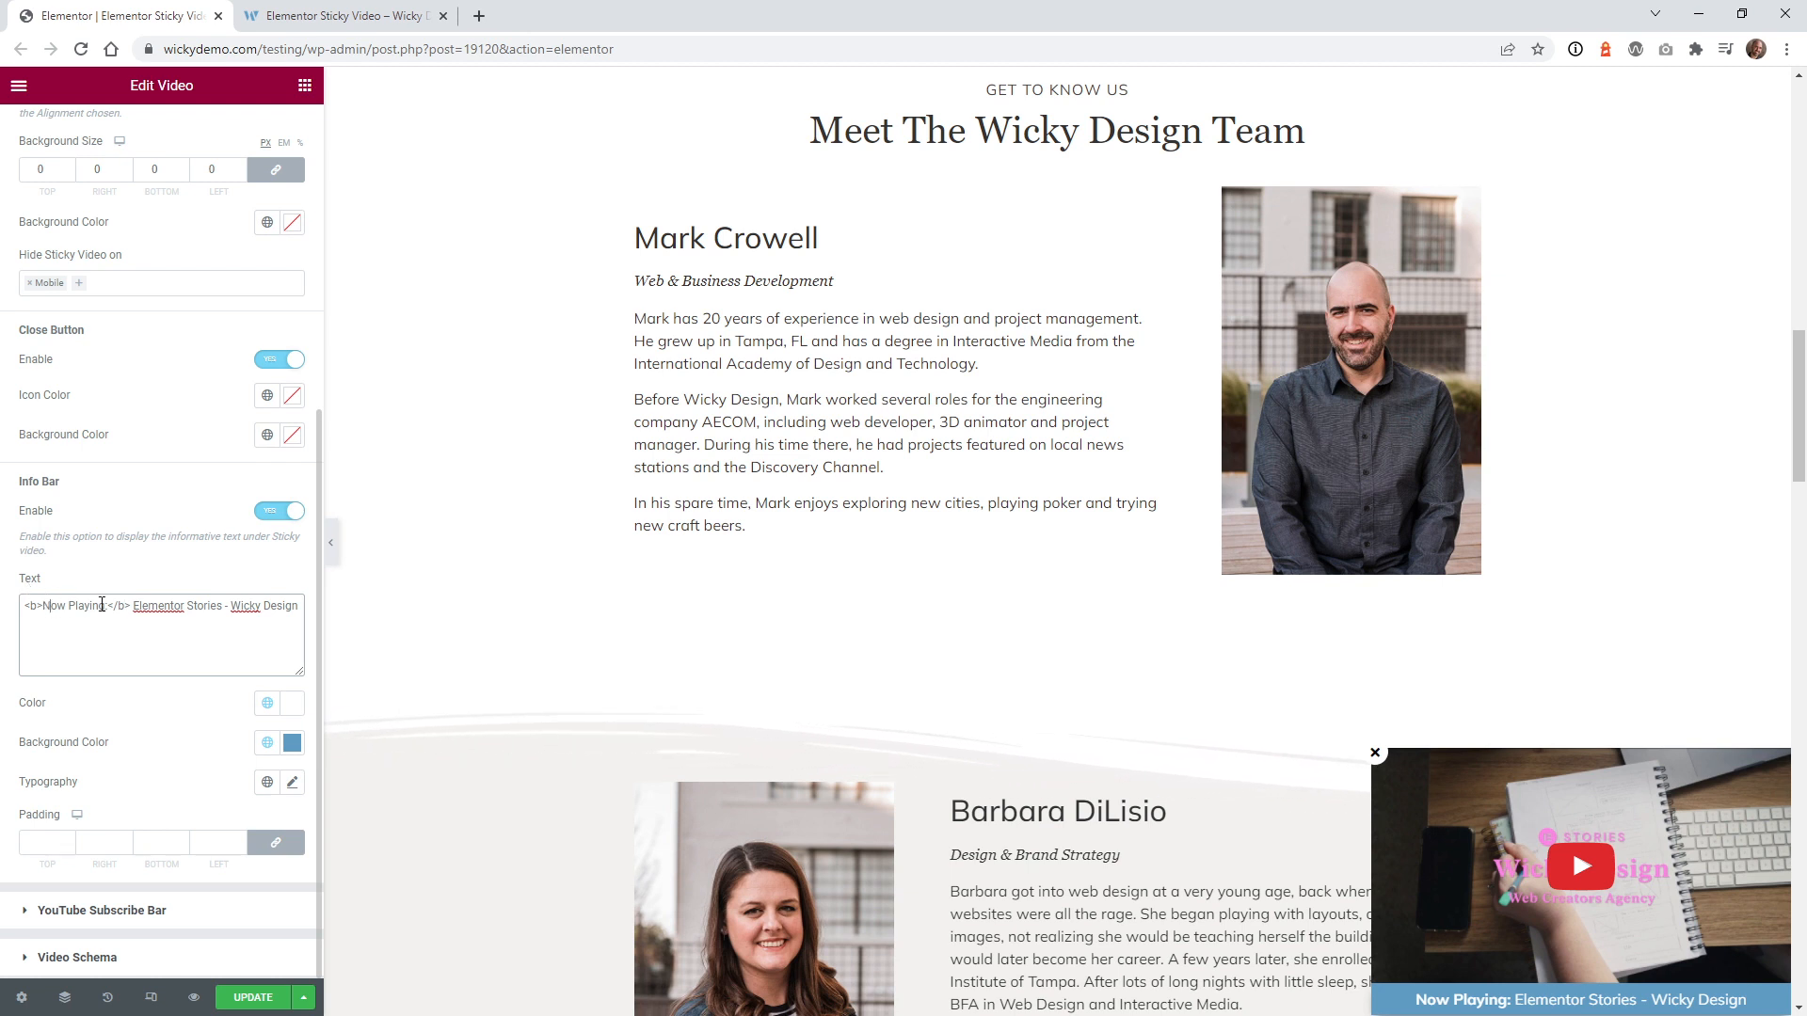
double_click(76, 604)
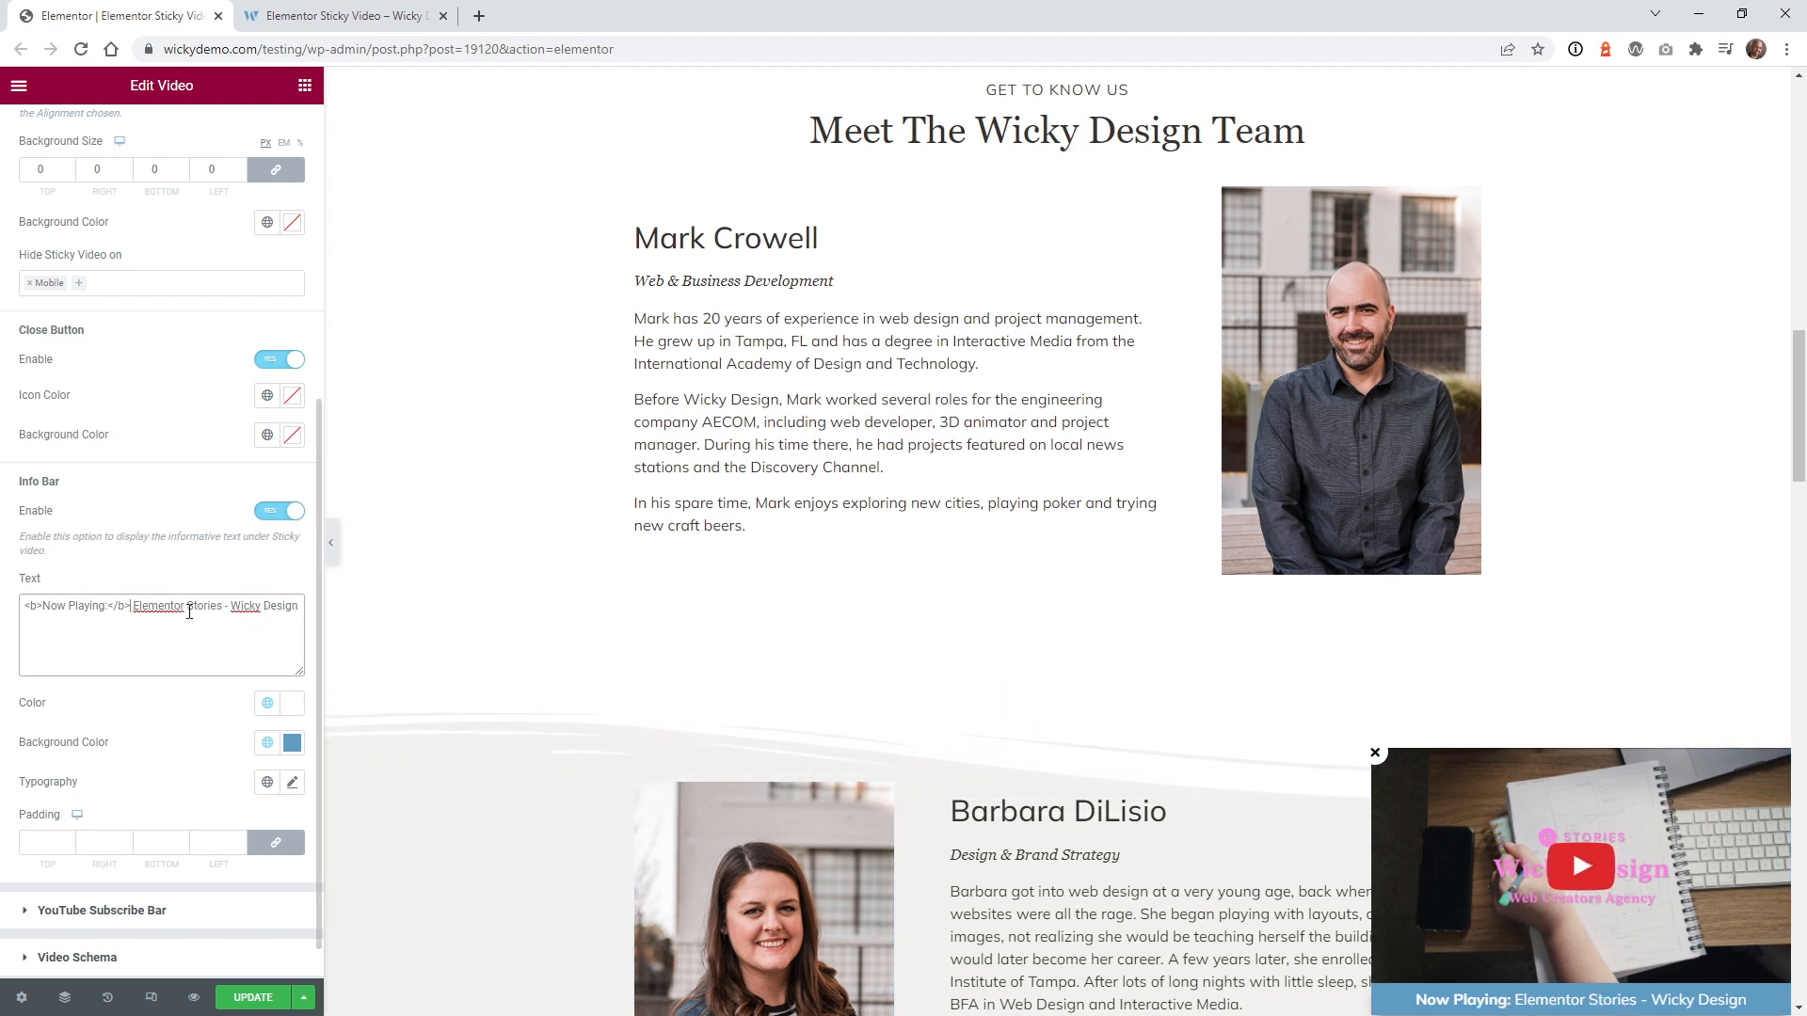
scroll("down", 3)
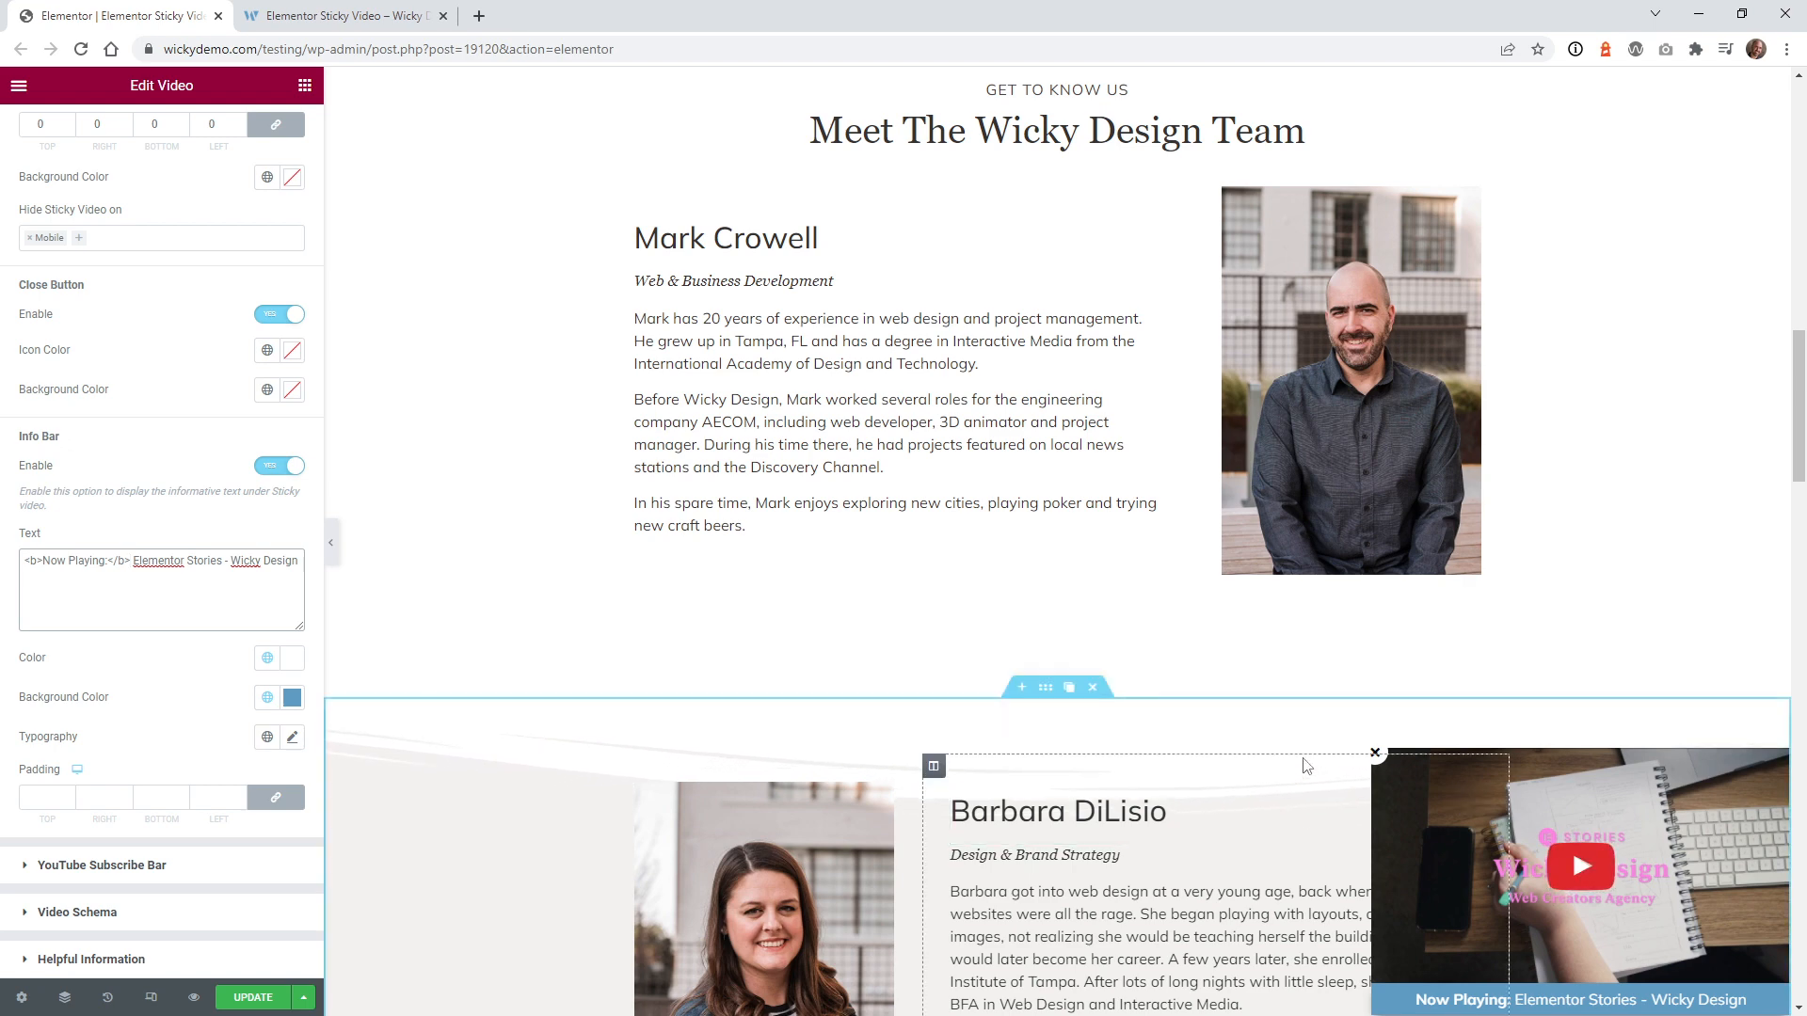
scroll("down", 3)
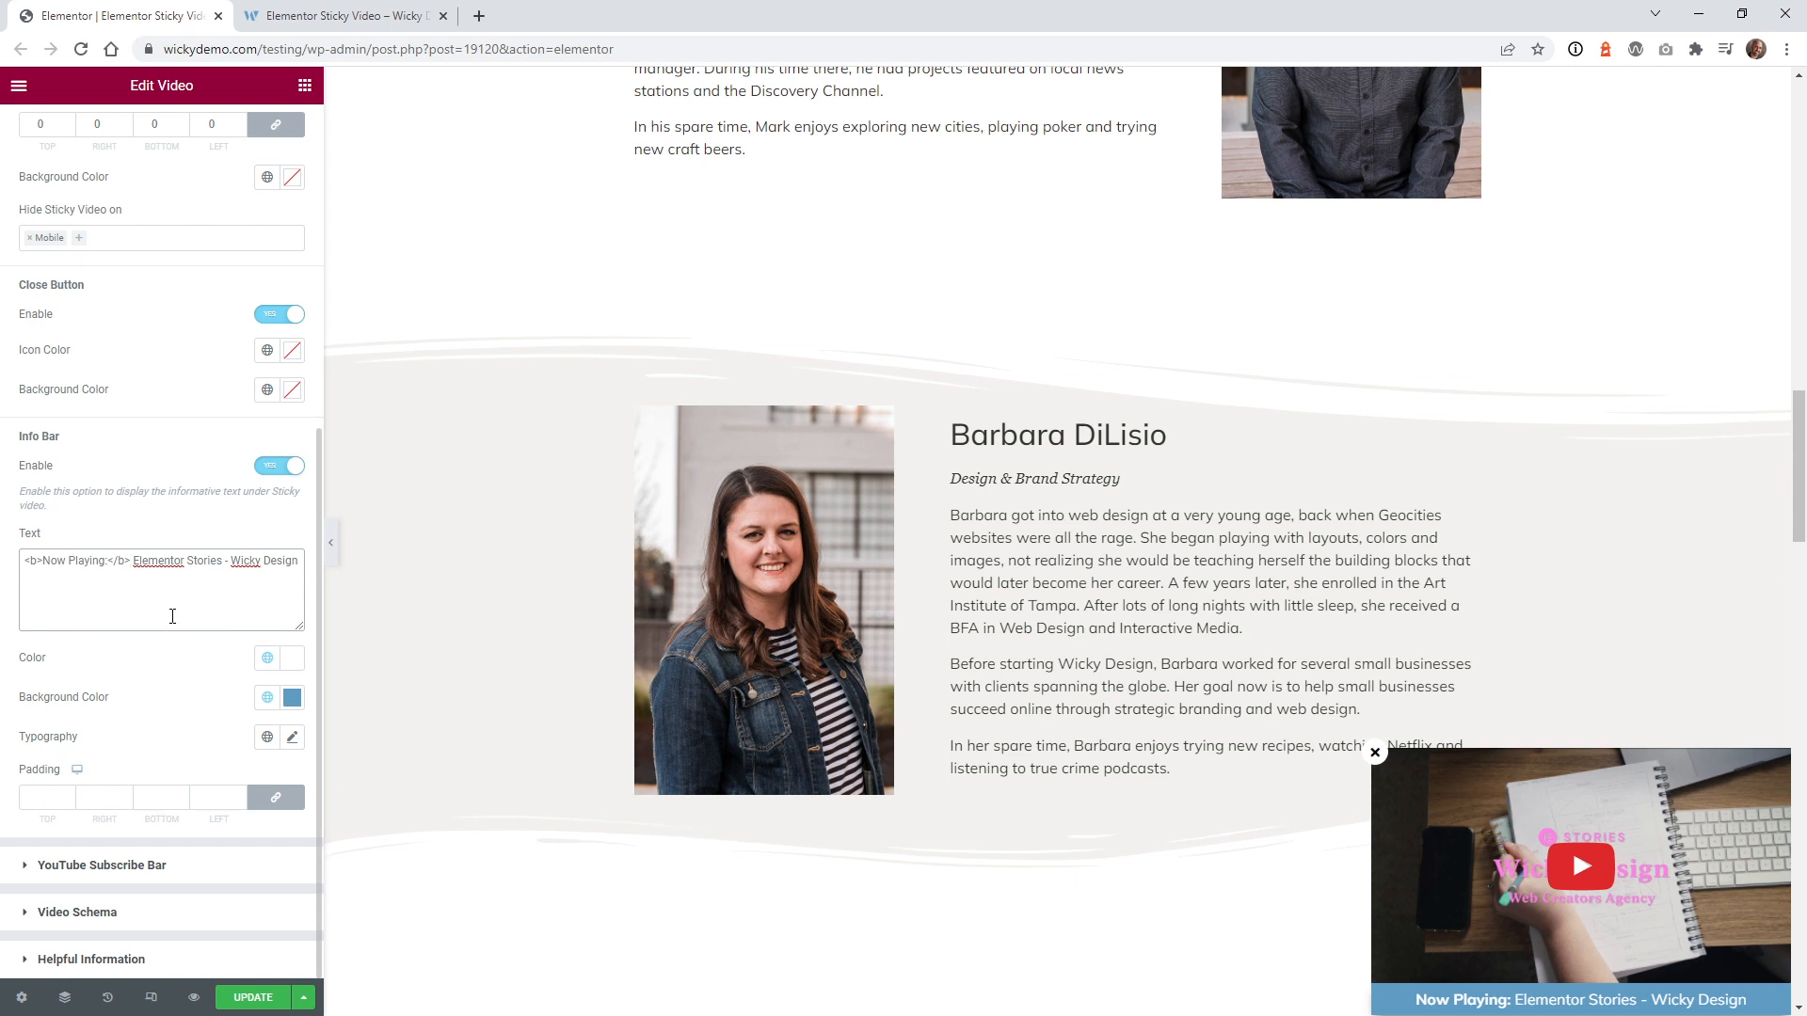
mouse_move(284, 664)
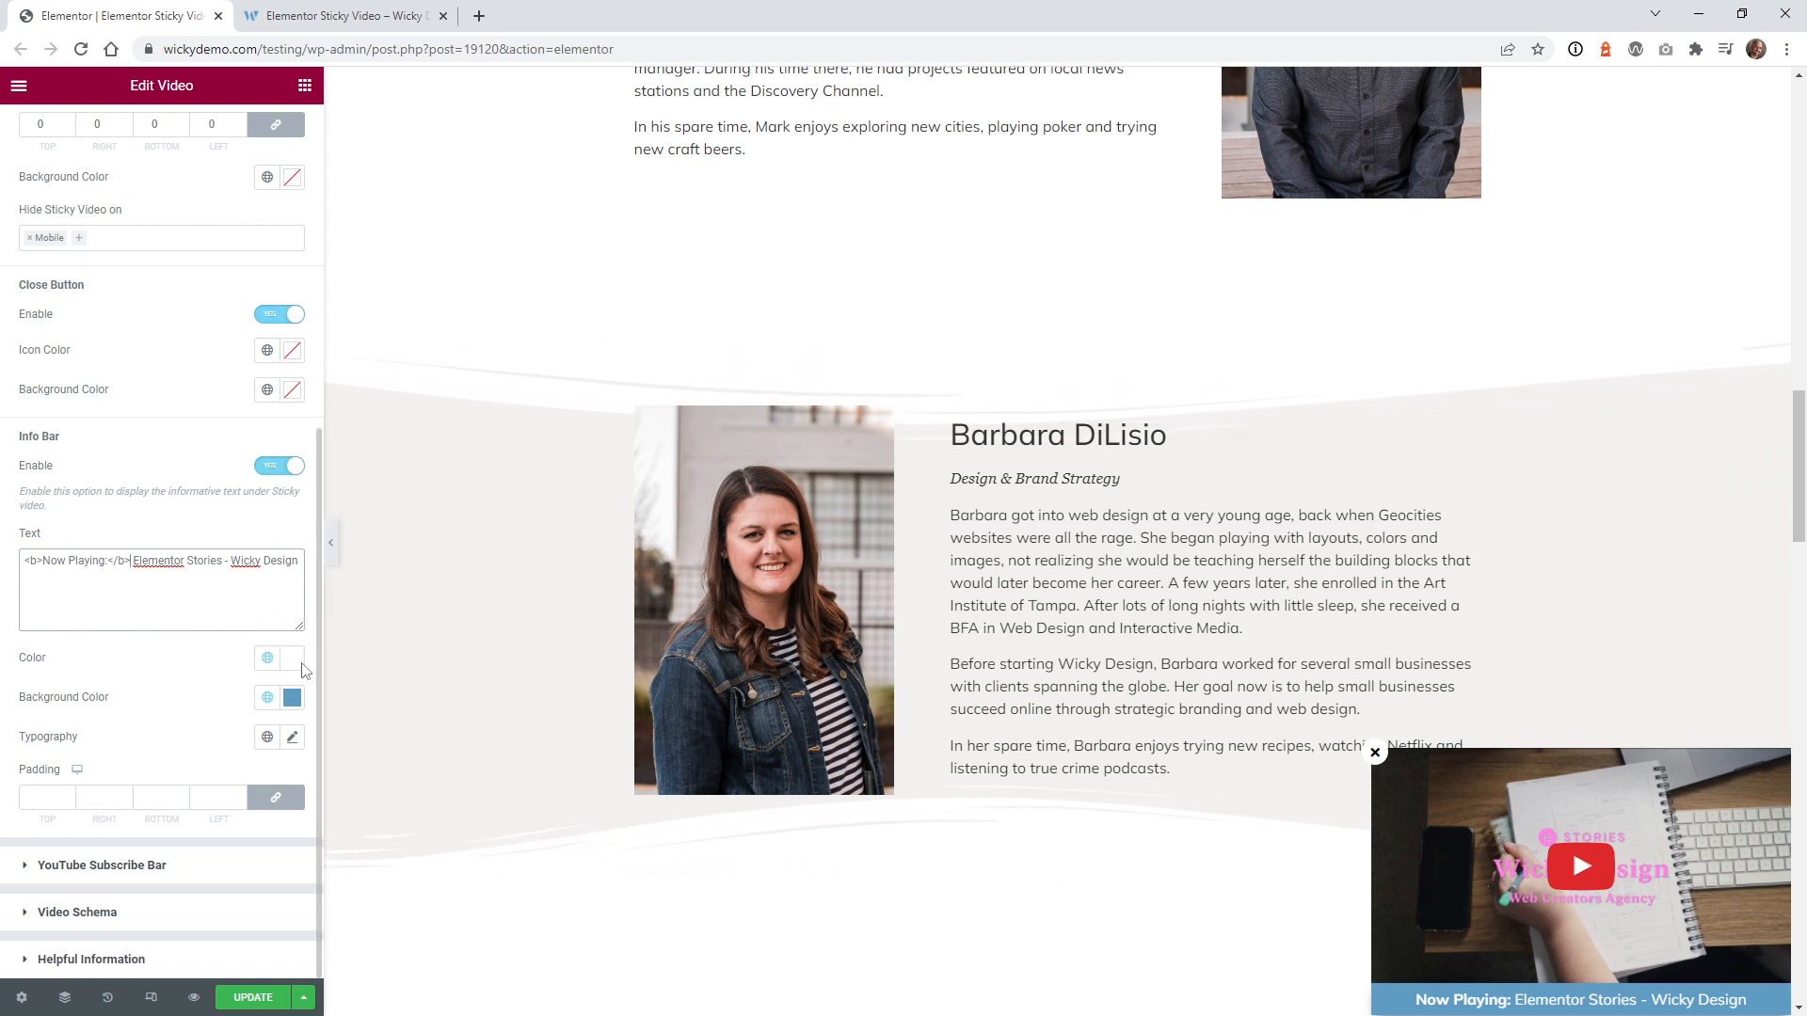
mouse_move(293, 696)
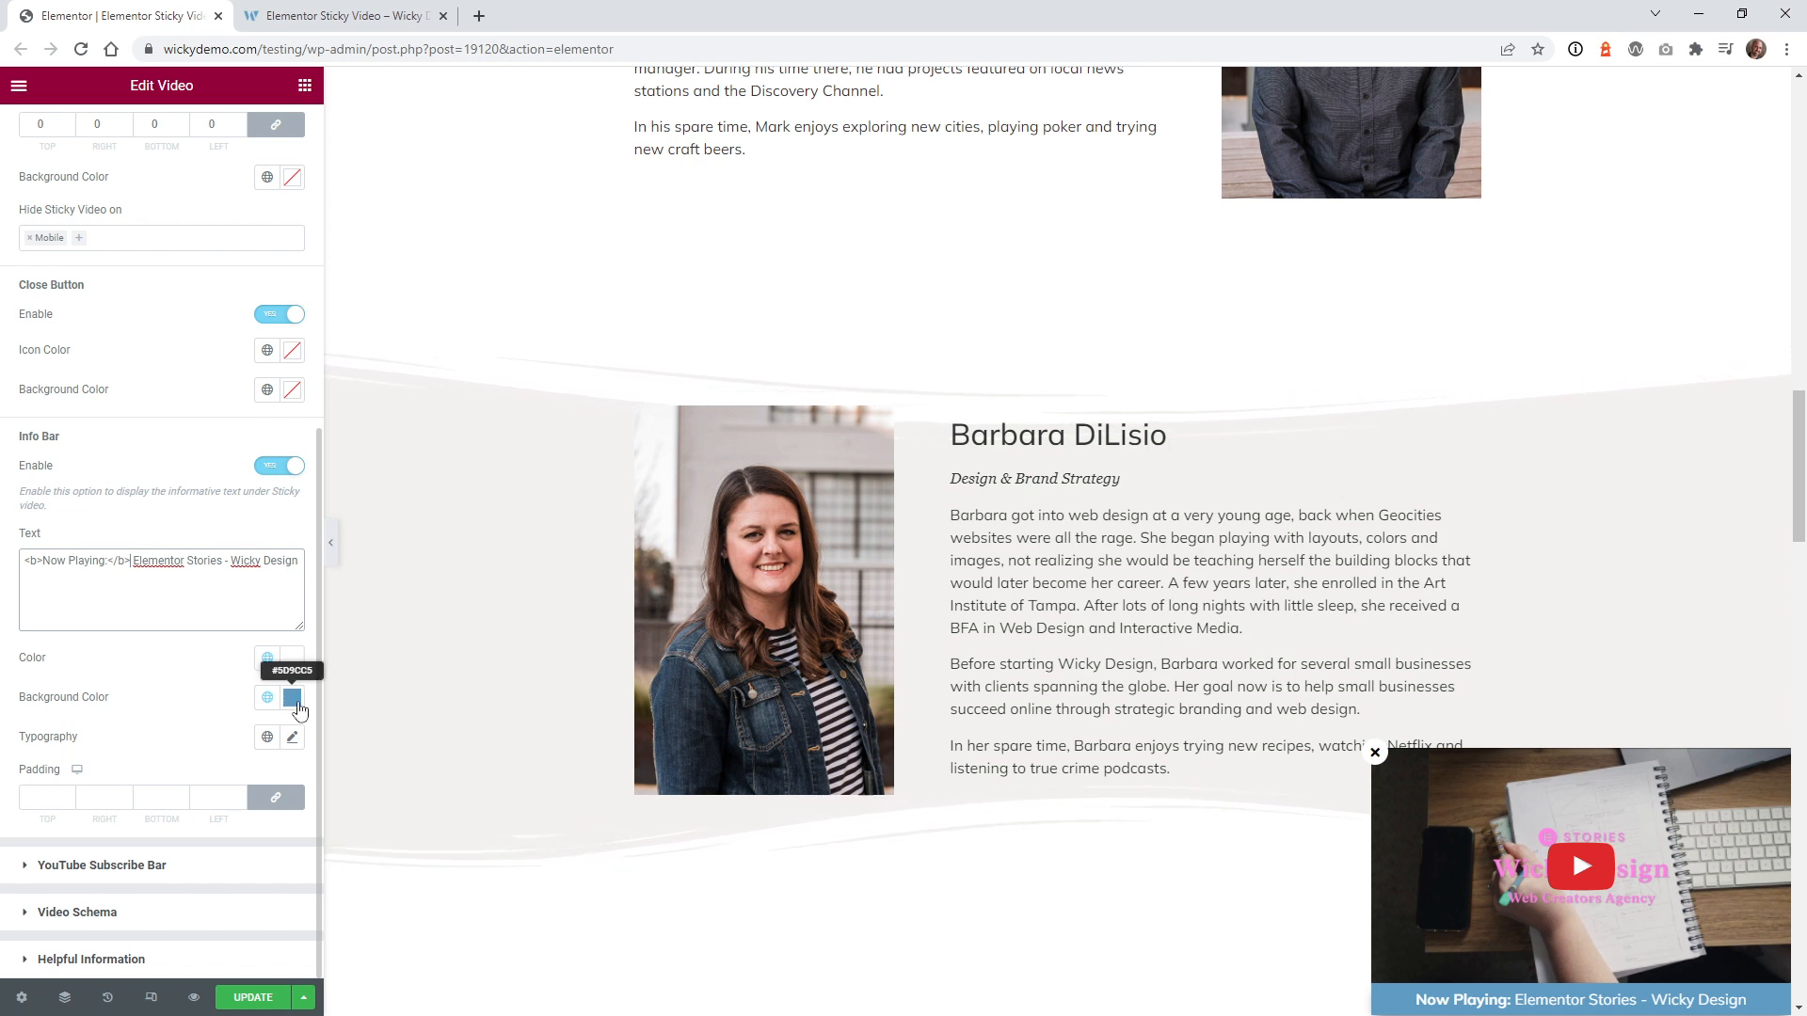
Step: Set the info bar's Now Playing typography size to about 20
left_click(293, 737)
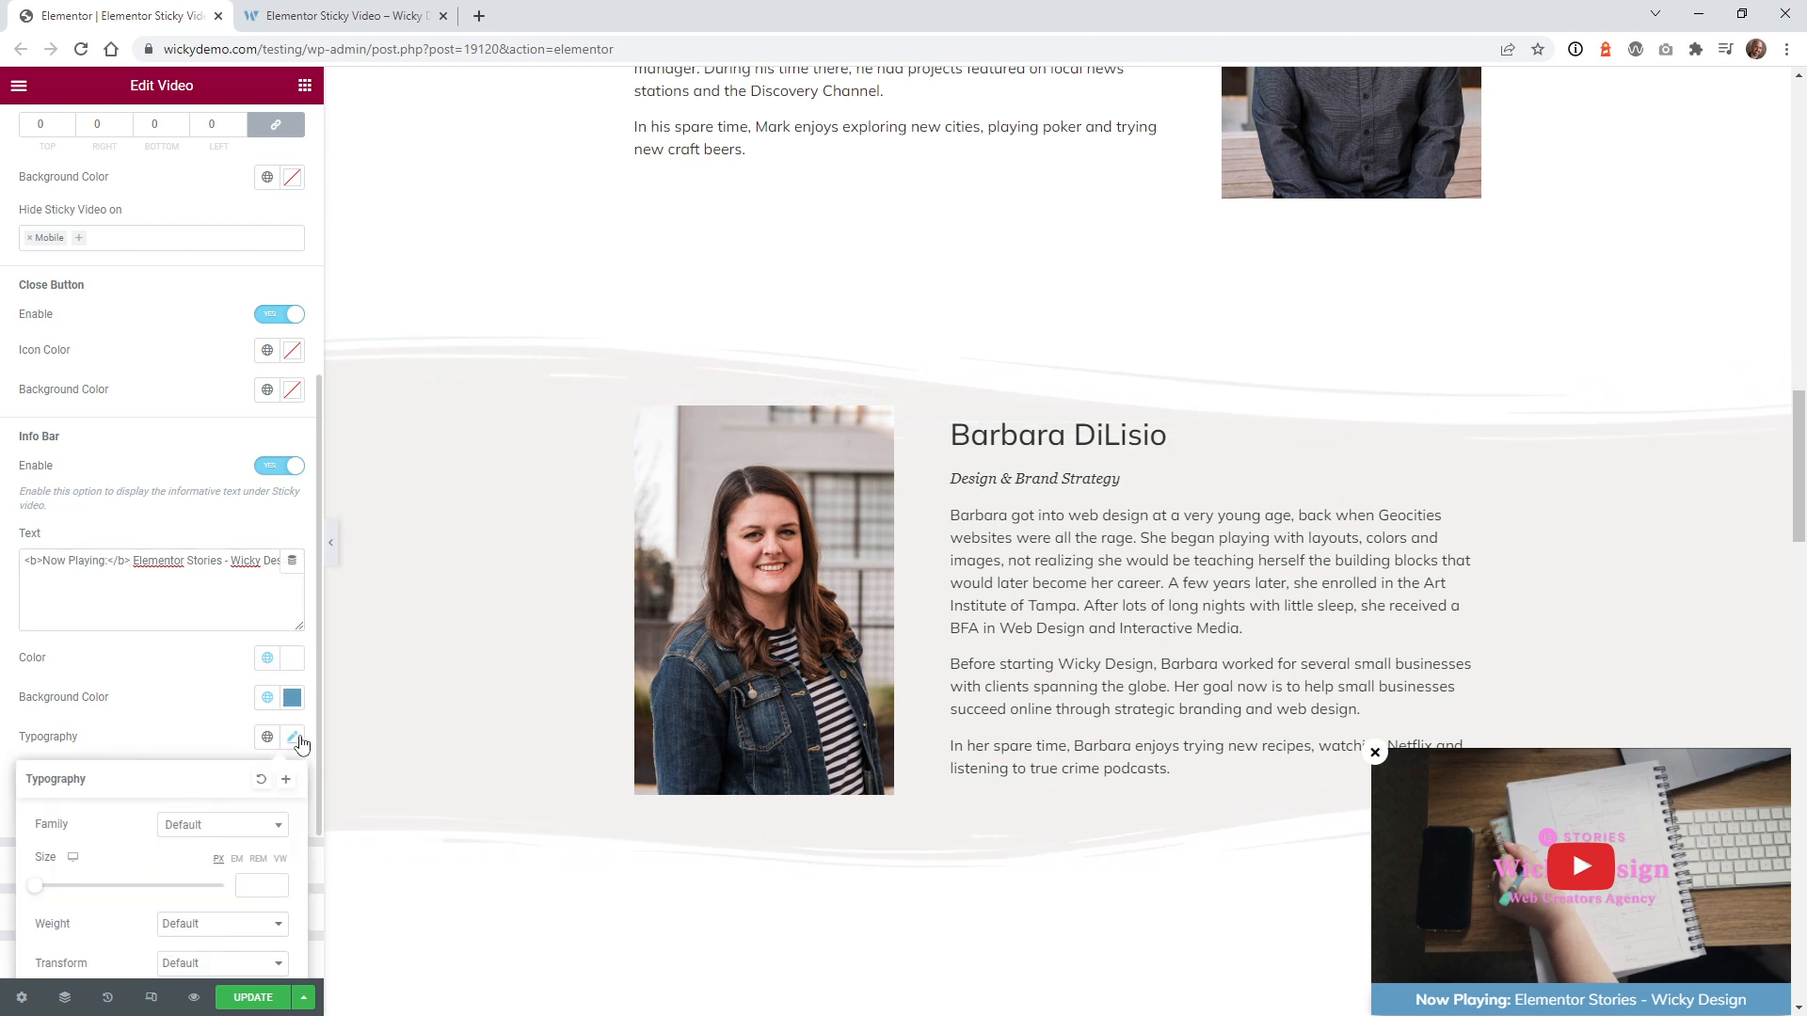
left_click_drag(34, 884, 49, 885)
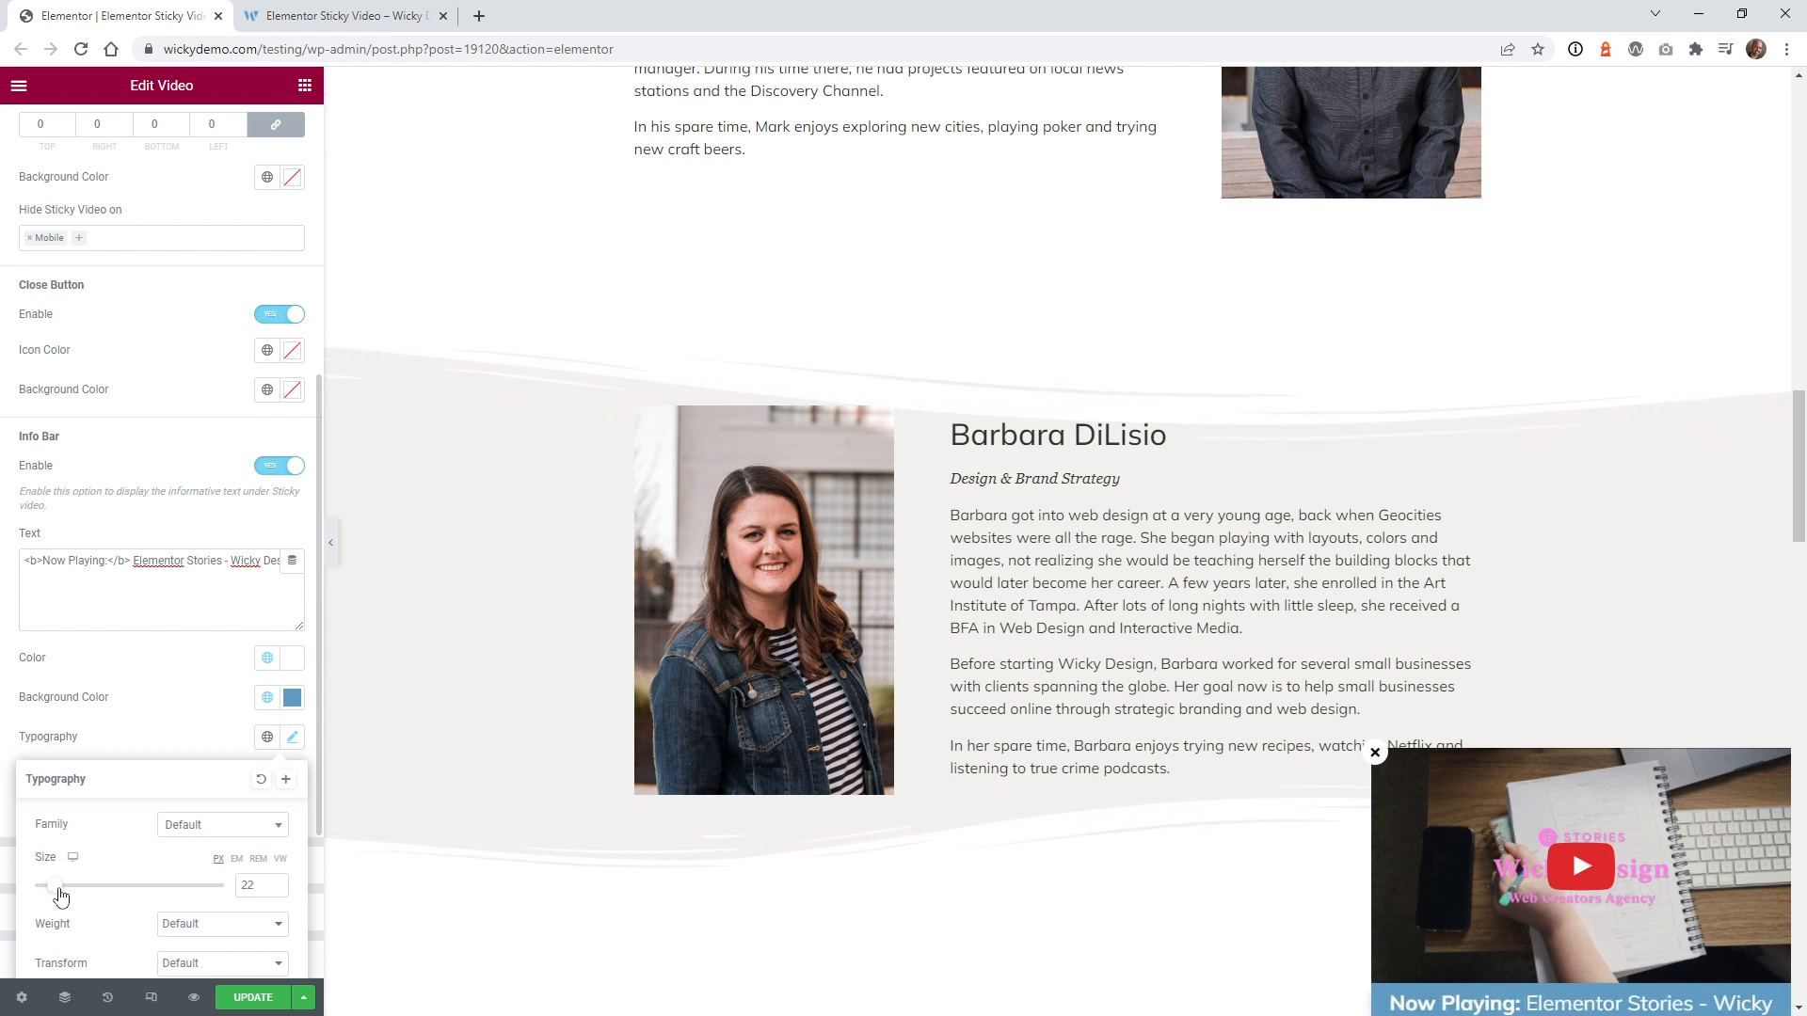
left_click_drag(64, 885, 55, 885)
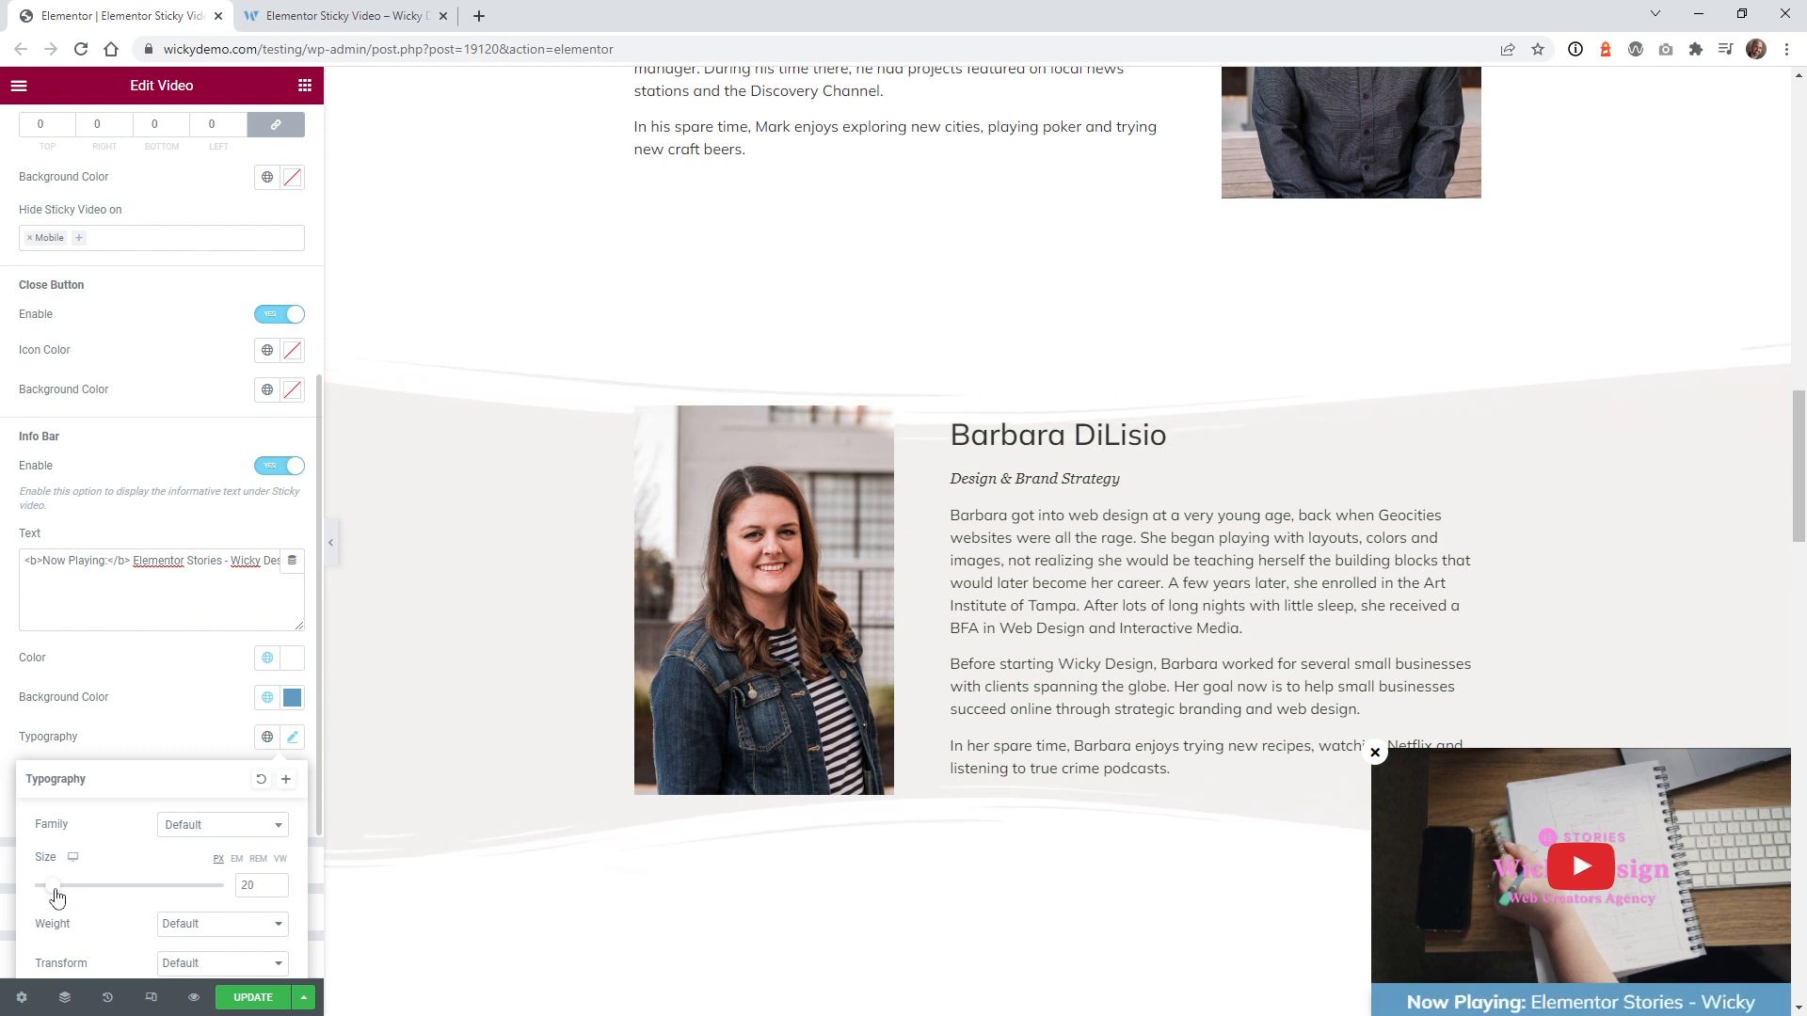
left_click_drag(58, 885, 53, 884)
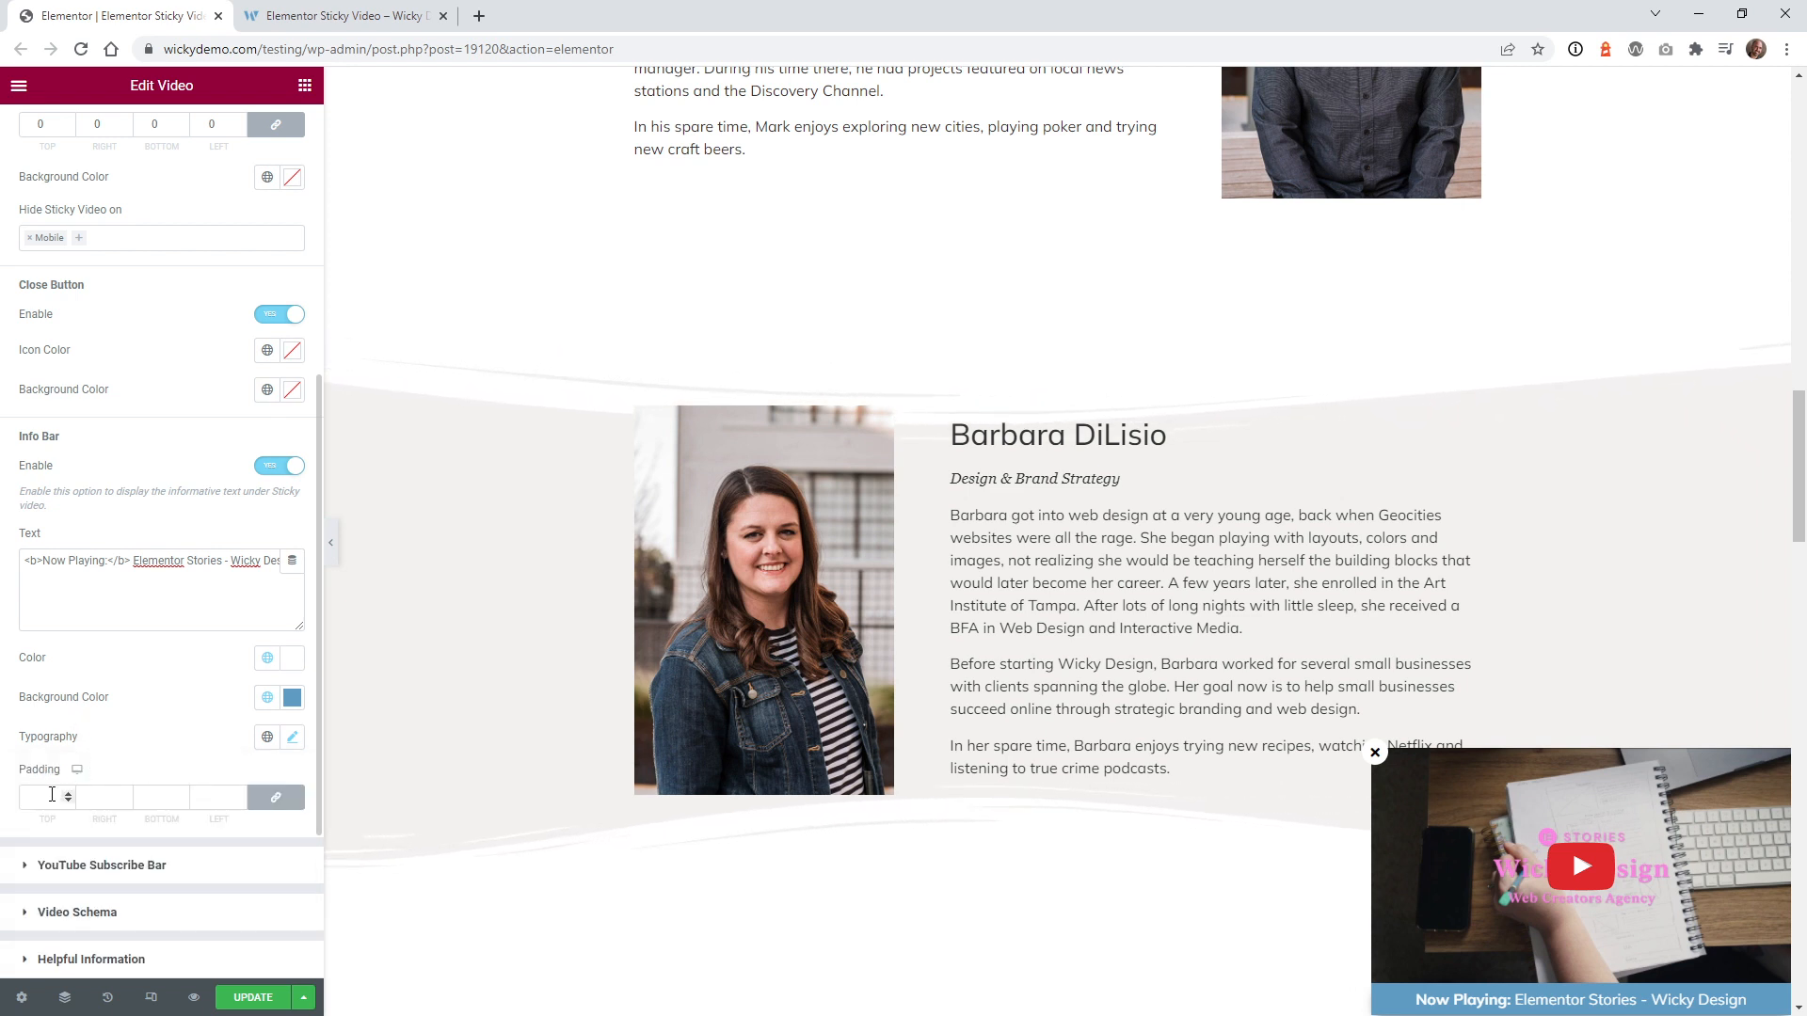
Step: Try info bar padding of 20, then set it to 5 on all sides
type("20")
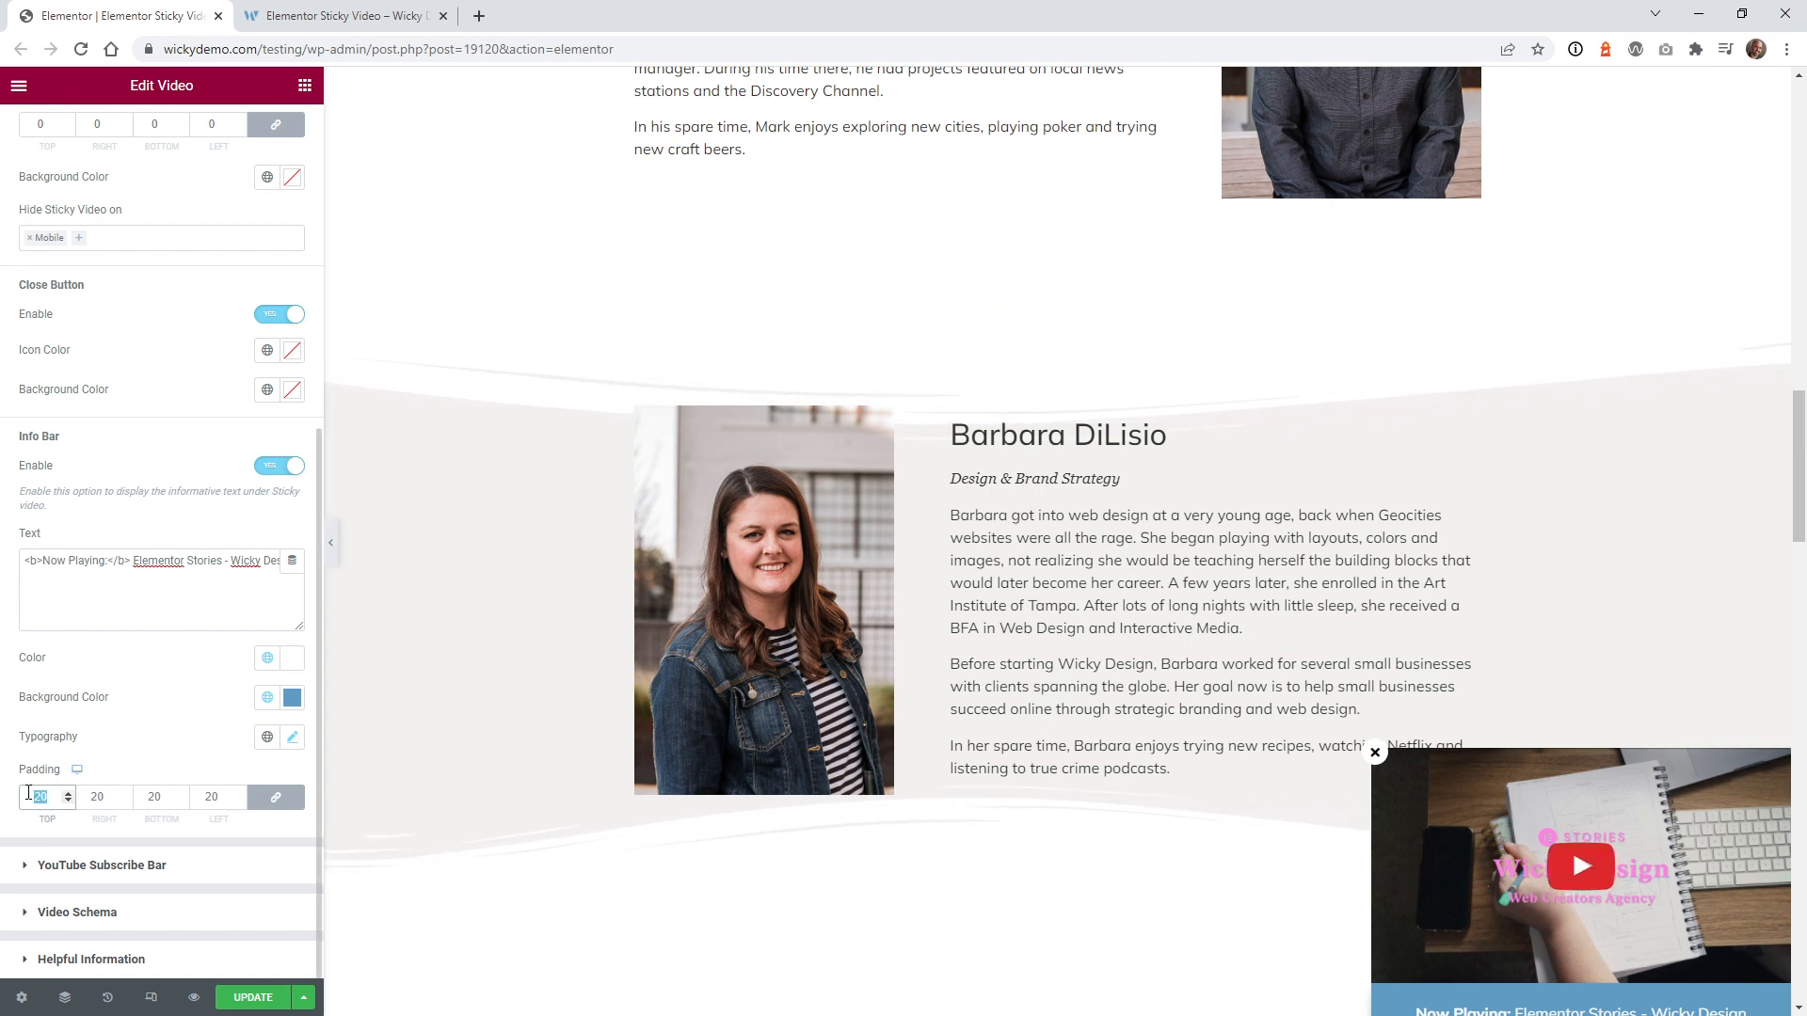
type("0")
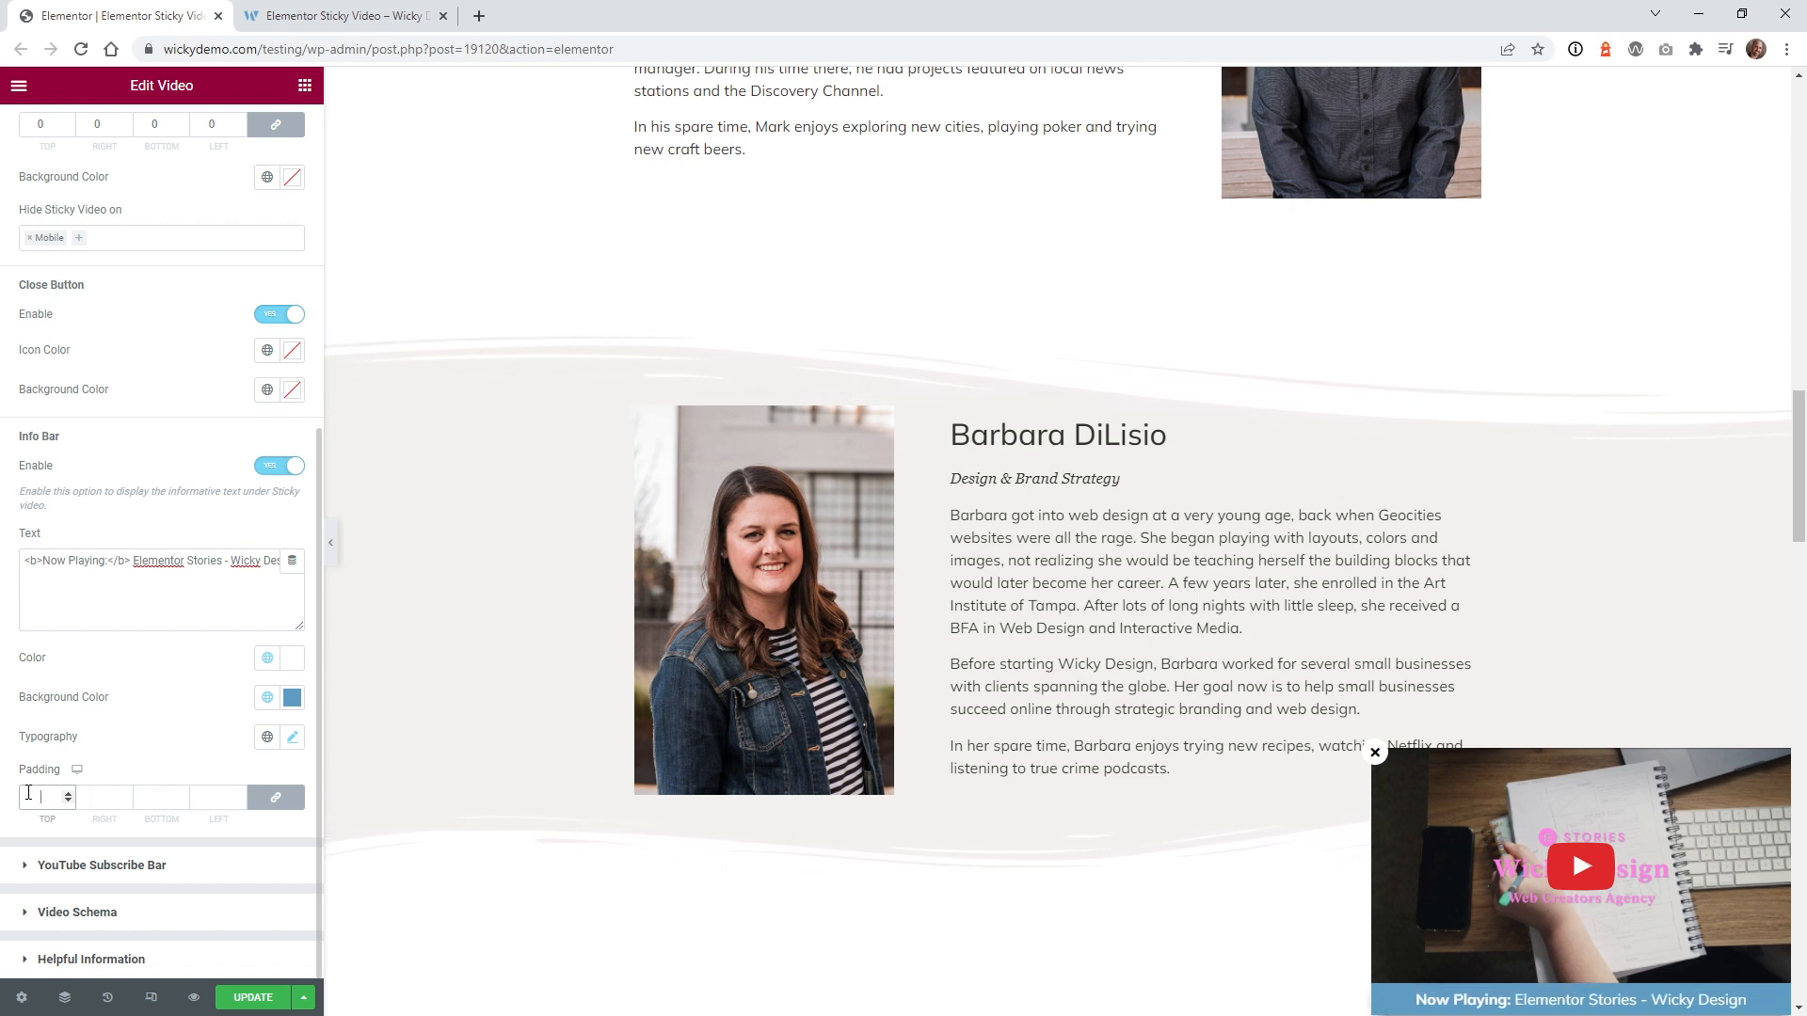
type("5")
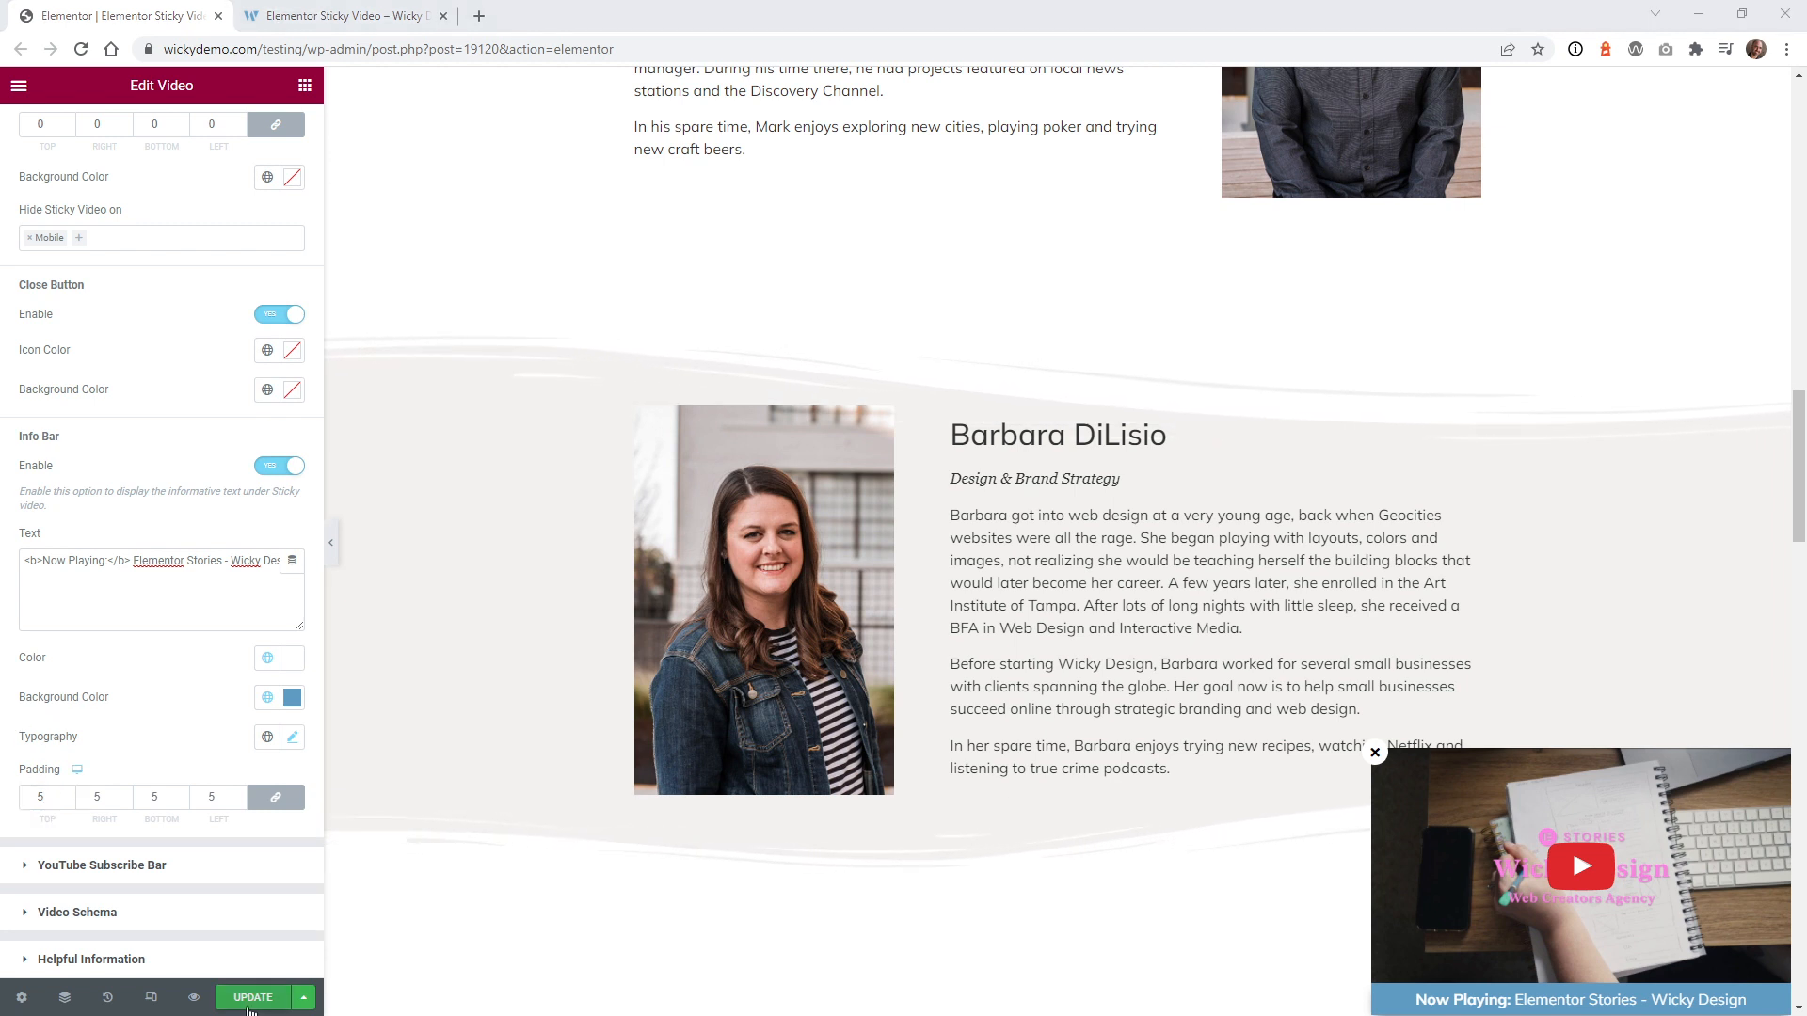
Step: Update the page to save the sticky video changes and switch to the live page tab
left_click(252, 997)
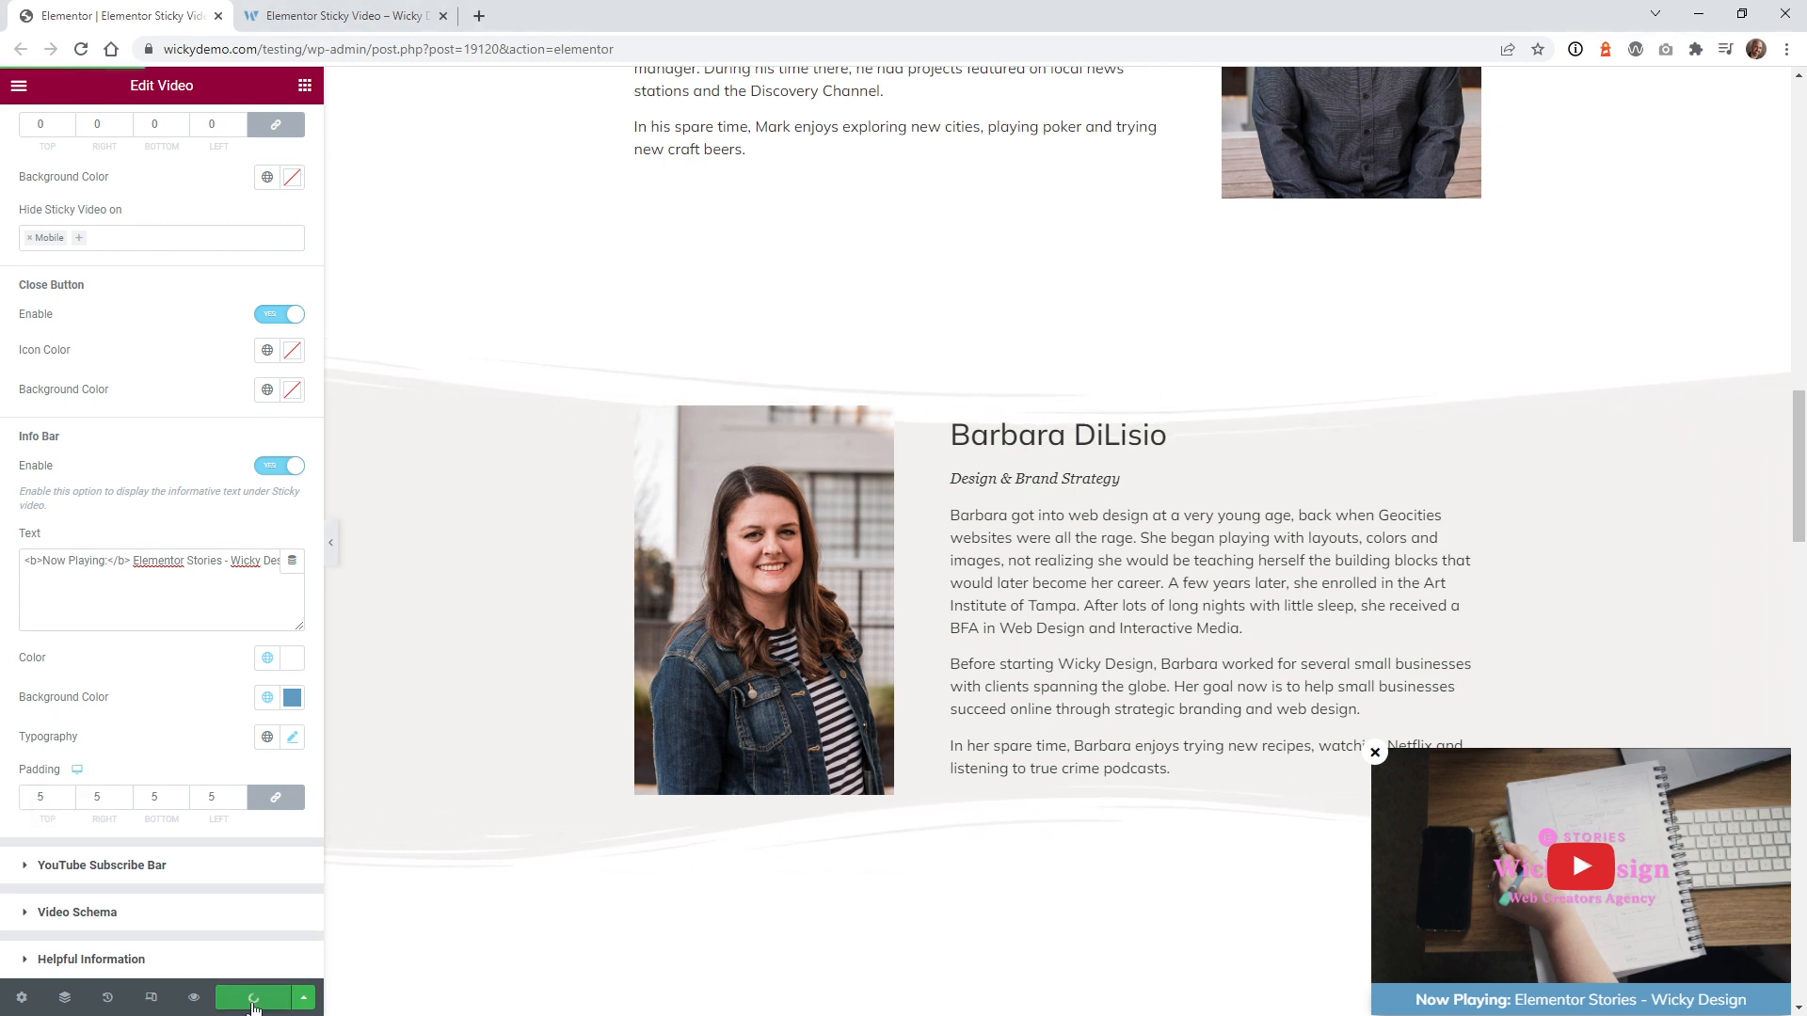
left_click(252, 997)
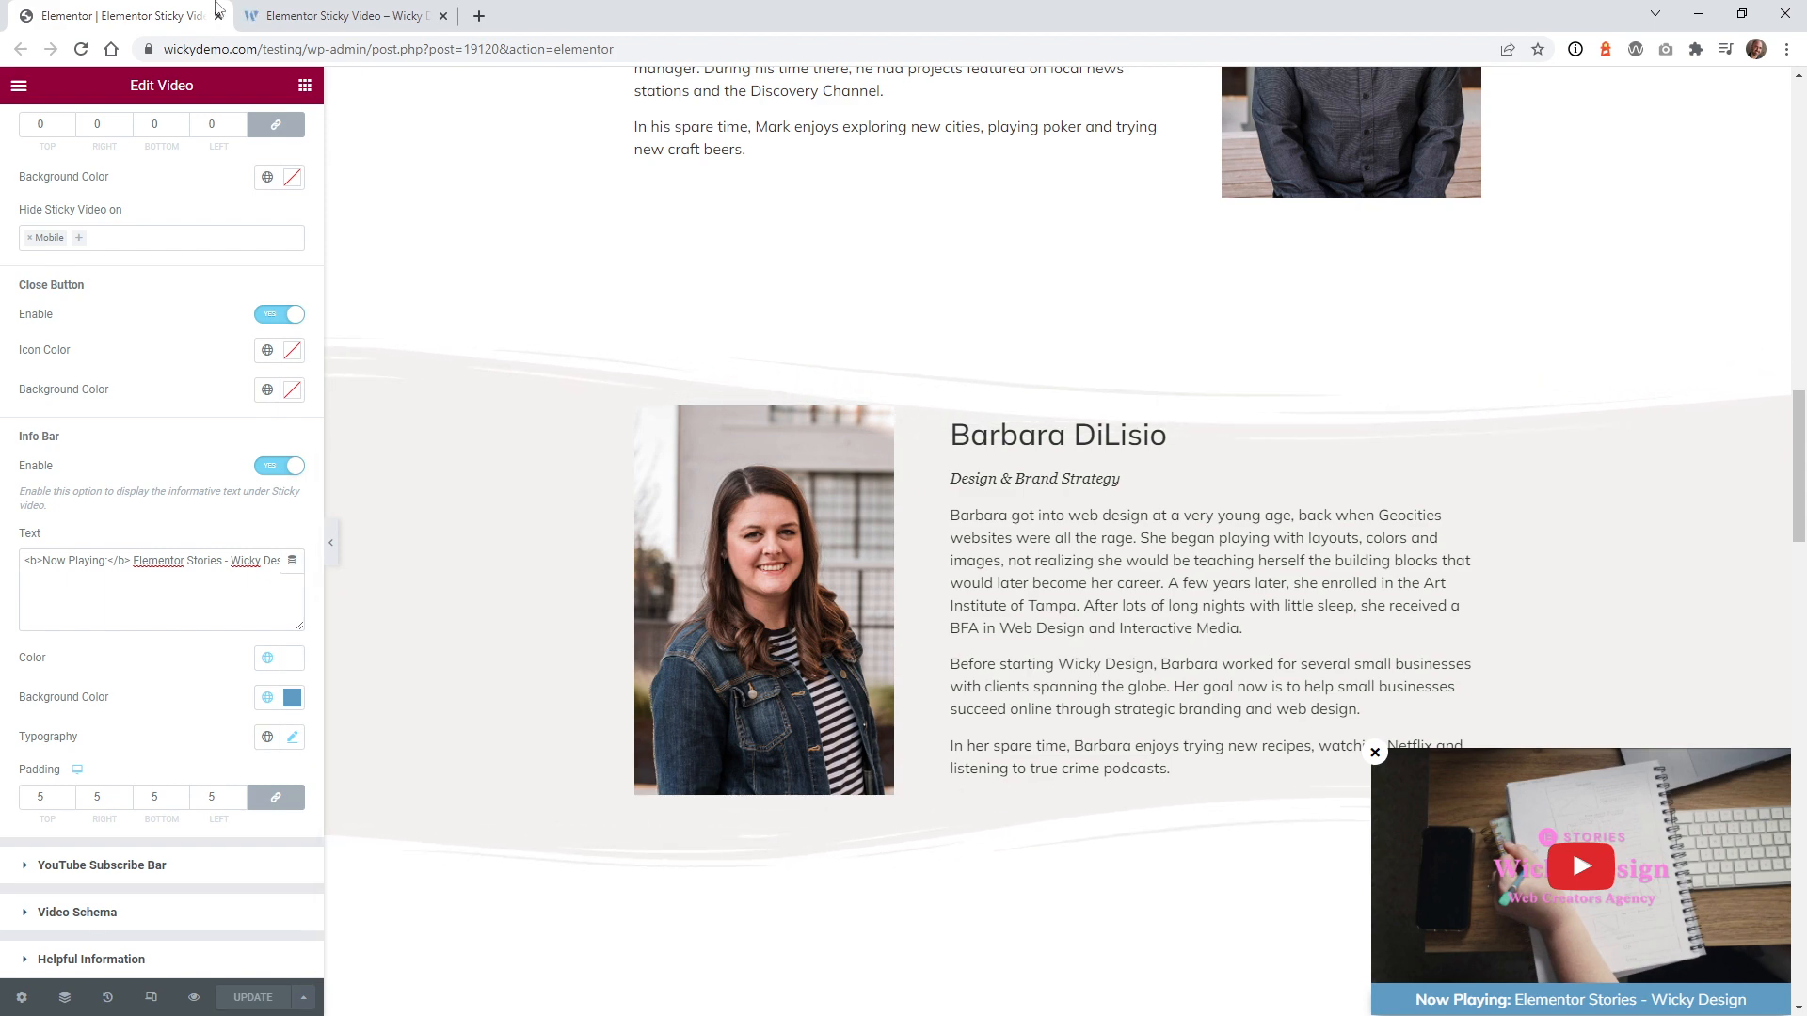
left_click(341, 15)
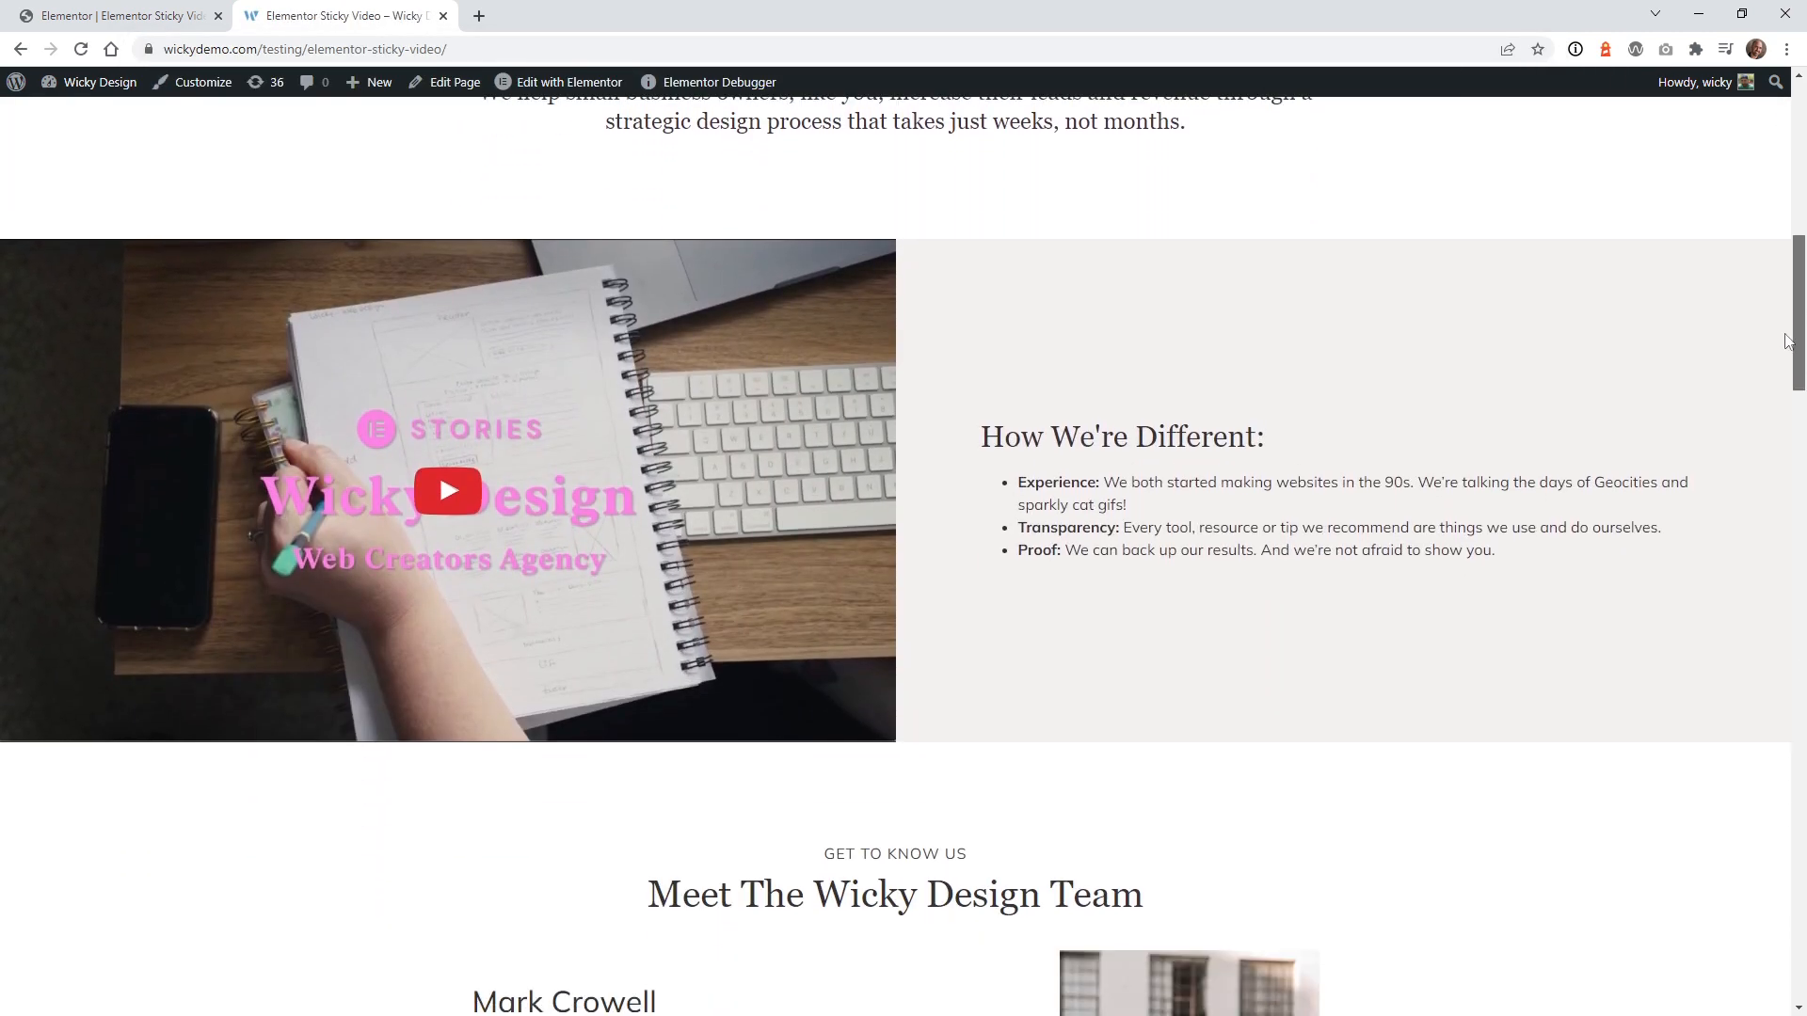
Step: Scroll the live page so the playing video floats bottom-right with its Now Playing bar, resuming playback
scroll("down", 3)
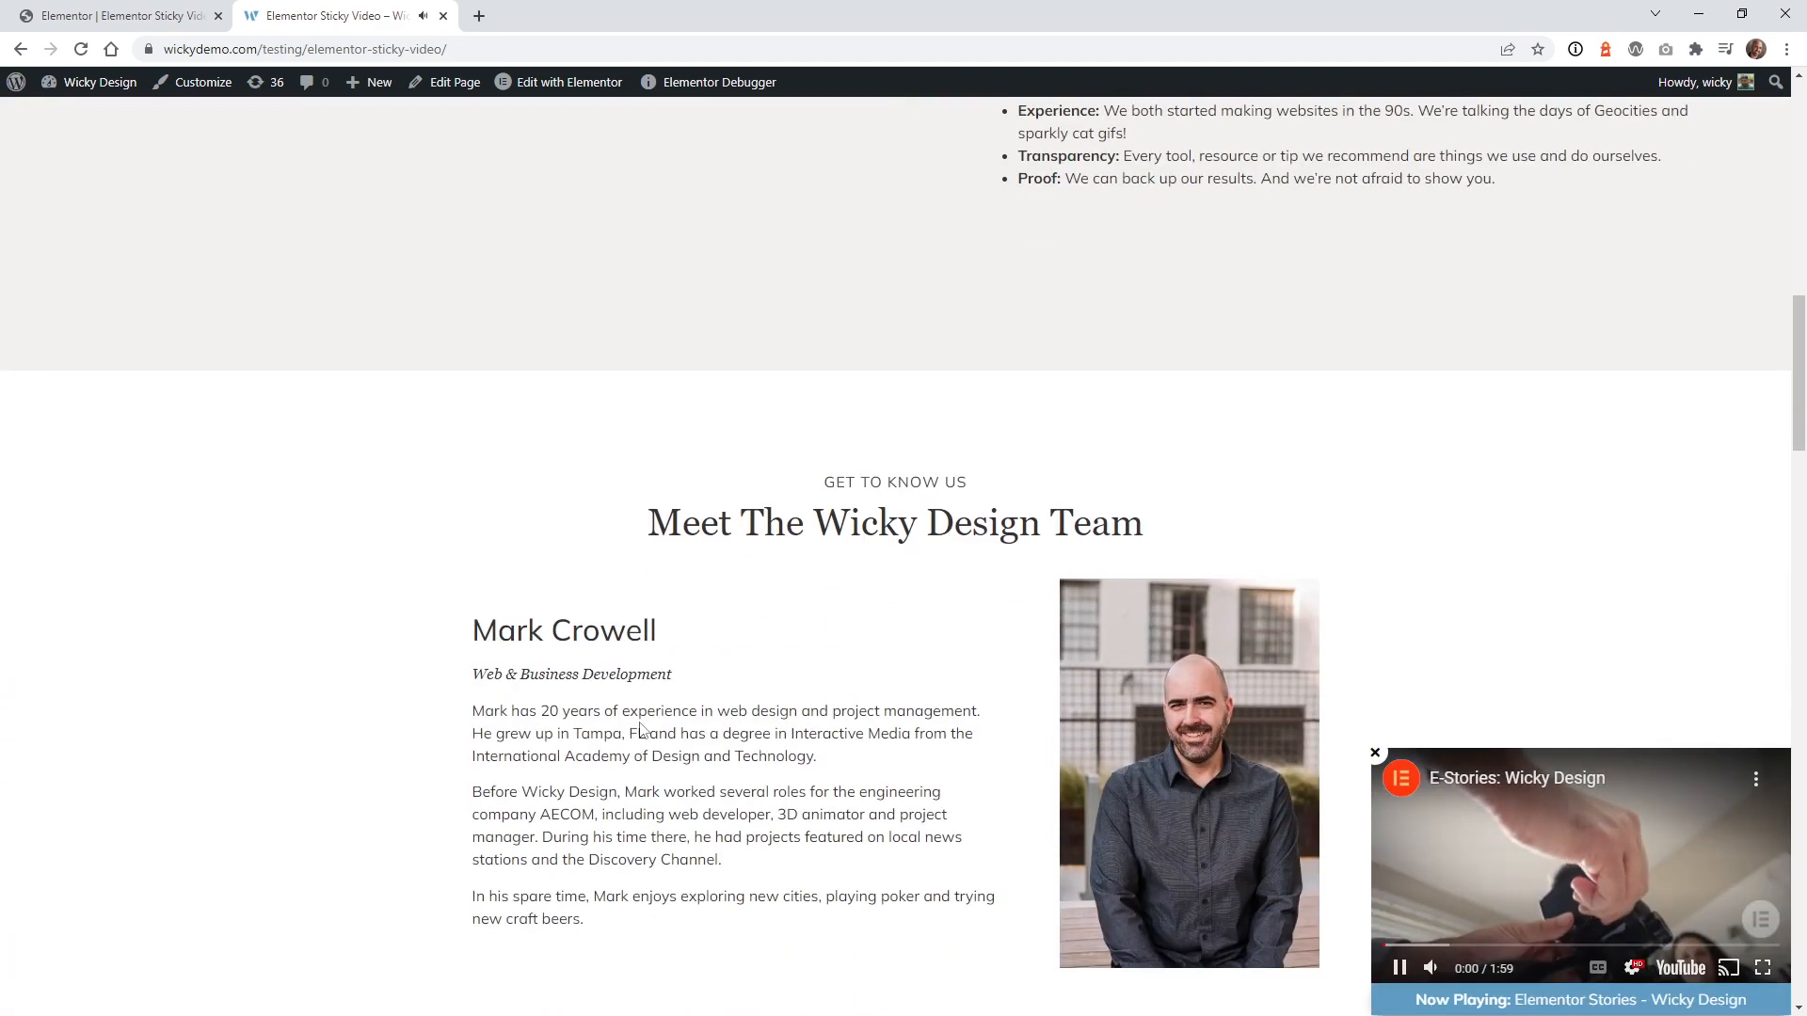
scroll("down", 3)
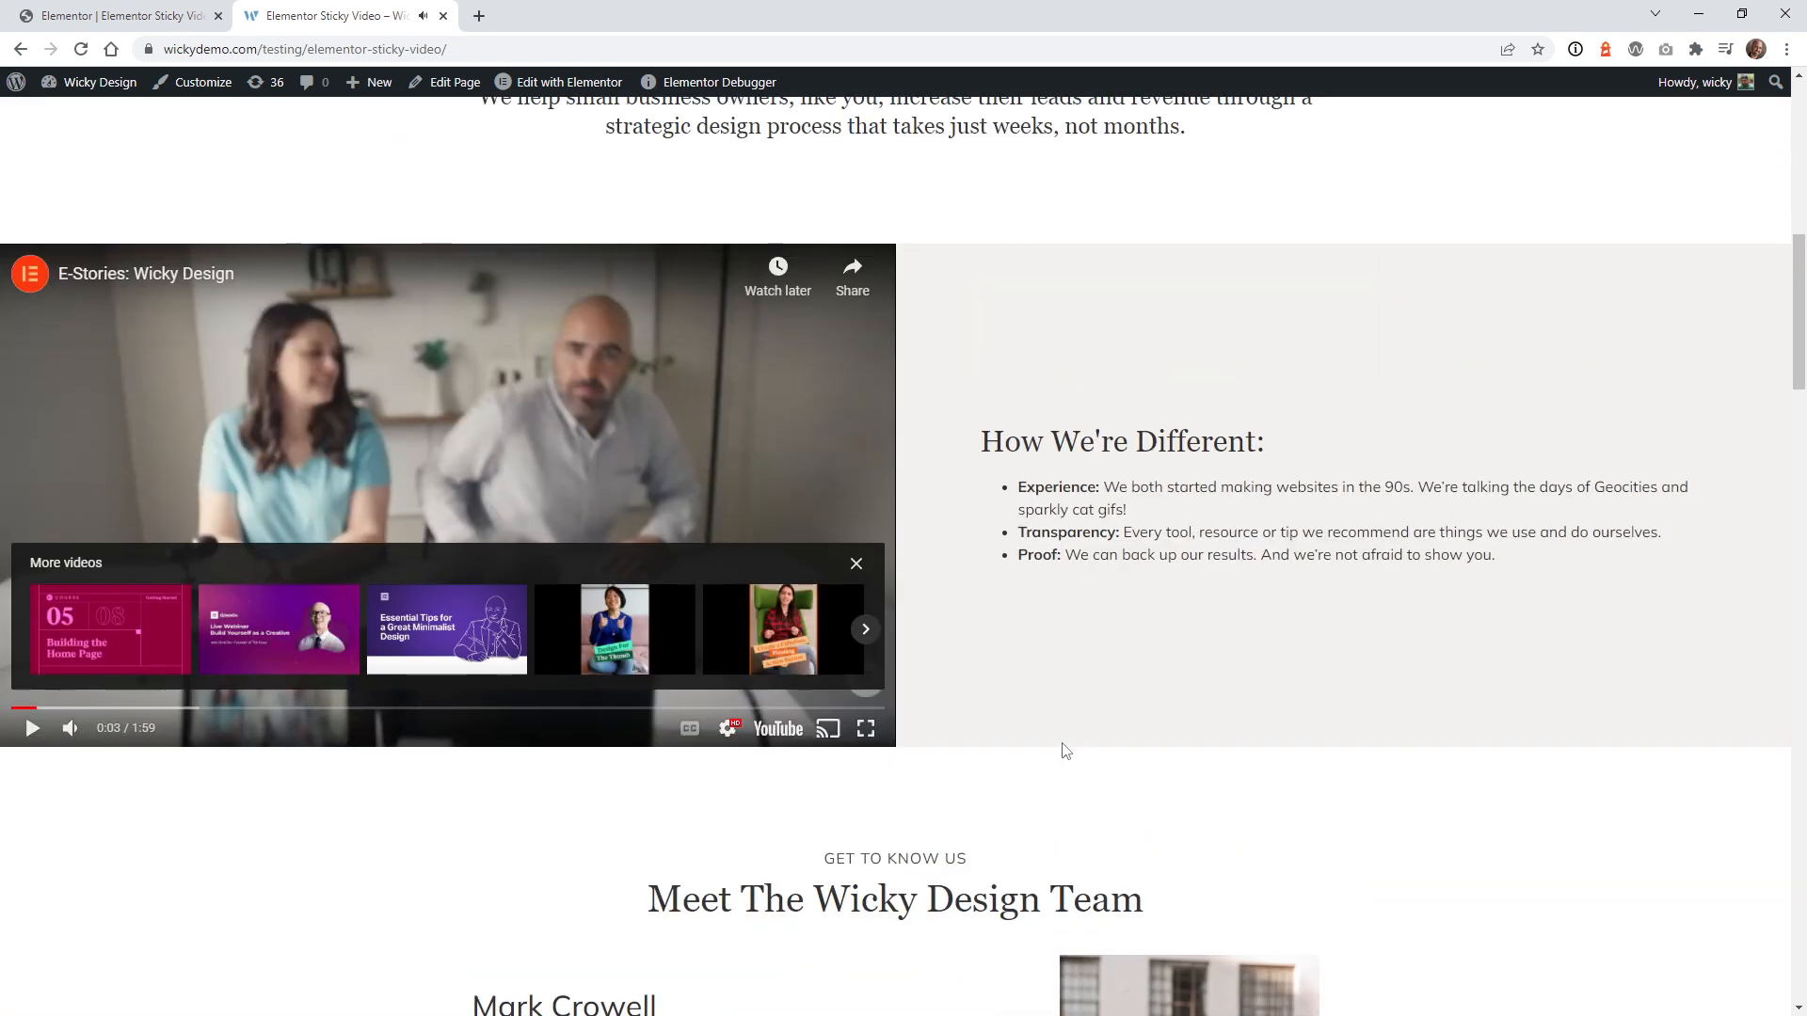
scroll("down", 3)
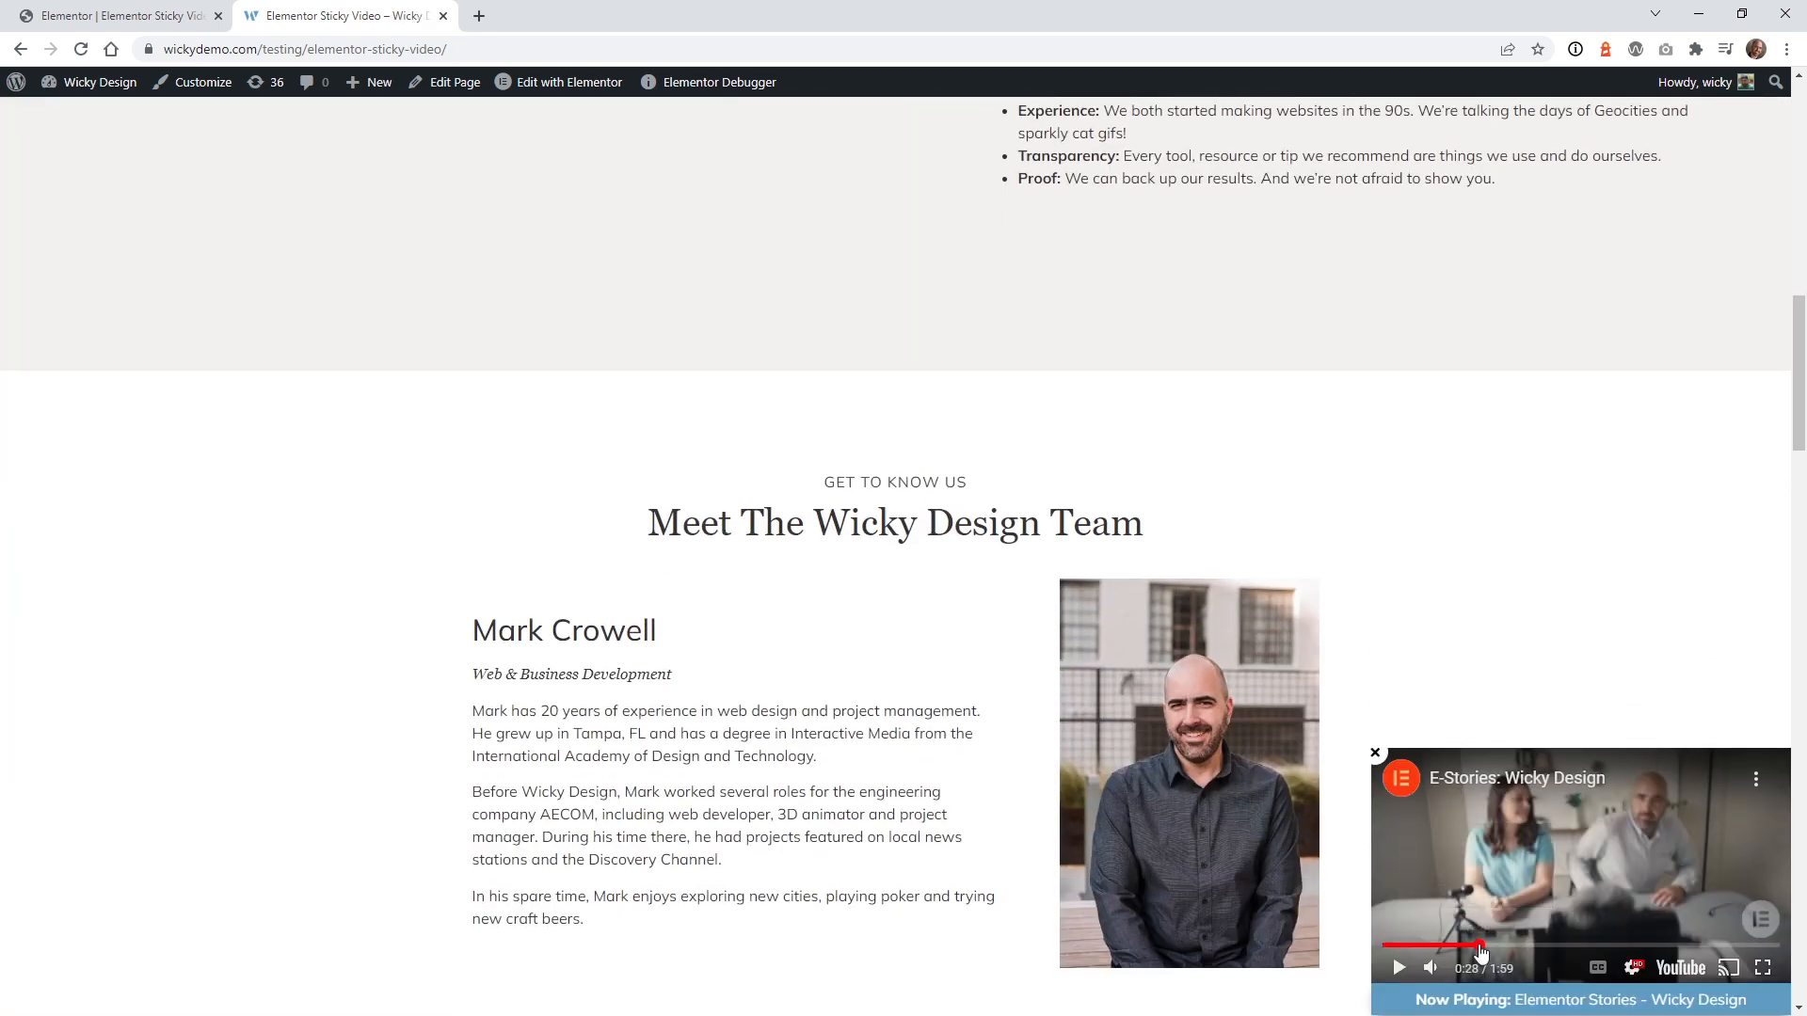
left_click(1398, 967)
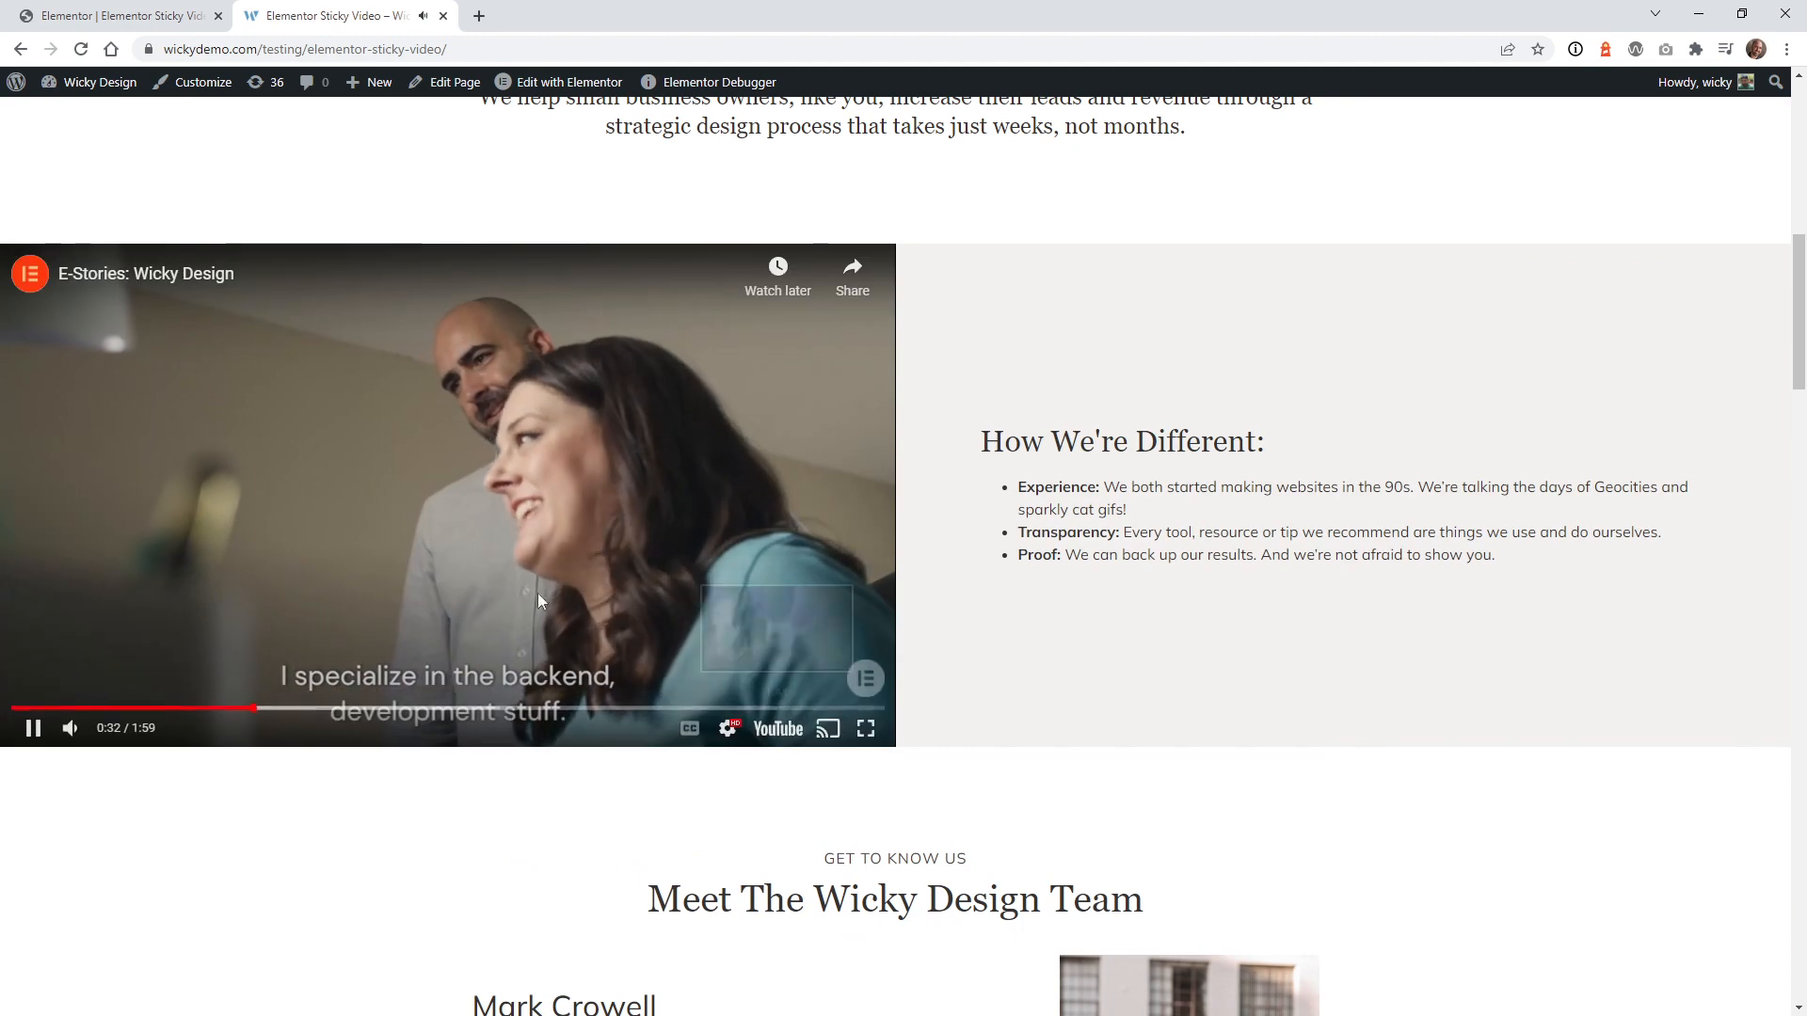
scroll("down", 3)
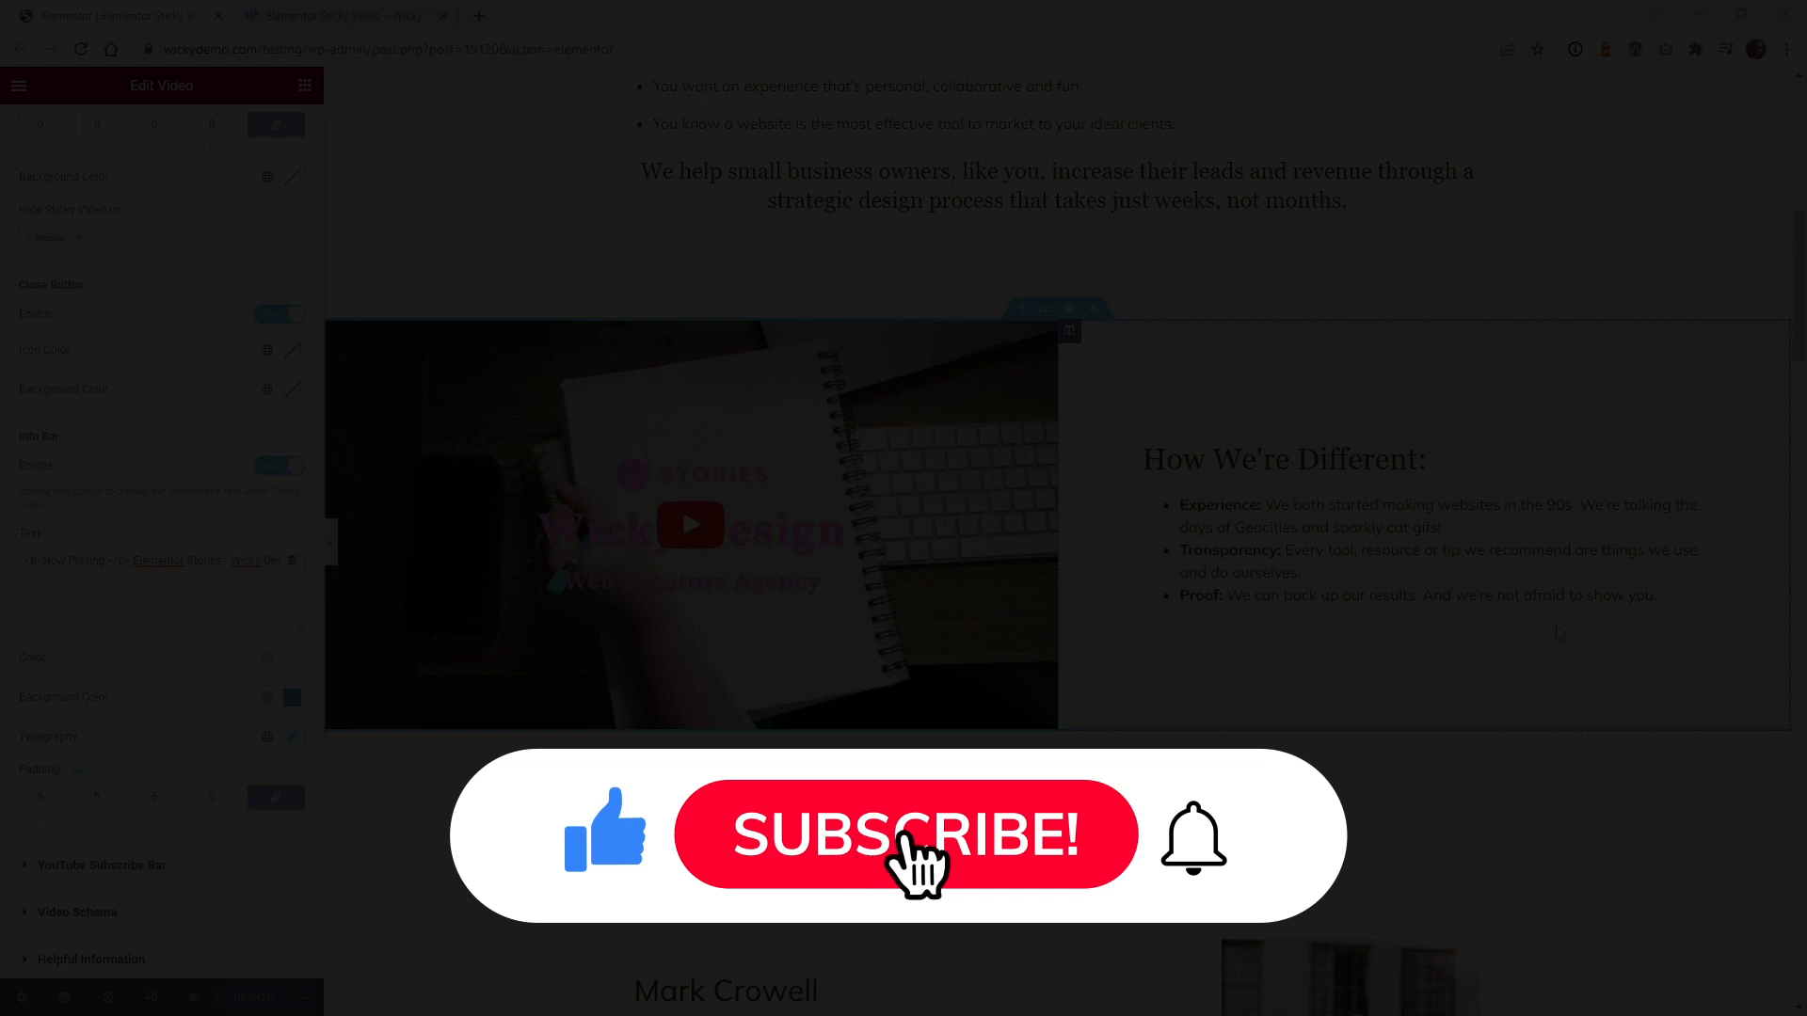
Step: Return to the Elementor editor tab for the Wicky Design page
left_click(903, 834)
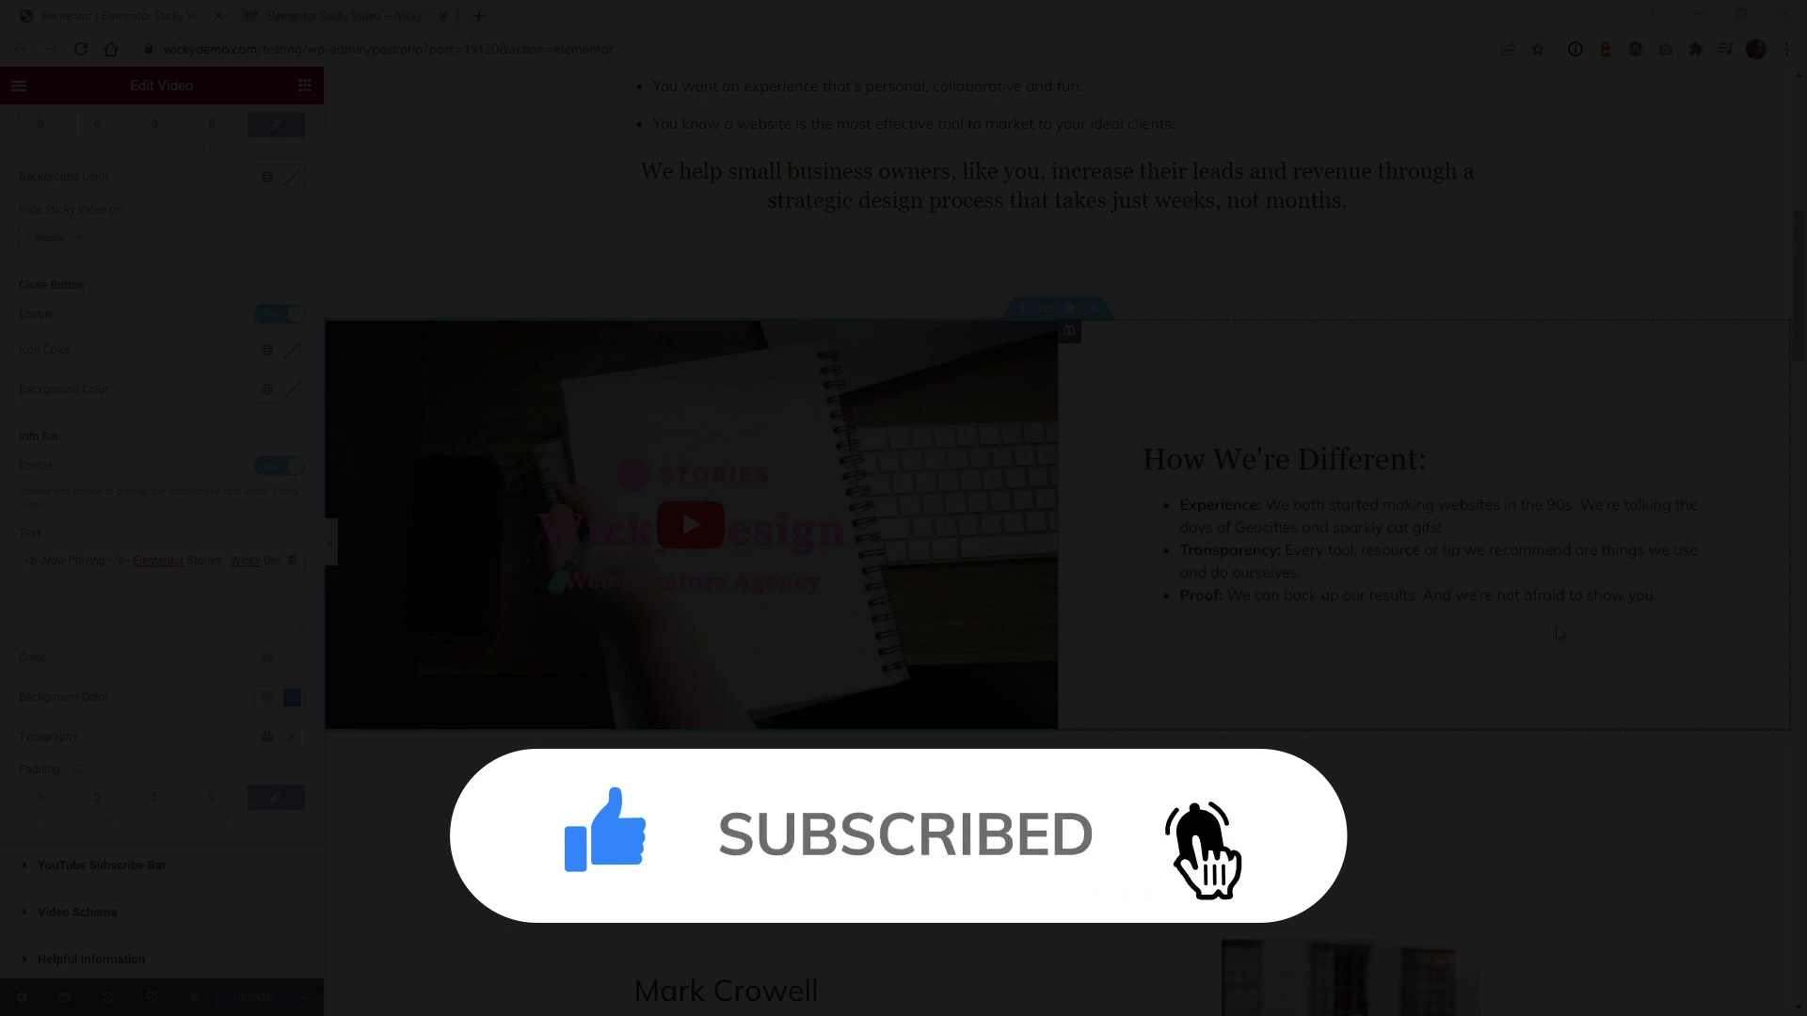